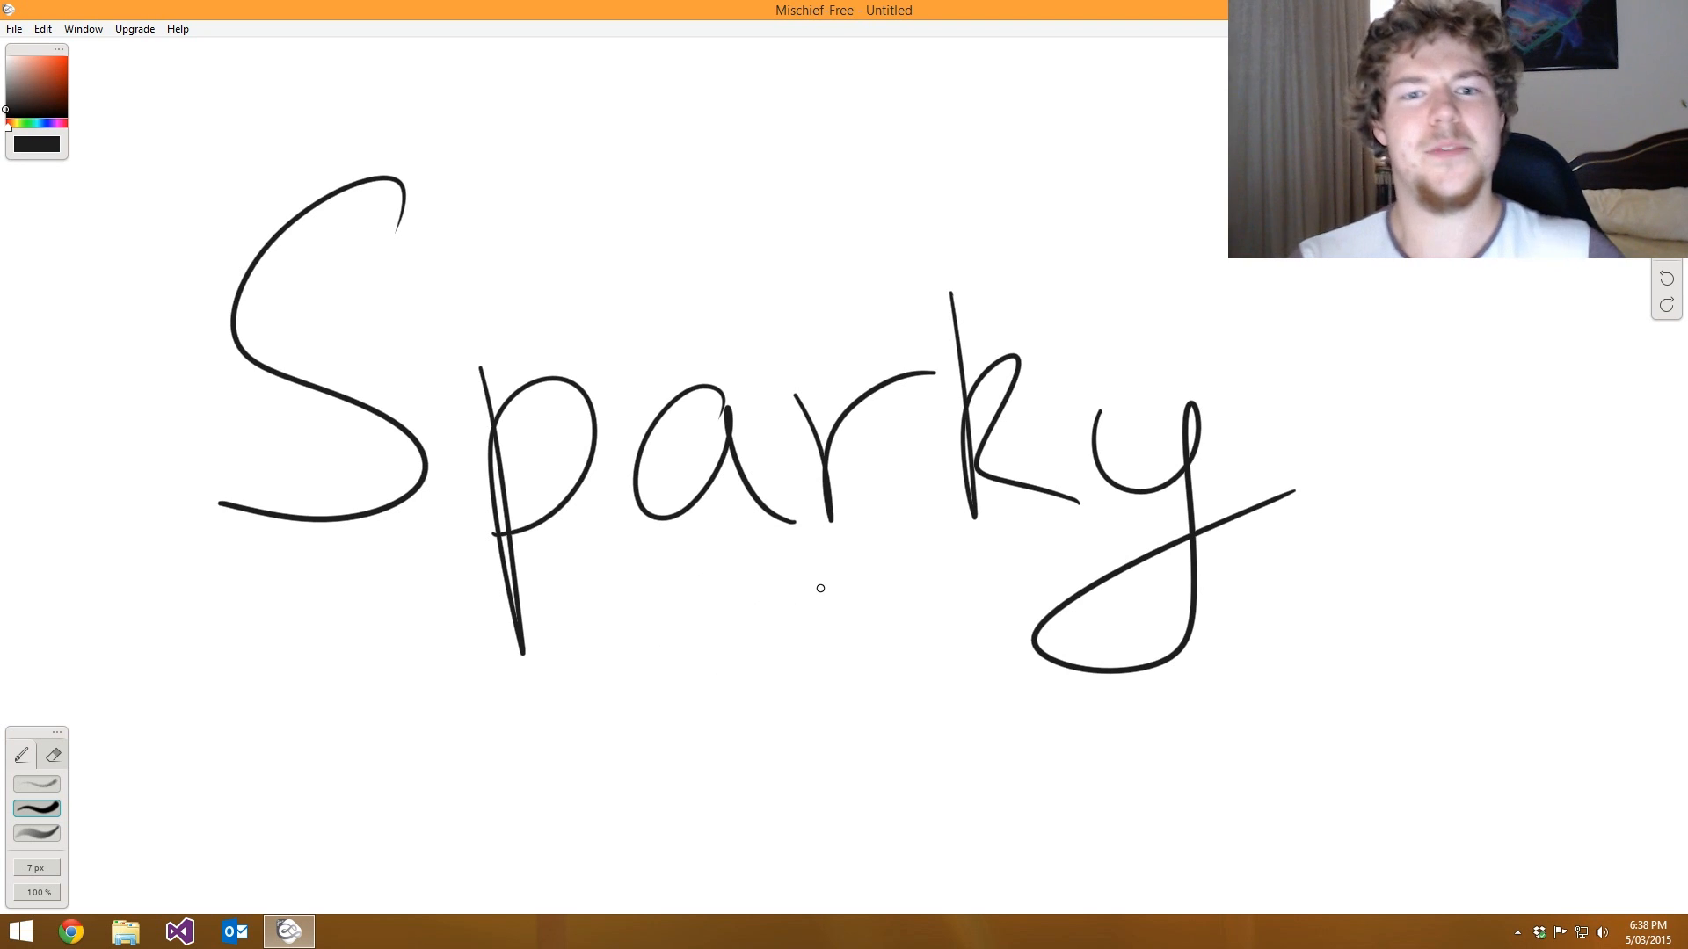
mouse_move(824, 620)
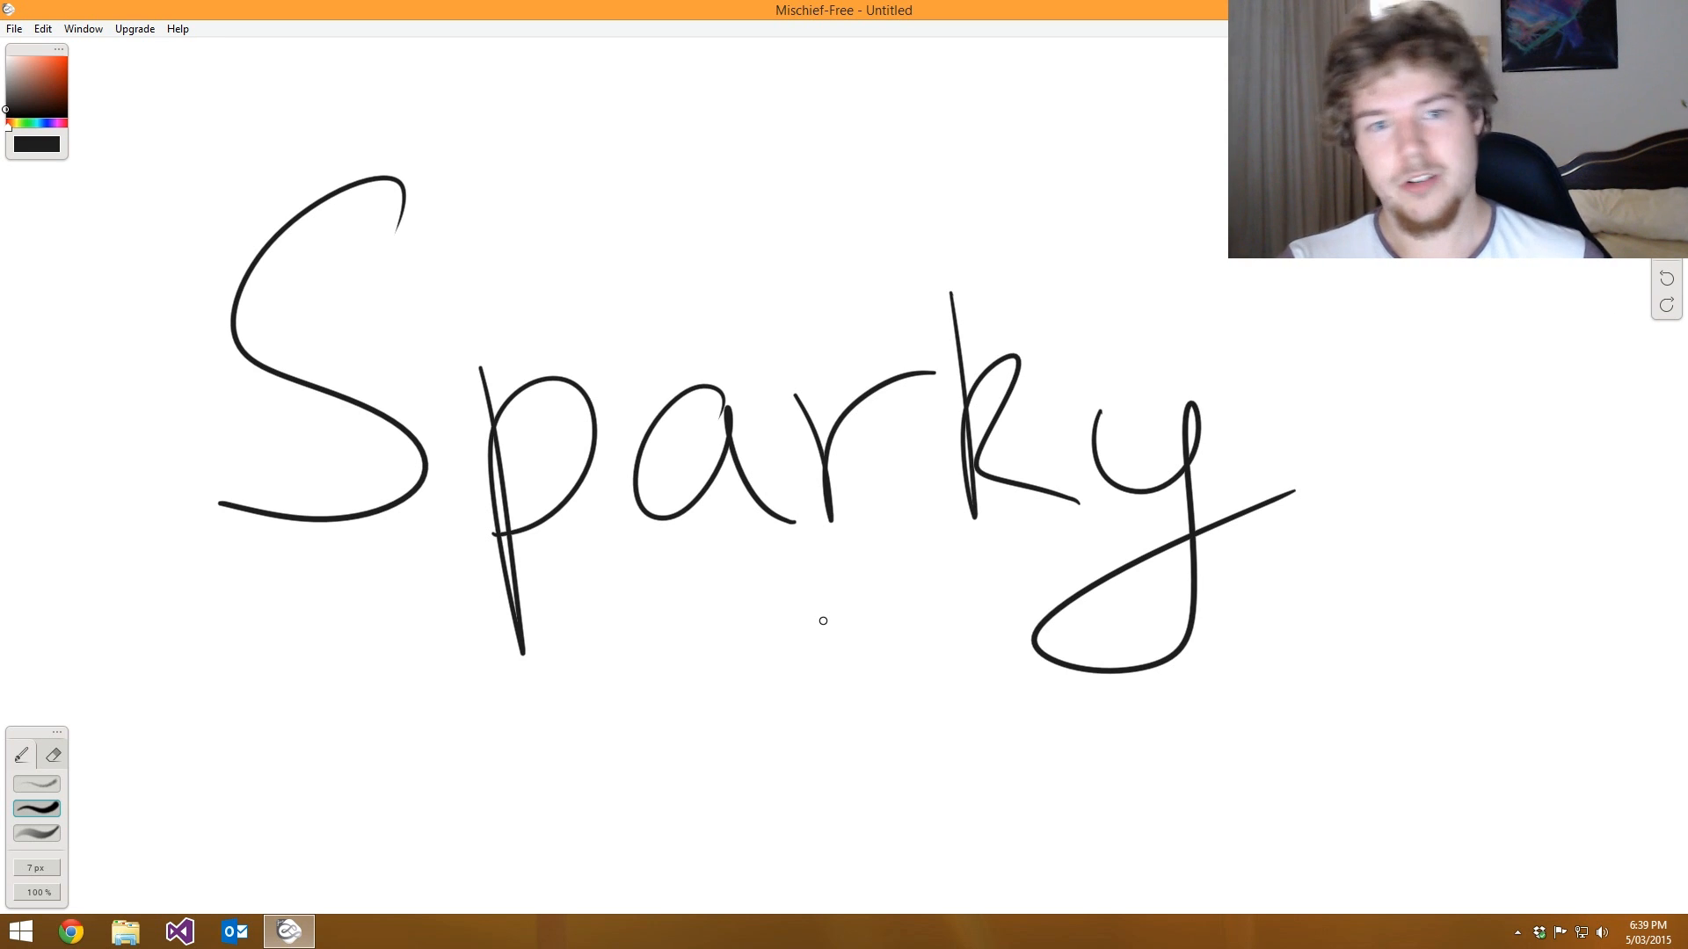
mouse_move(883, 547)
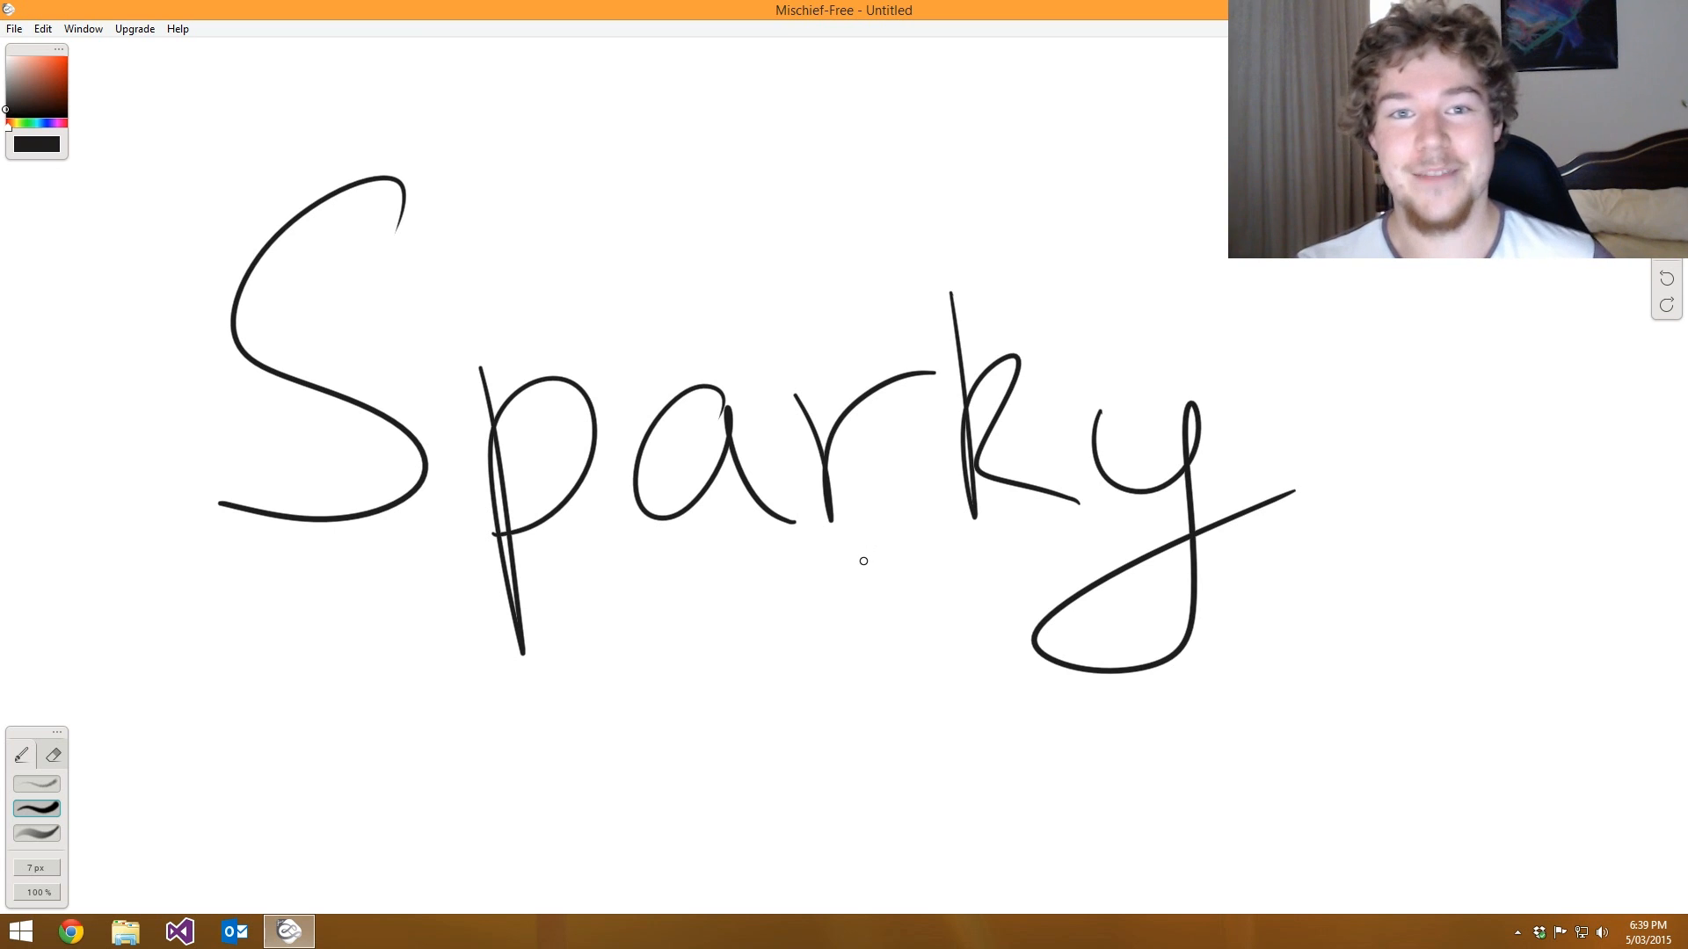
mouse_move(701, 474)
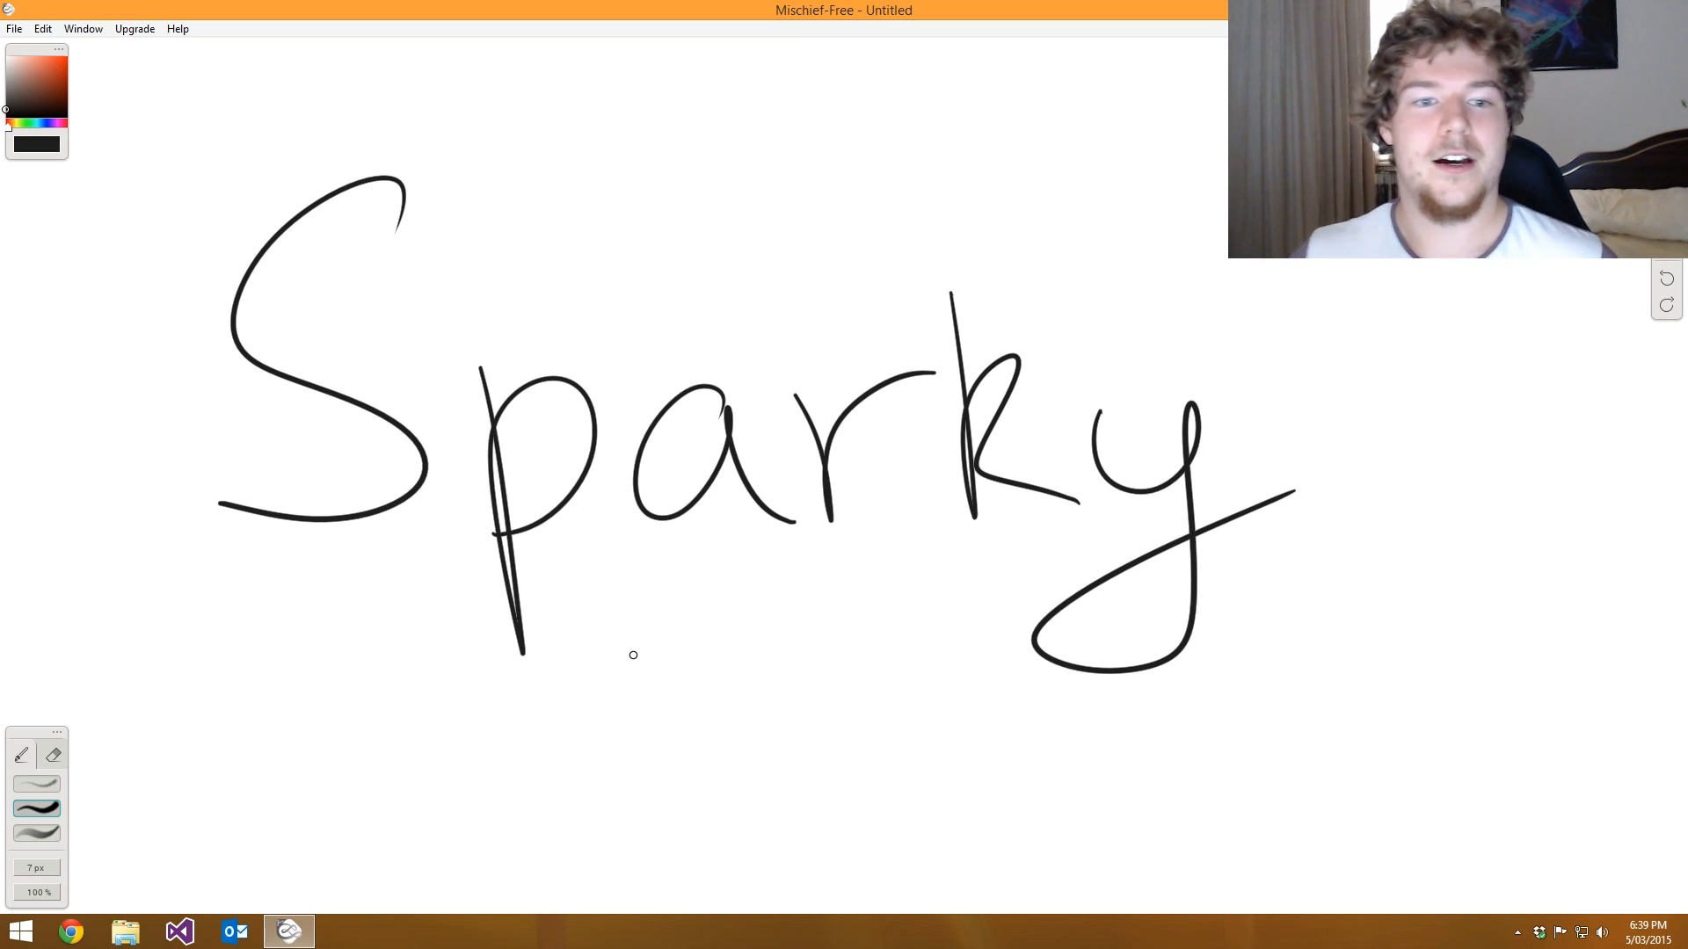
mouse_move(384, 183)
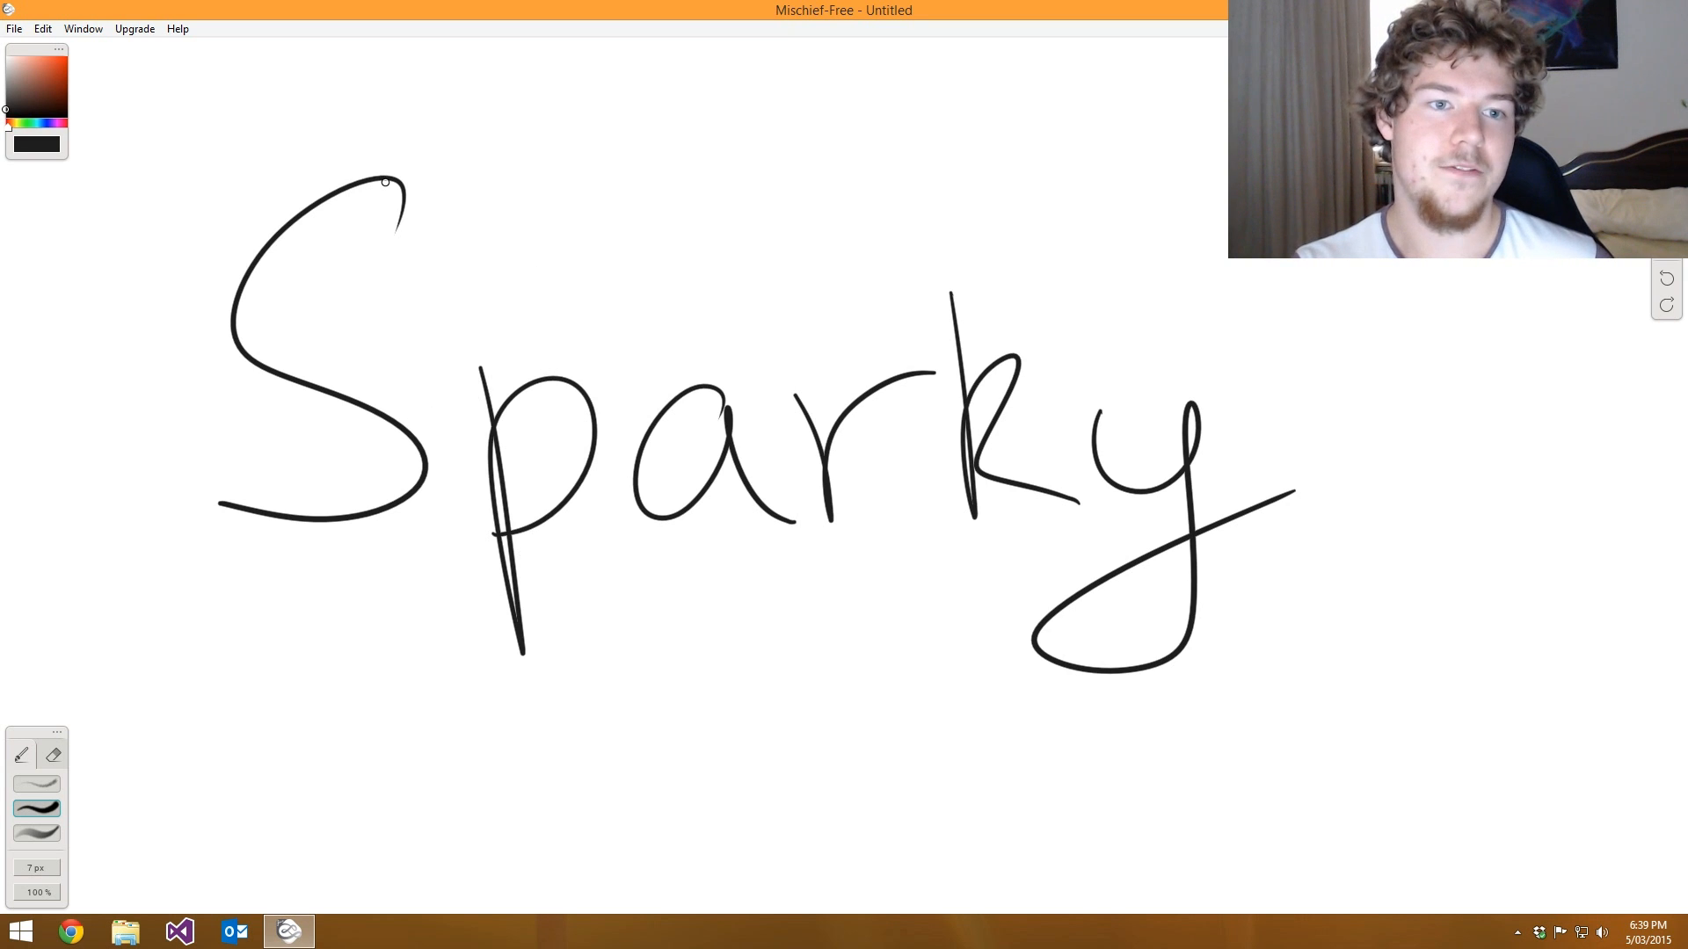
mouse_move(518, 256)
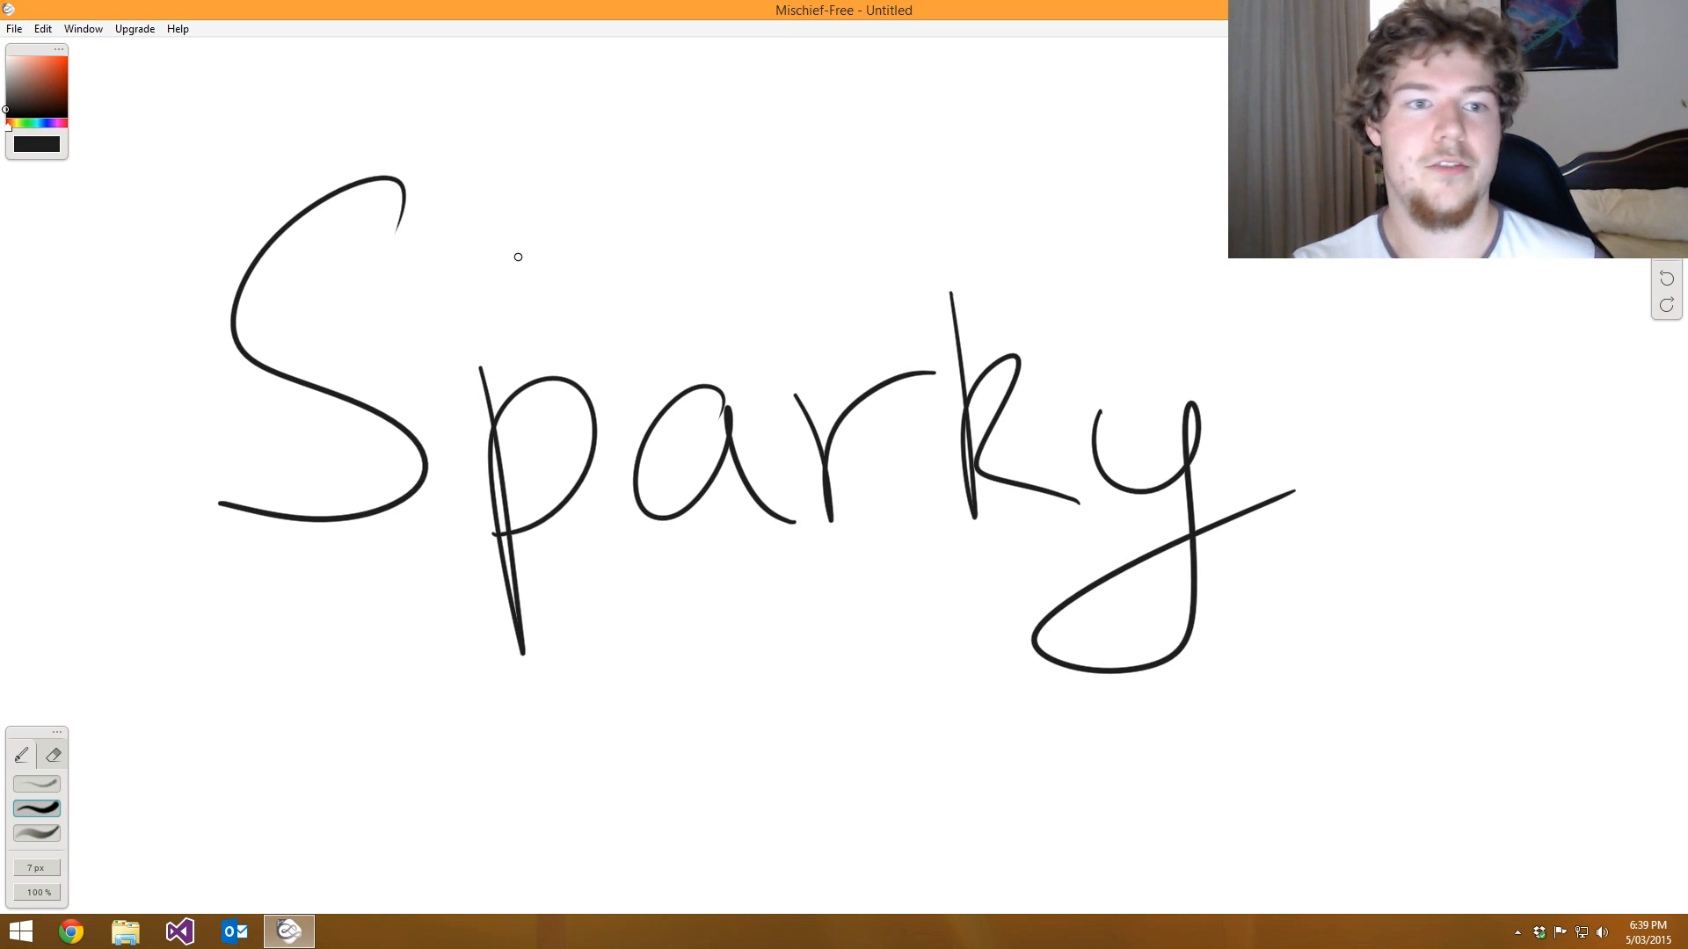
mouse_move(499, 245)
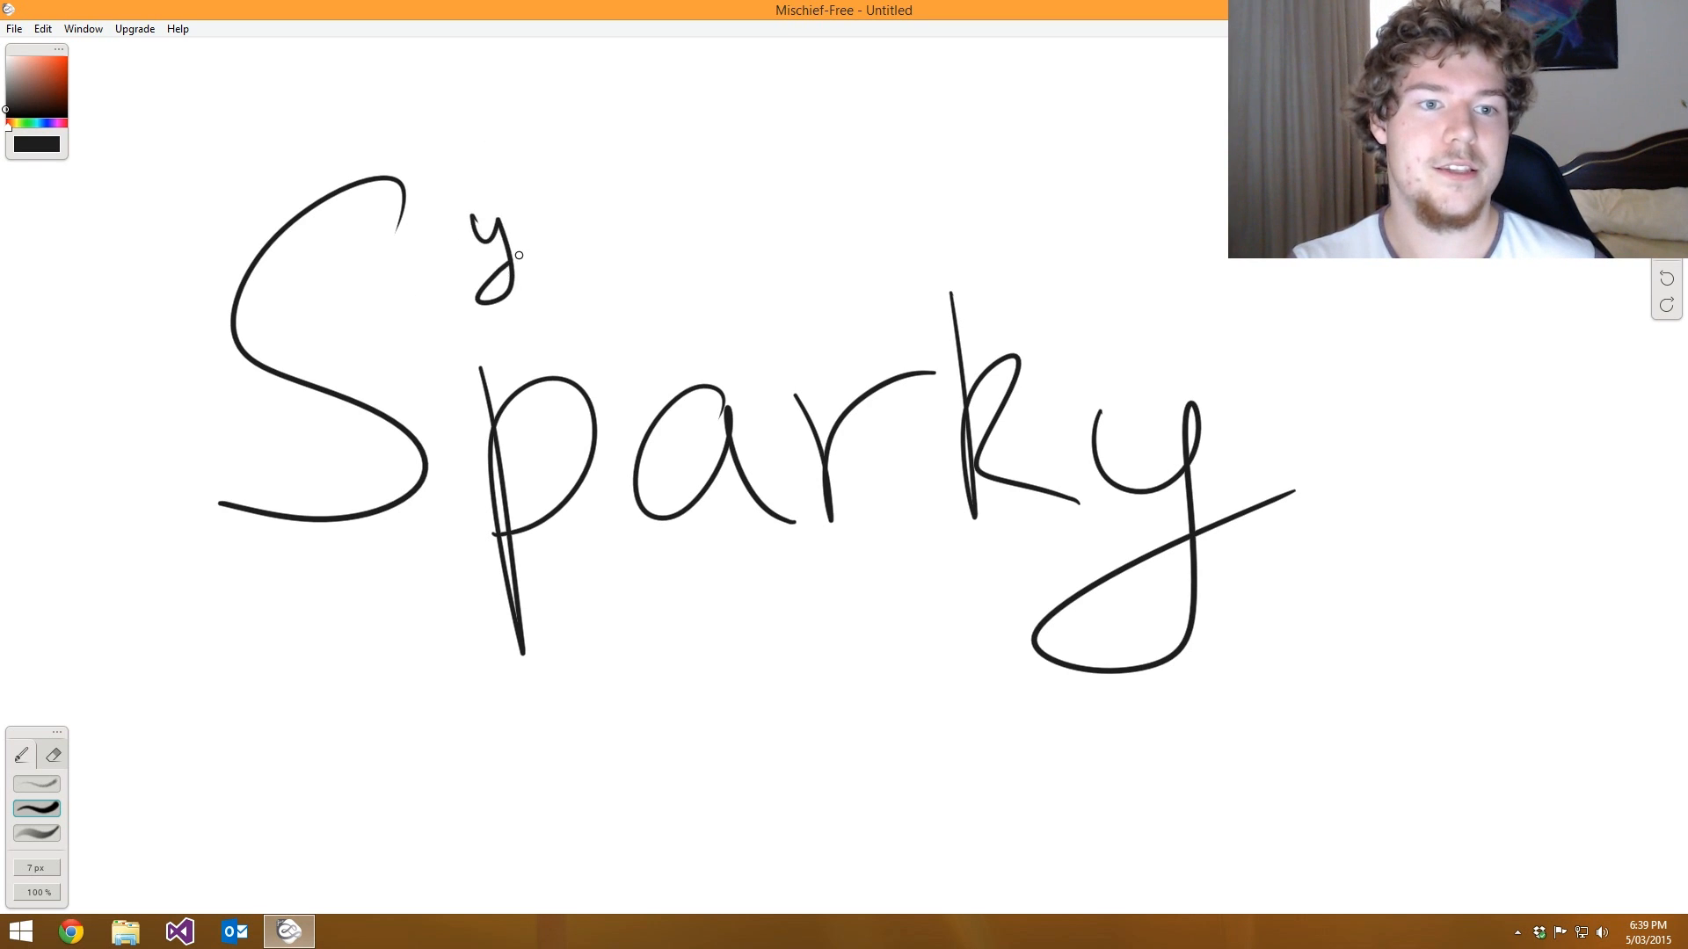
- Handwrite a small line of text with the pen just above the large 'Sparky' title
left_click_drag(538, 226, 603, 247)
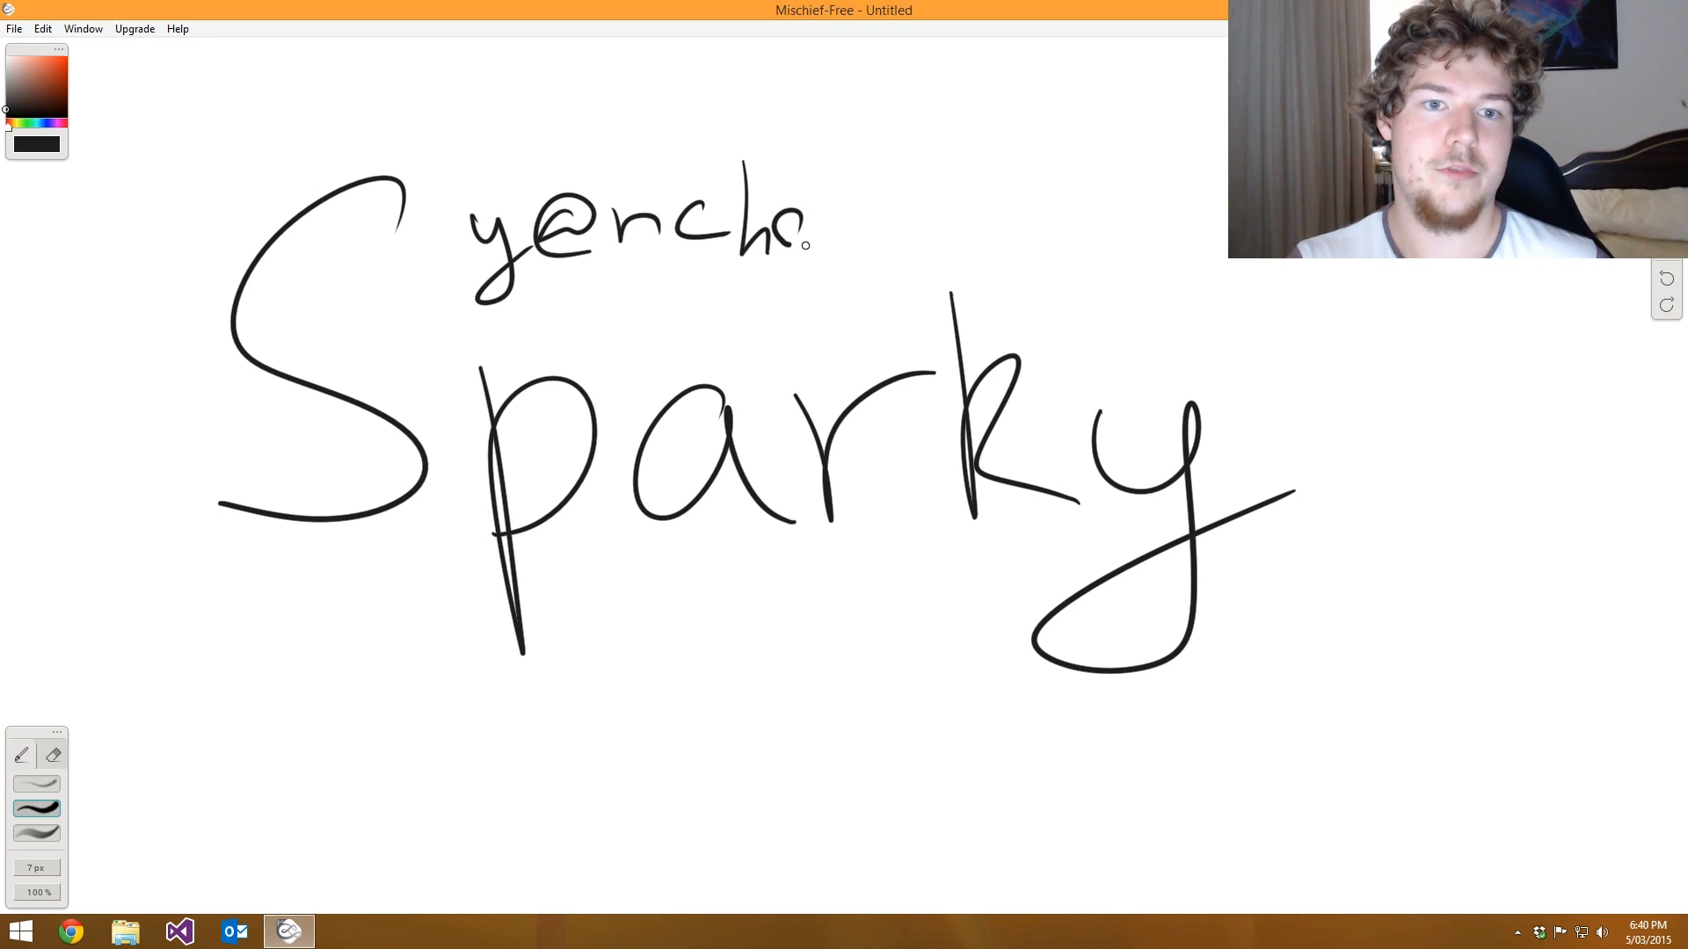
left_click_drag(775, 231, 953, 226)
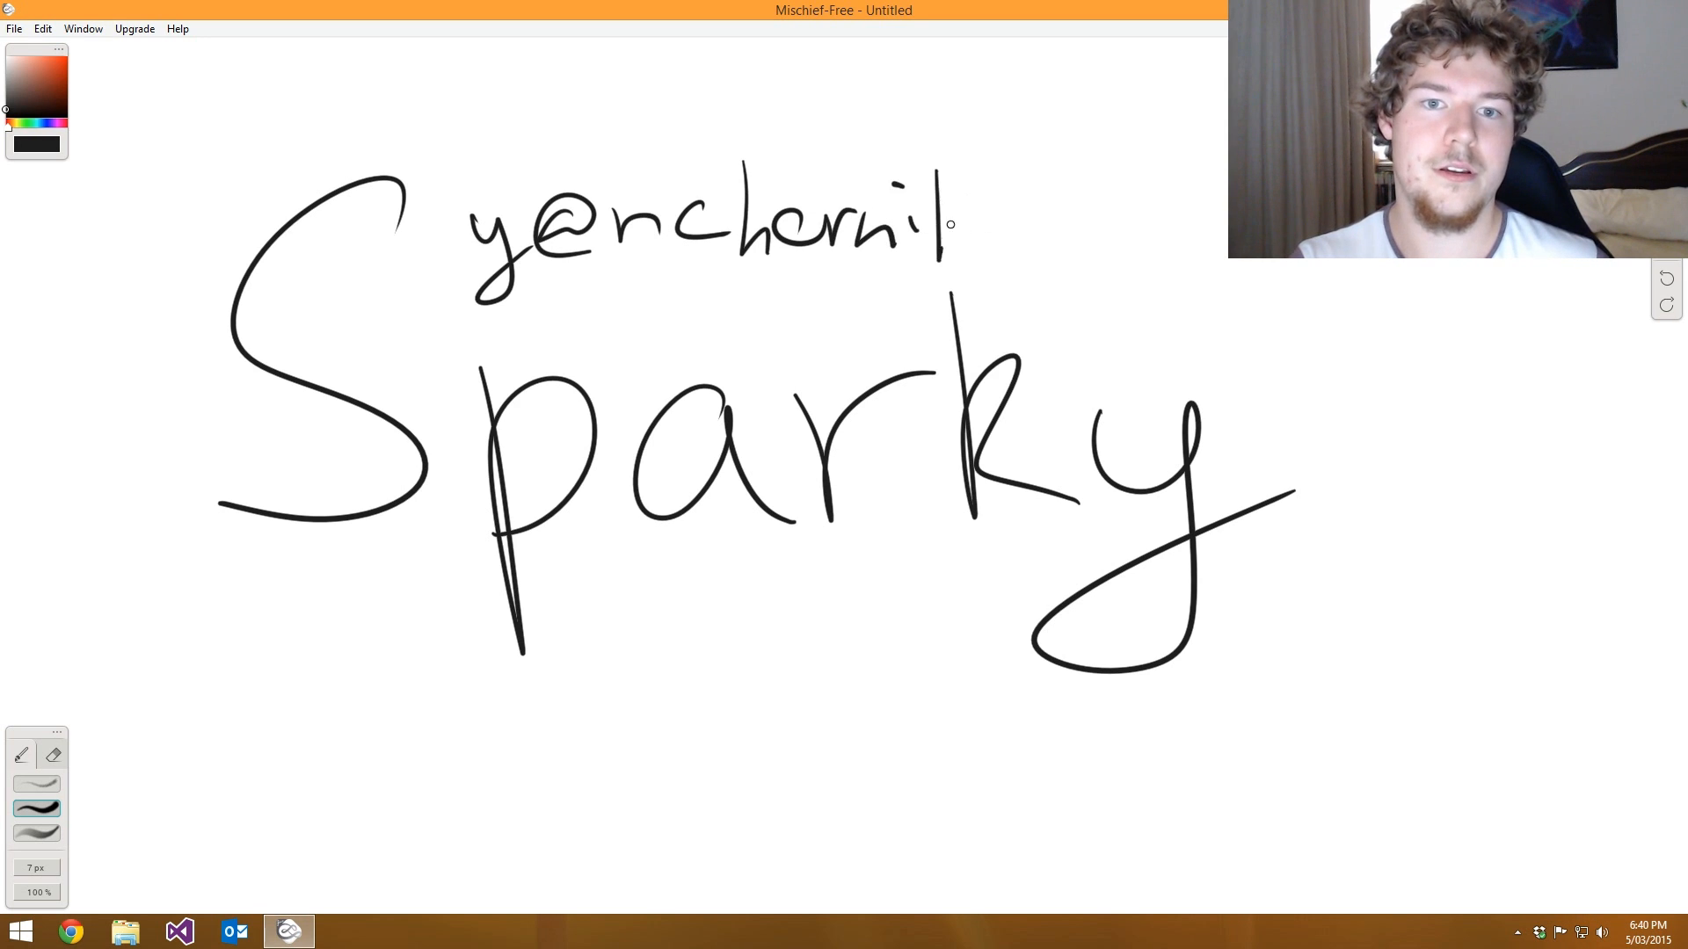
left_click_drag(953, 226, 1174, 226)
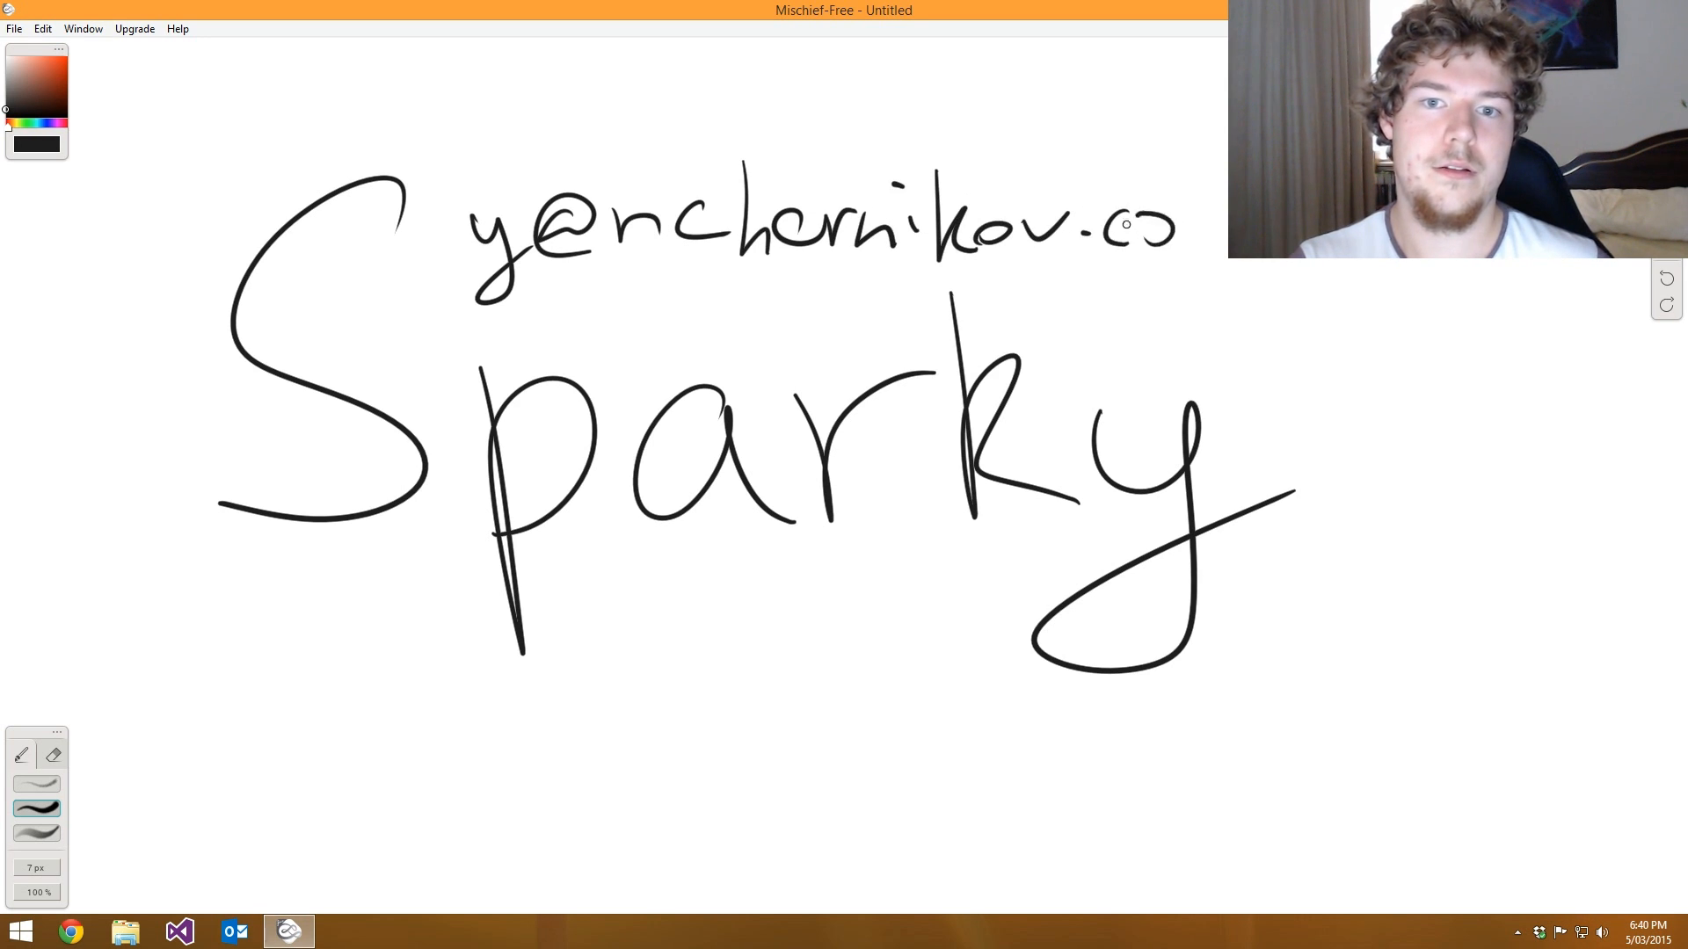
left_click_drag(1179, 226, 1222, 231)
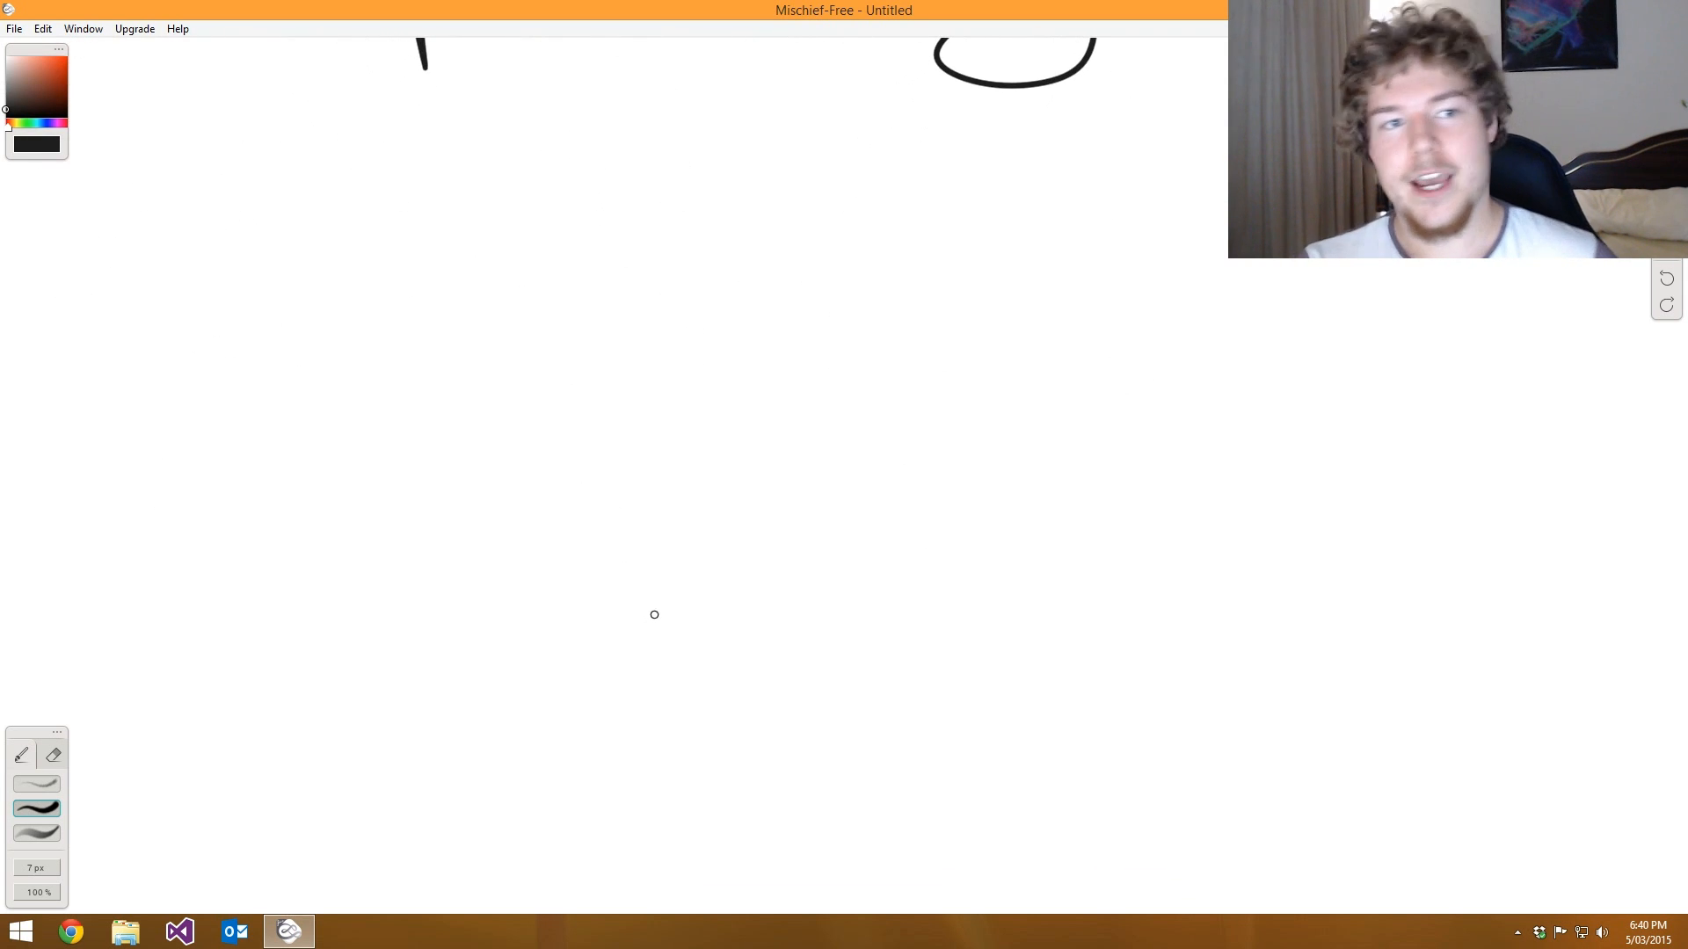
mouse_move(750, 442)
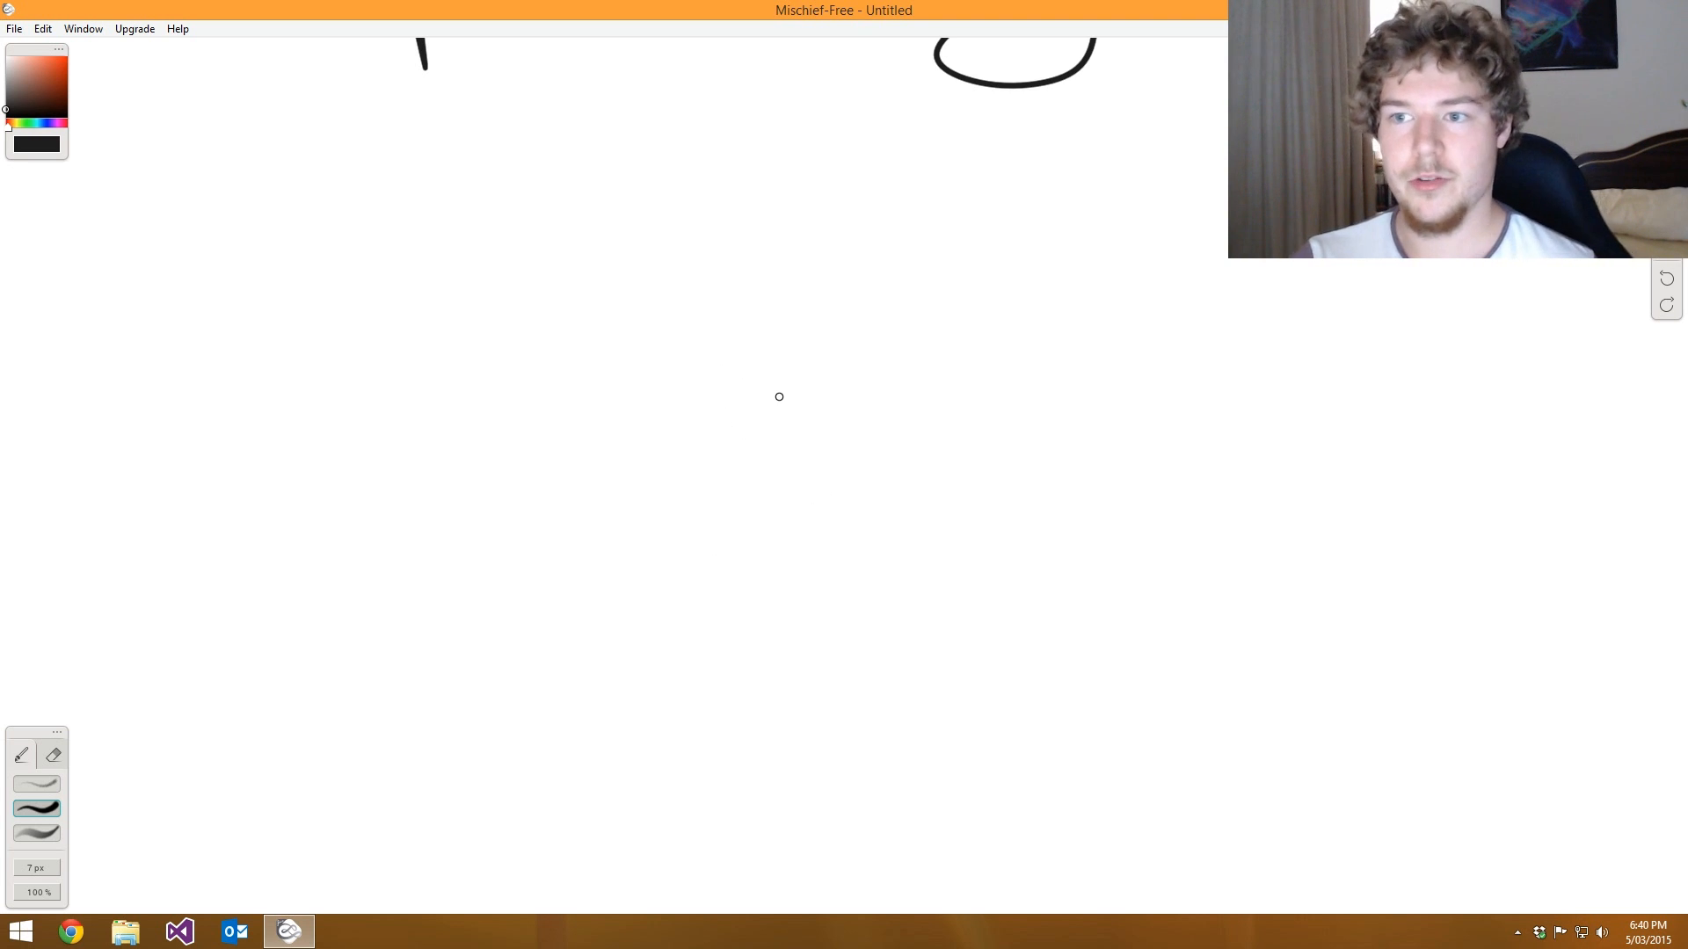
mouse_move(730, 385)
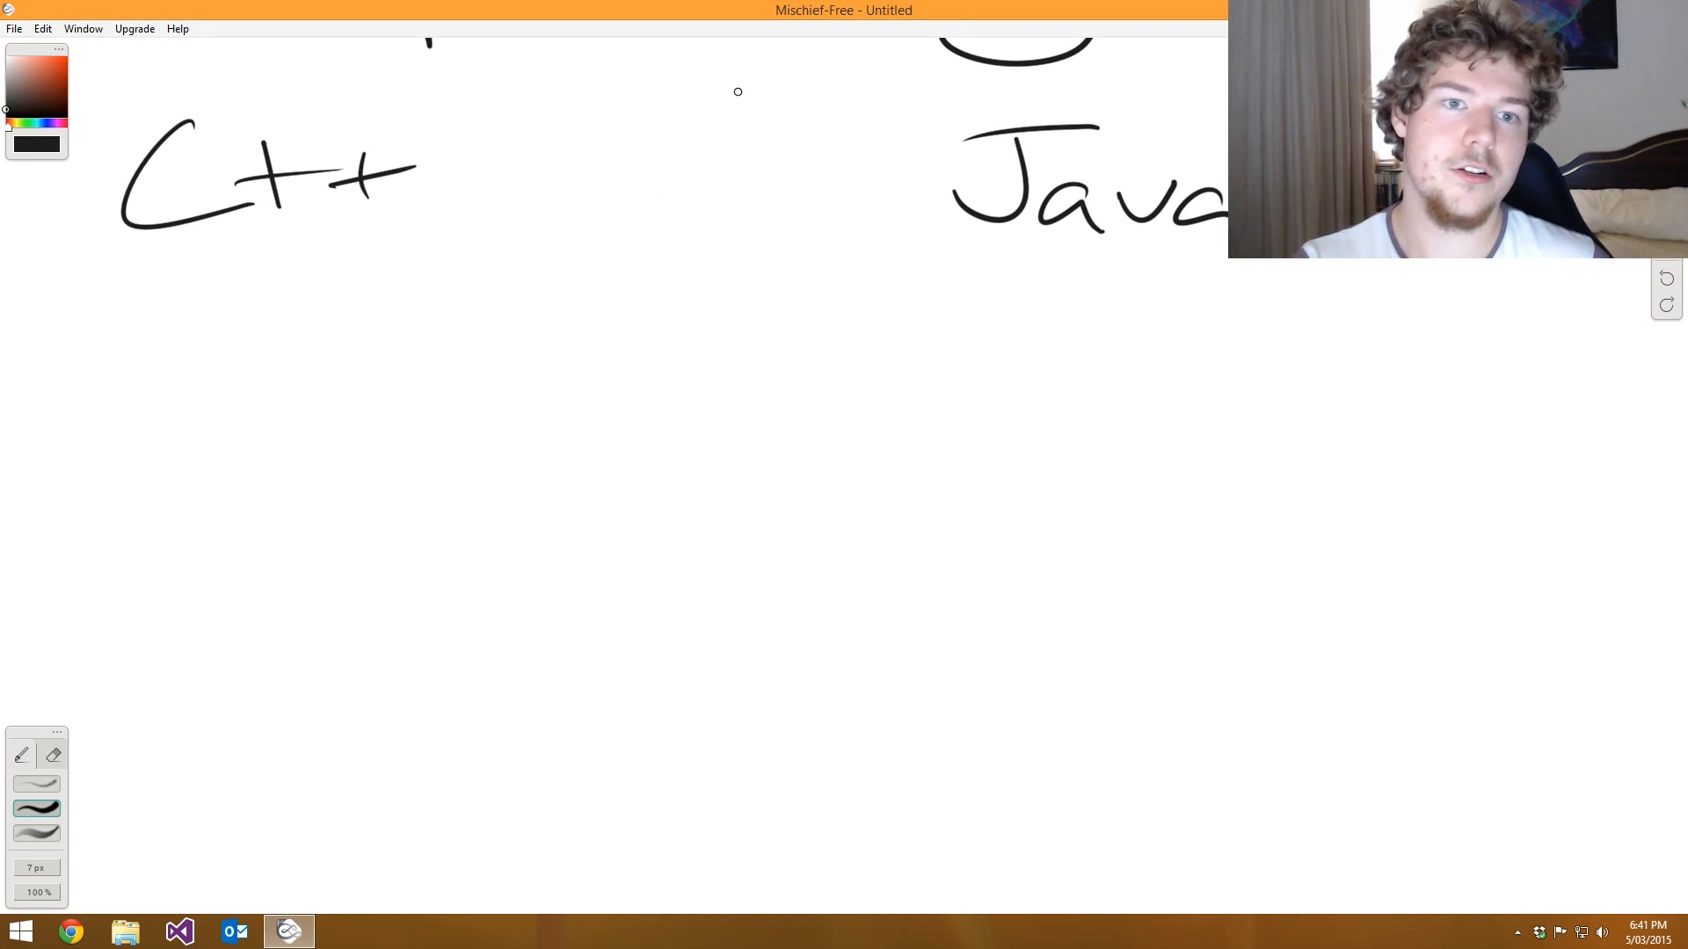
- Draw a vertical divider between the C++ and Java headings and list '- Faster' under C++
left_click_drag(724, 107, 724, 92)
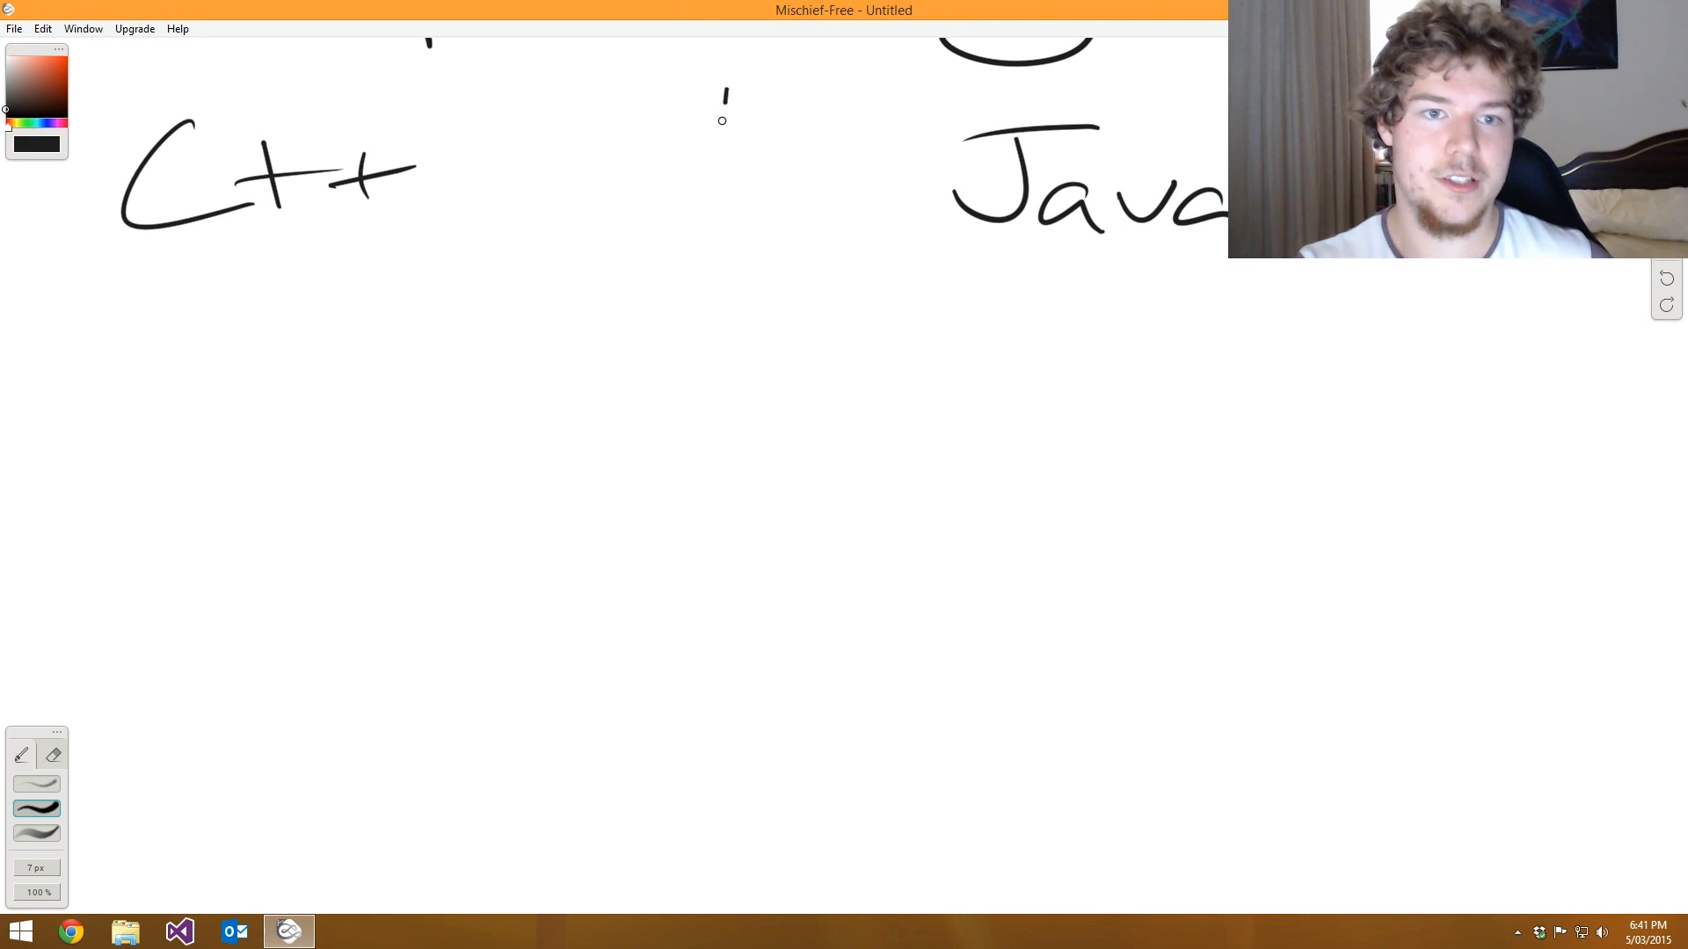
left_click_drag(728, 91, 758, 910)
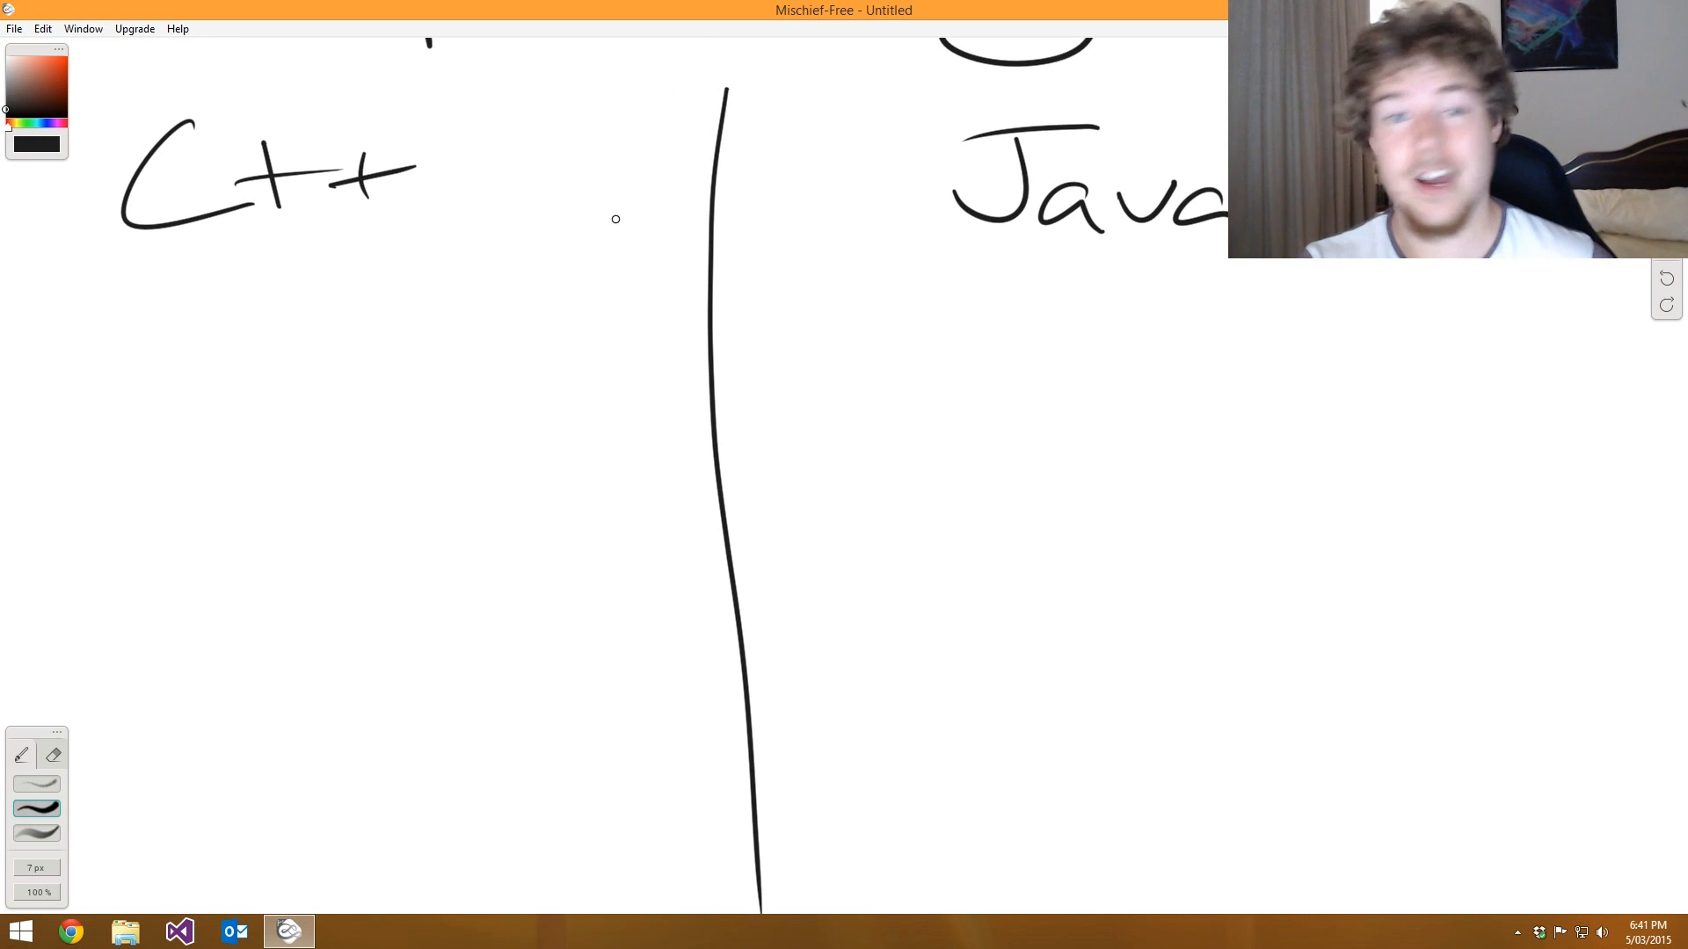
mouse_move(566, 332)
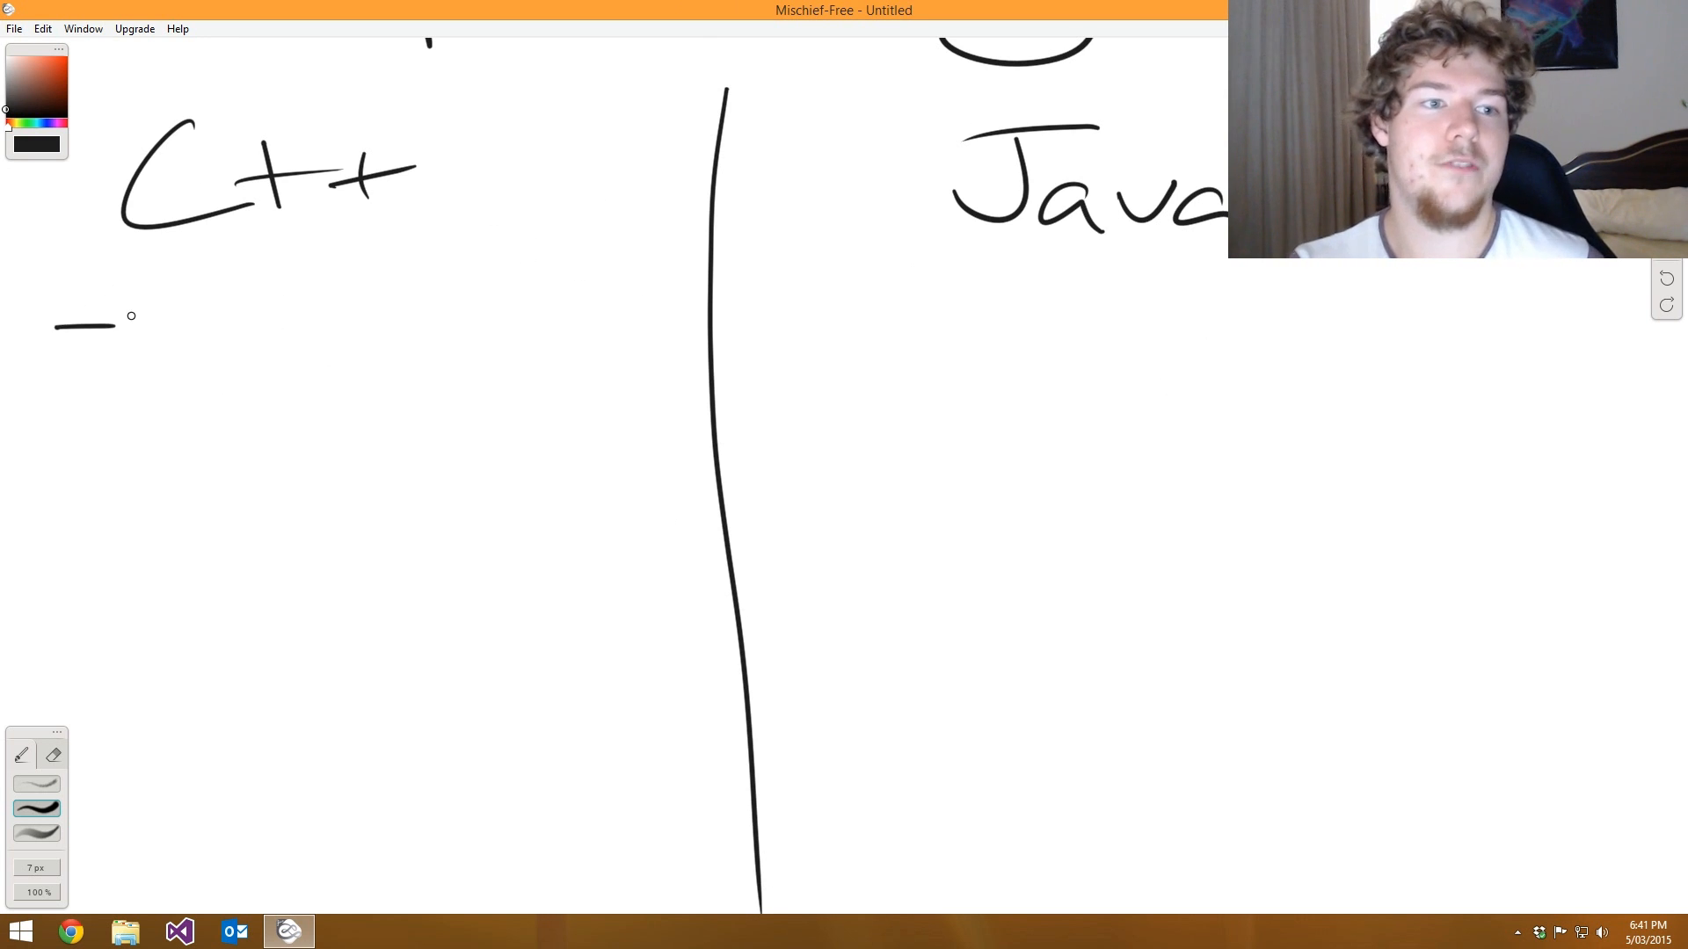
mouse_move(243, 179)
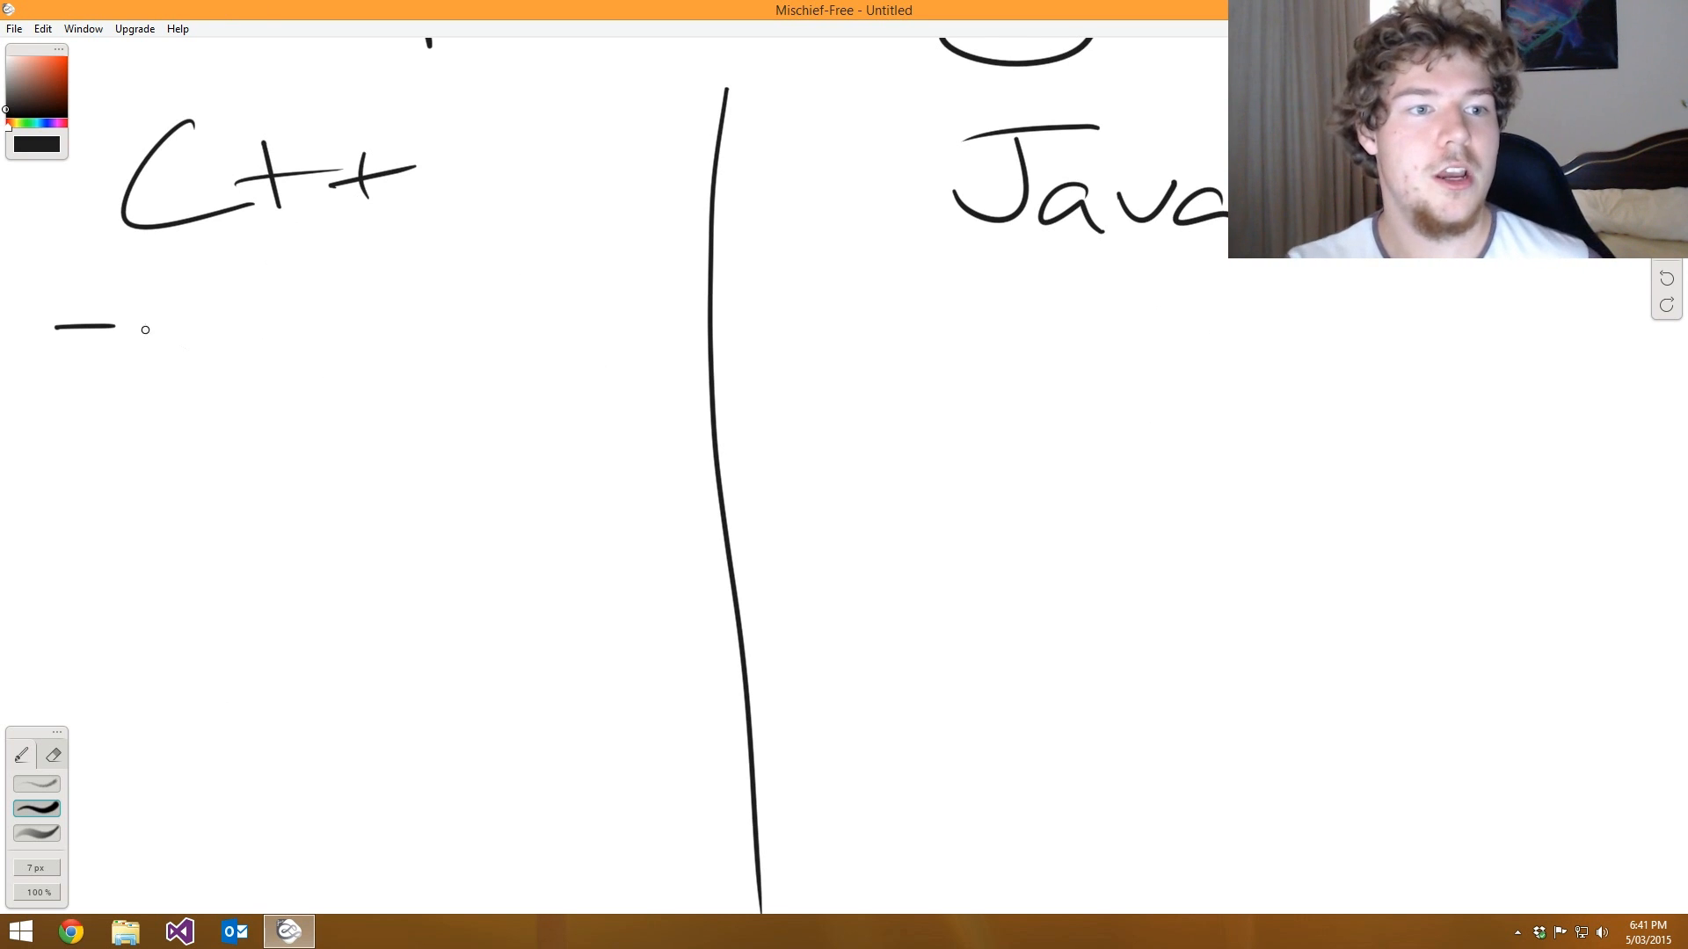
left_click_drag(140, 323, 312, 365)
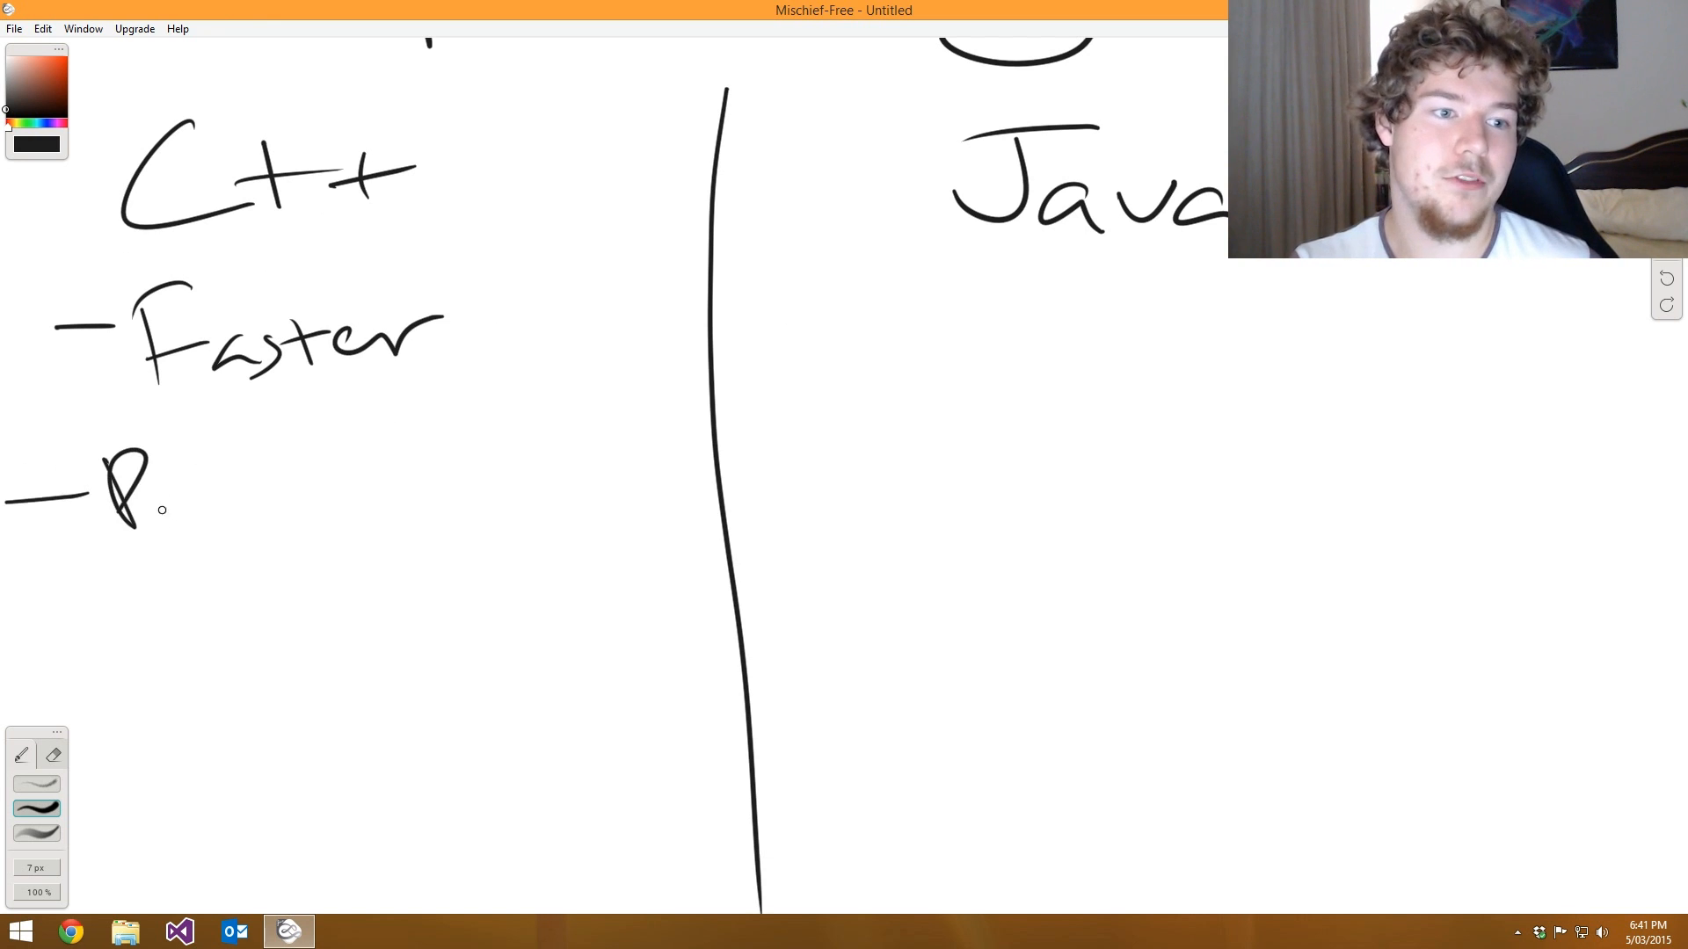
right_click(365, 456)
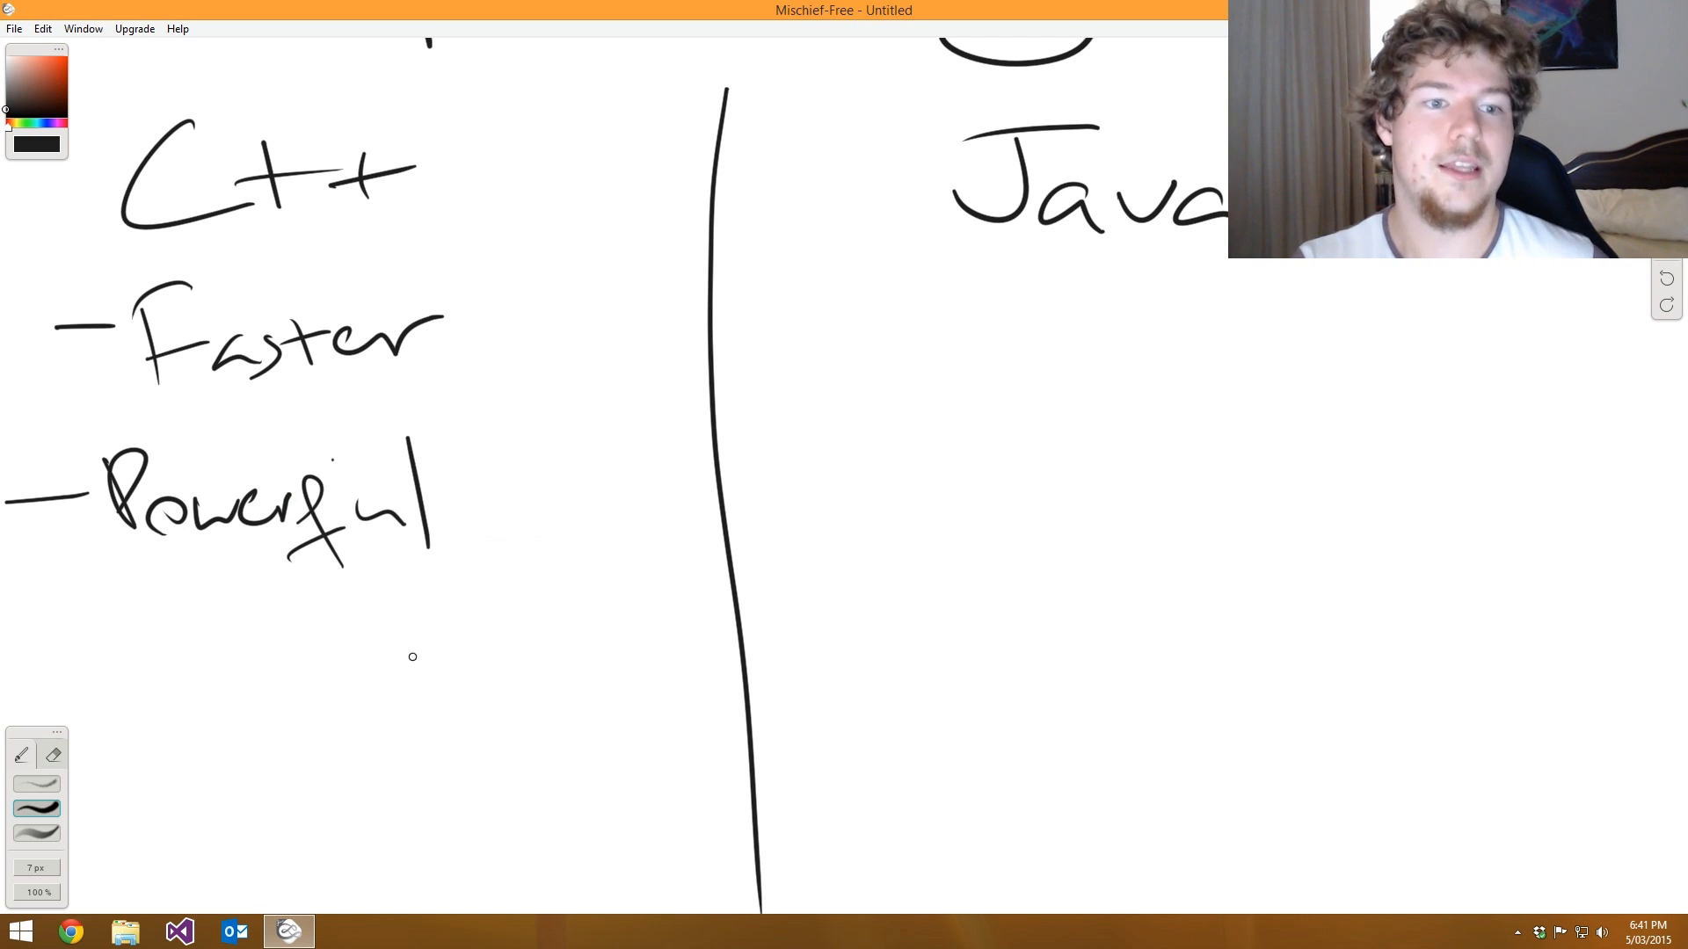
mouse_move(678, 458)
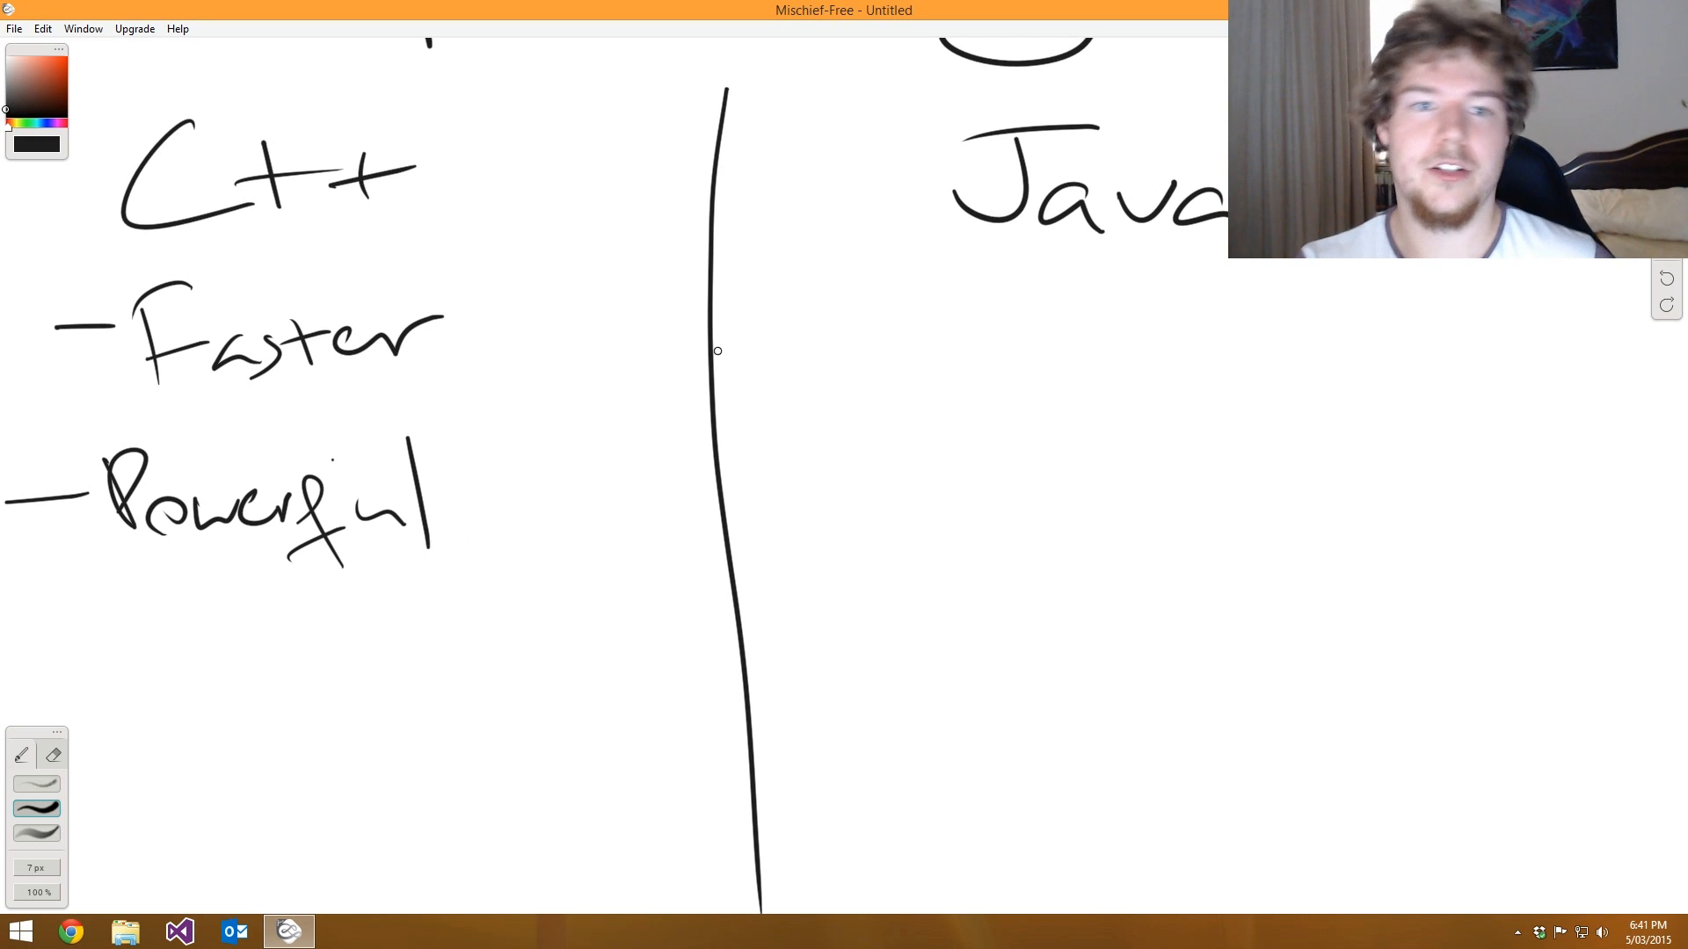
- Handwrite 'Faster dev' as the first Java point, erasing and rewriting the mistaken letters
left_click_drag(753, 344, 861, 388)
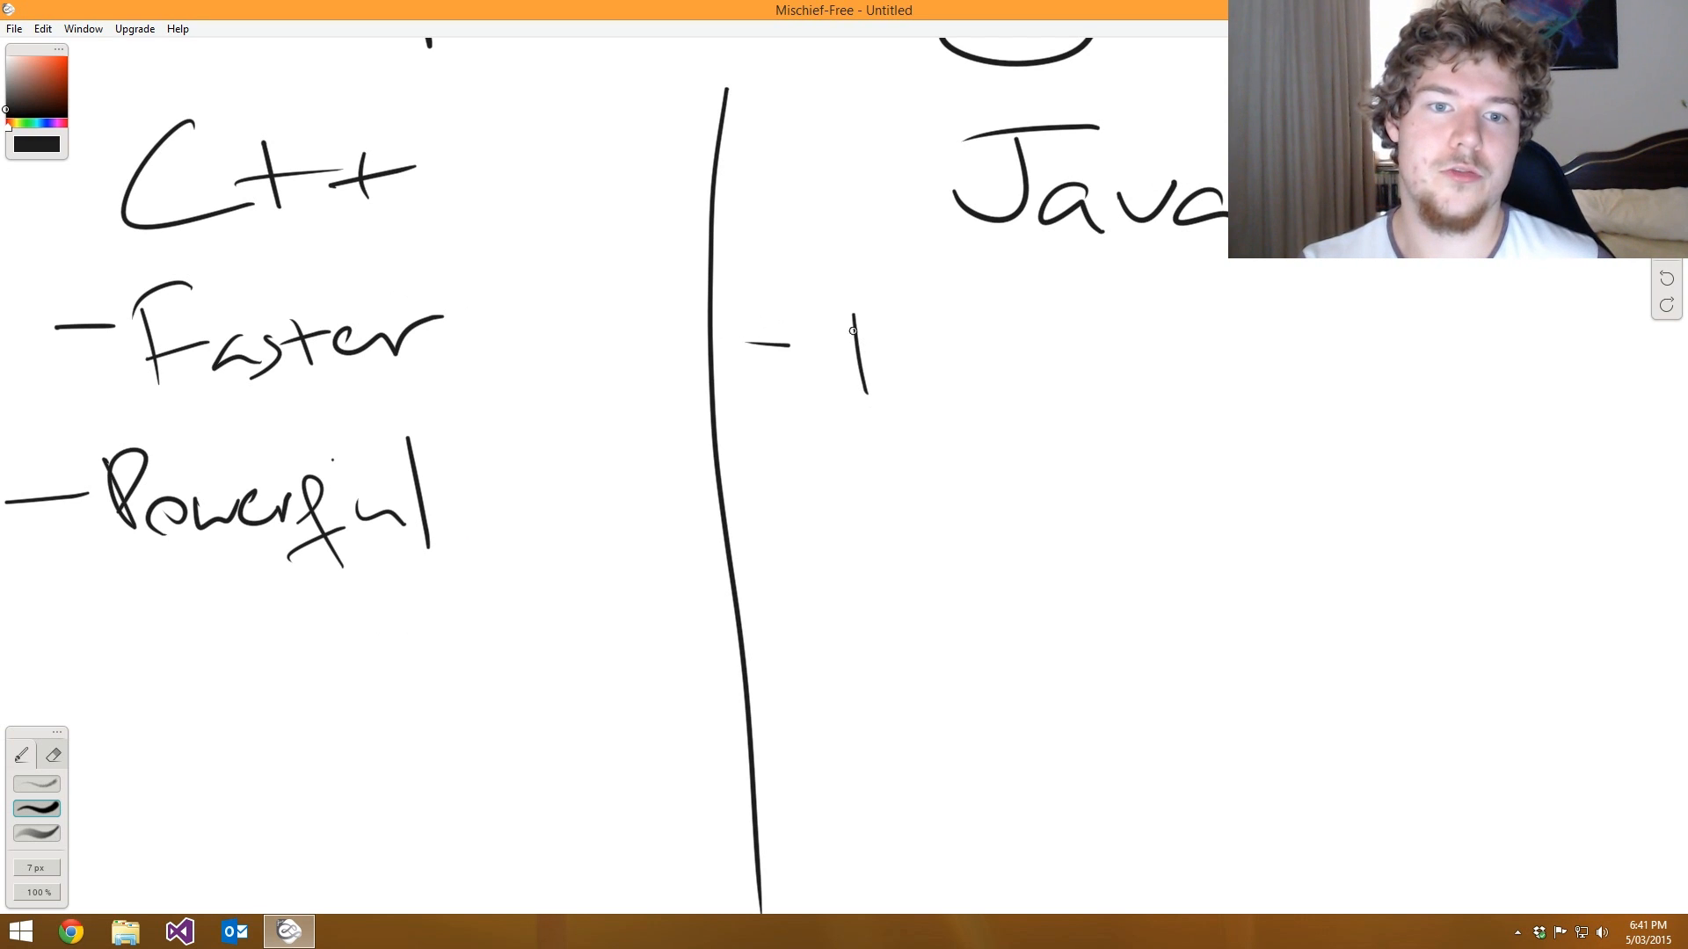
right_click(964, 344)
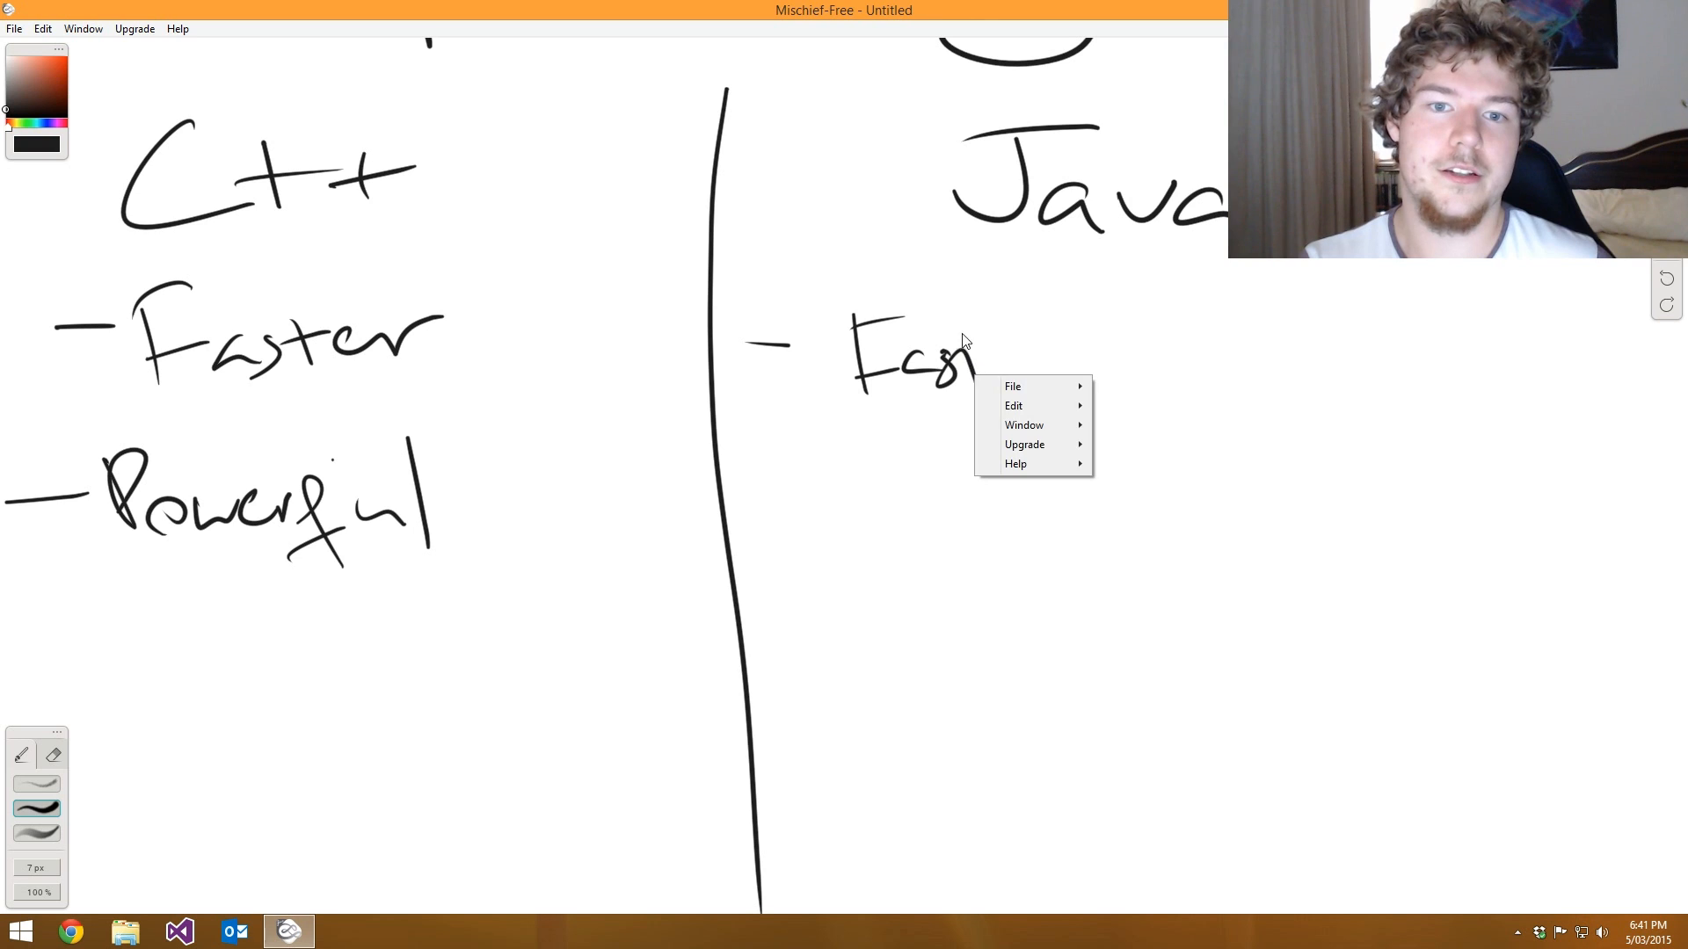
left_click(971, 299)
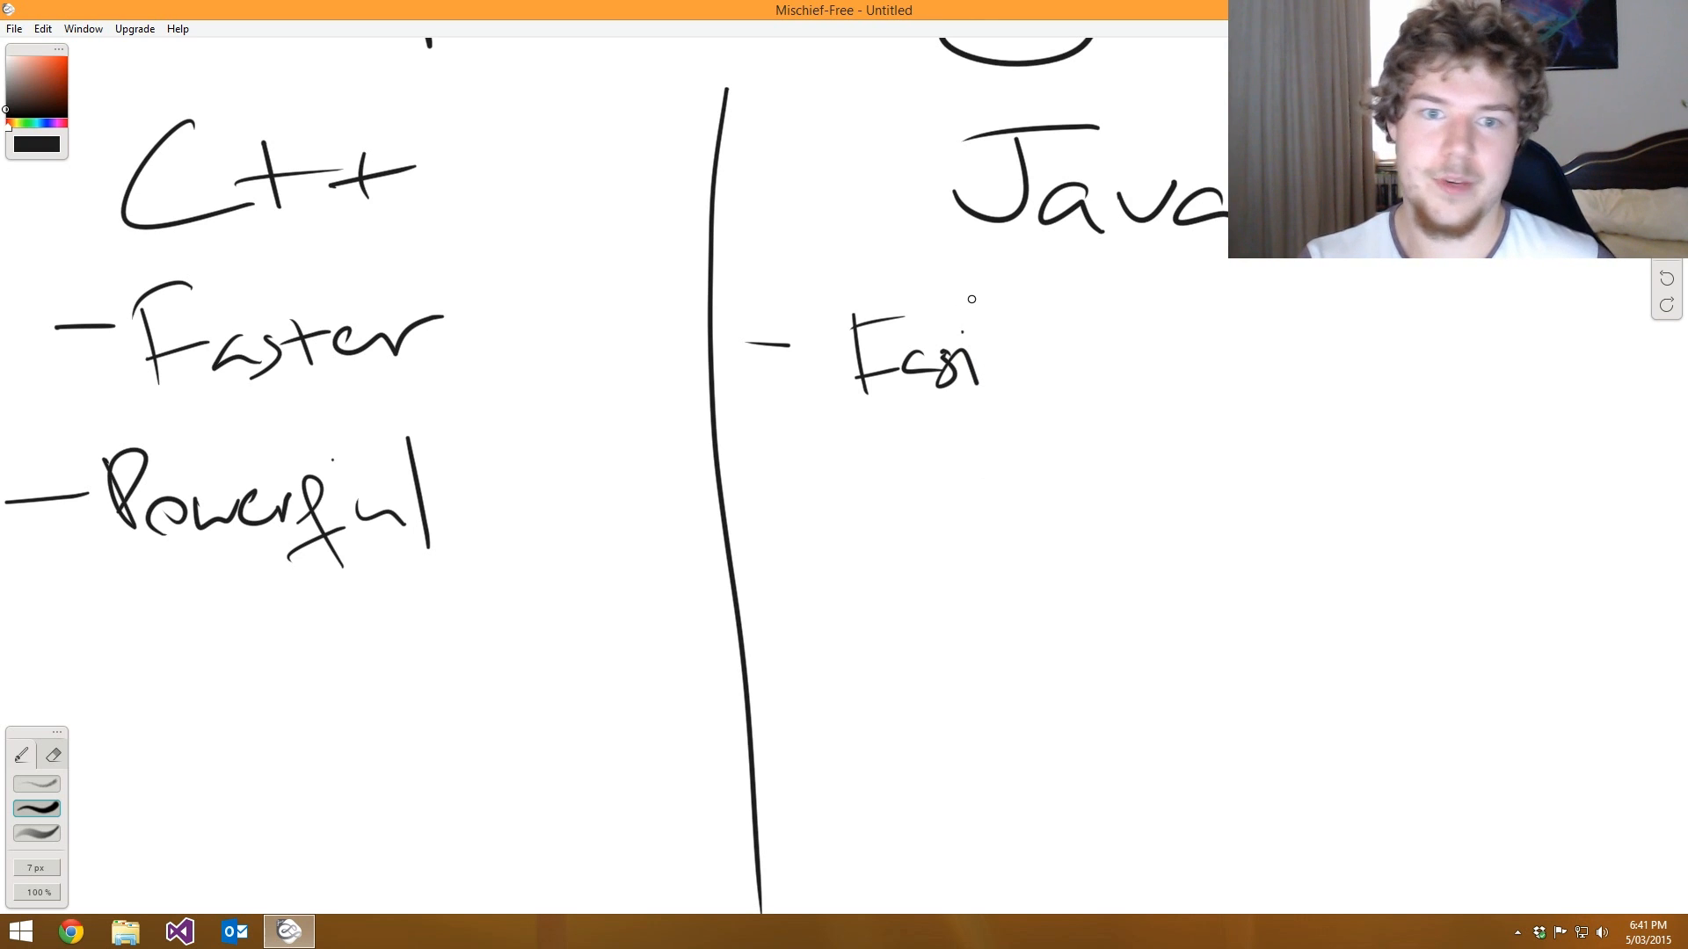
left_click_drag(974, 334, 991, 387)
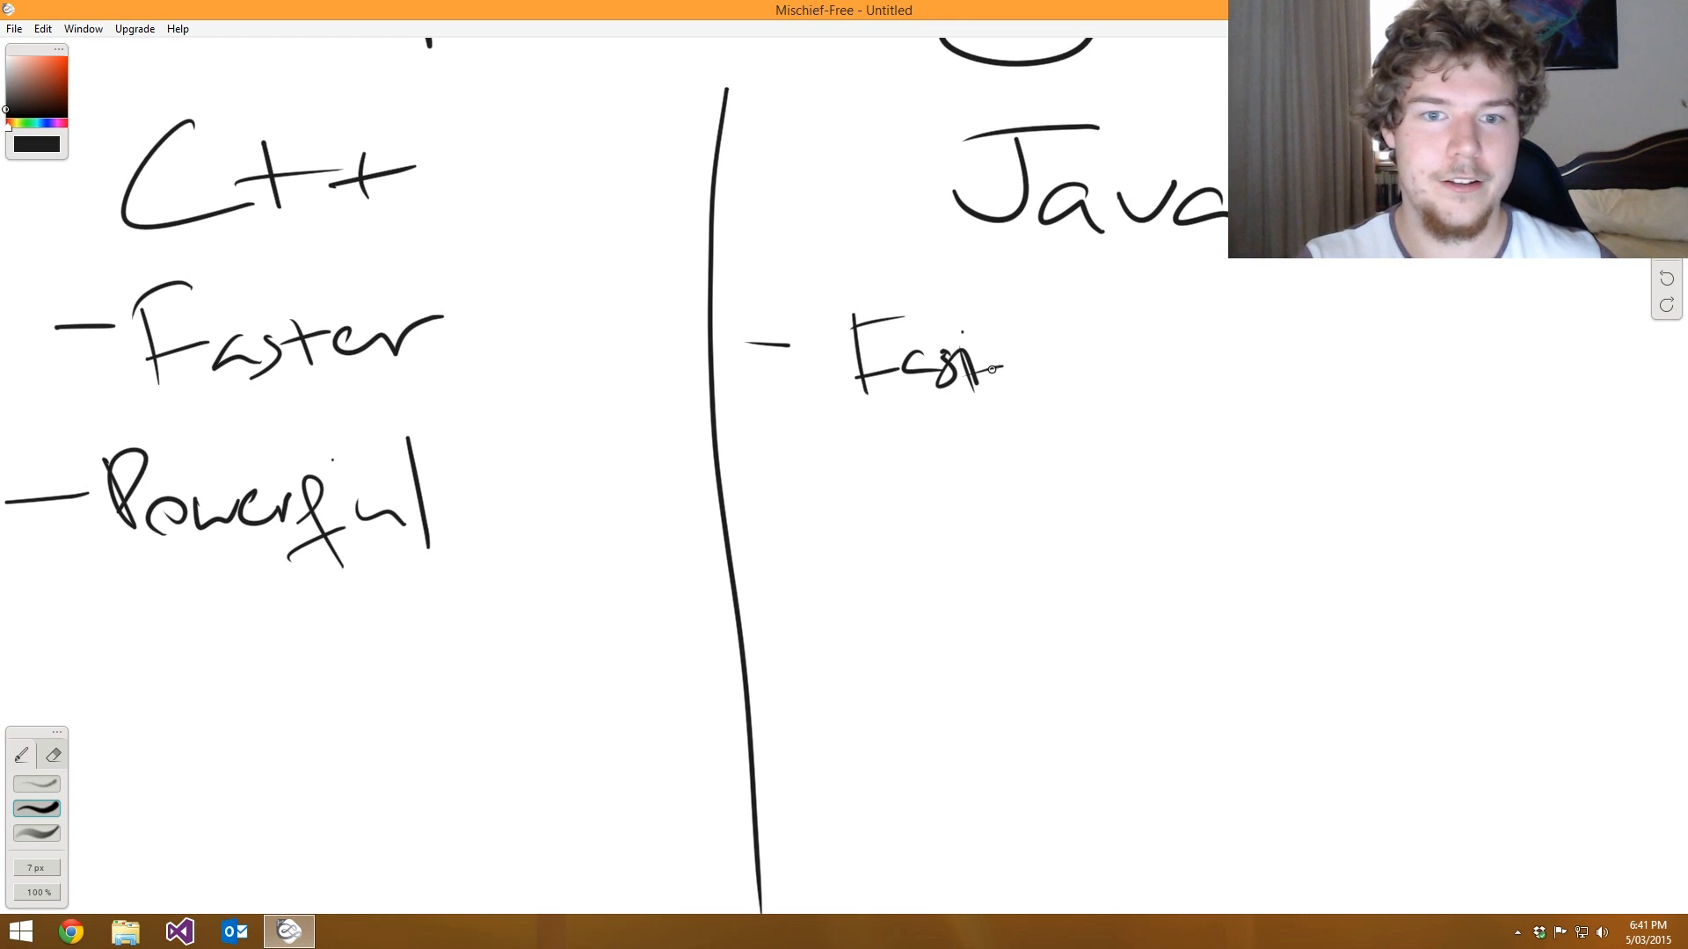
left_click_drag(980, 371, 1050, 377)
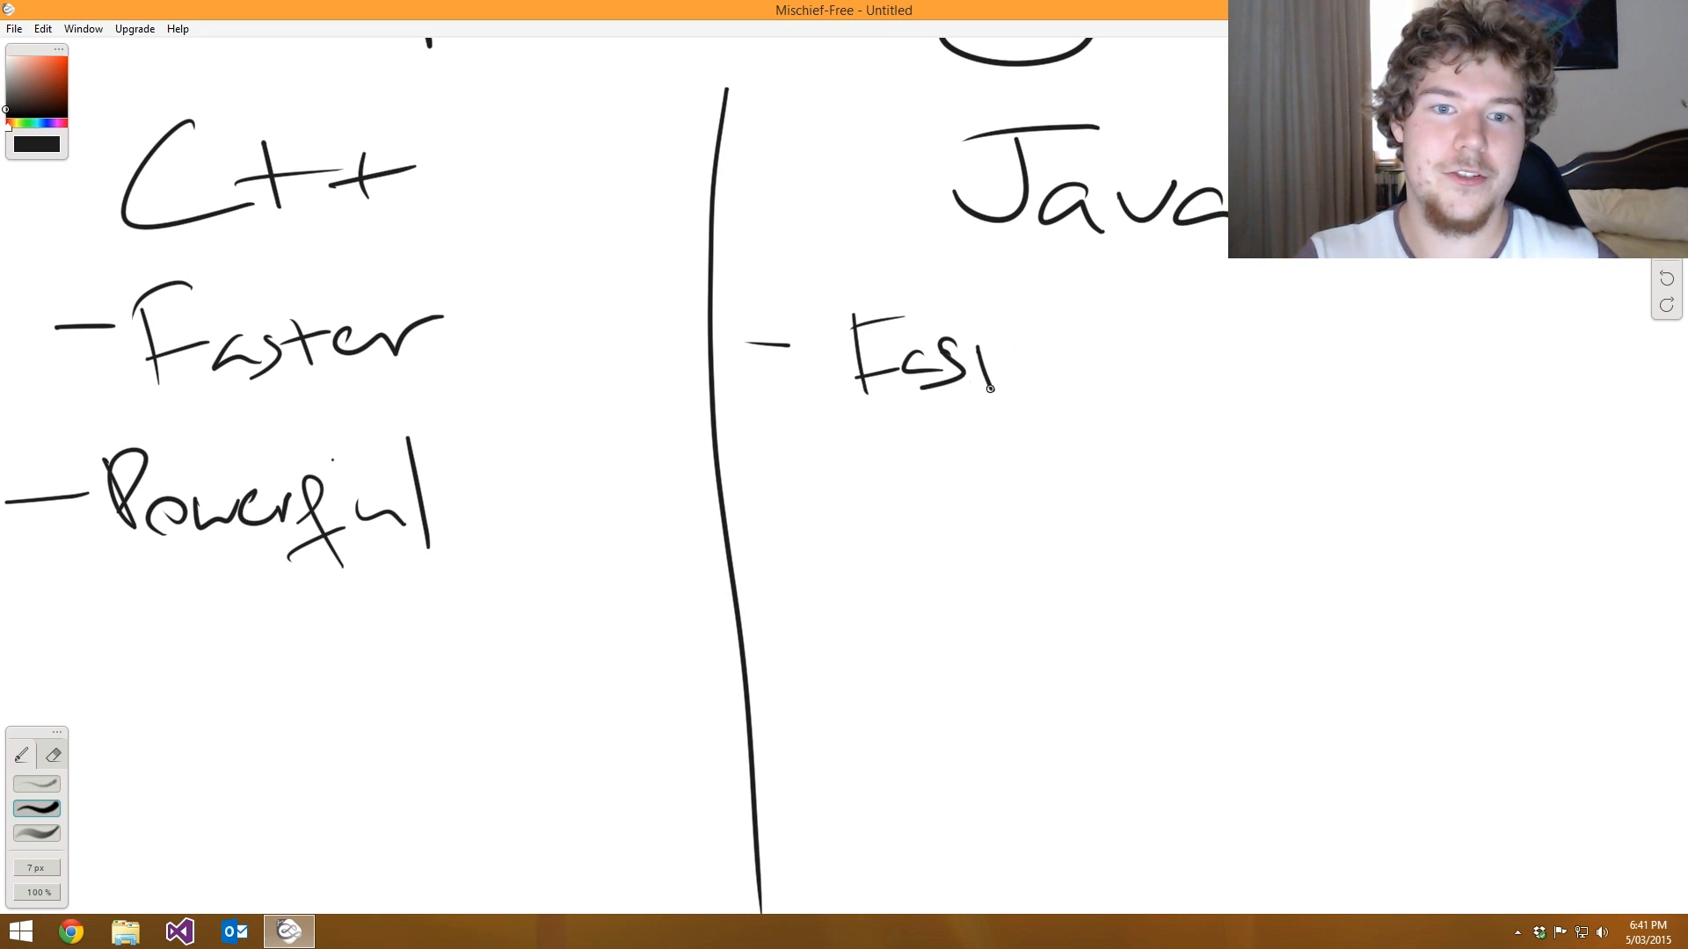
left_click_drag(991, 366, 1205, 361)
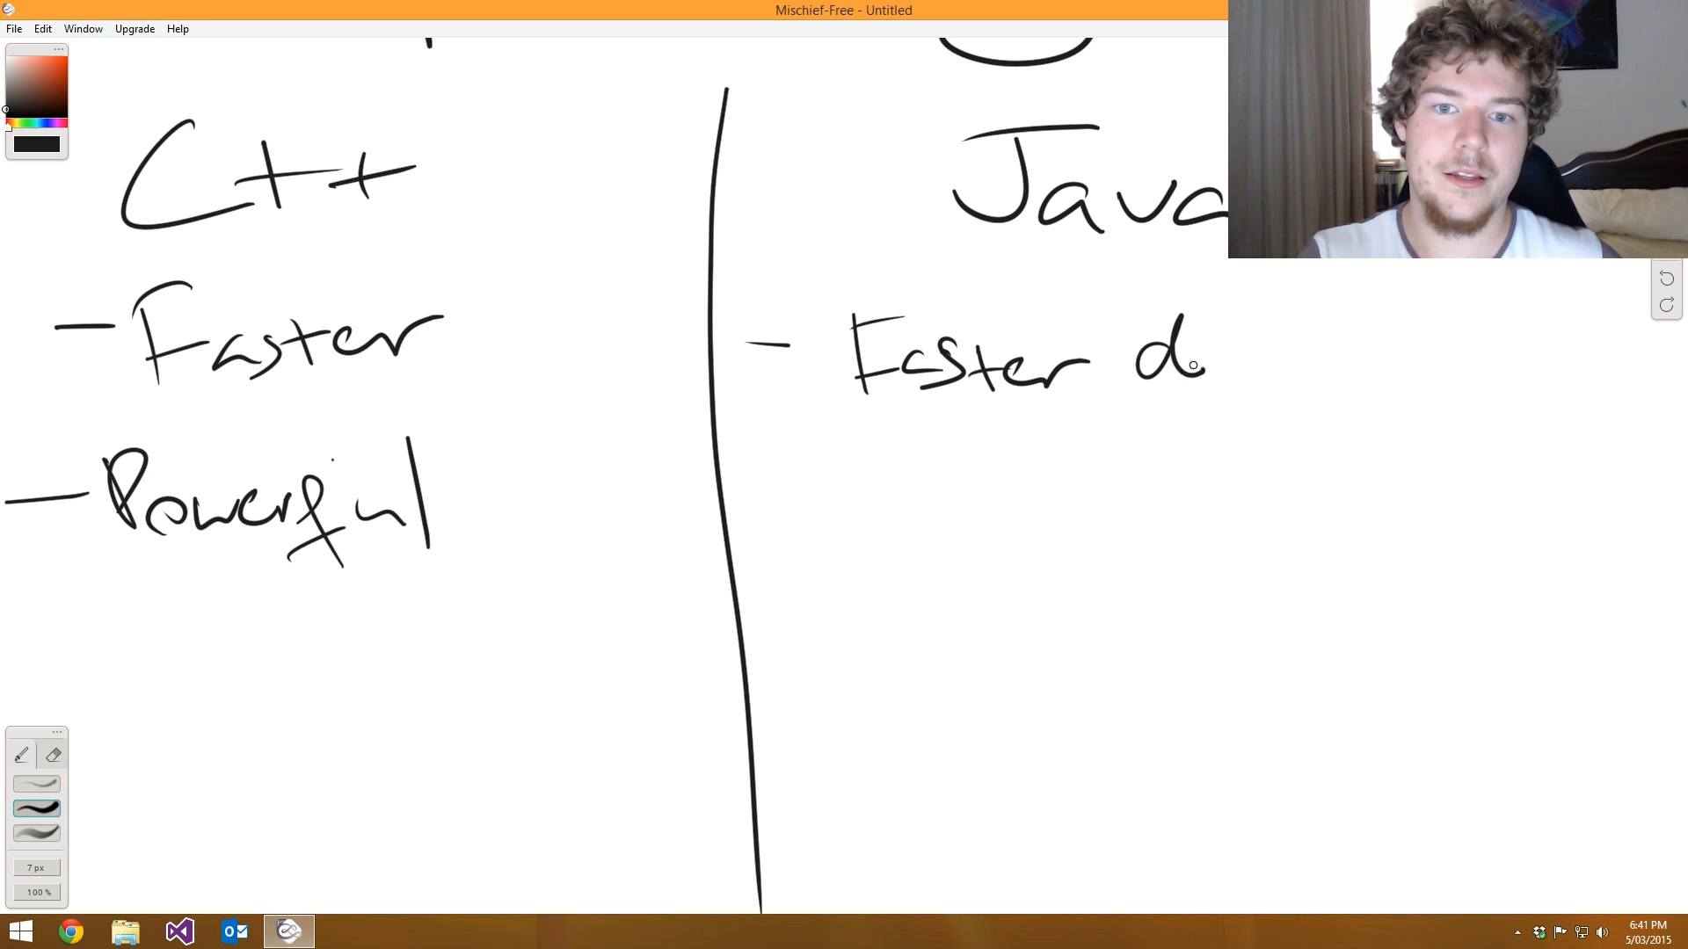
left_click_drag(1205, 365, 1281, 365)
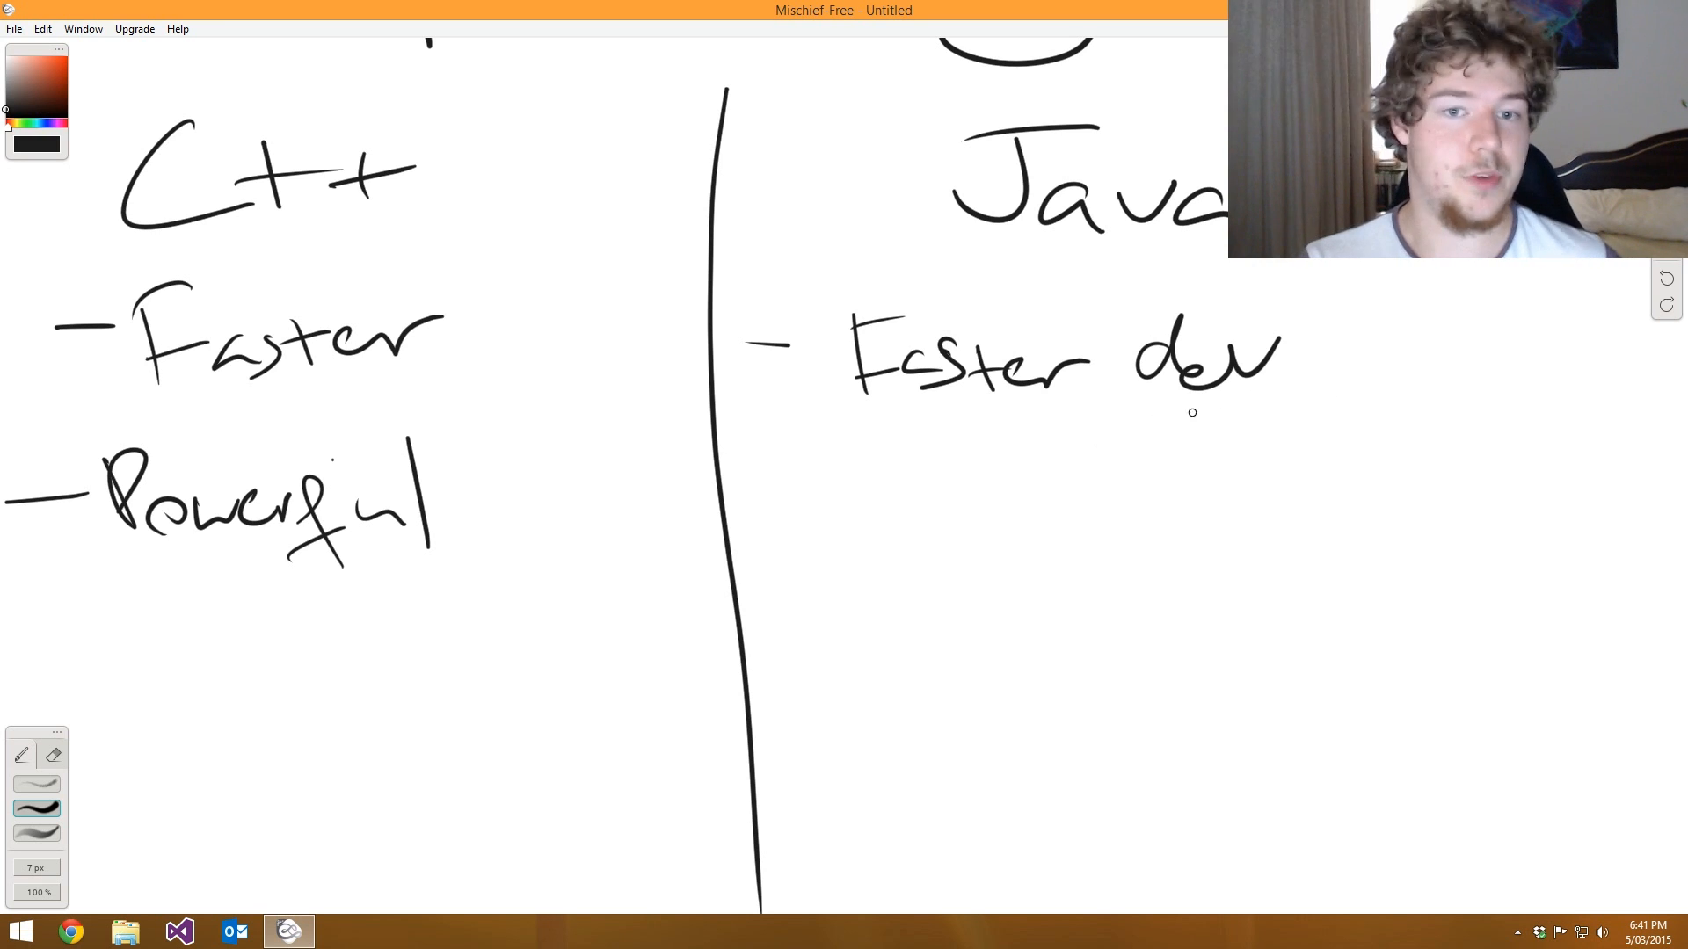
mouse_move(1060, 457)
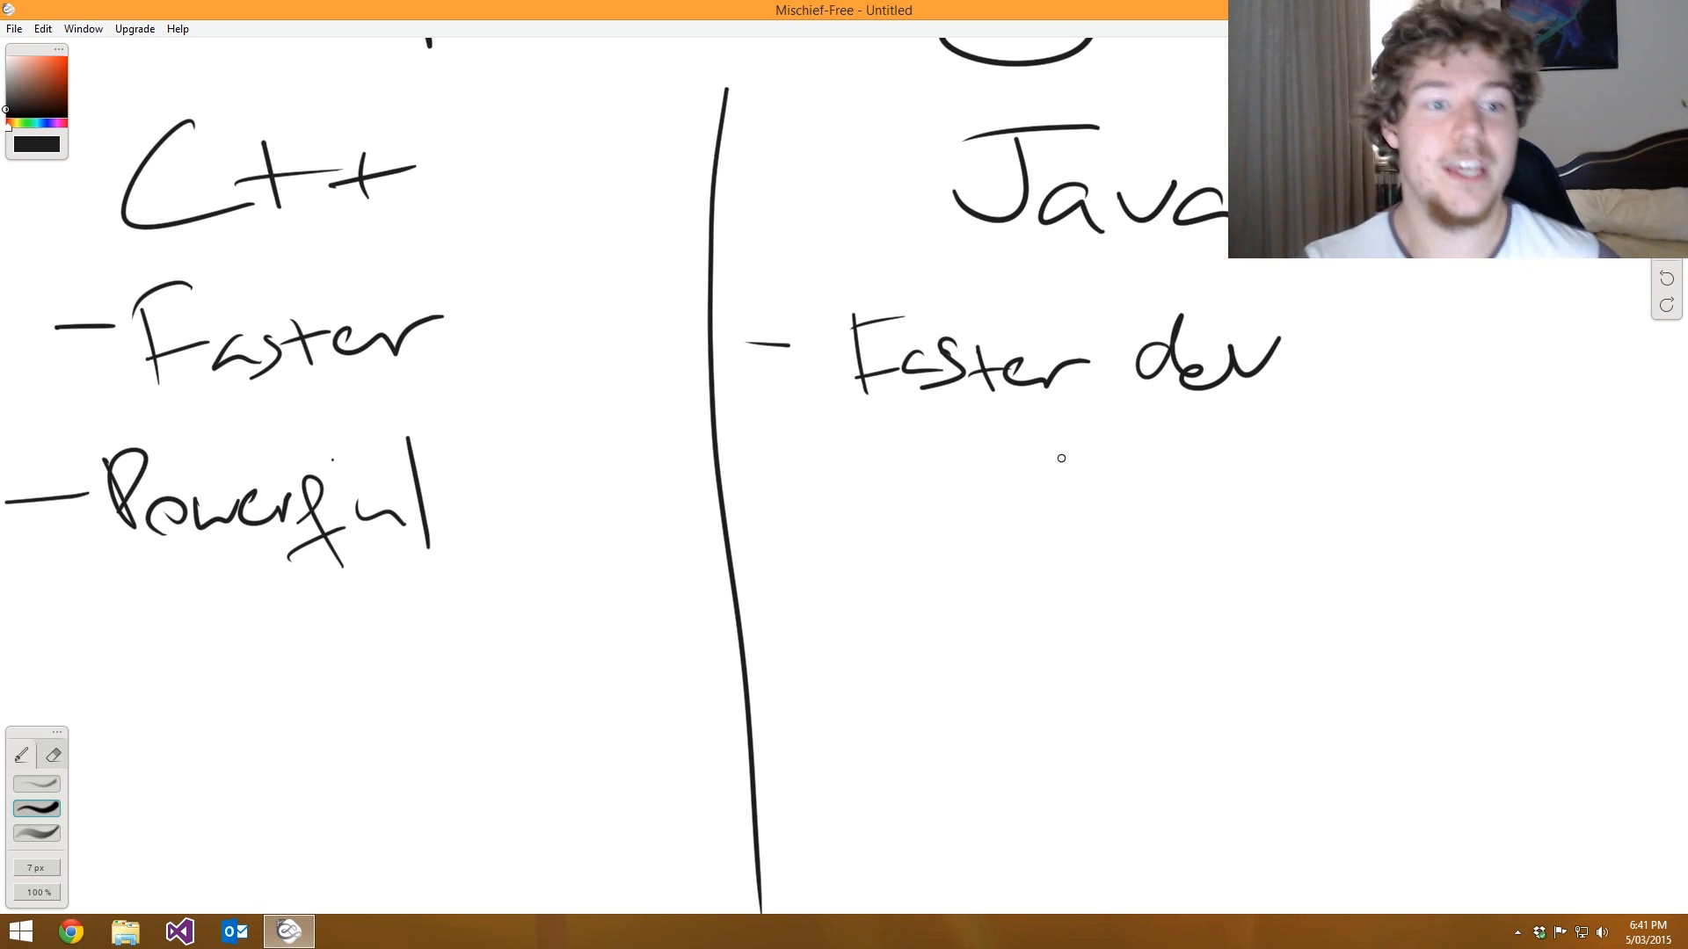
- Add '- Easier' and 'Portability' as the second and third Java points
left_click_drag(748, 506, 802, 497)
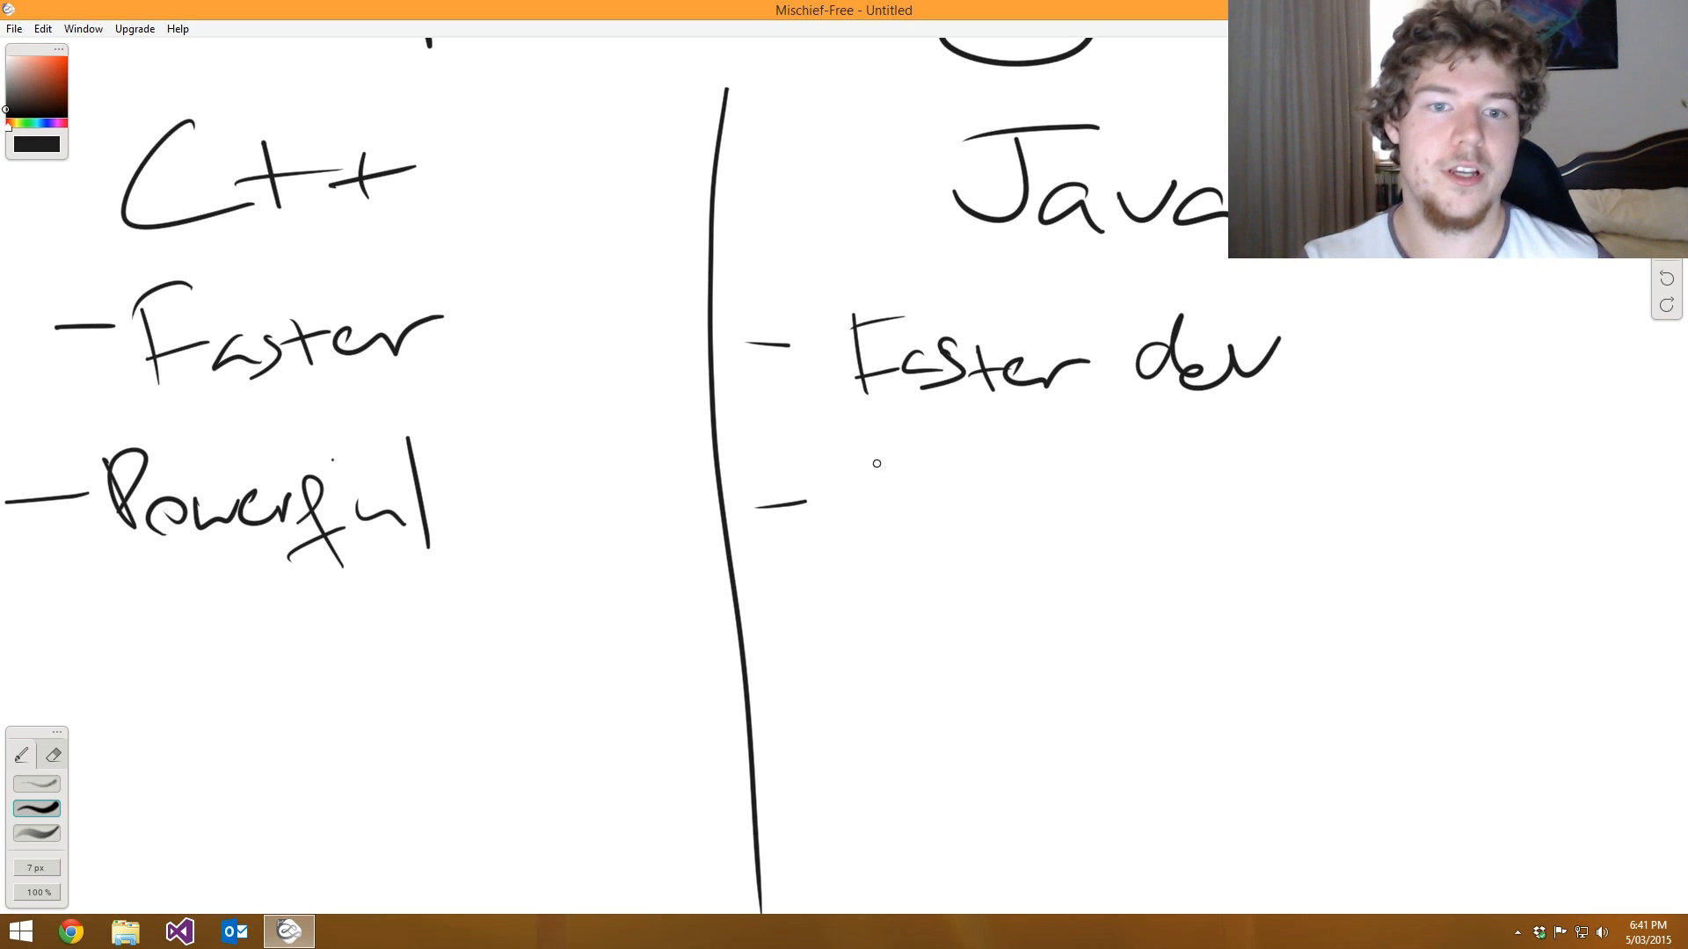
left_click_drag(861, 506, 984, 511)
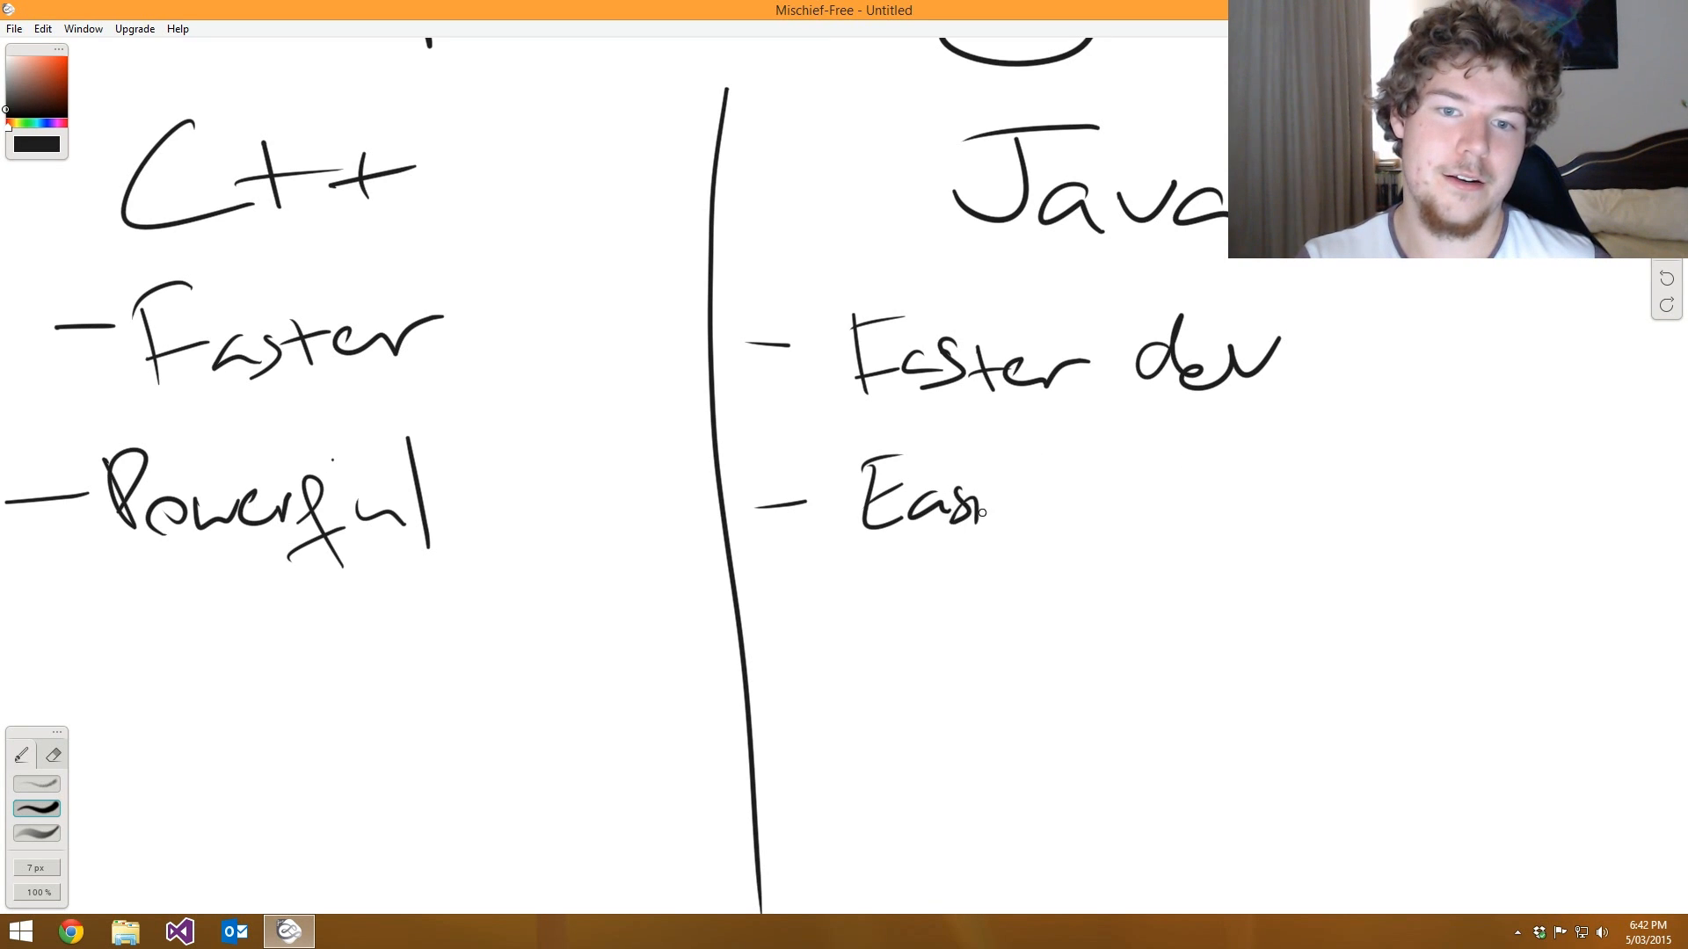
left_click_drag(958, 495, 1060, 507)
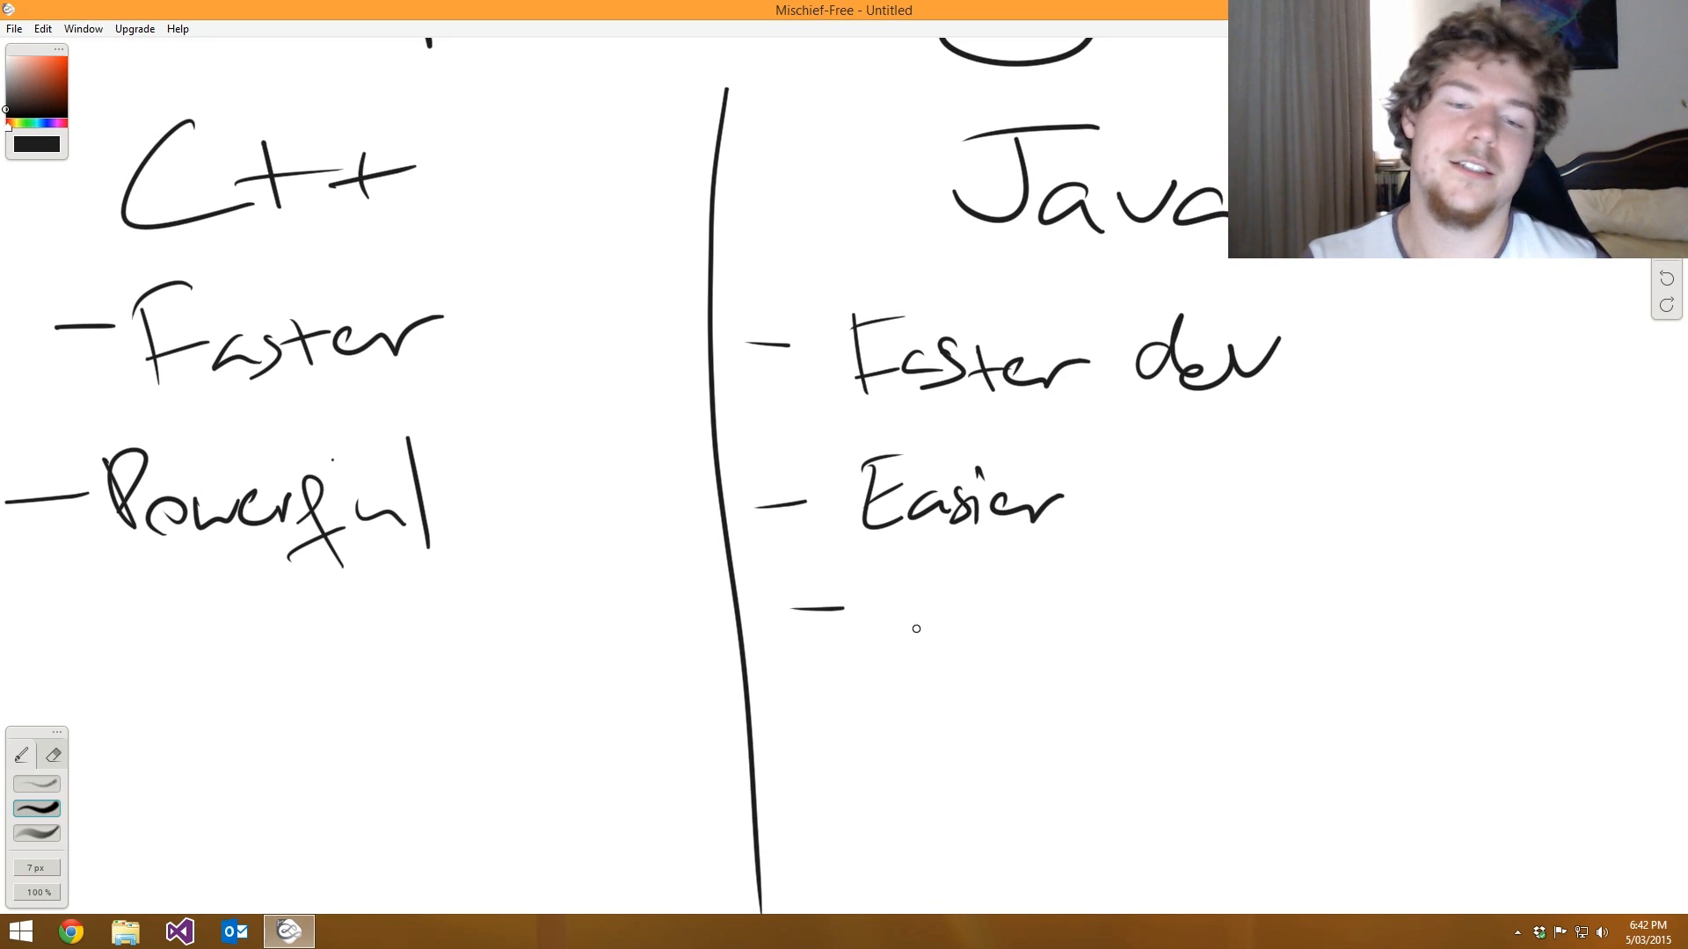
left_click_drag(877, 603, 1022, 603)
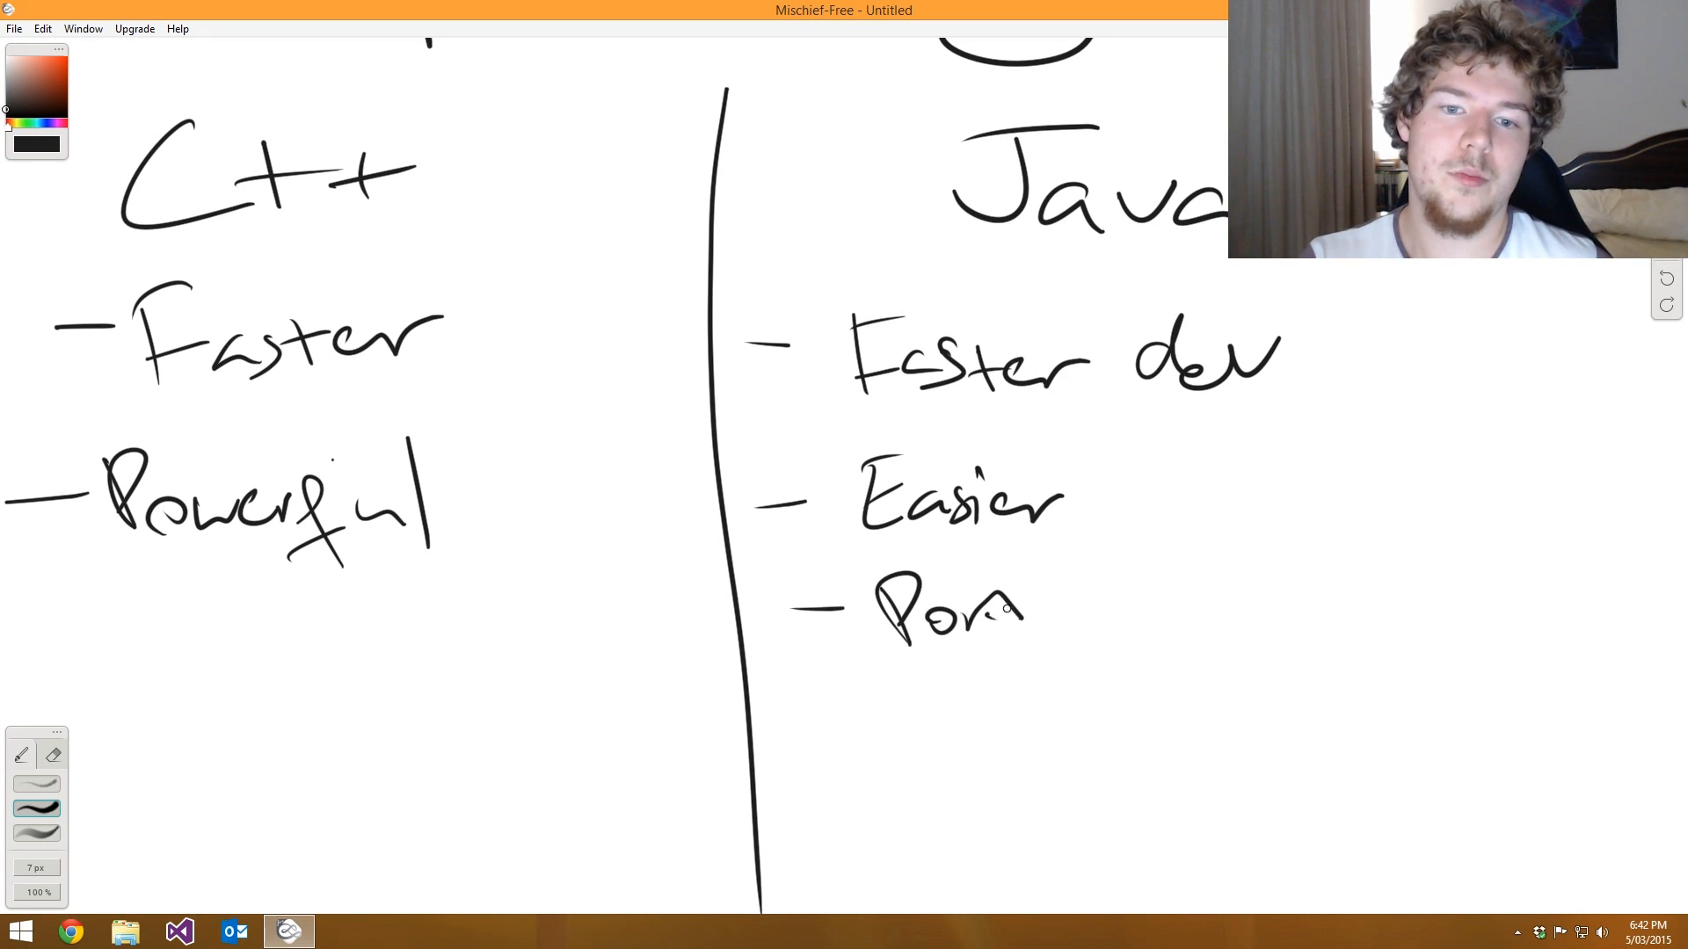
left_click_drag(1022, 603, 1162, 604)
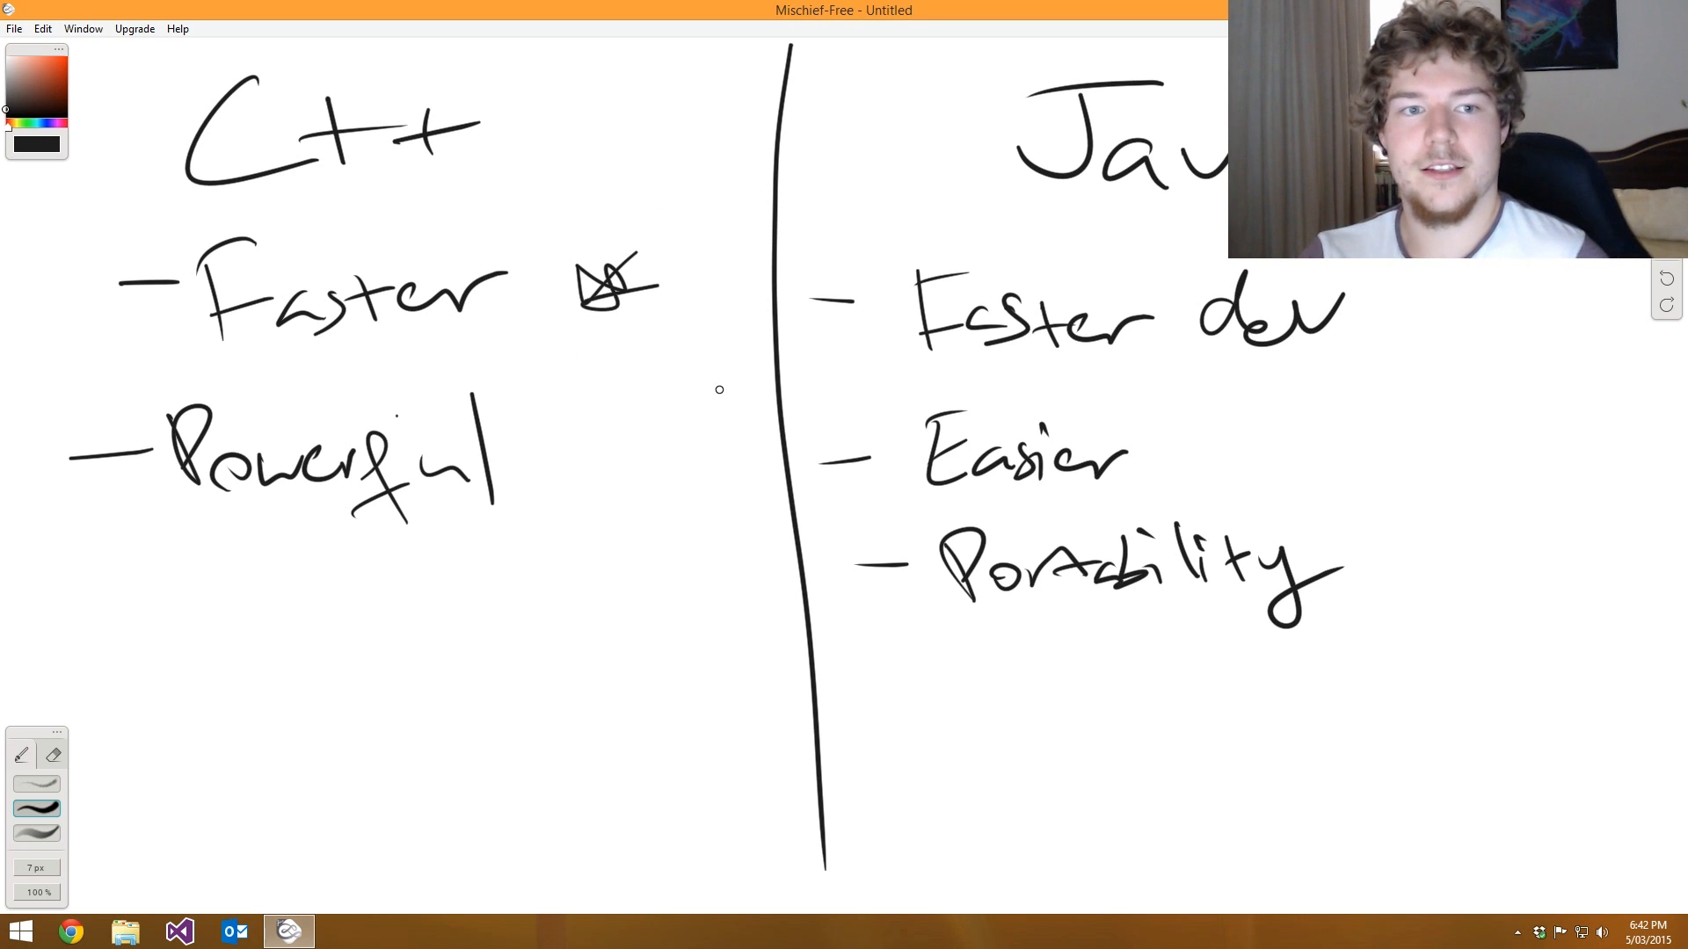
mouse_move(618, 528)
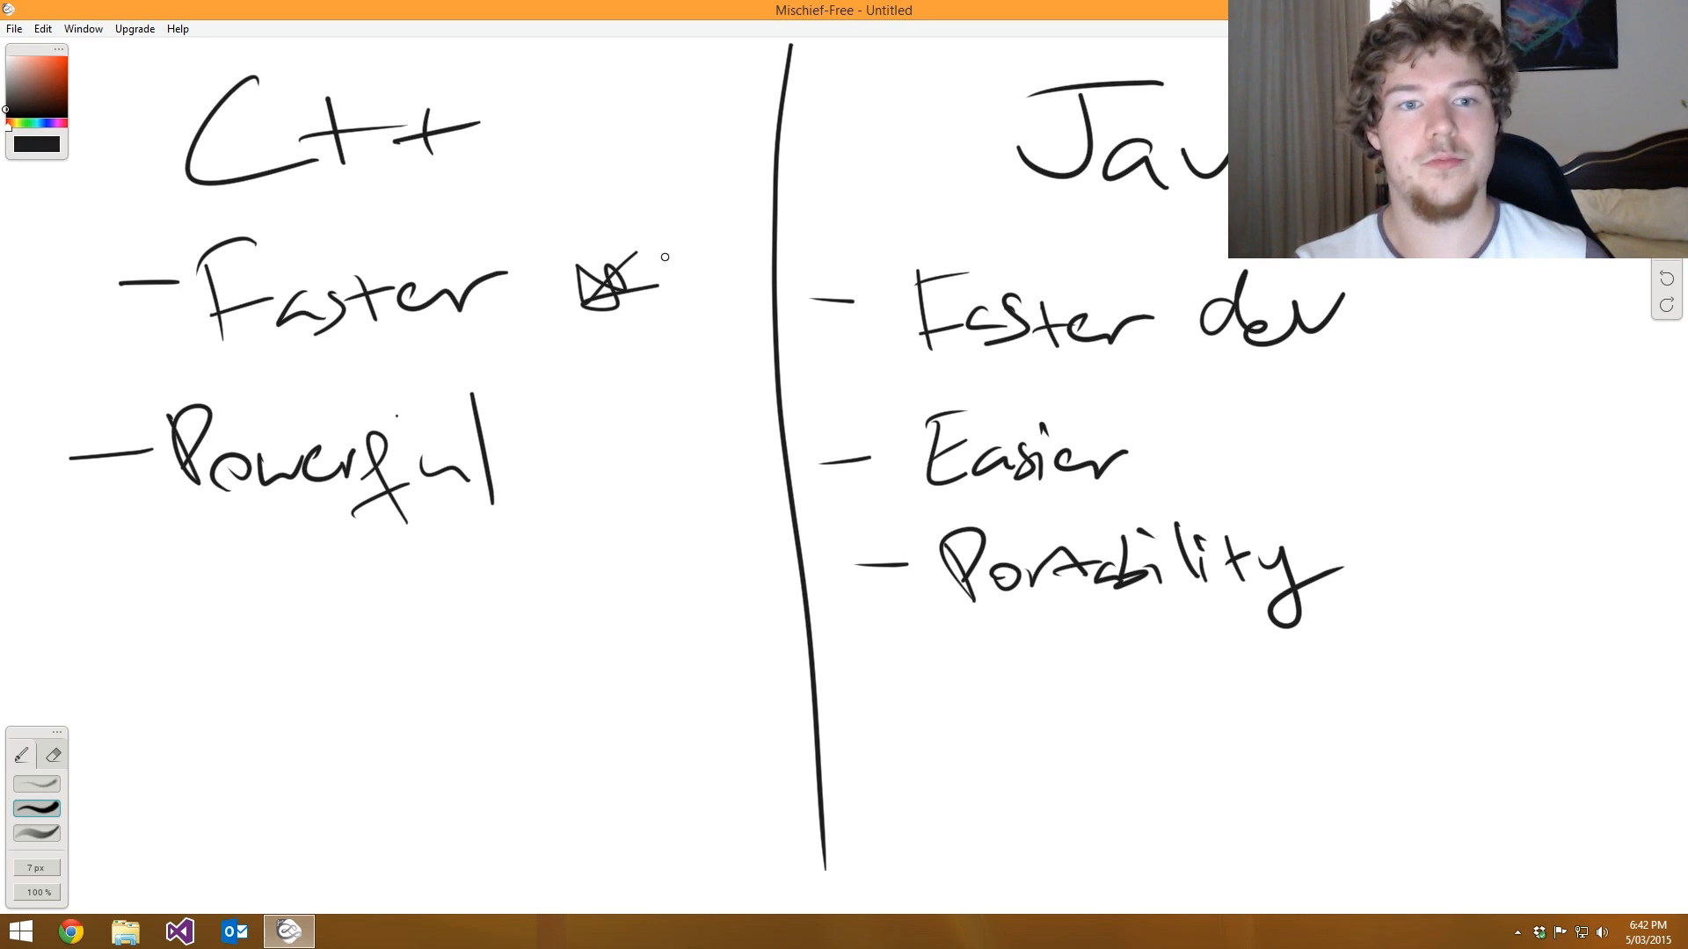
mouse_move(872, 303)
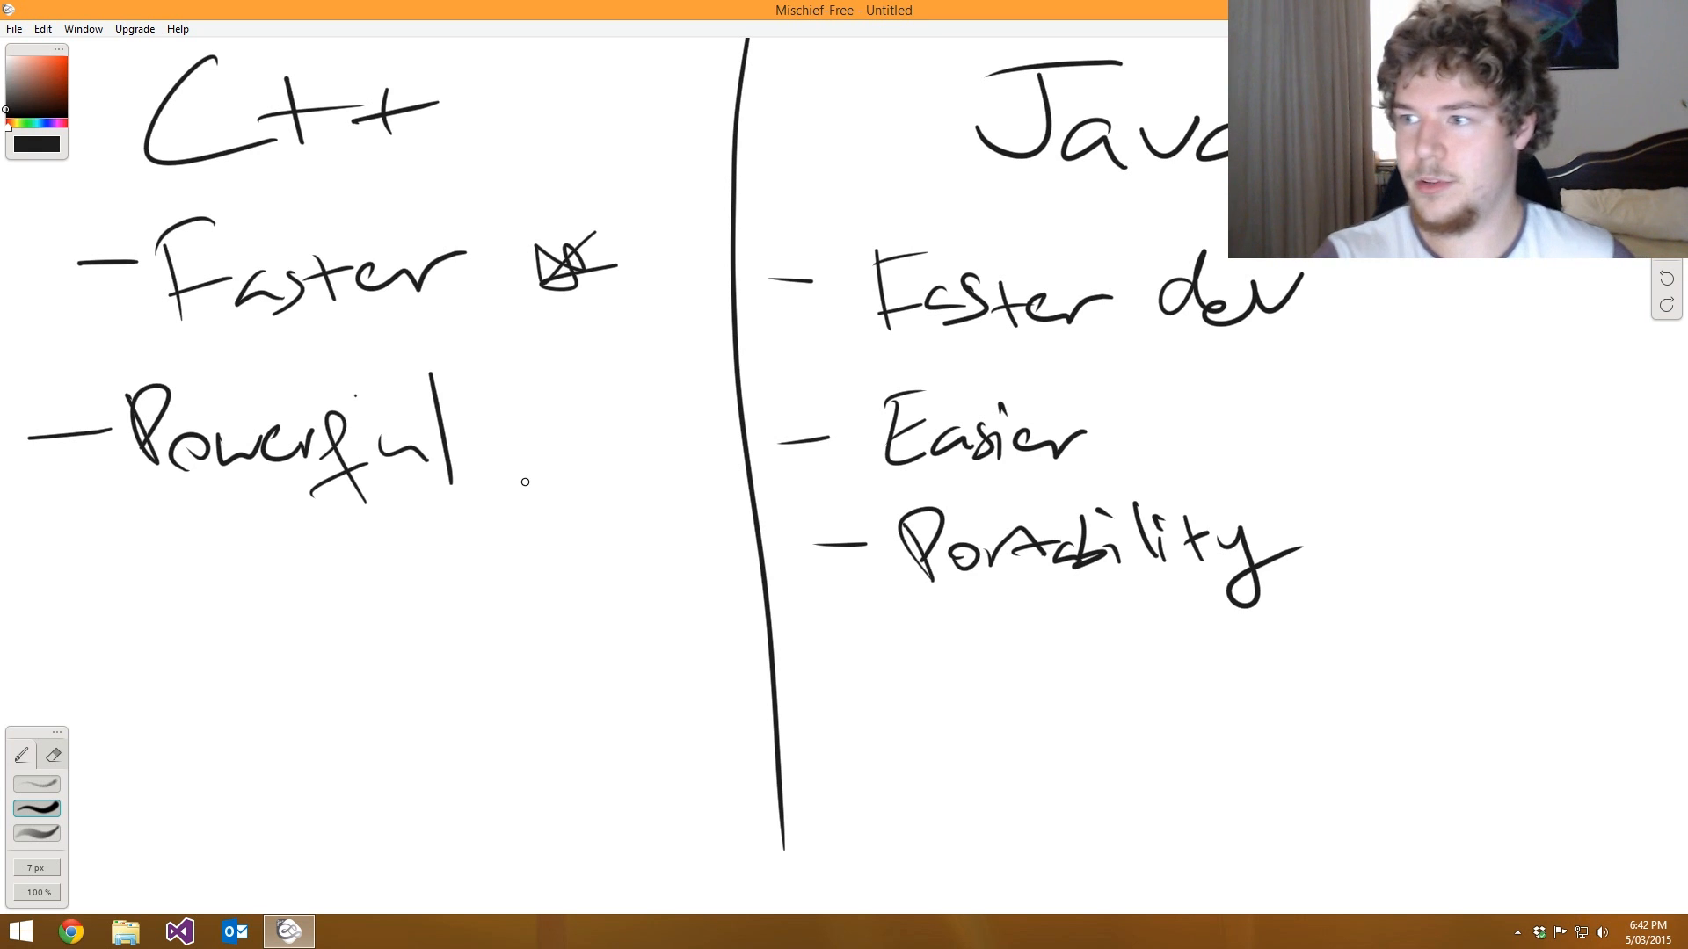
- Scroll down the C++ versus Java comparison canvas
scroll("down", 3)
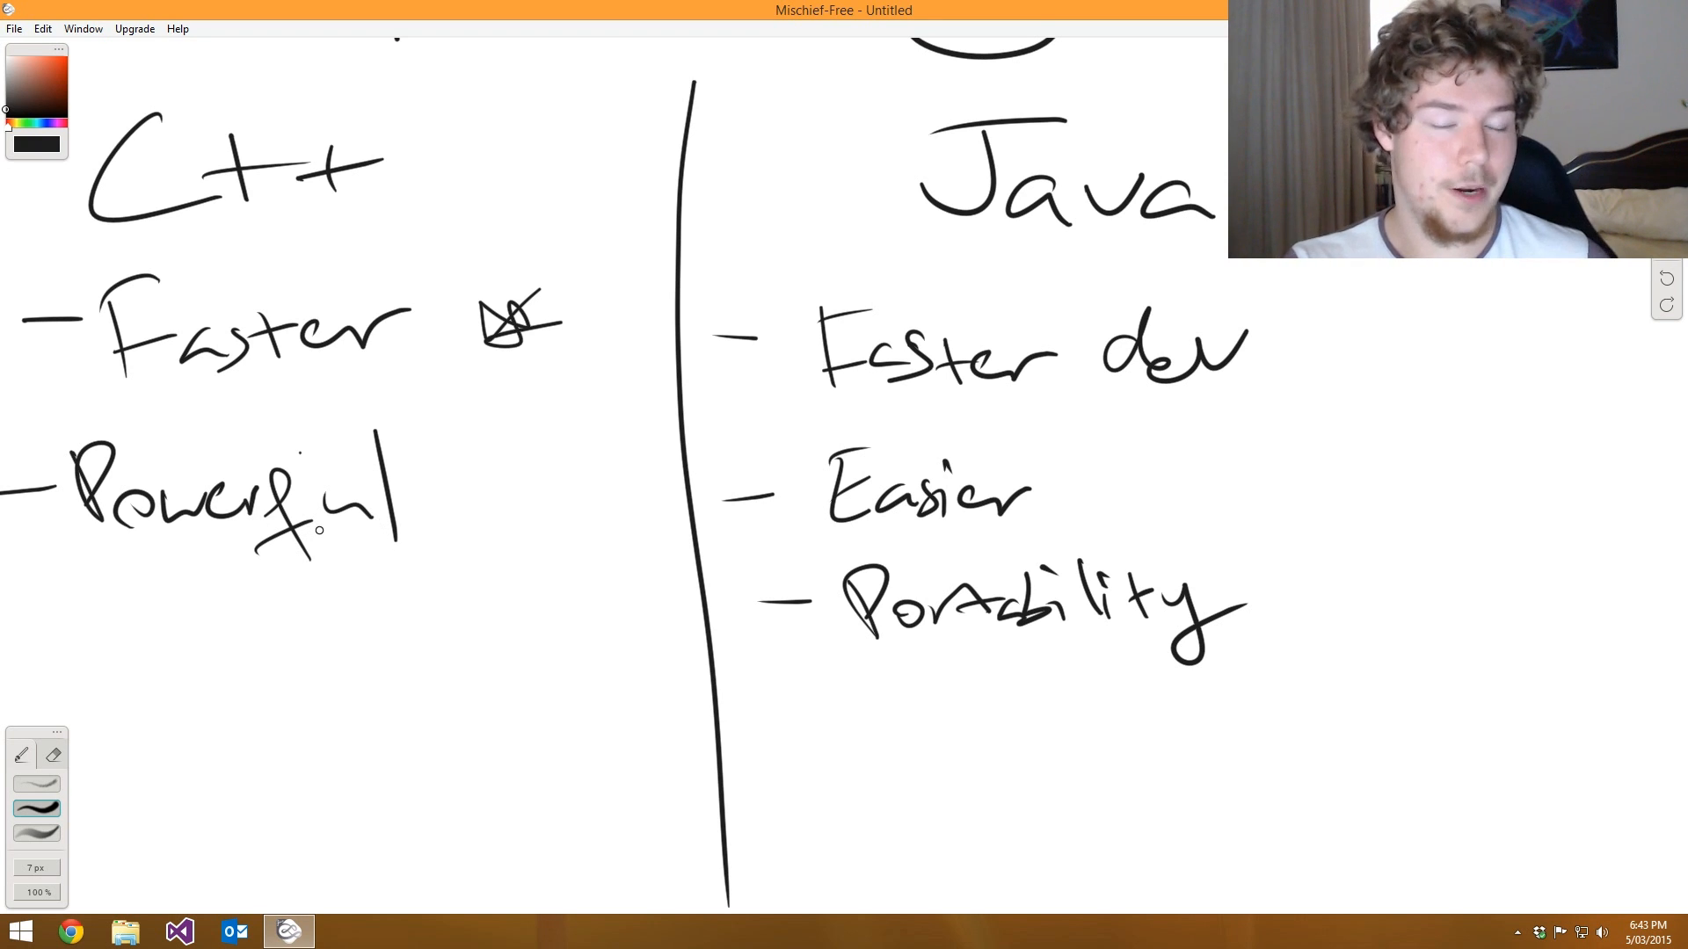
mouse_move(321, 537)
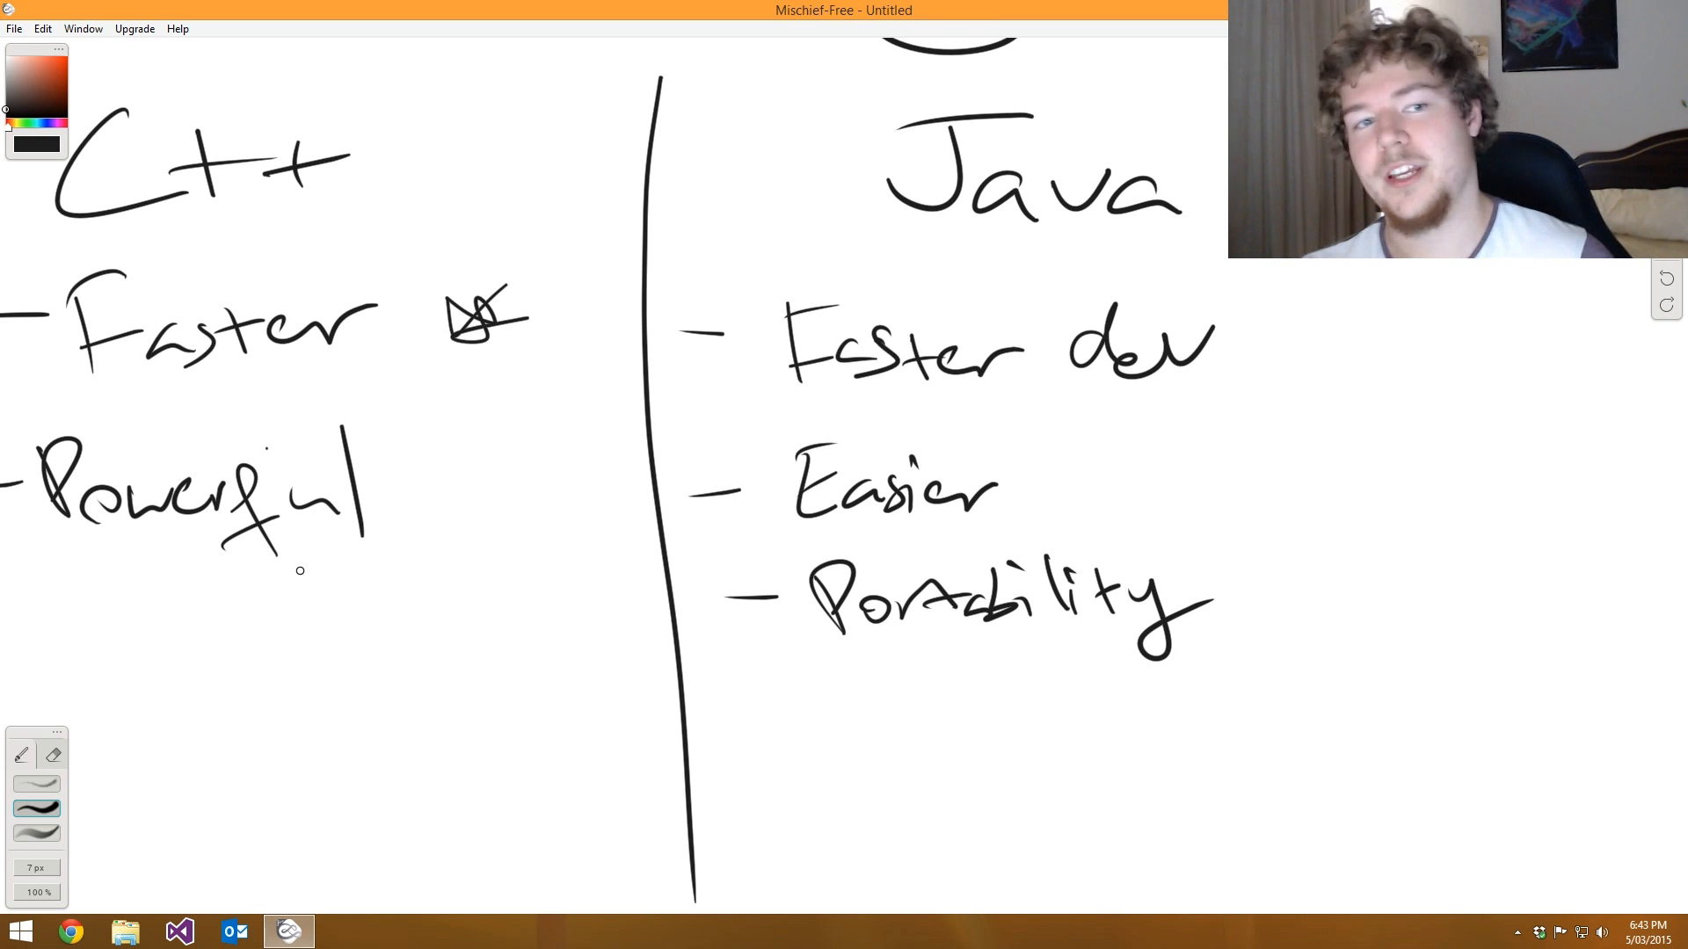
mouse_move(334, 613)
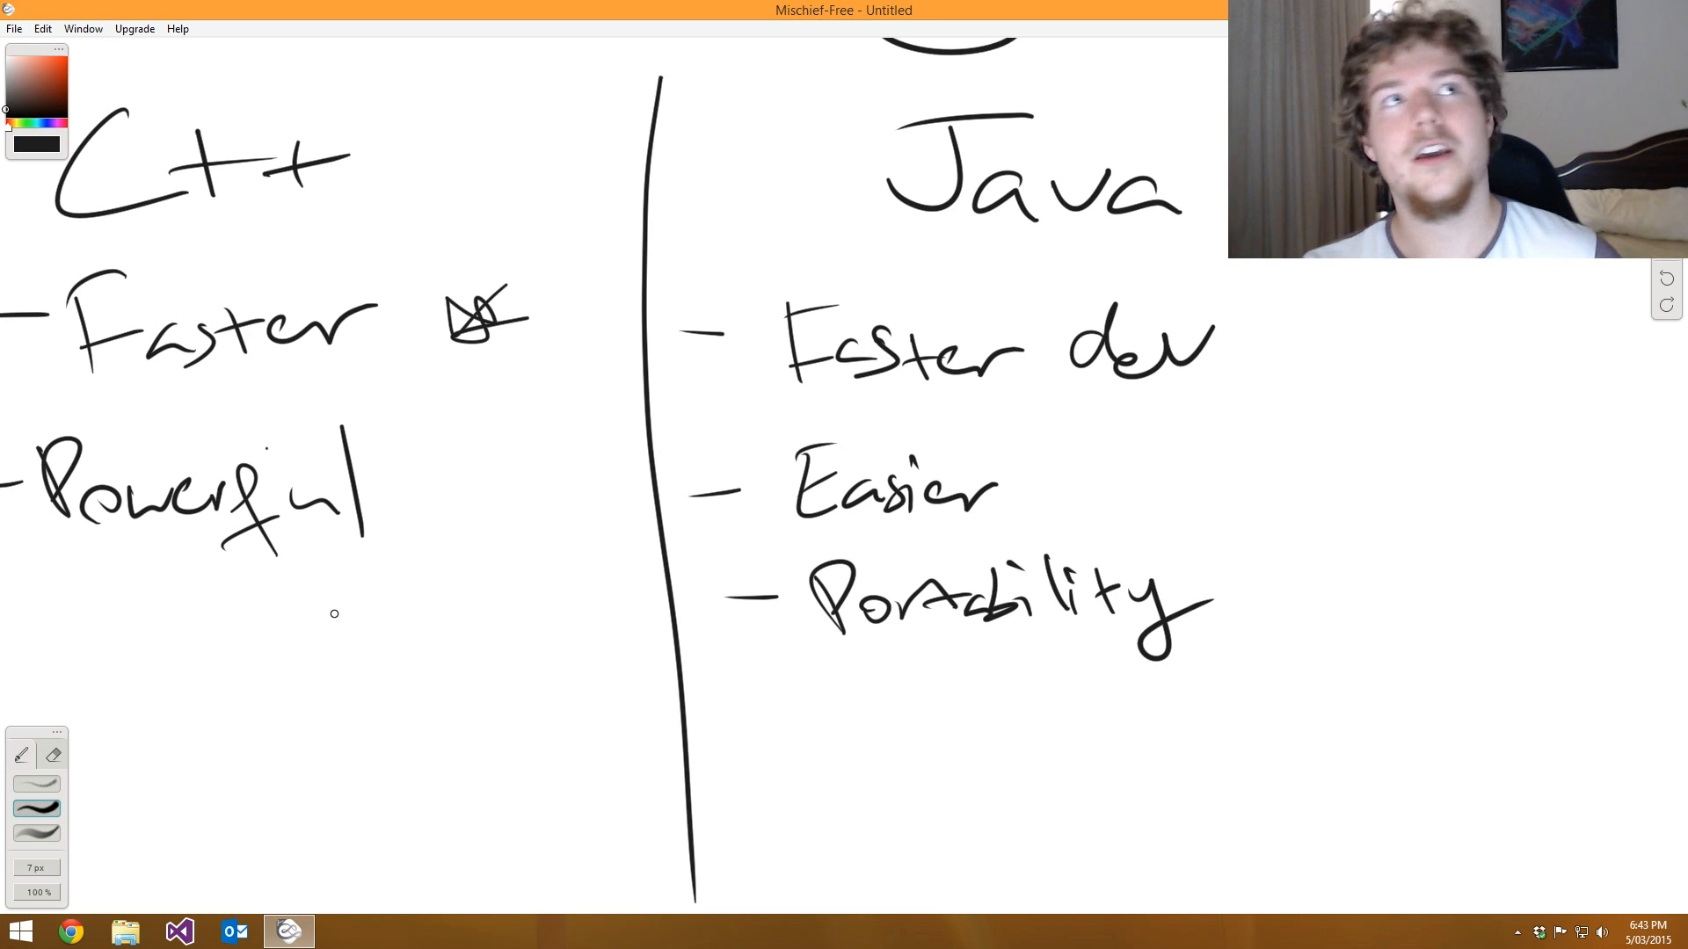
mouse_move(485, 622)
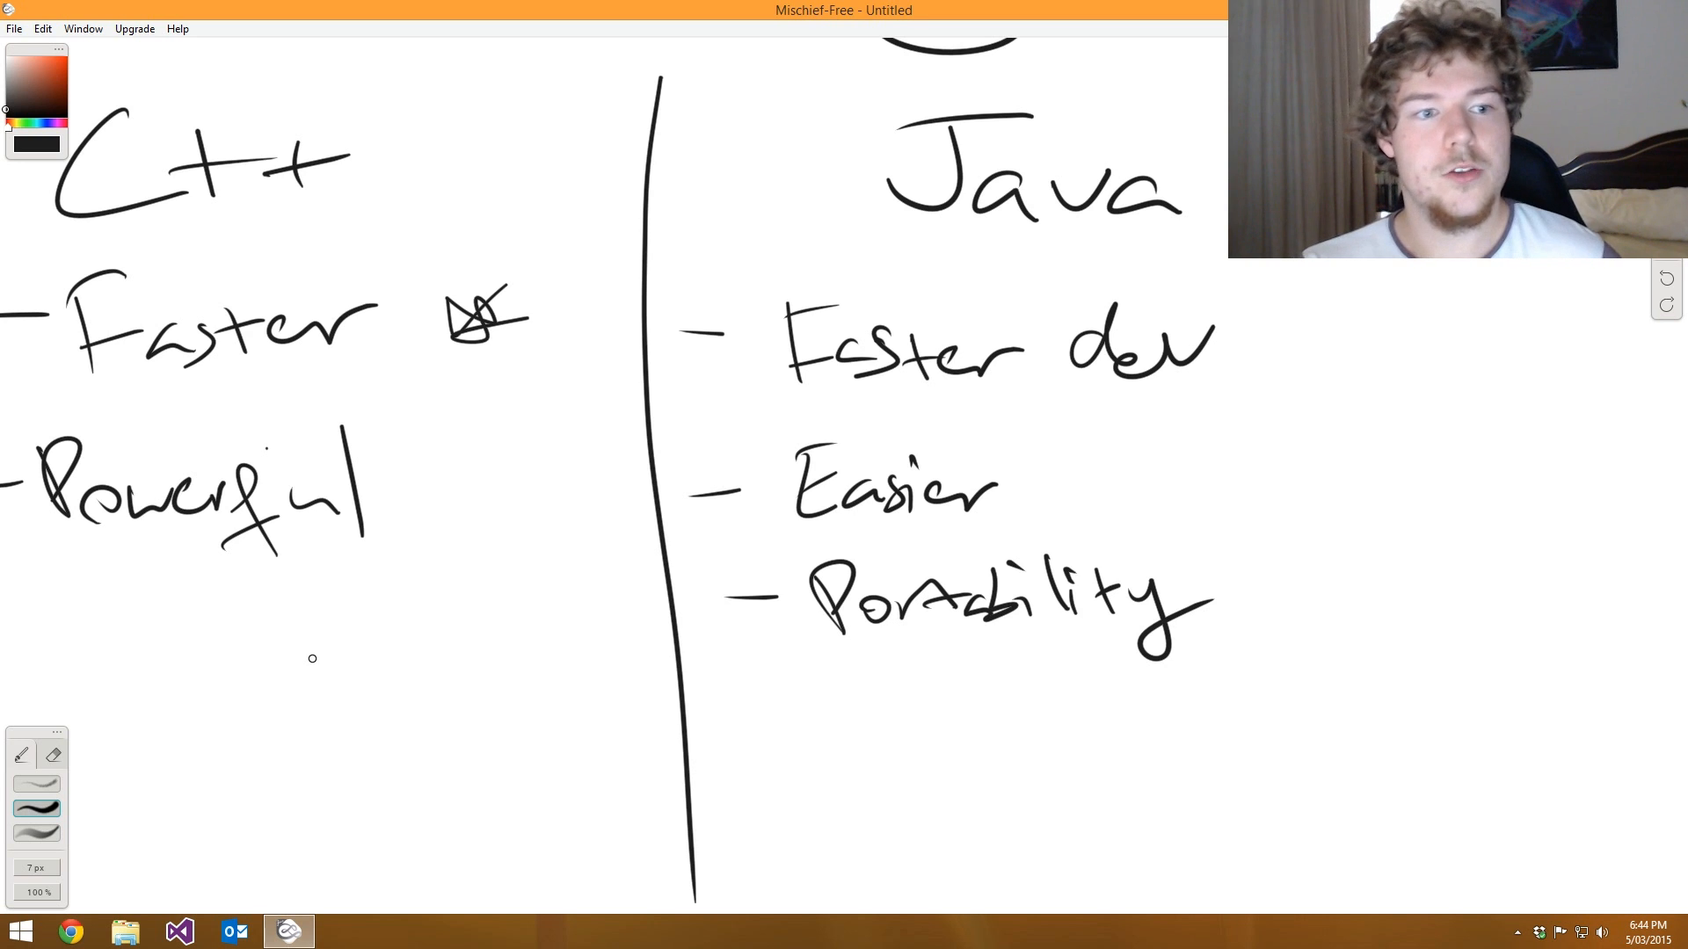
mouse_move(361, 618)
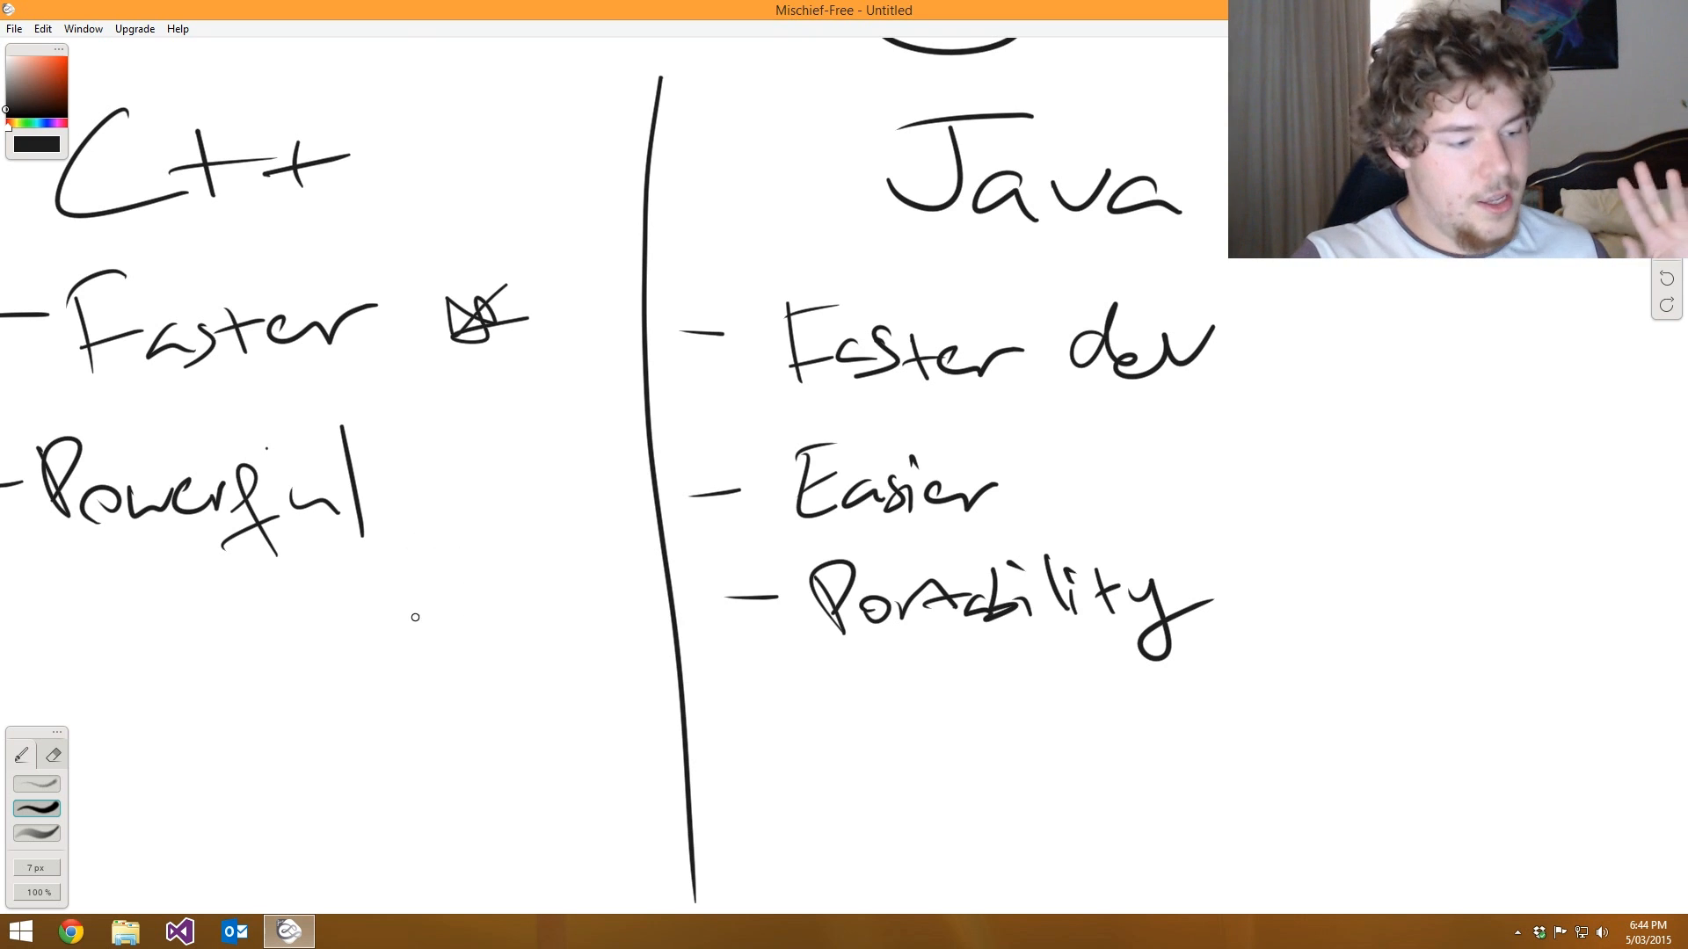
mouse_move(429, 633)
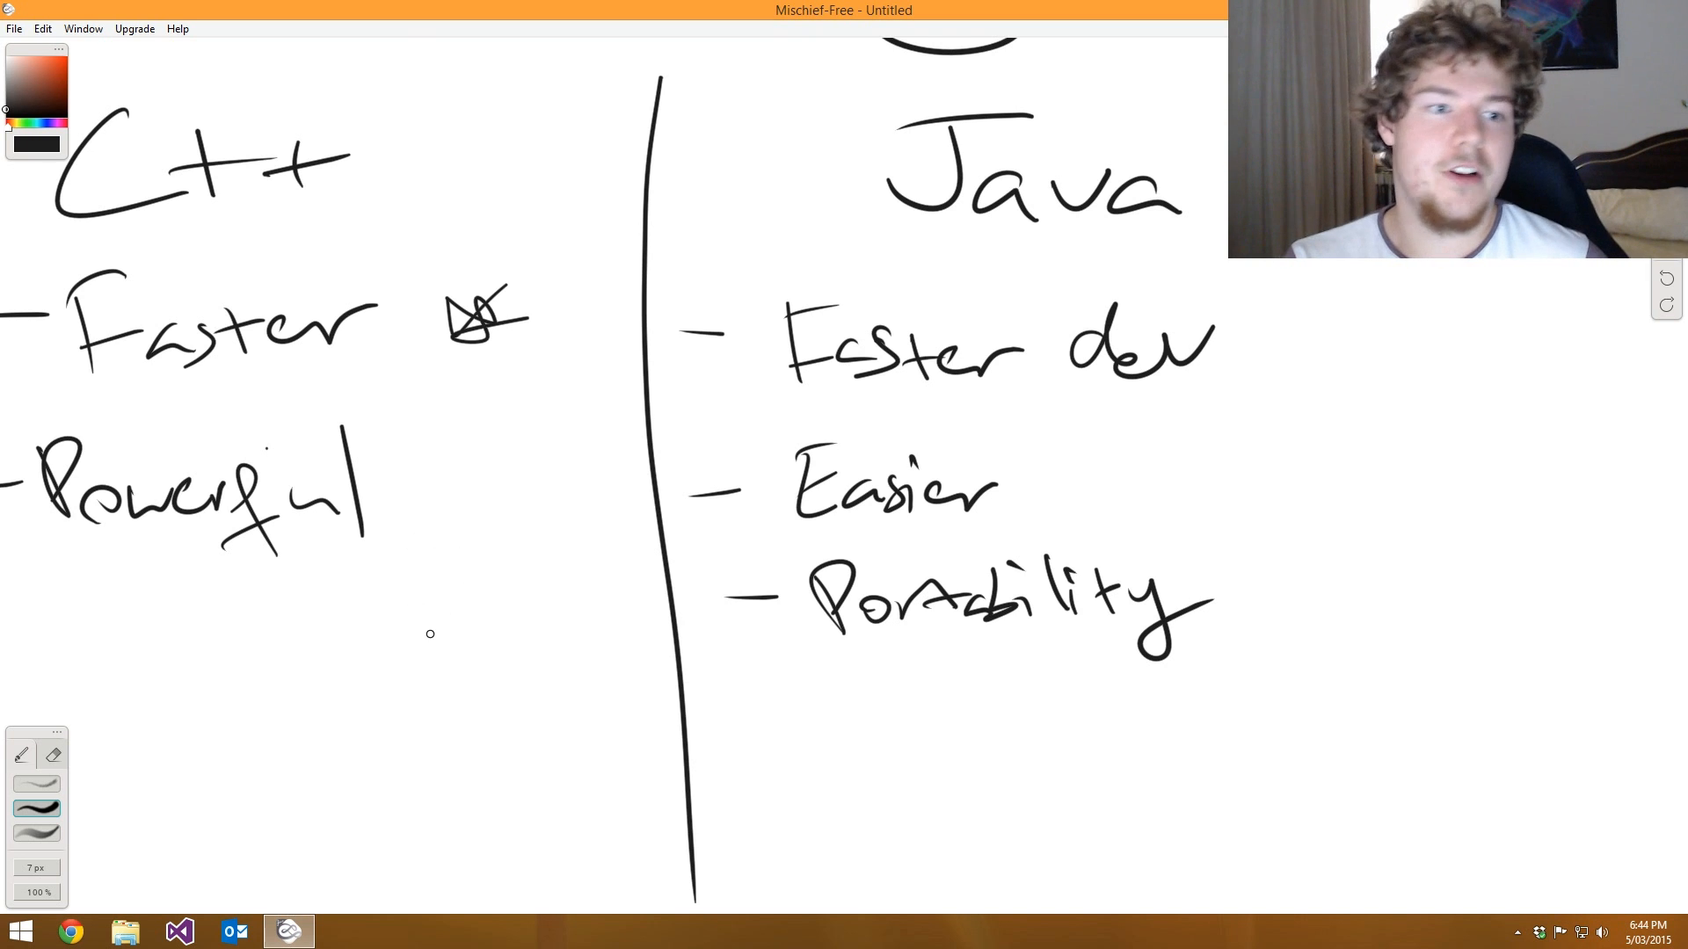
mouse_move(600, 577)
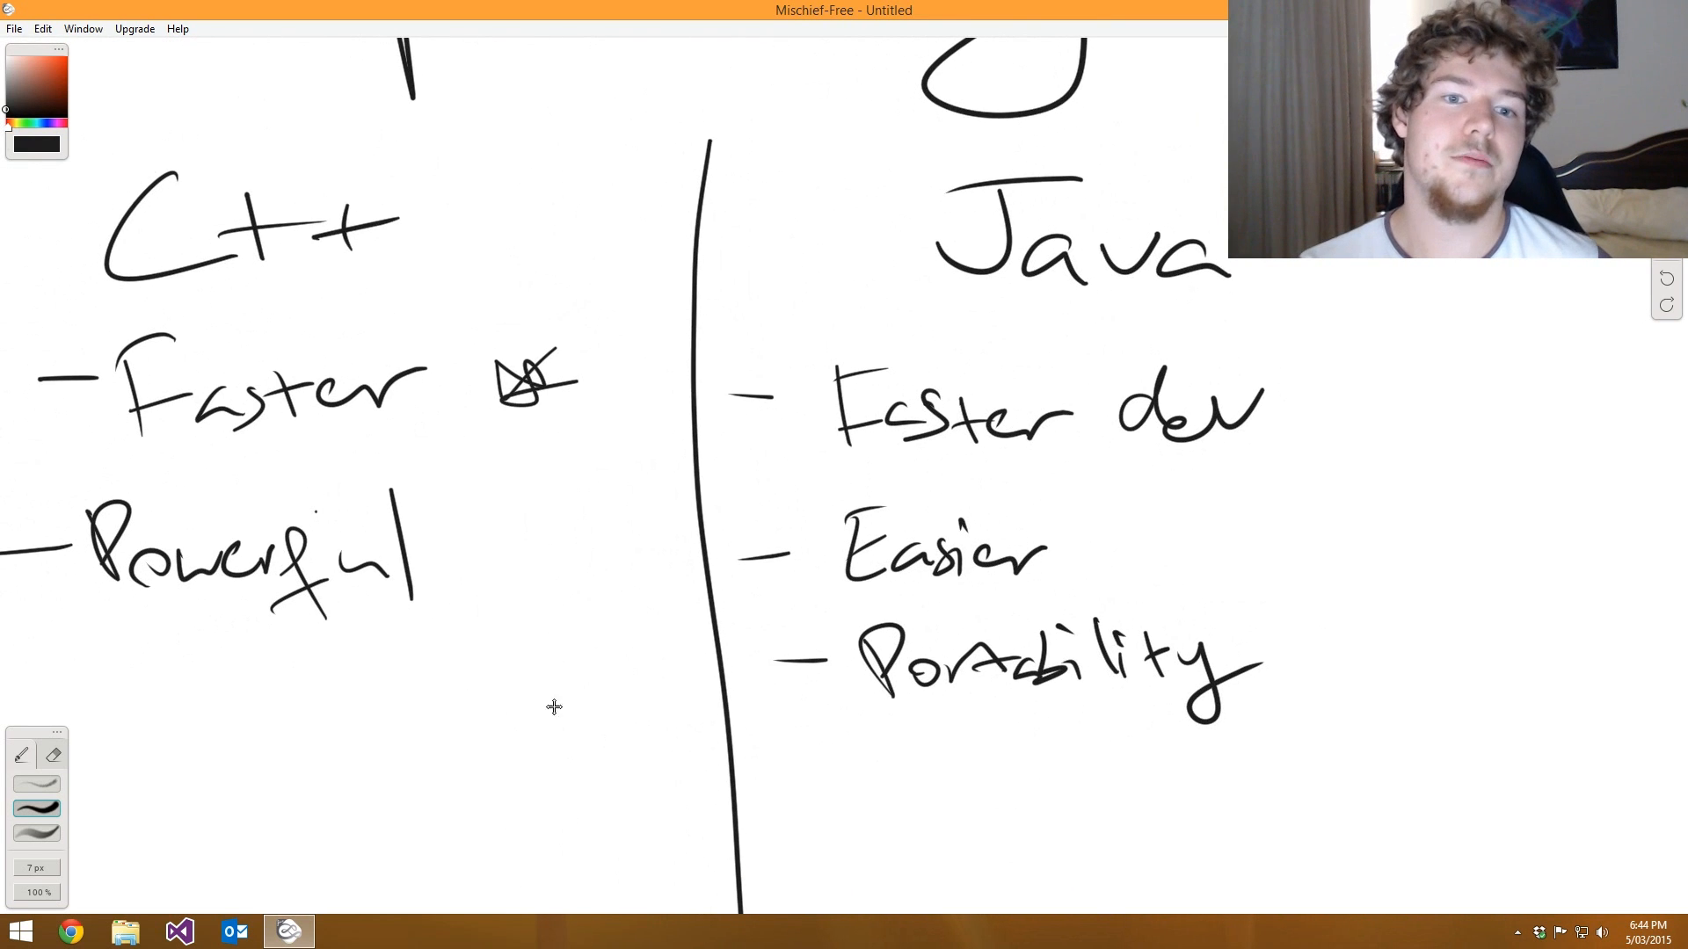
- Draw a blue checkmark beneath 'Powerful' in the C++ column
scroll("down", 3)
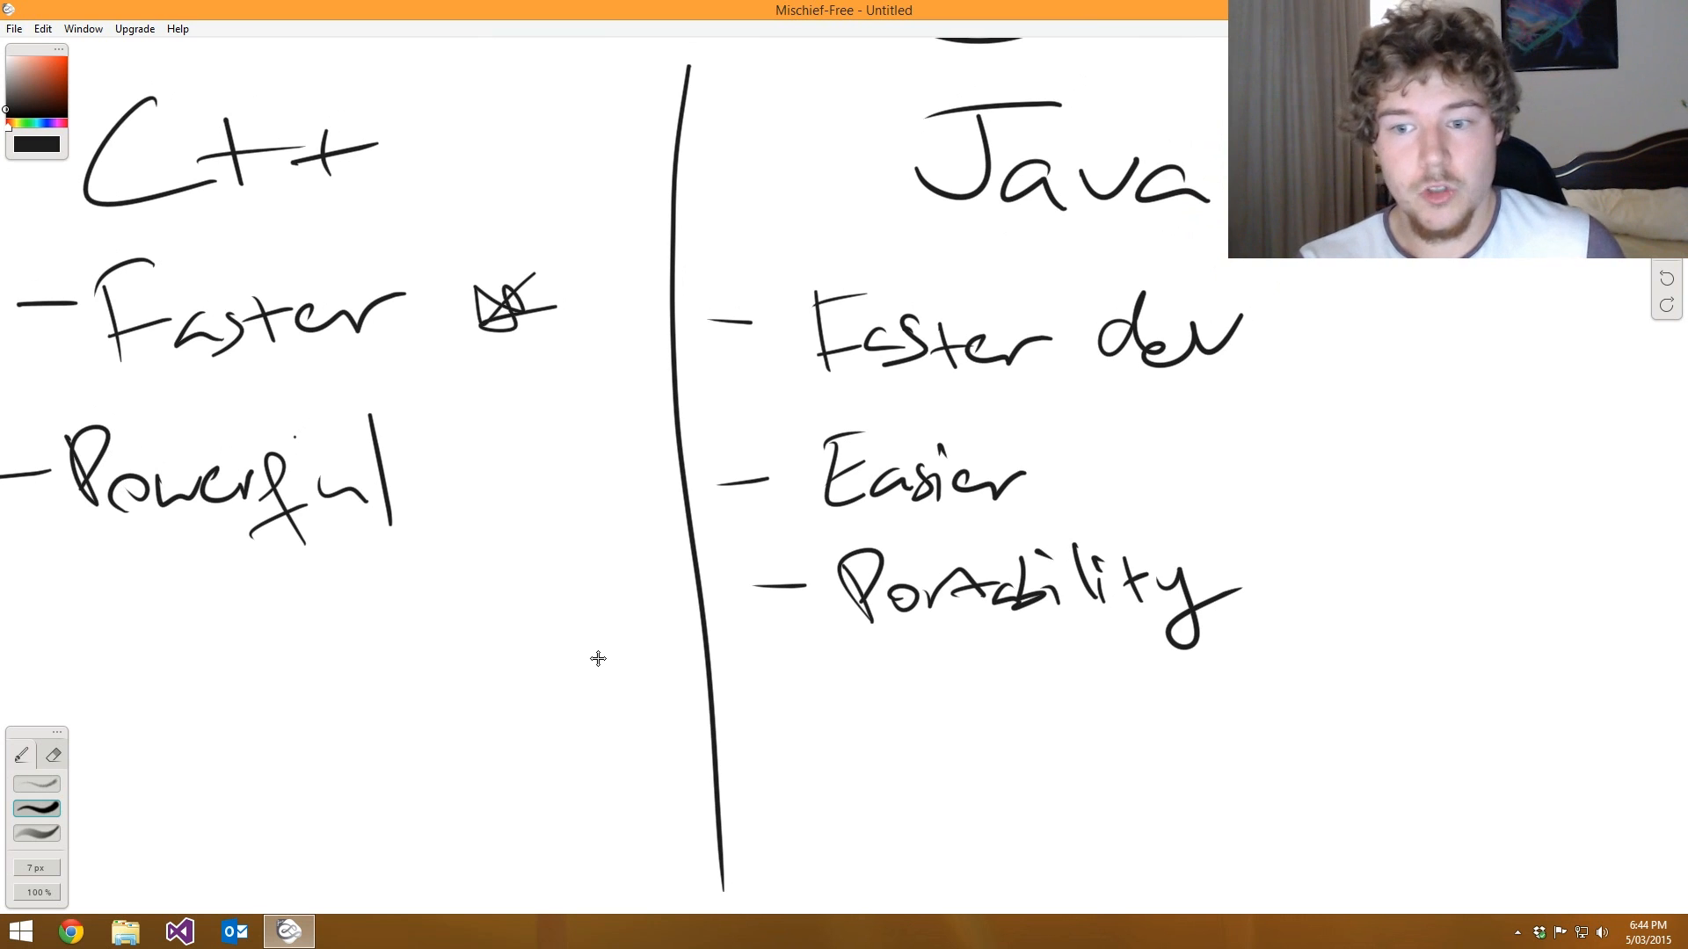
mouse_move(580, 725)
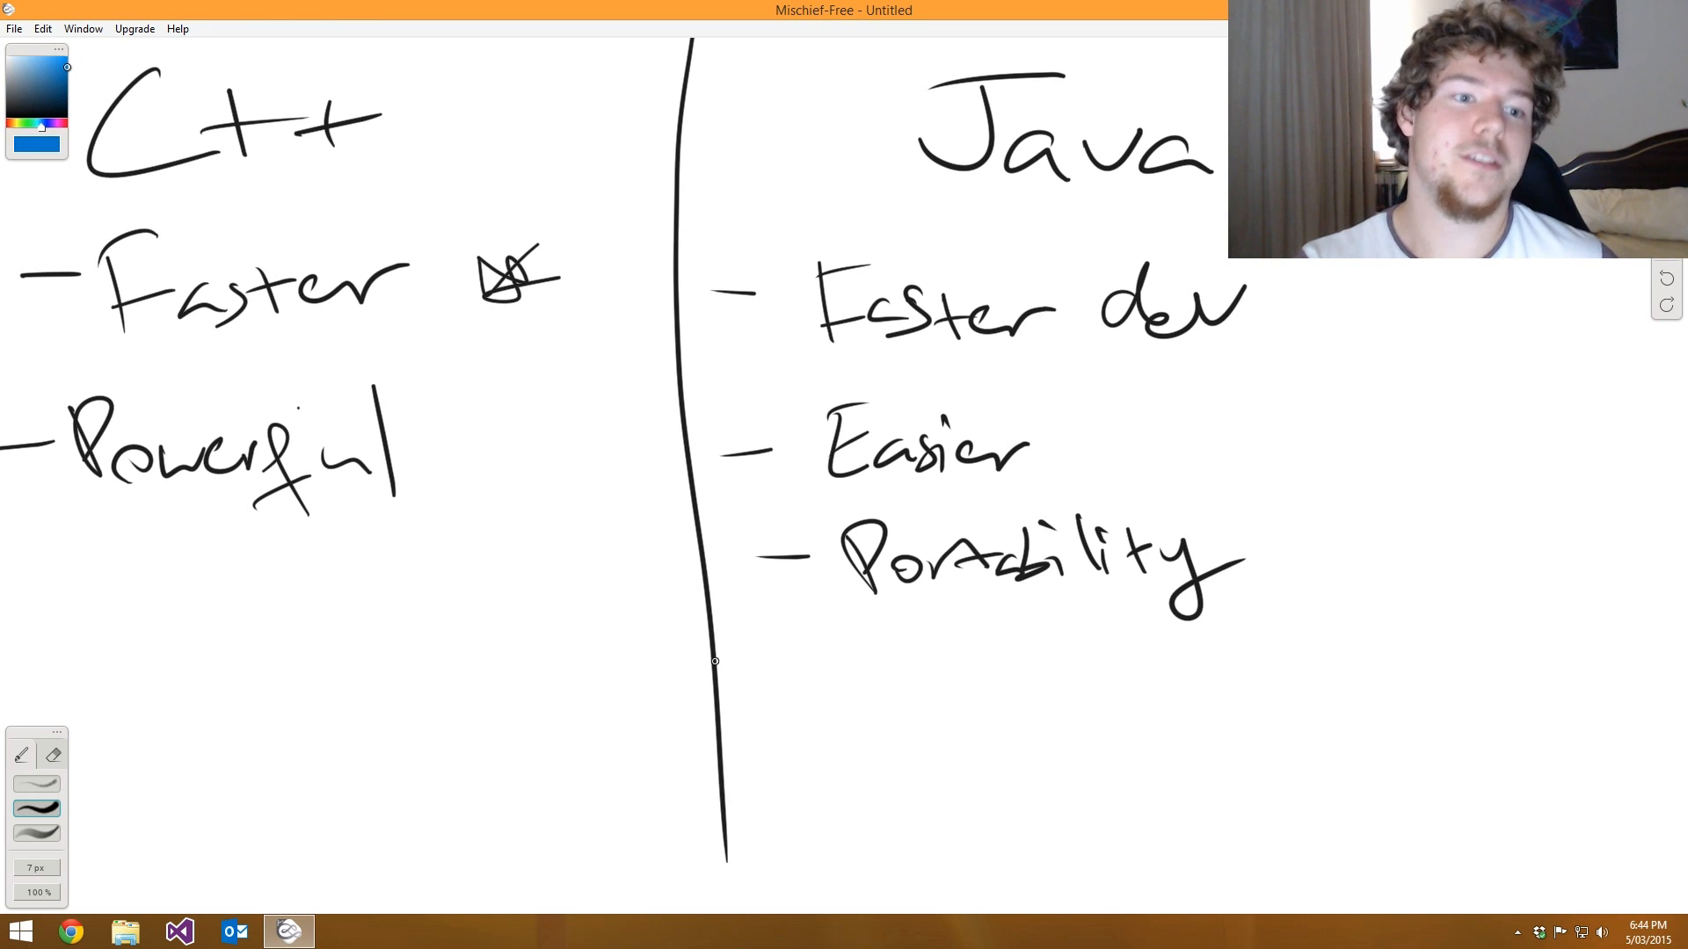
left_click_drag(200, 696, 420, 565)
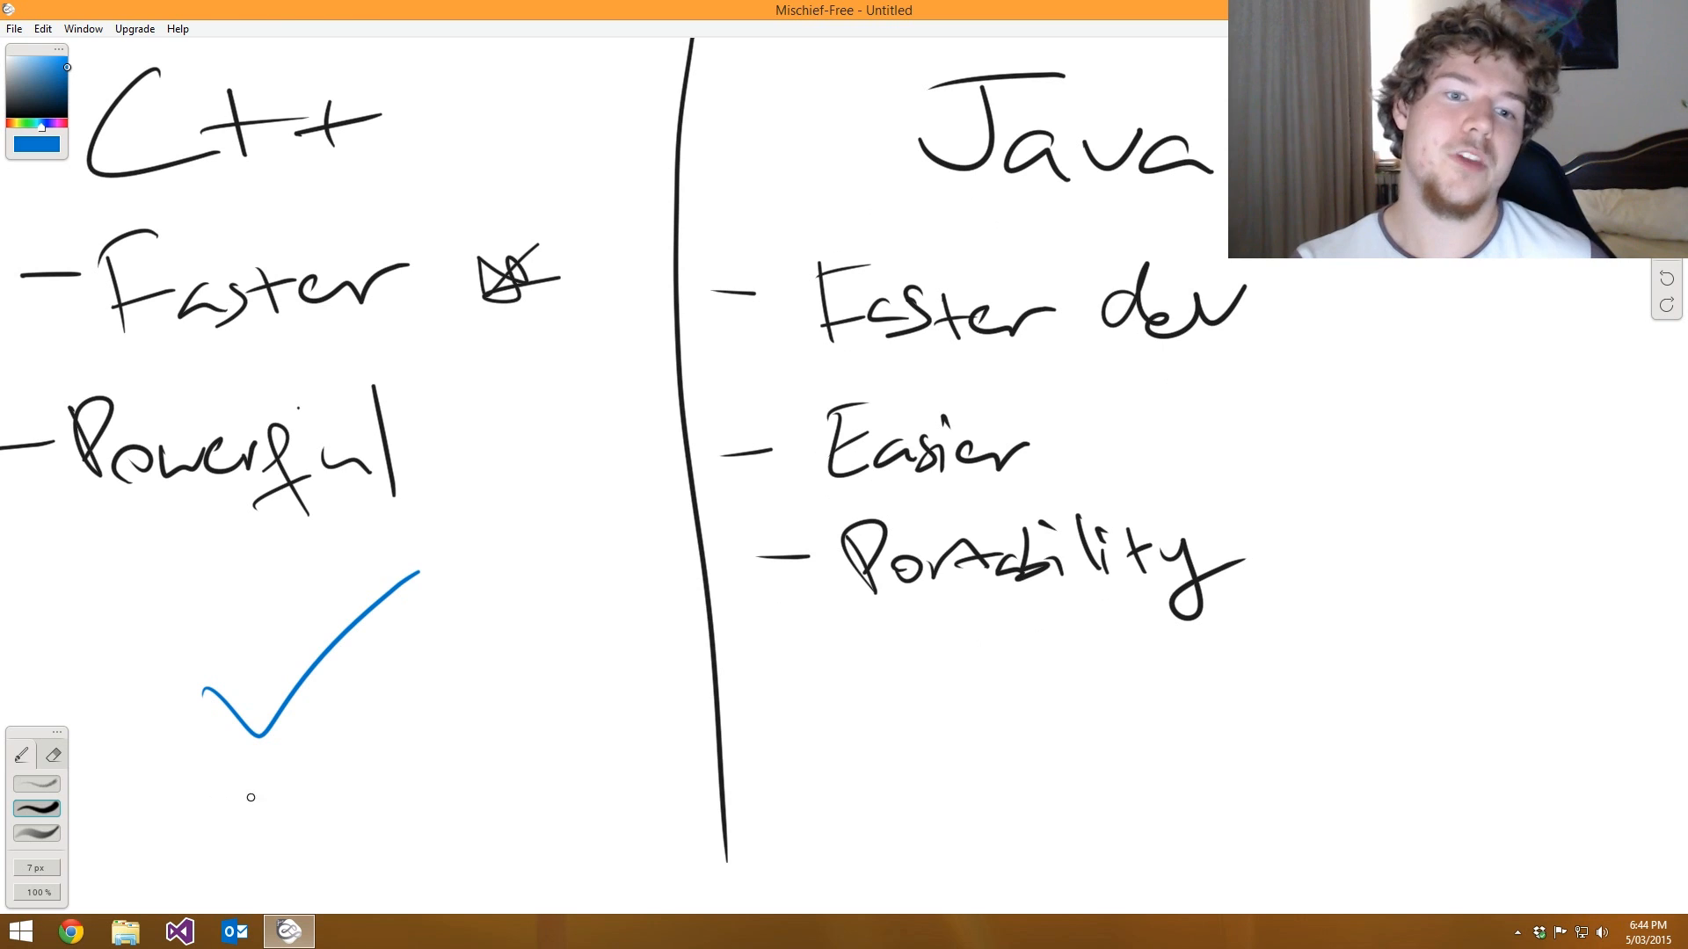
mouse_move(331, 612)
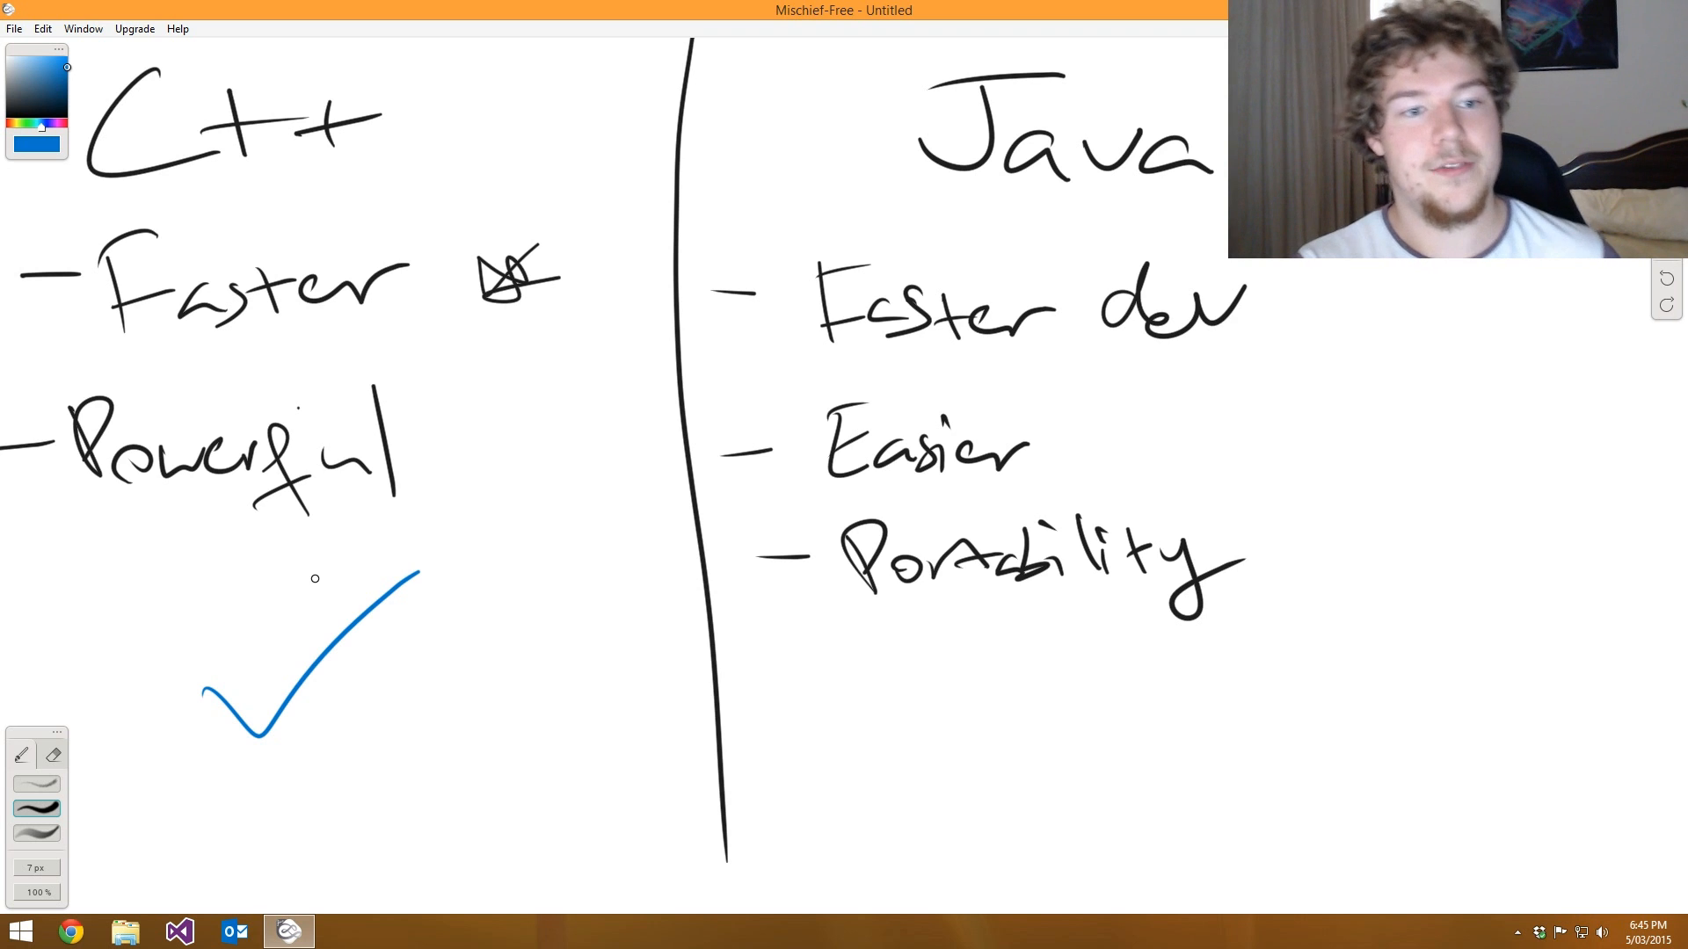
mouse_move(628, 553)
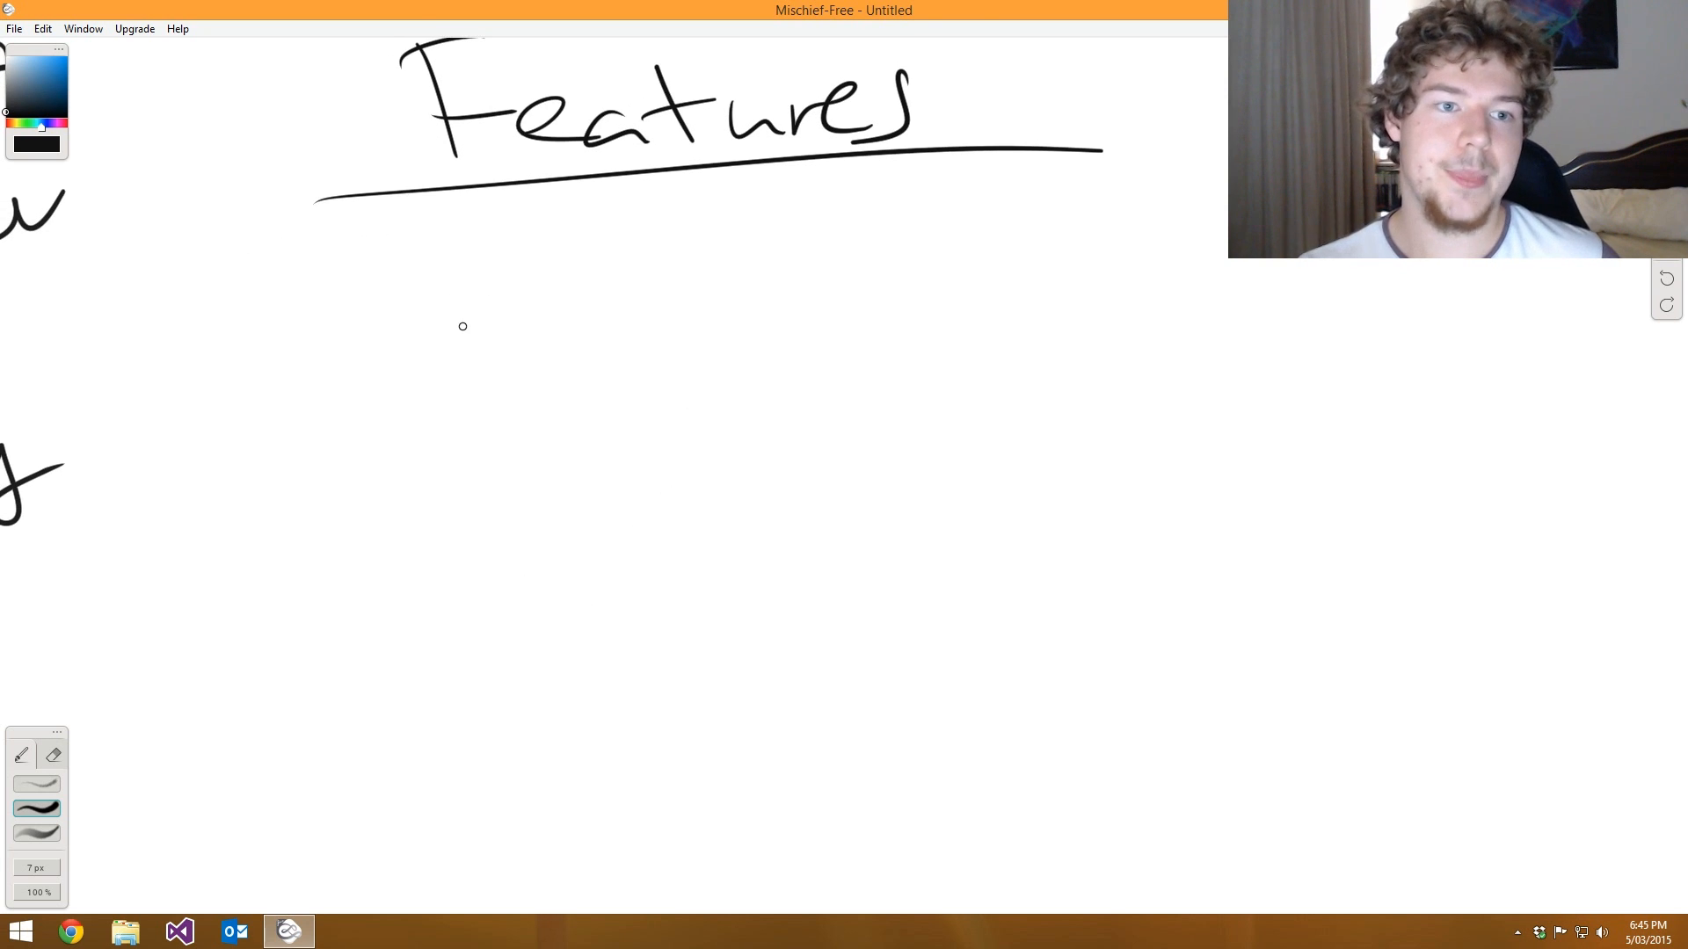
- Handwrite the first Features point '- 2D,' under the Features heading
left_click_drag(278, 303, 339, 293)
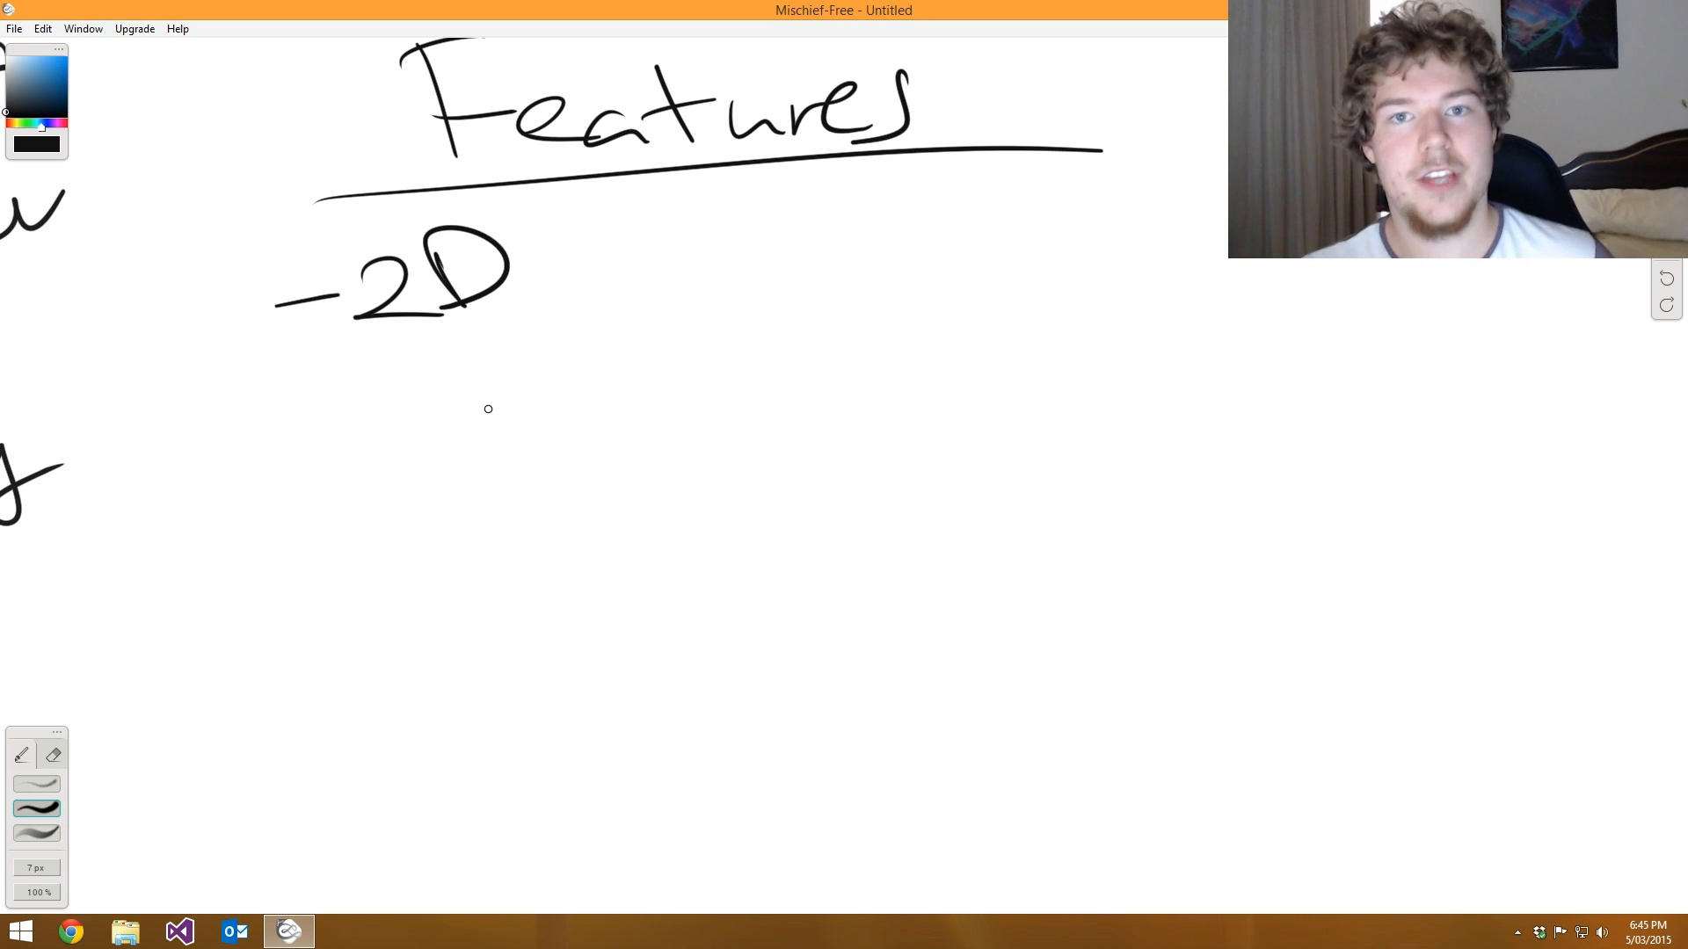
mouse_move(474, 370)
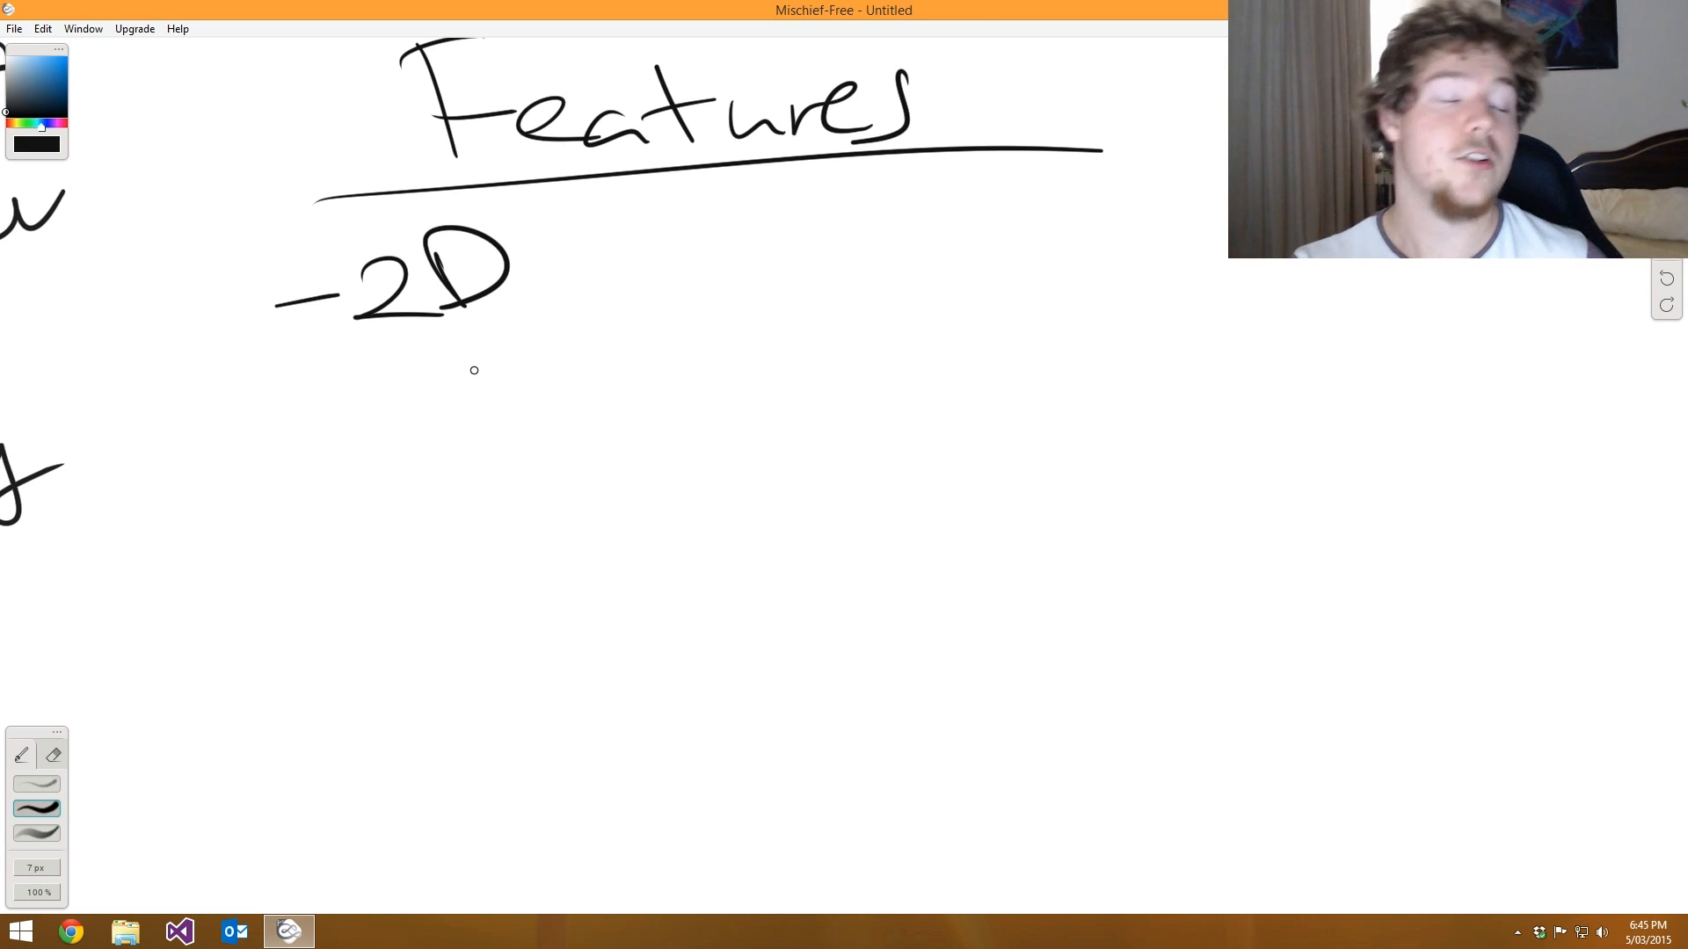
mouse_move(484, 332)
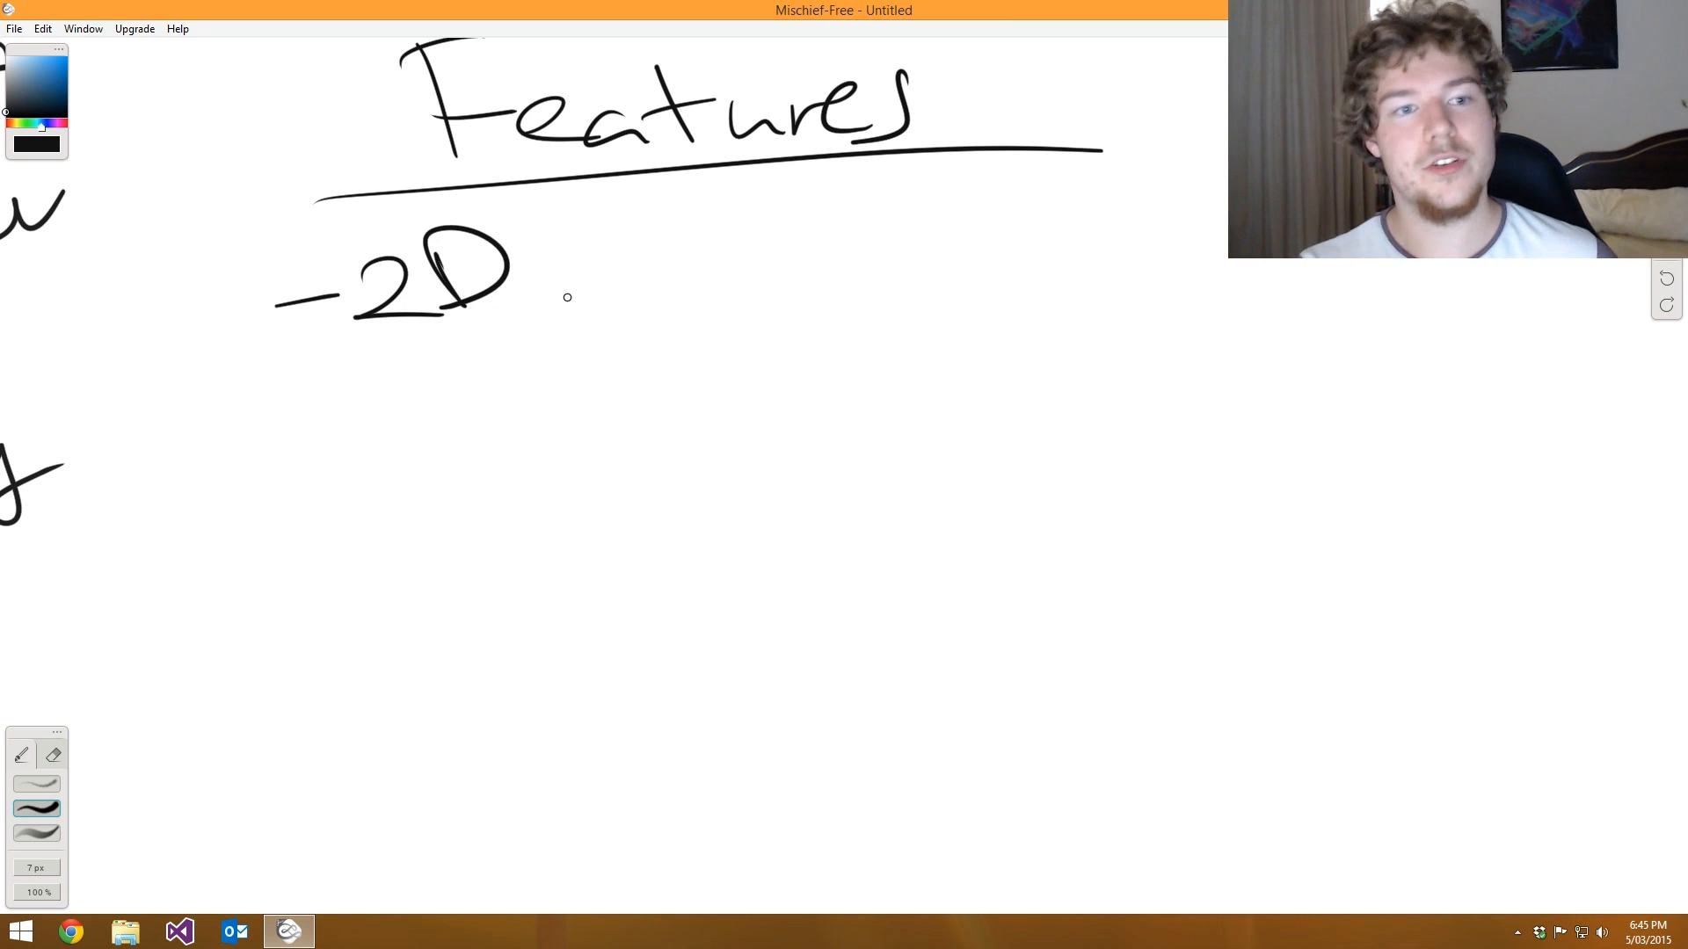
mouse_move(581, 327)
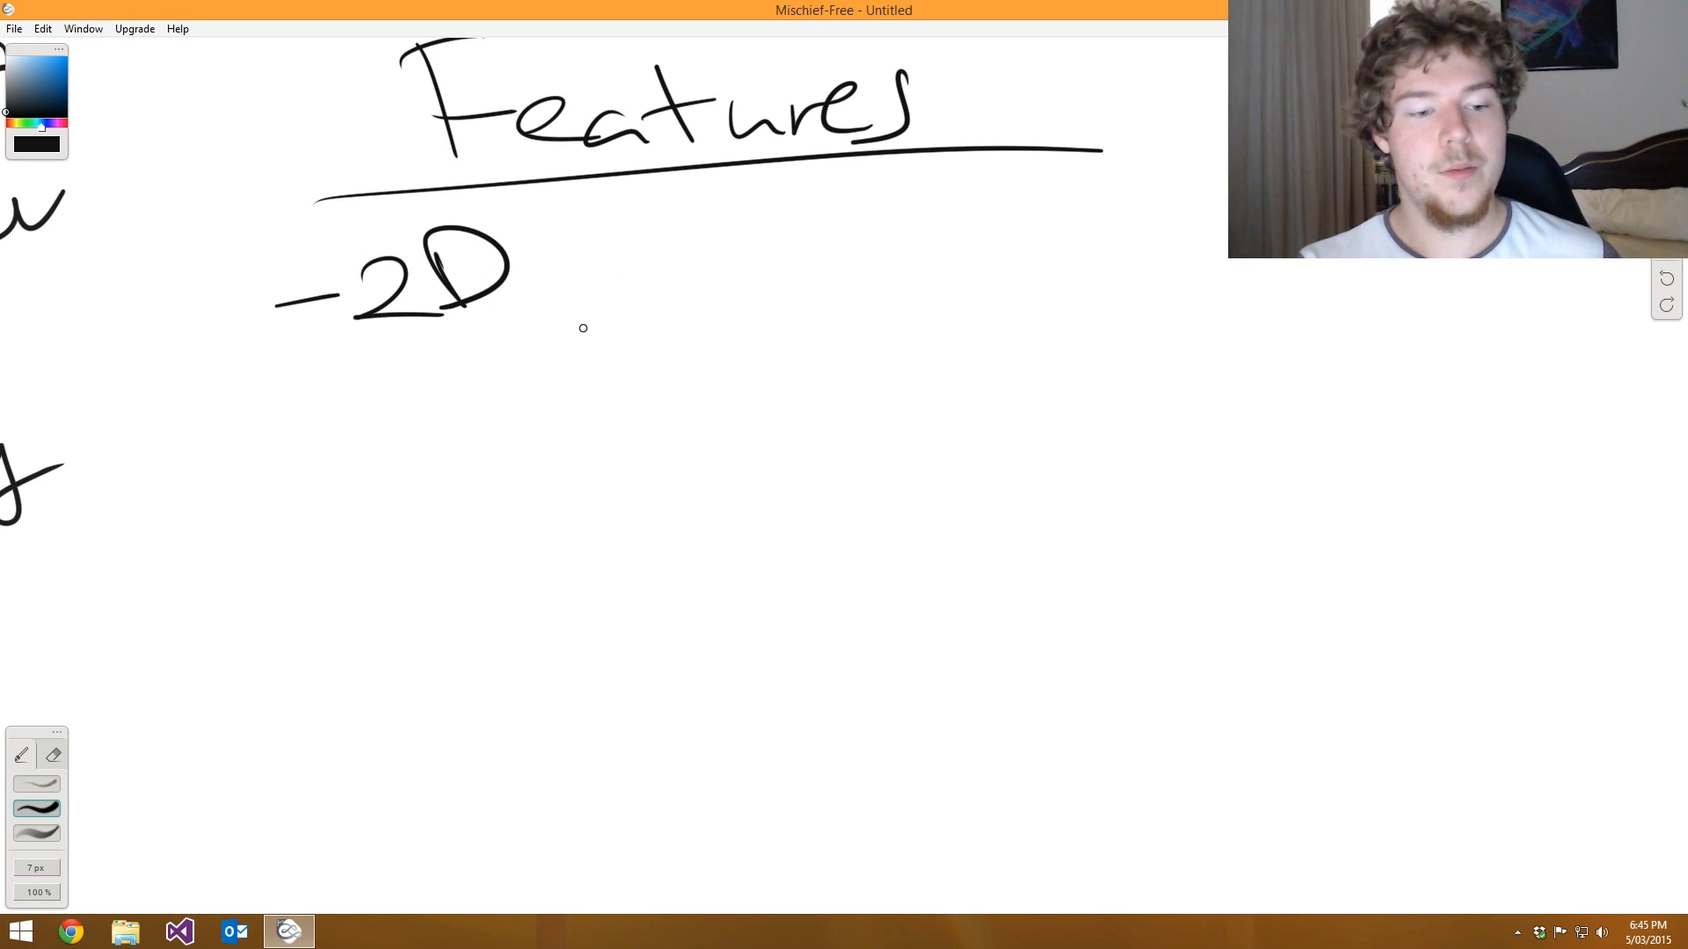
mouse_move(546, 404)
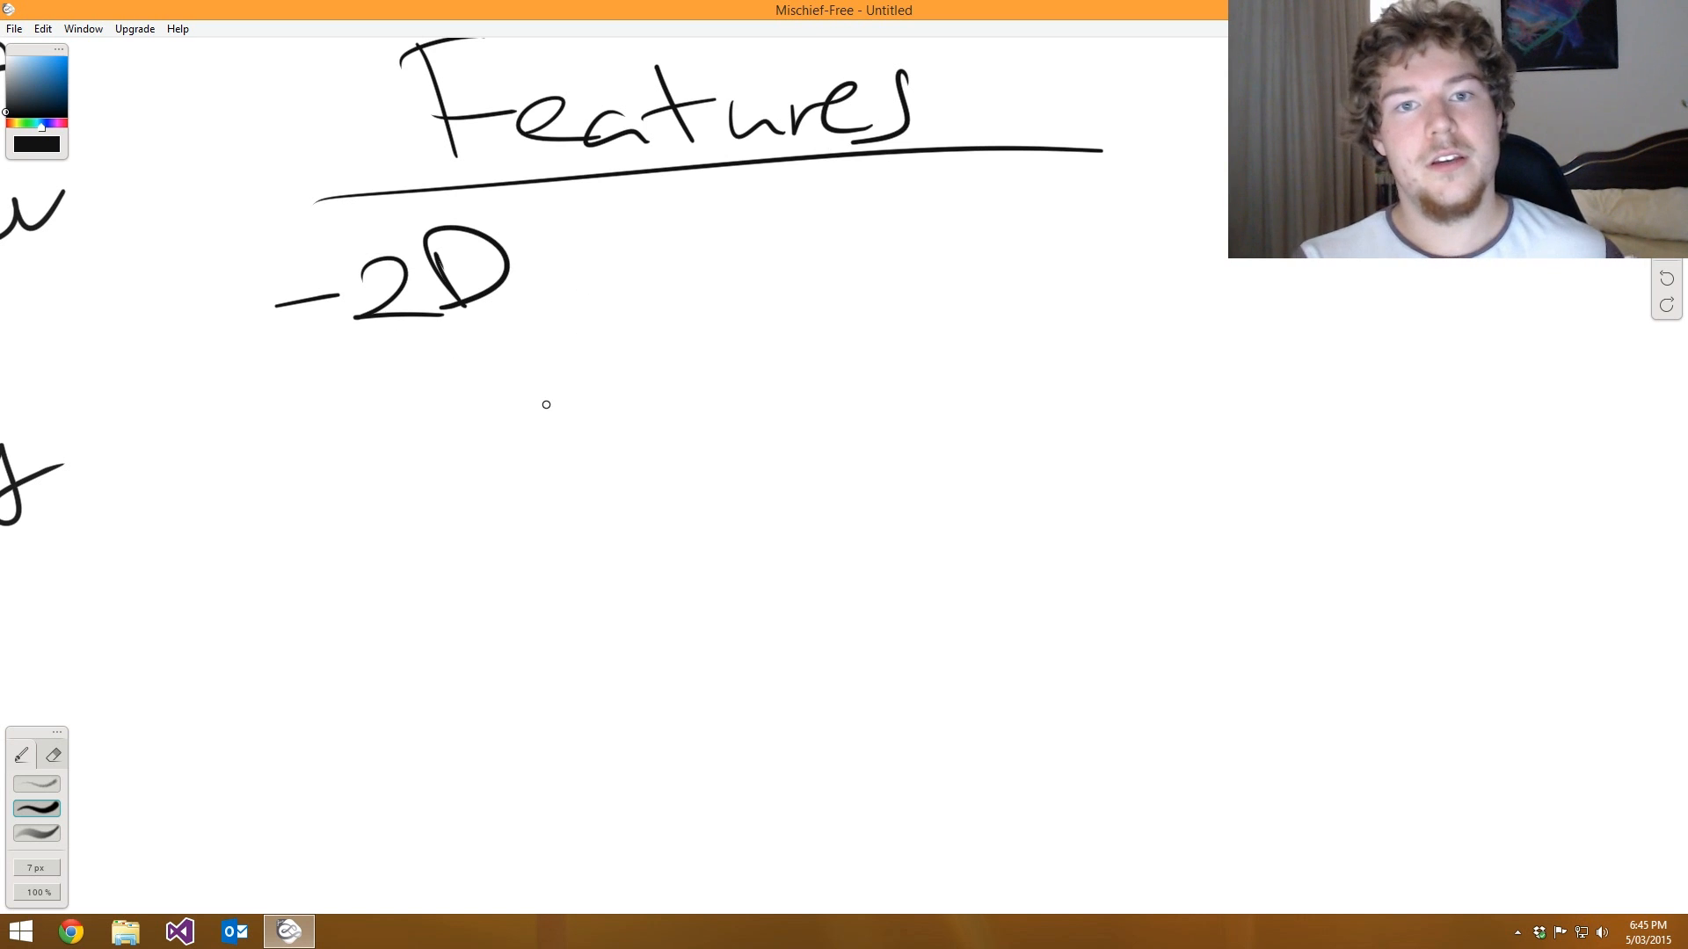
mouse_move(528, 394)
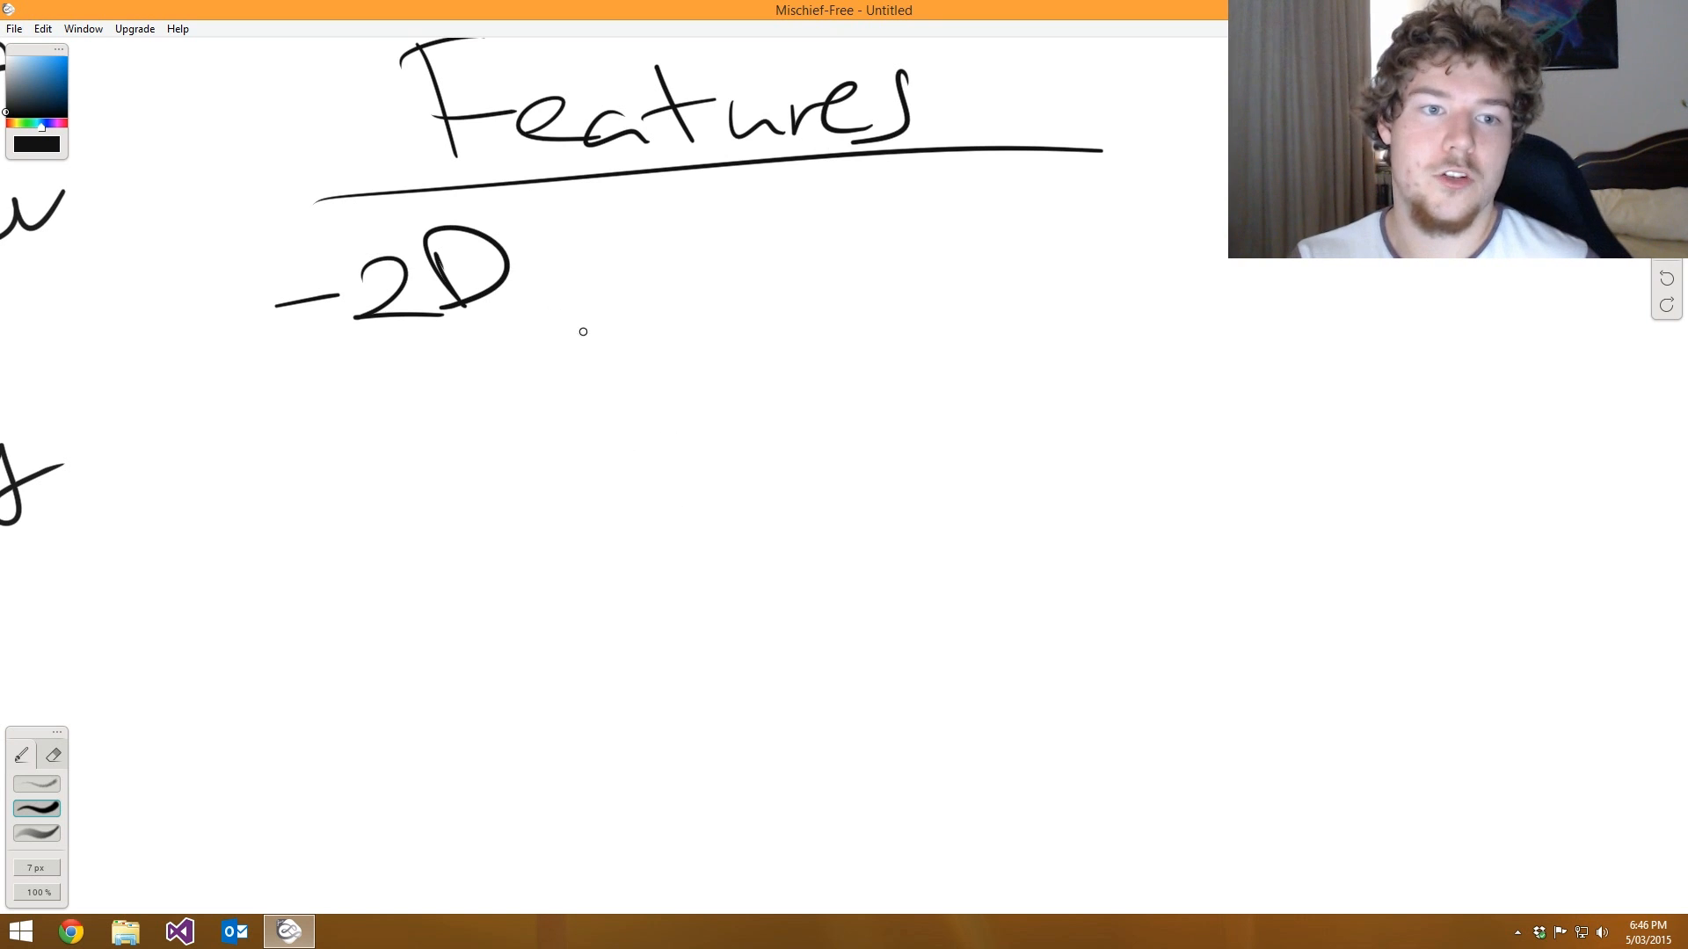
mouse_move(653, 298)
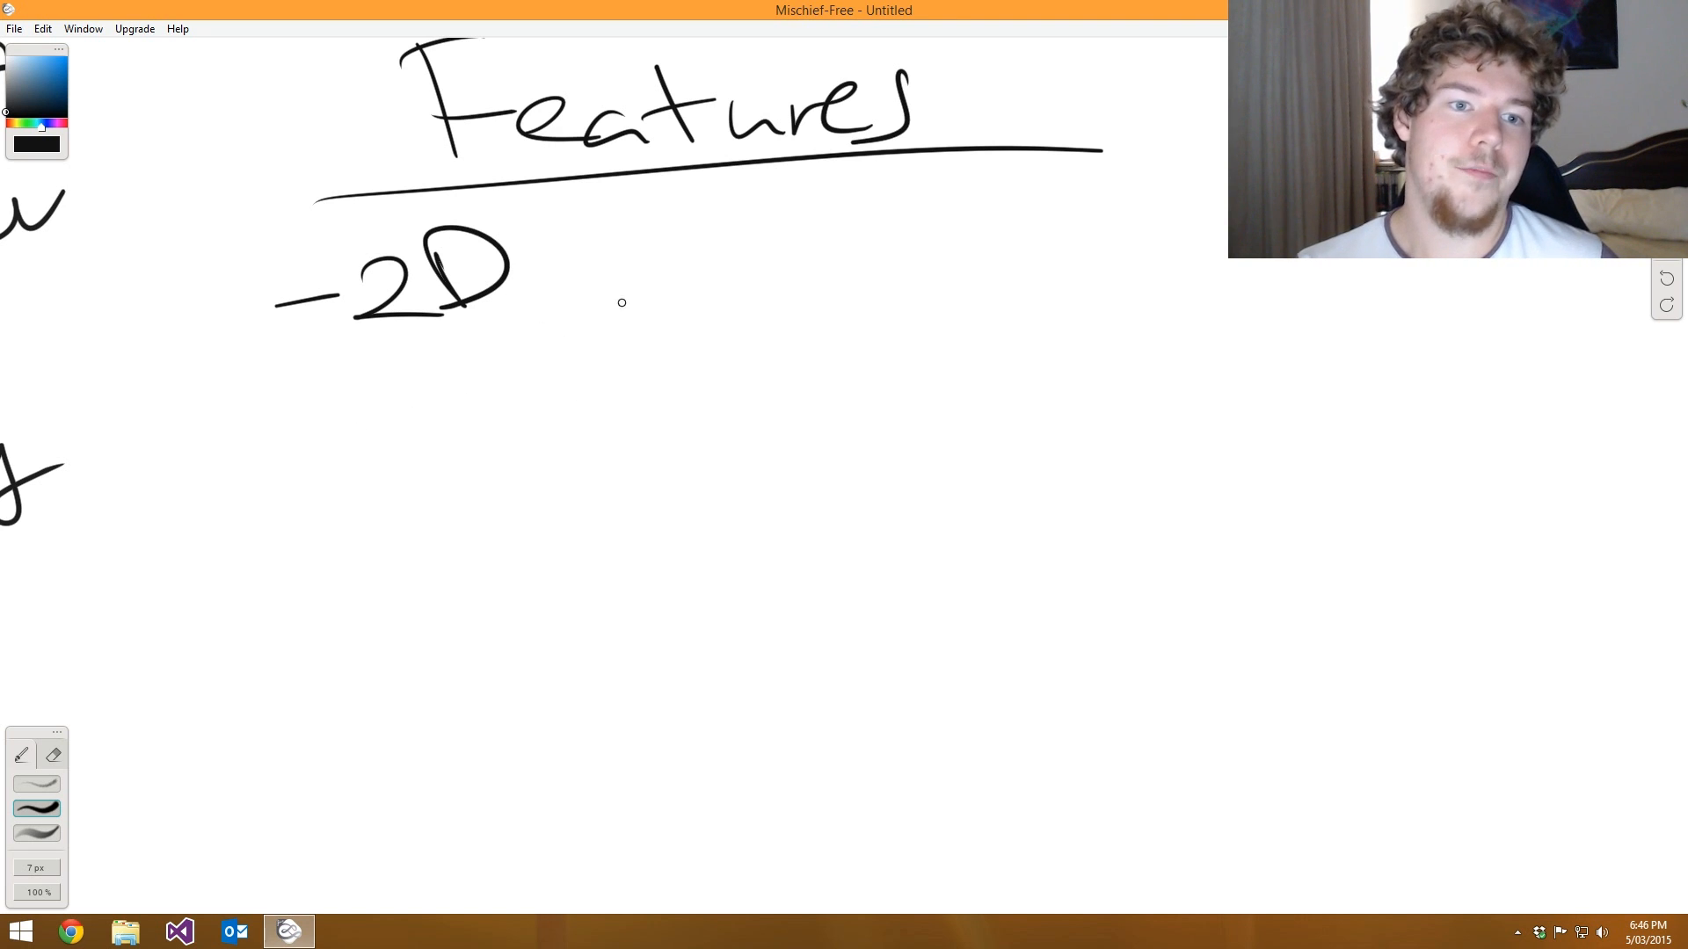
left_click_drag(538, 291, 518, 334)
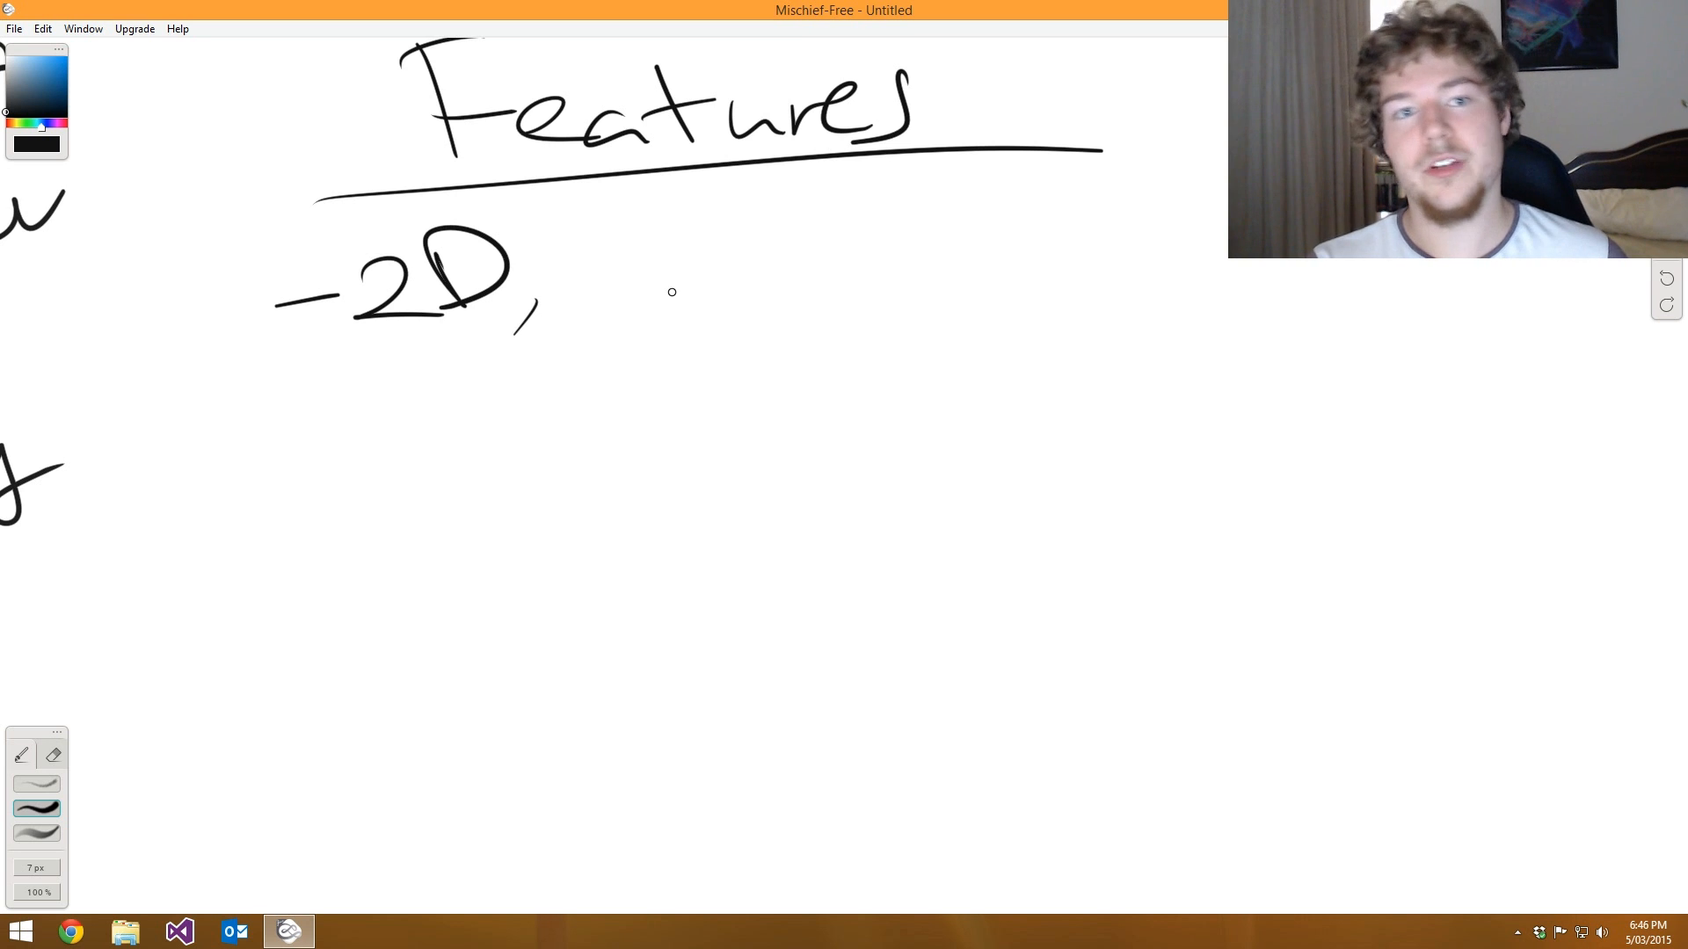
mouse_move(627, 292)
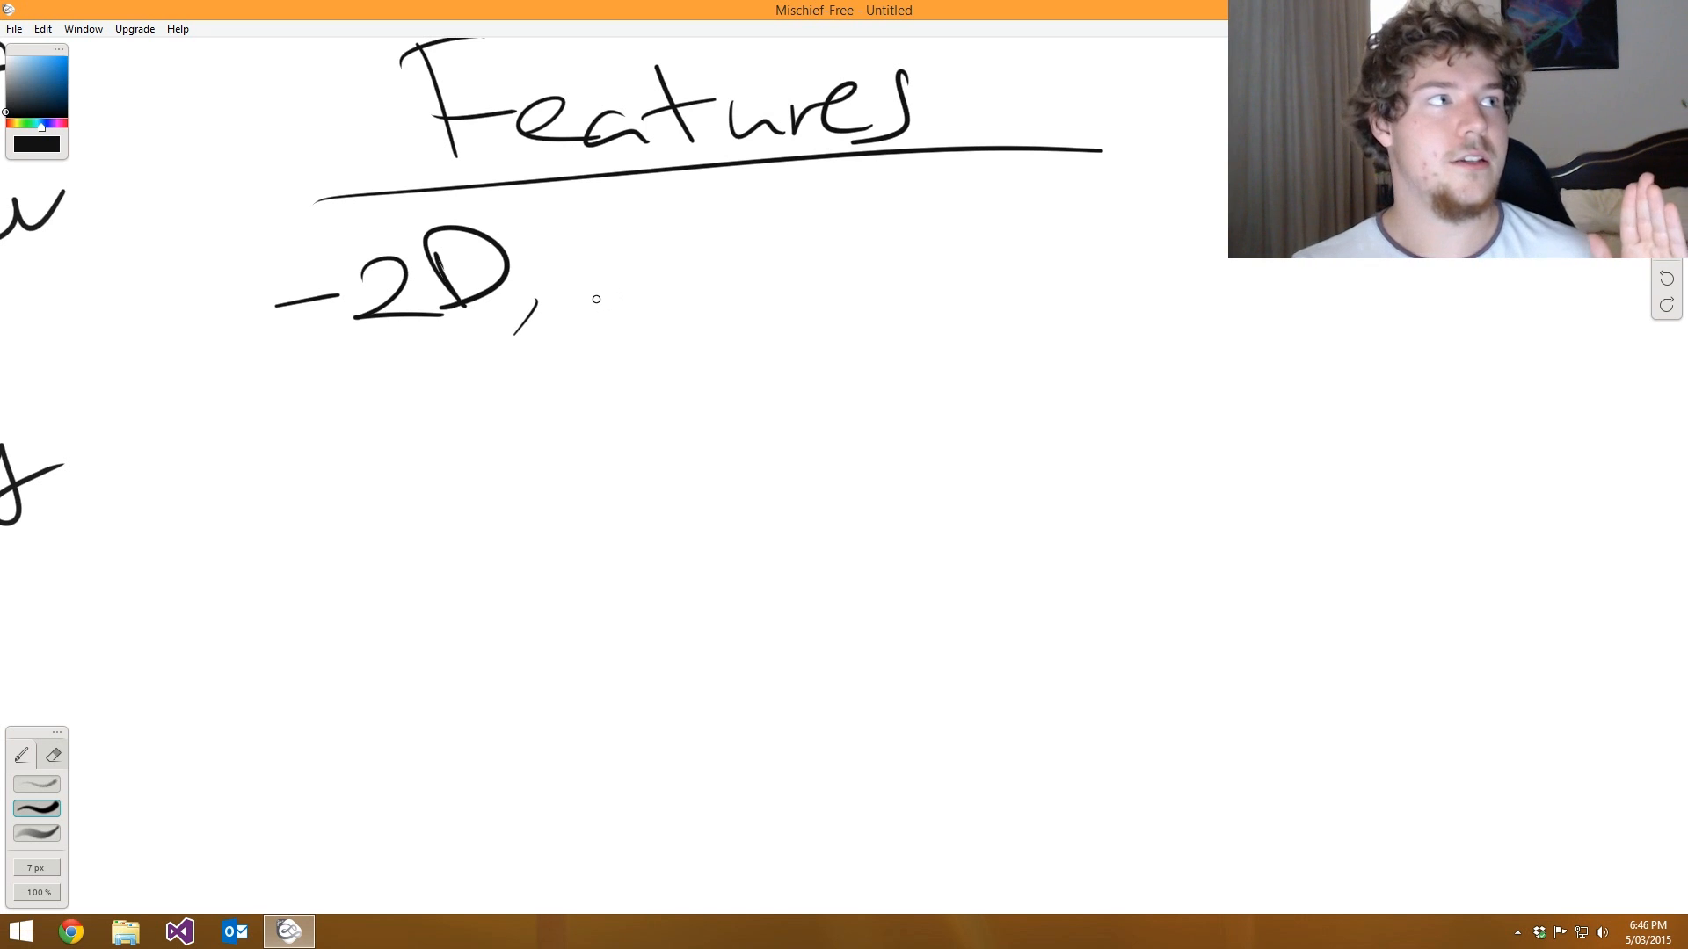
mouse_move(660, 293)
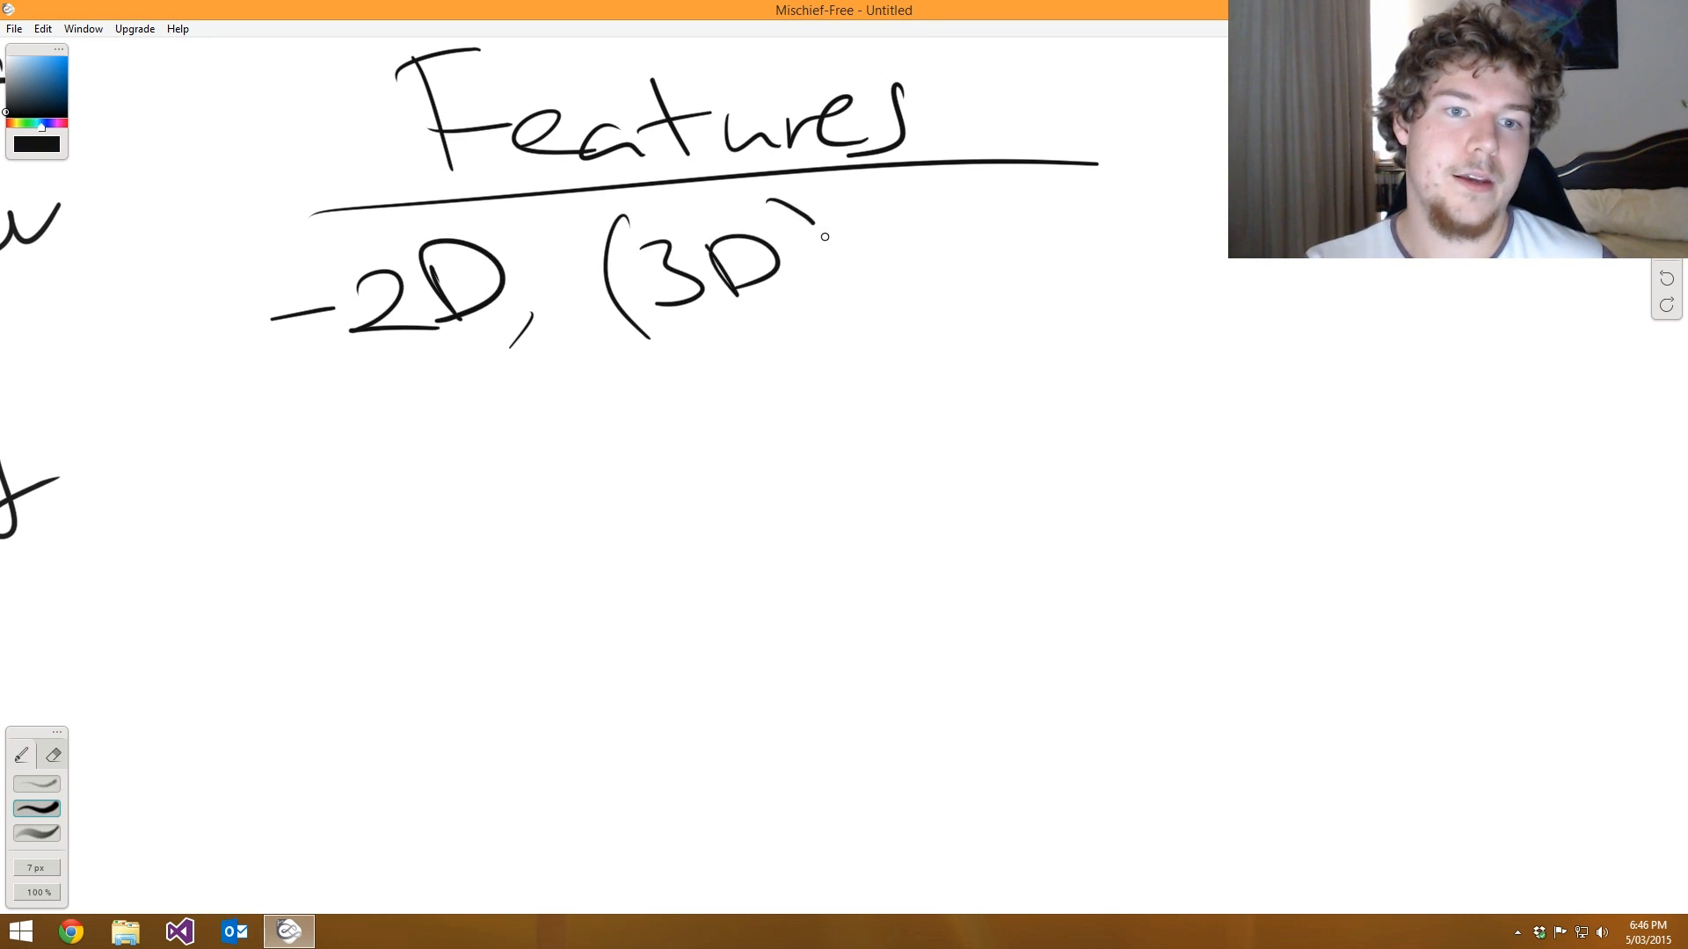
- Close the '(3D)' bracket and write '- Windows (Mac, Linux)' on a new line
left_click_drag(802, 210, 791, 334)
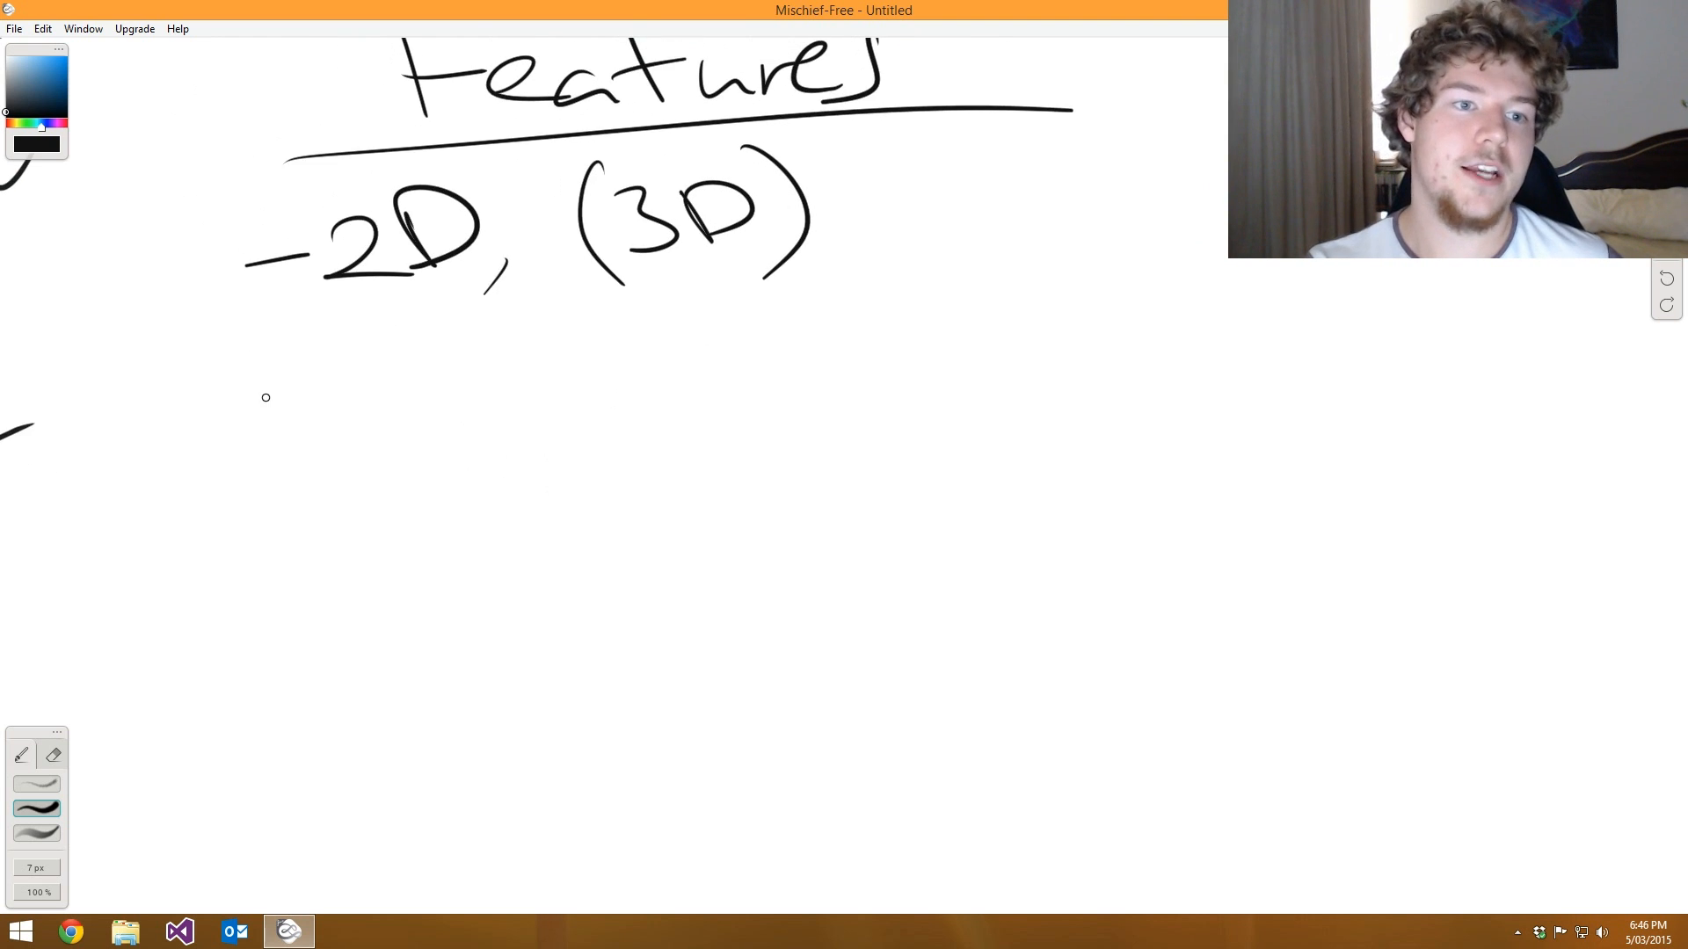
left_click_drag(266, 396, 332, 390)
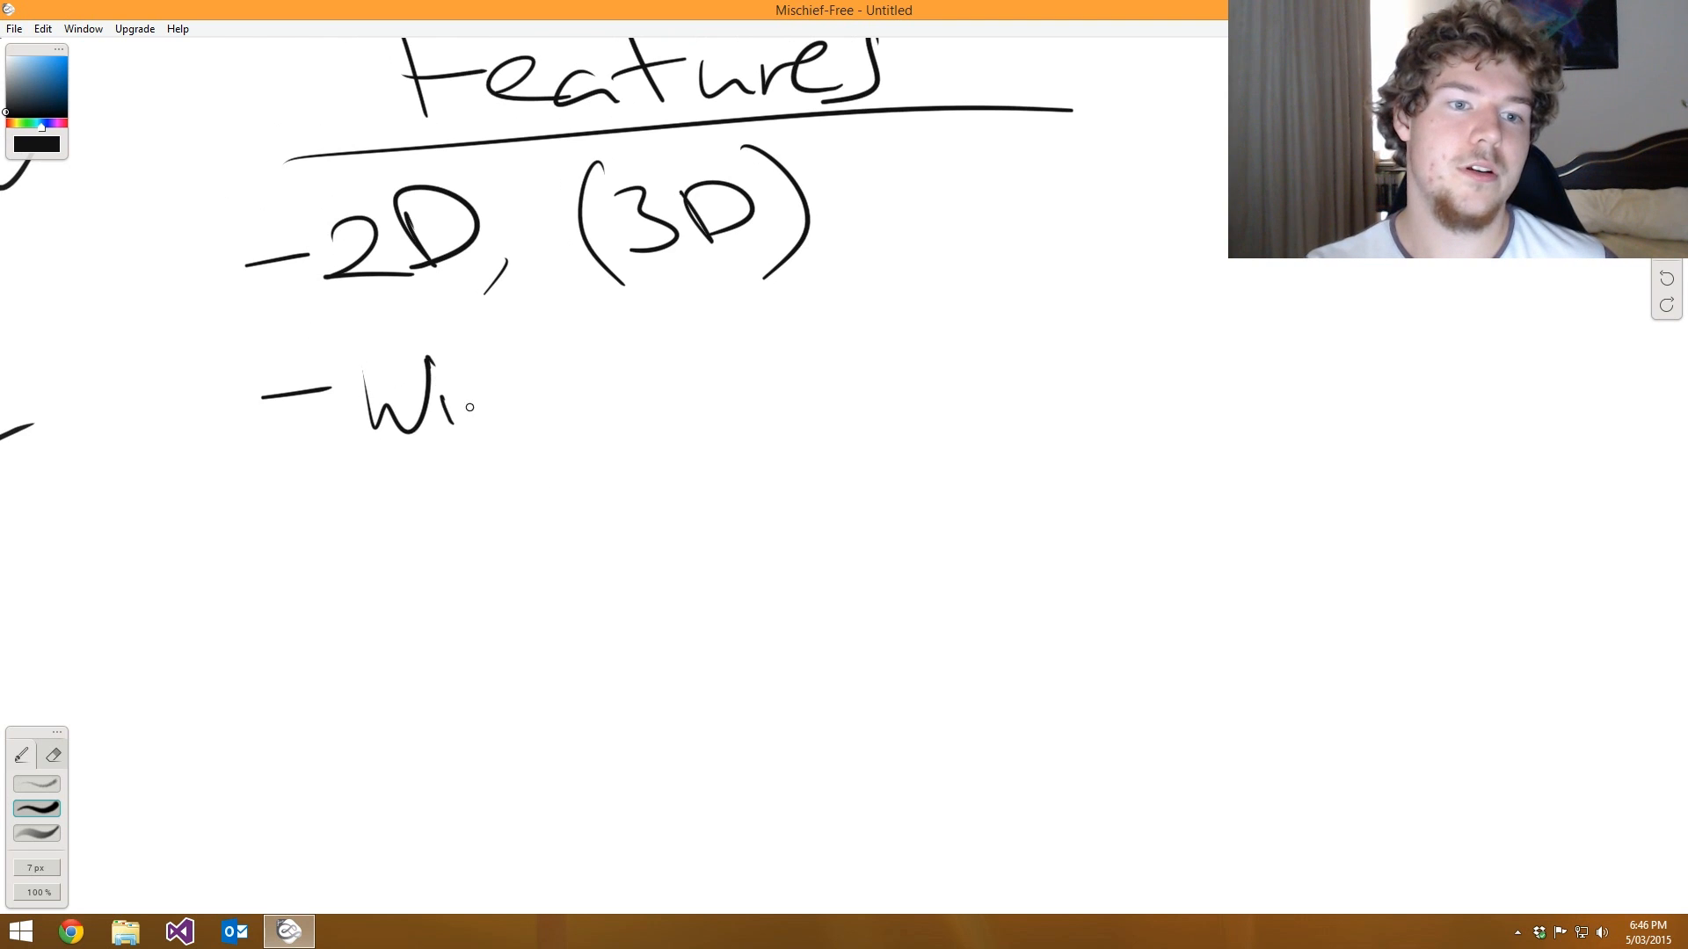
left_click_drag(474, 398, 667, 404)
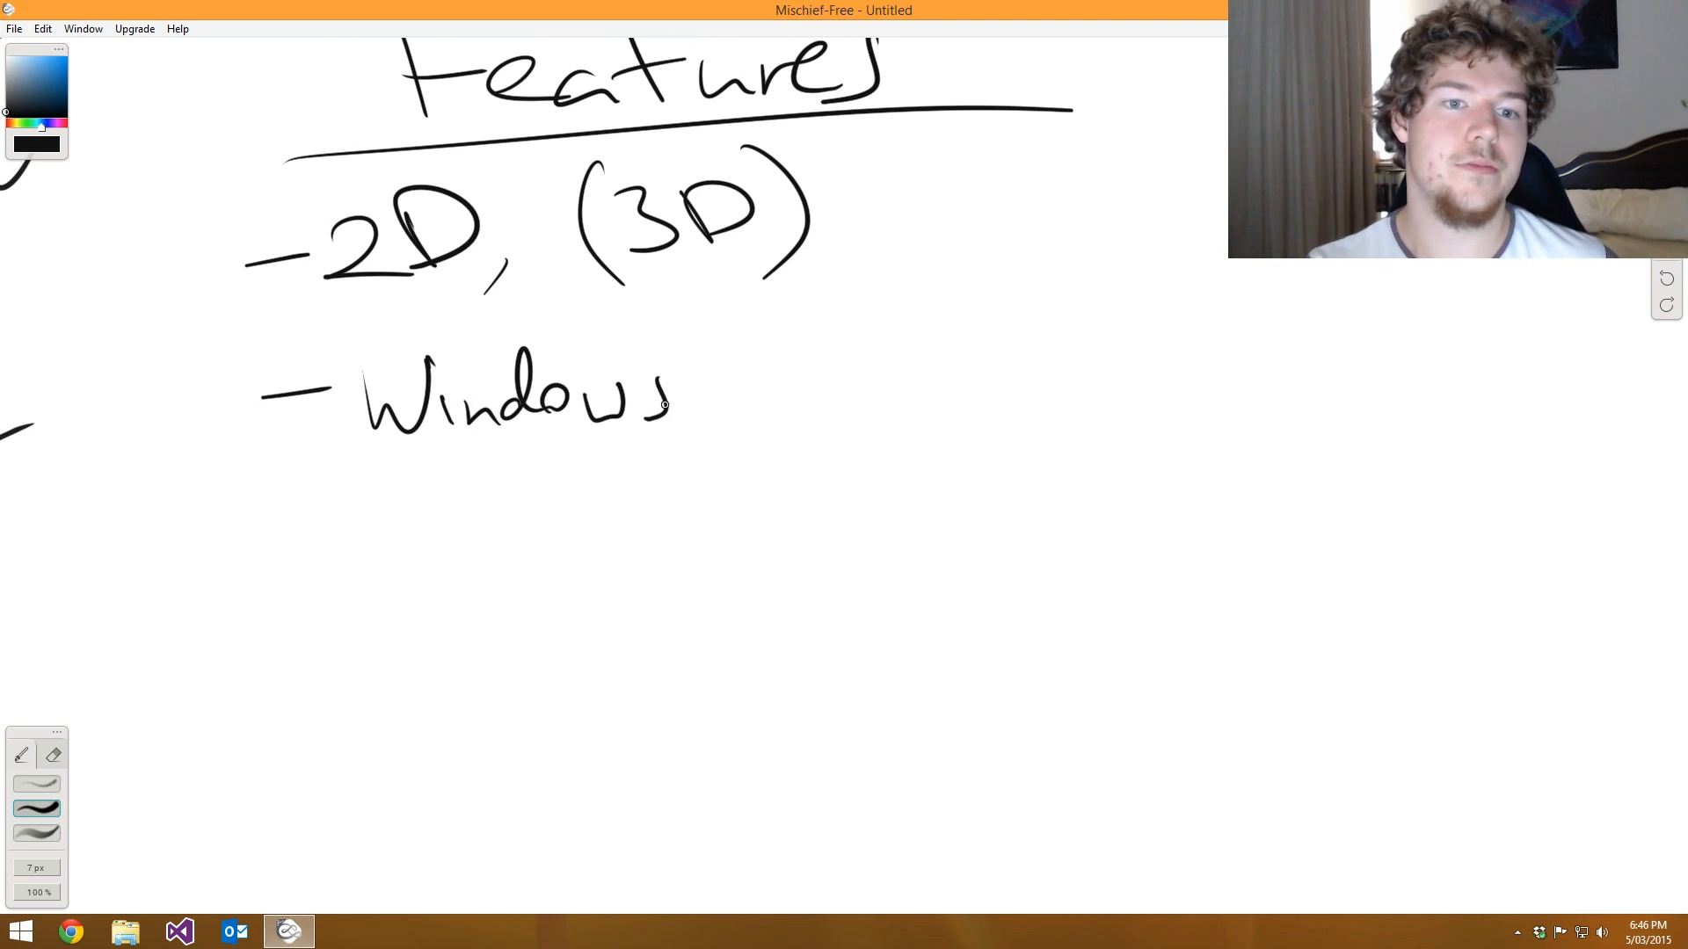
left_click_drag(733, 323, 818, 441)
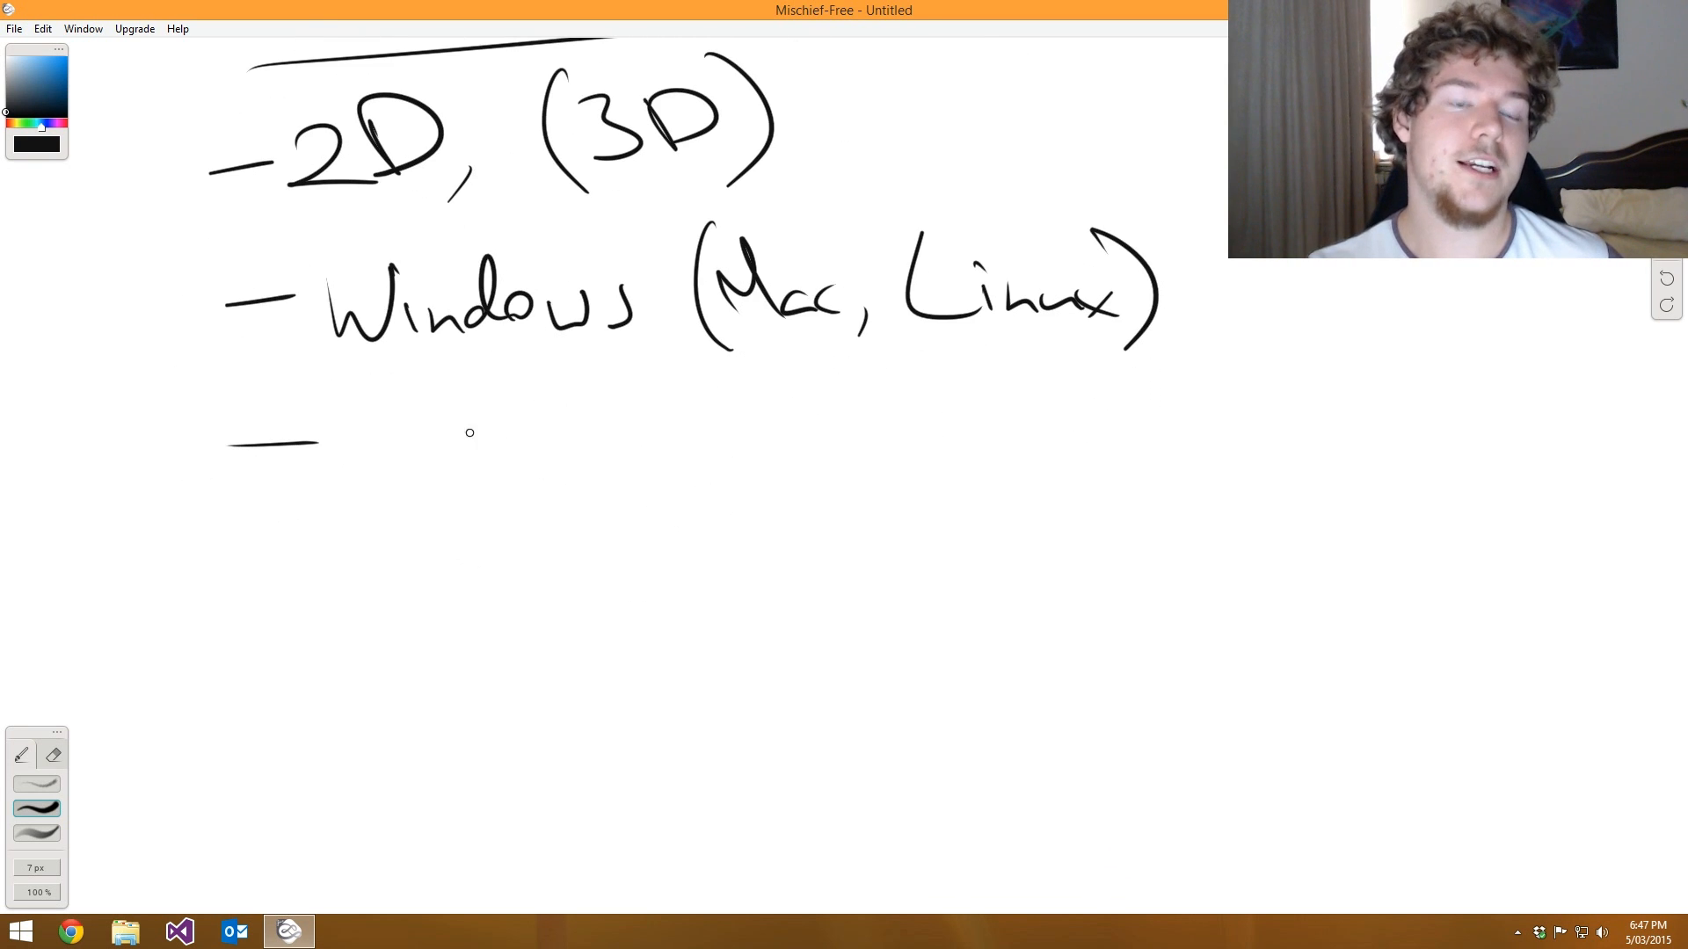
- Add 'Web (Emscripten)' and '- OpenGL' to the Features list and scroll down
left_click_drag(345, 431, 463, 442)
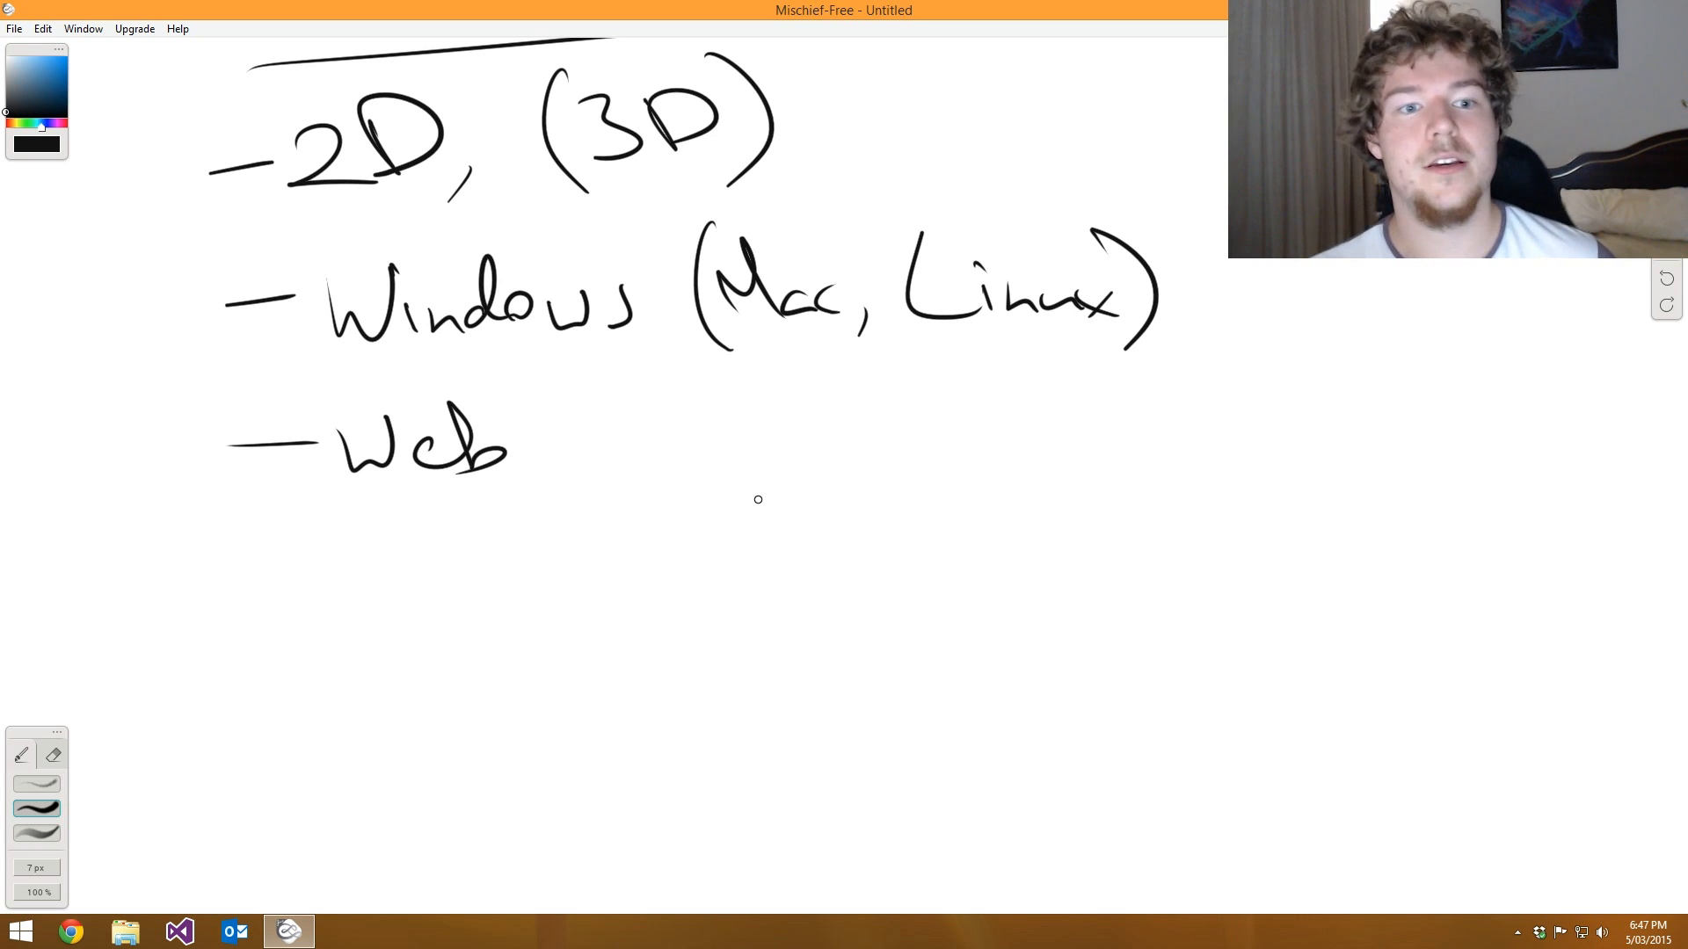
mouse_move(581, 546)
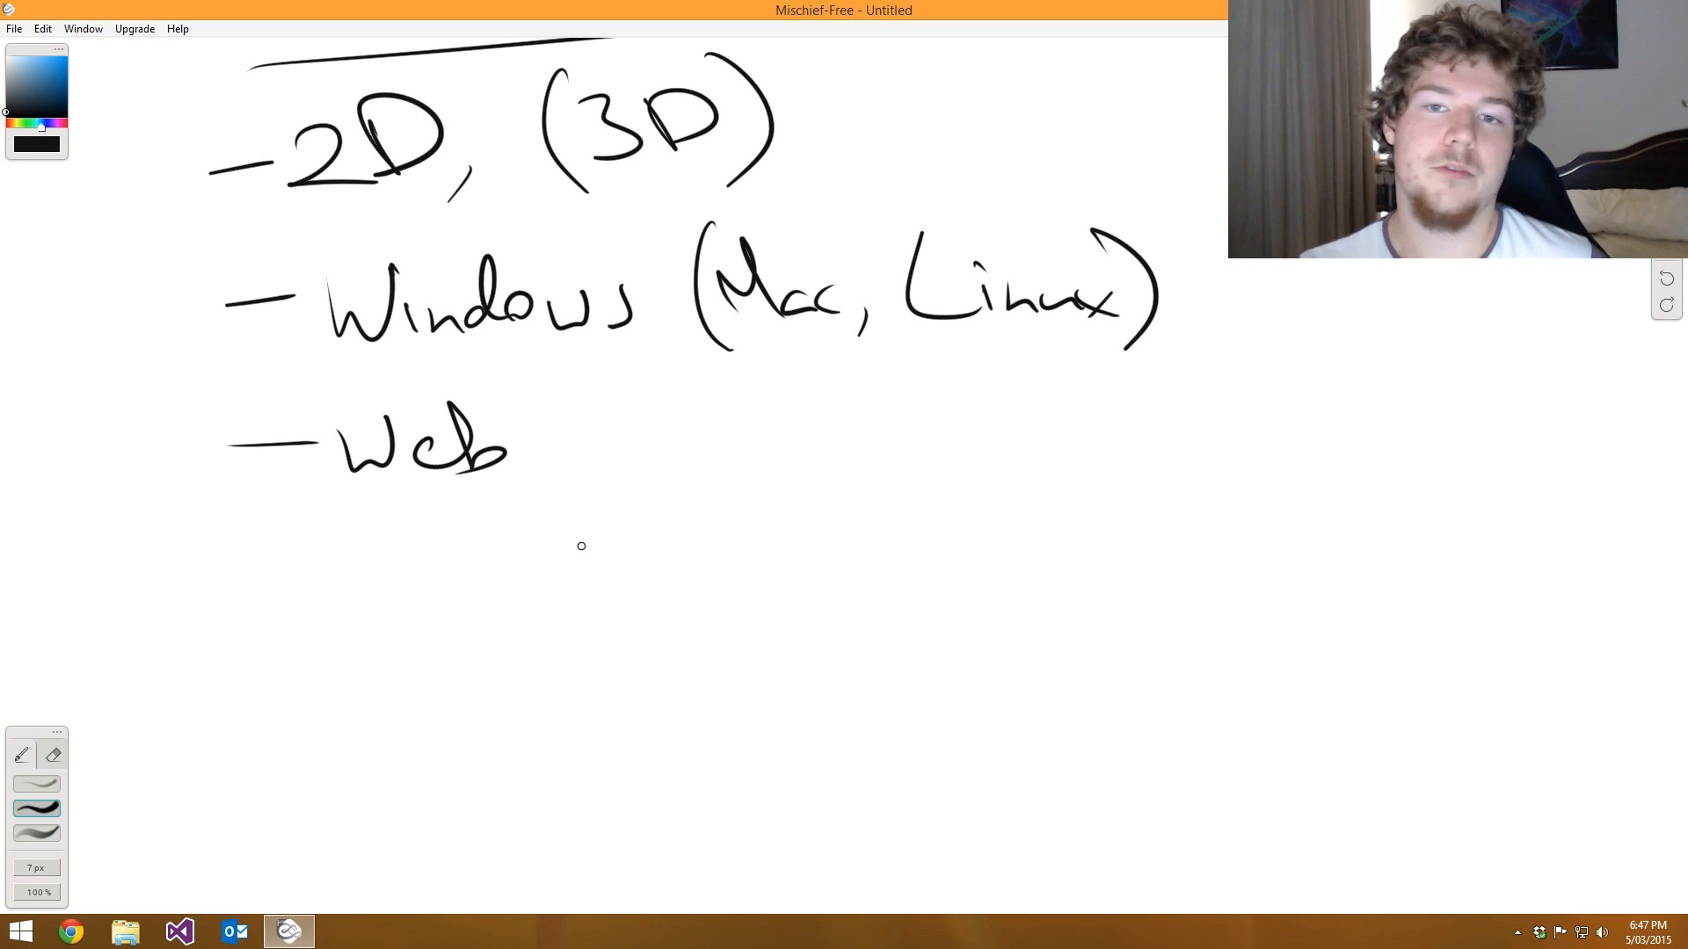
left_click_drag(215, 576, 312, 576)
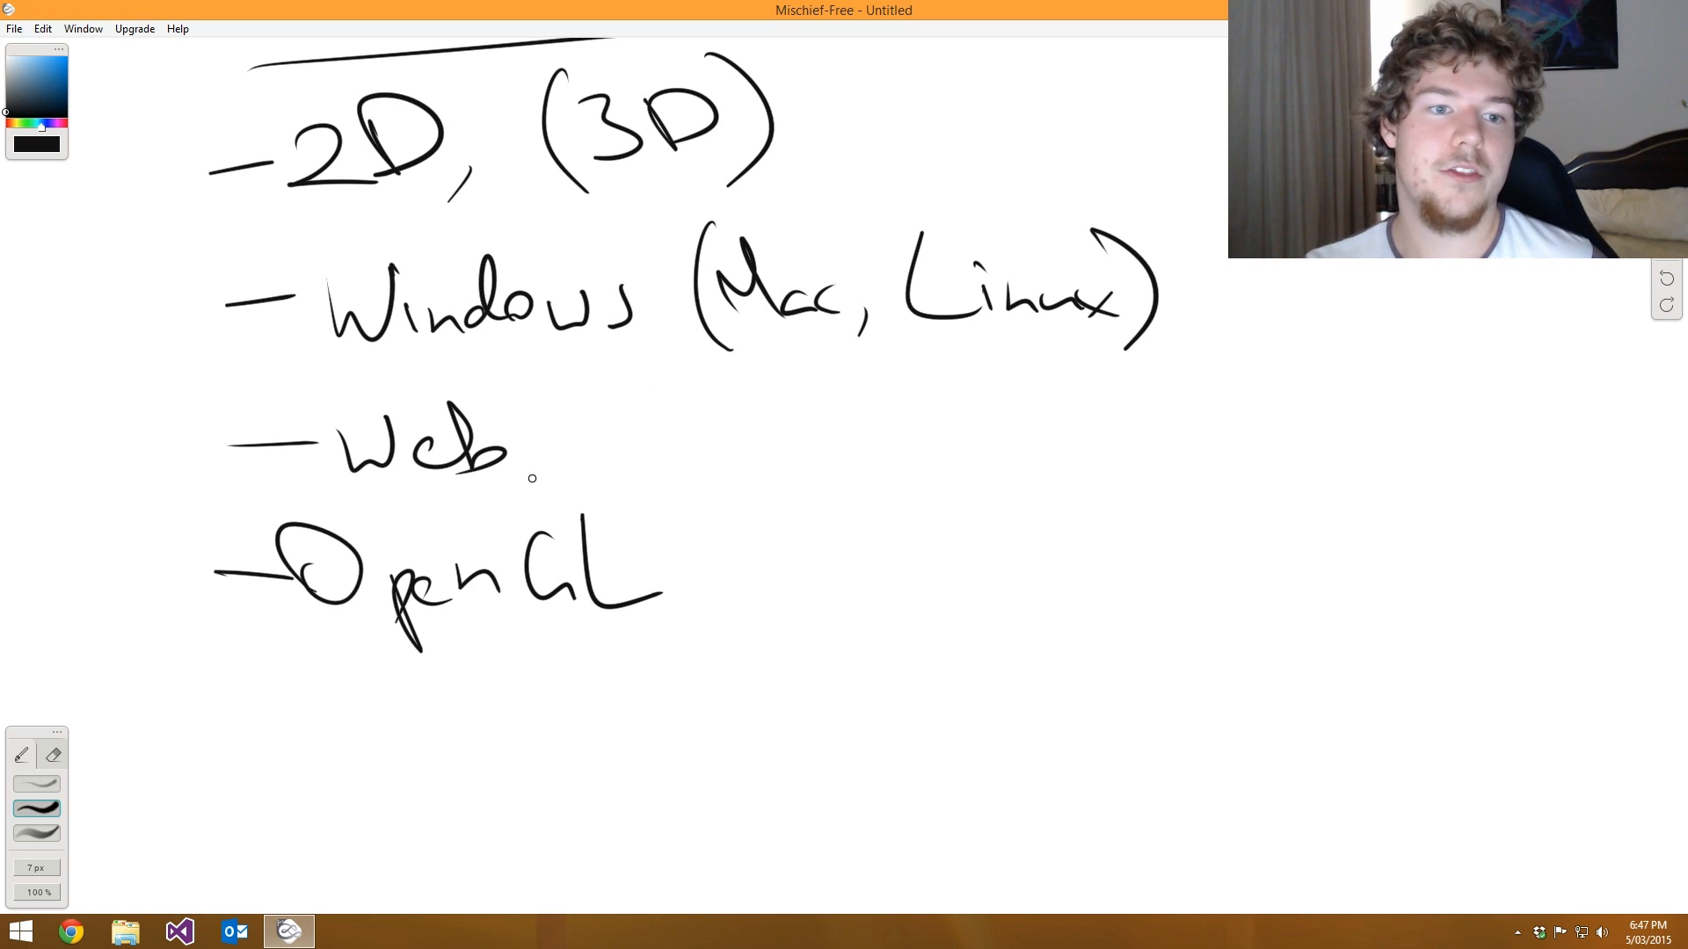
mouse_move(460, 380)
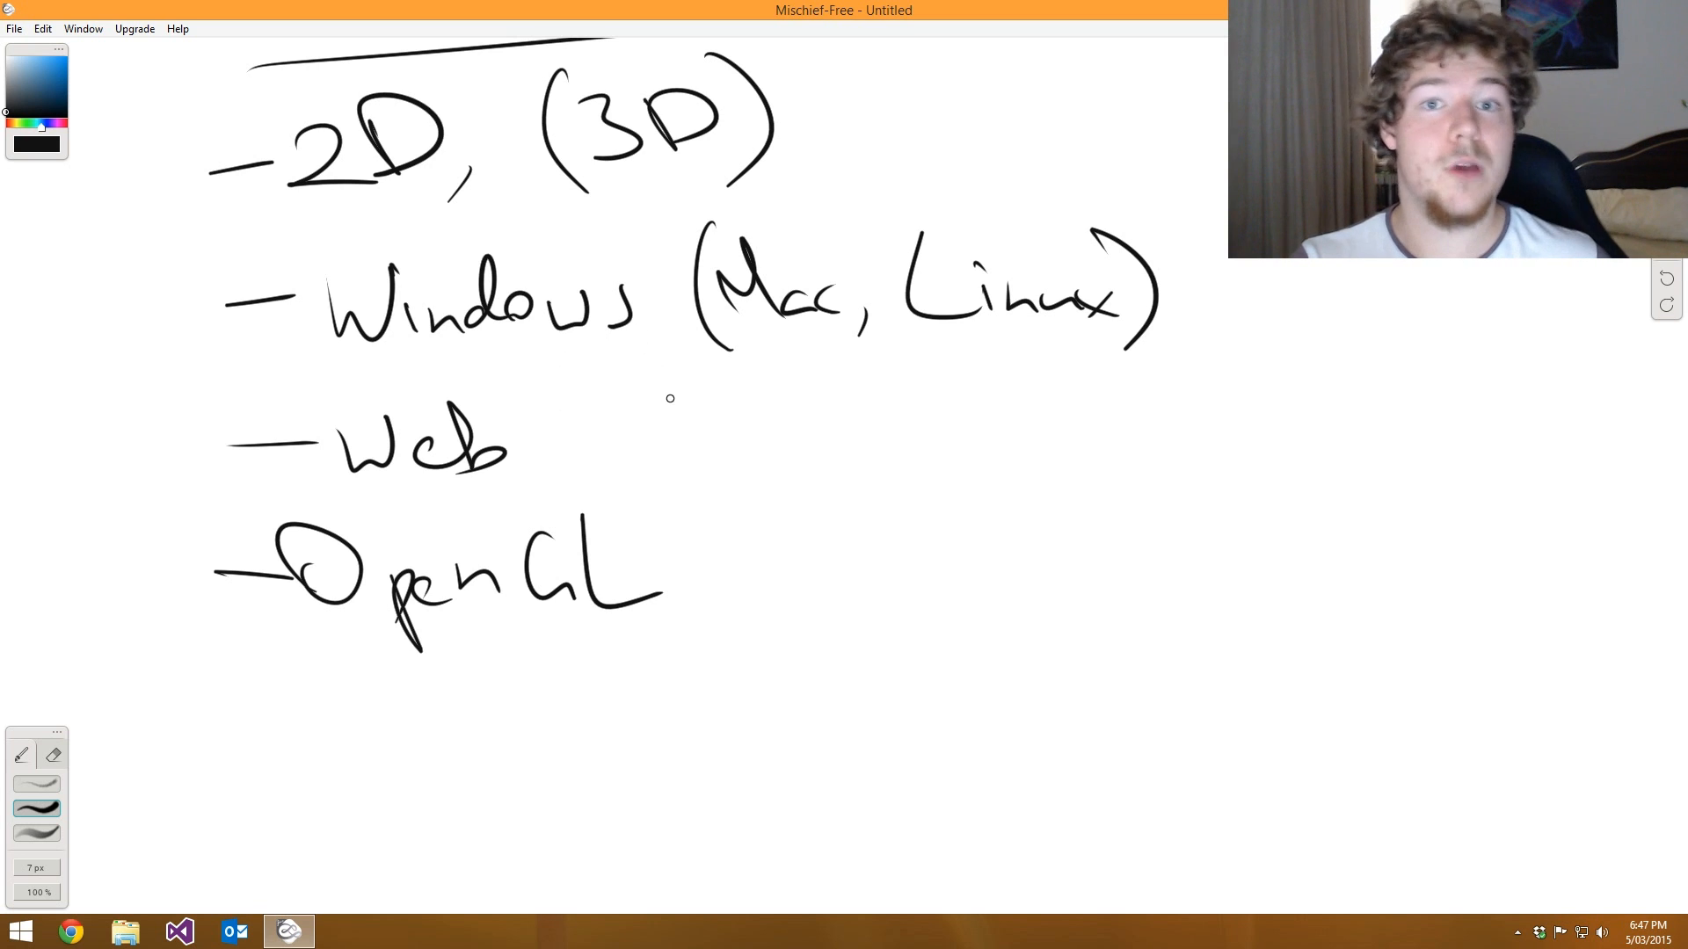
mouse_move(644, 491)
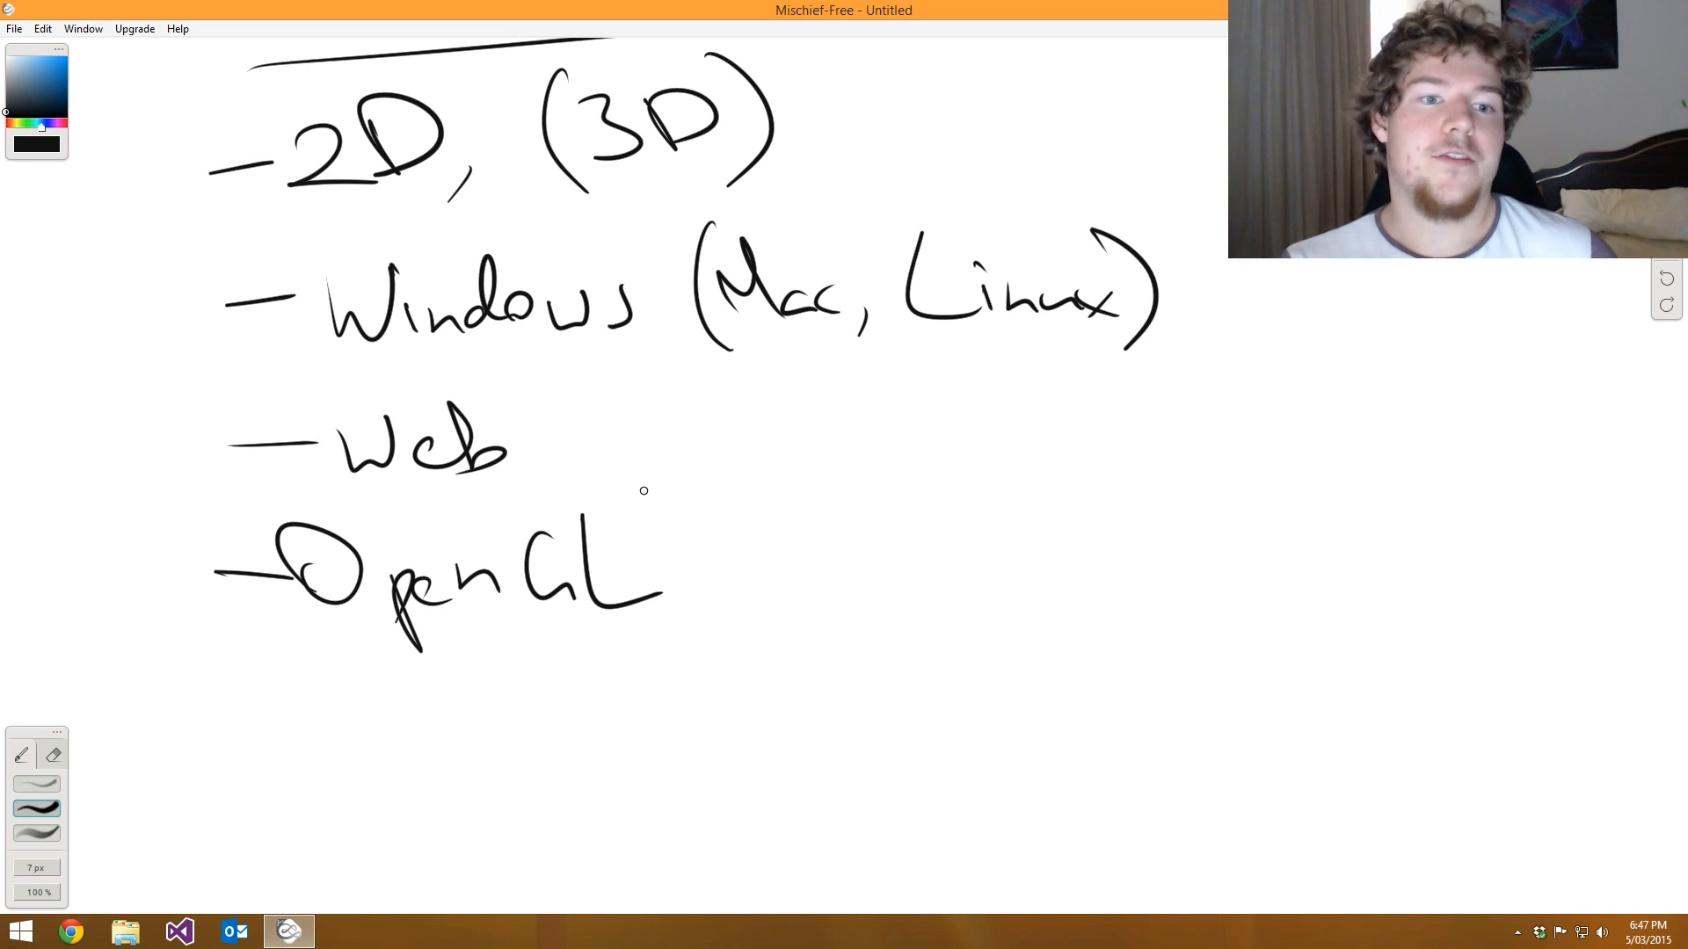
mouse_move(737, 486)
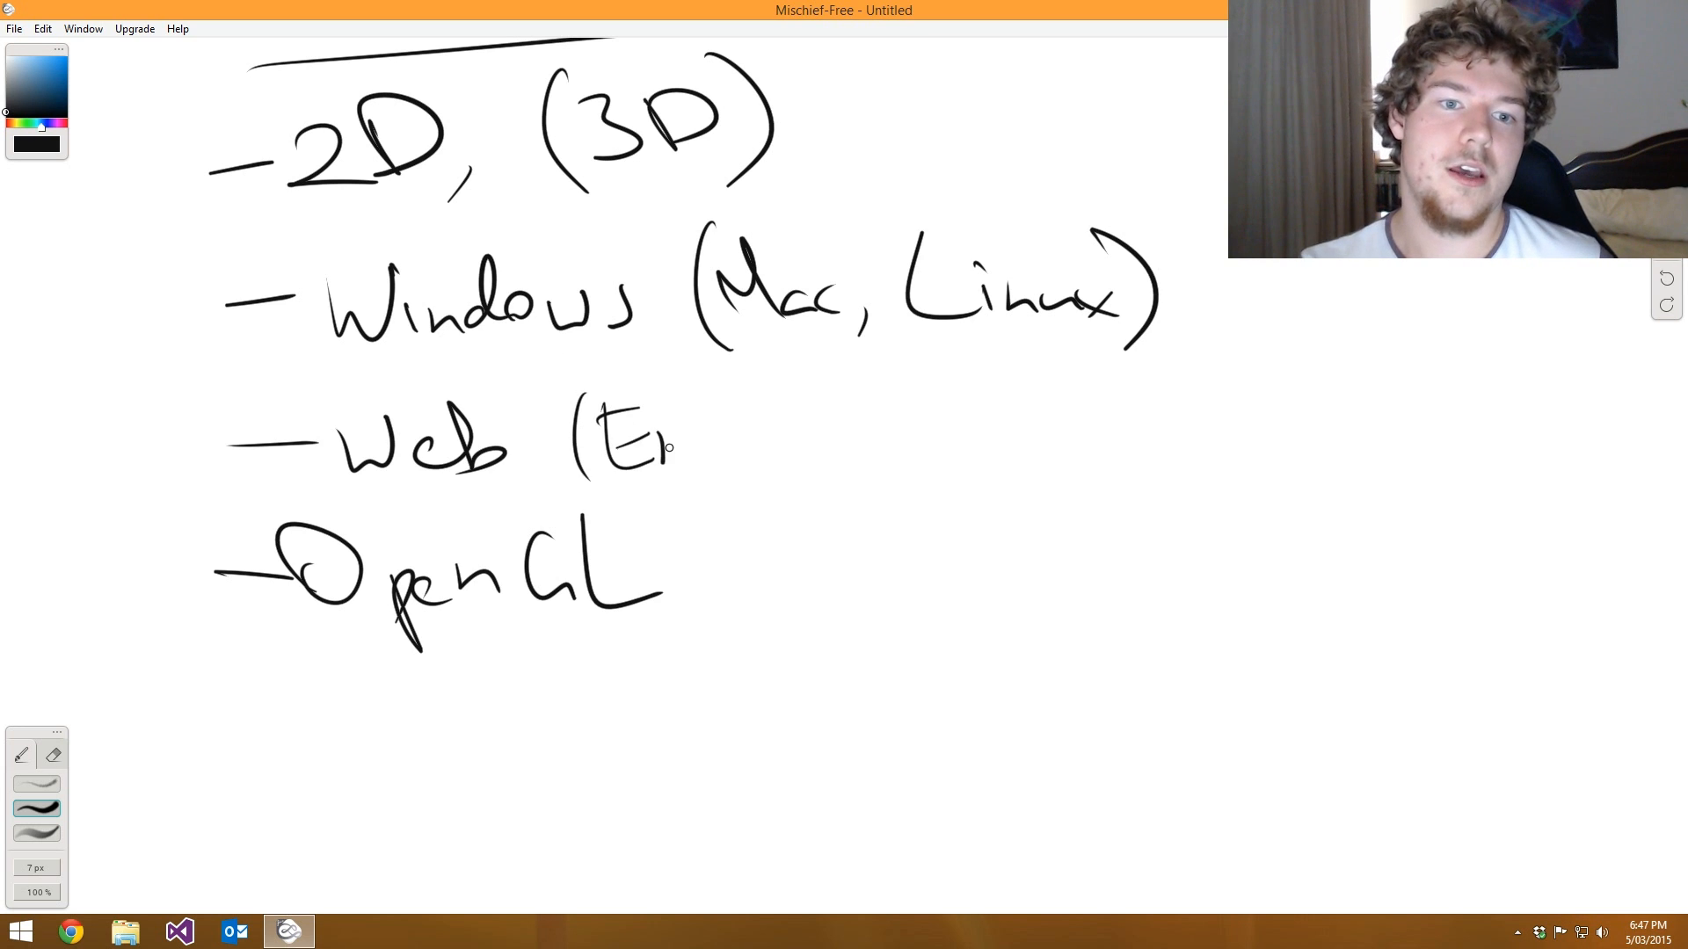
left_click_drag(673, 446, 823, 457)
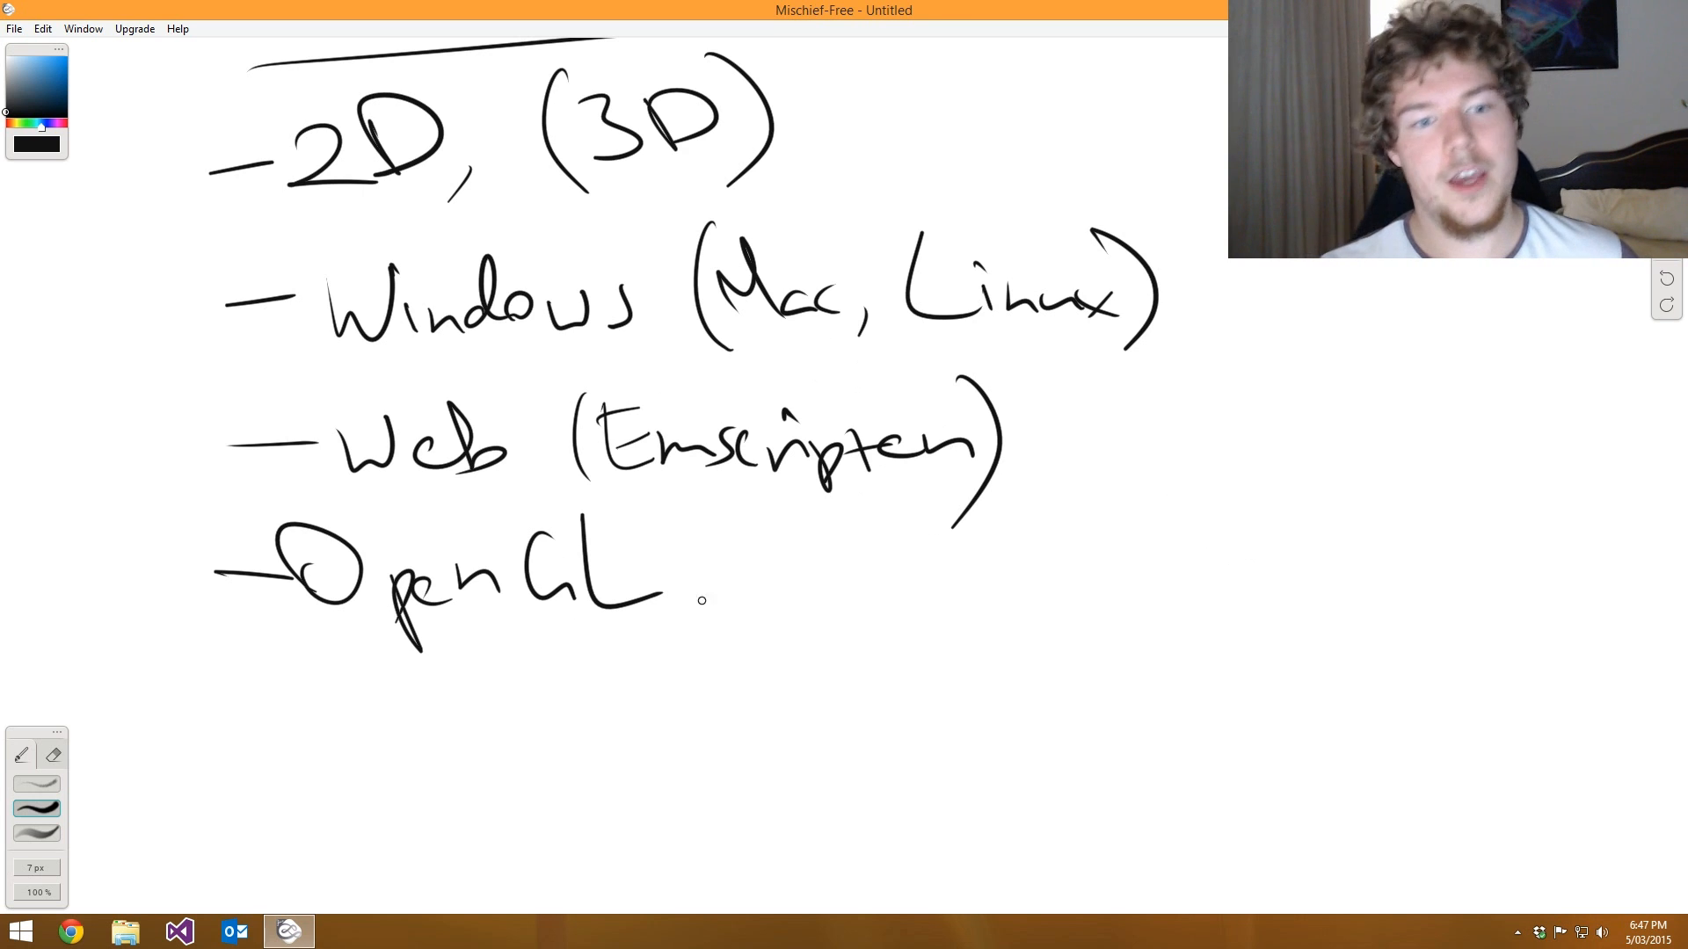
mouse_move(1131, 520)
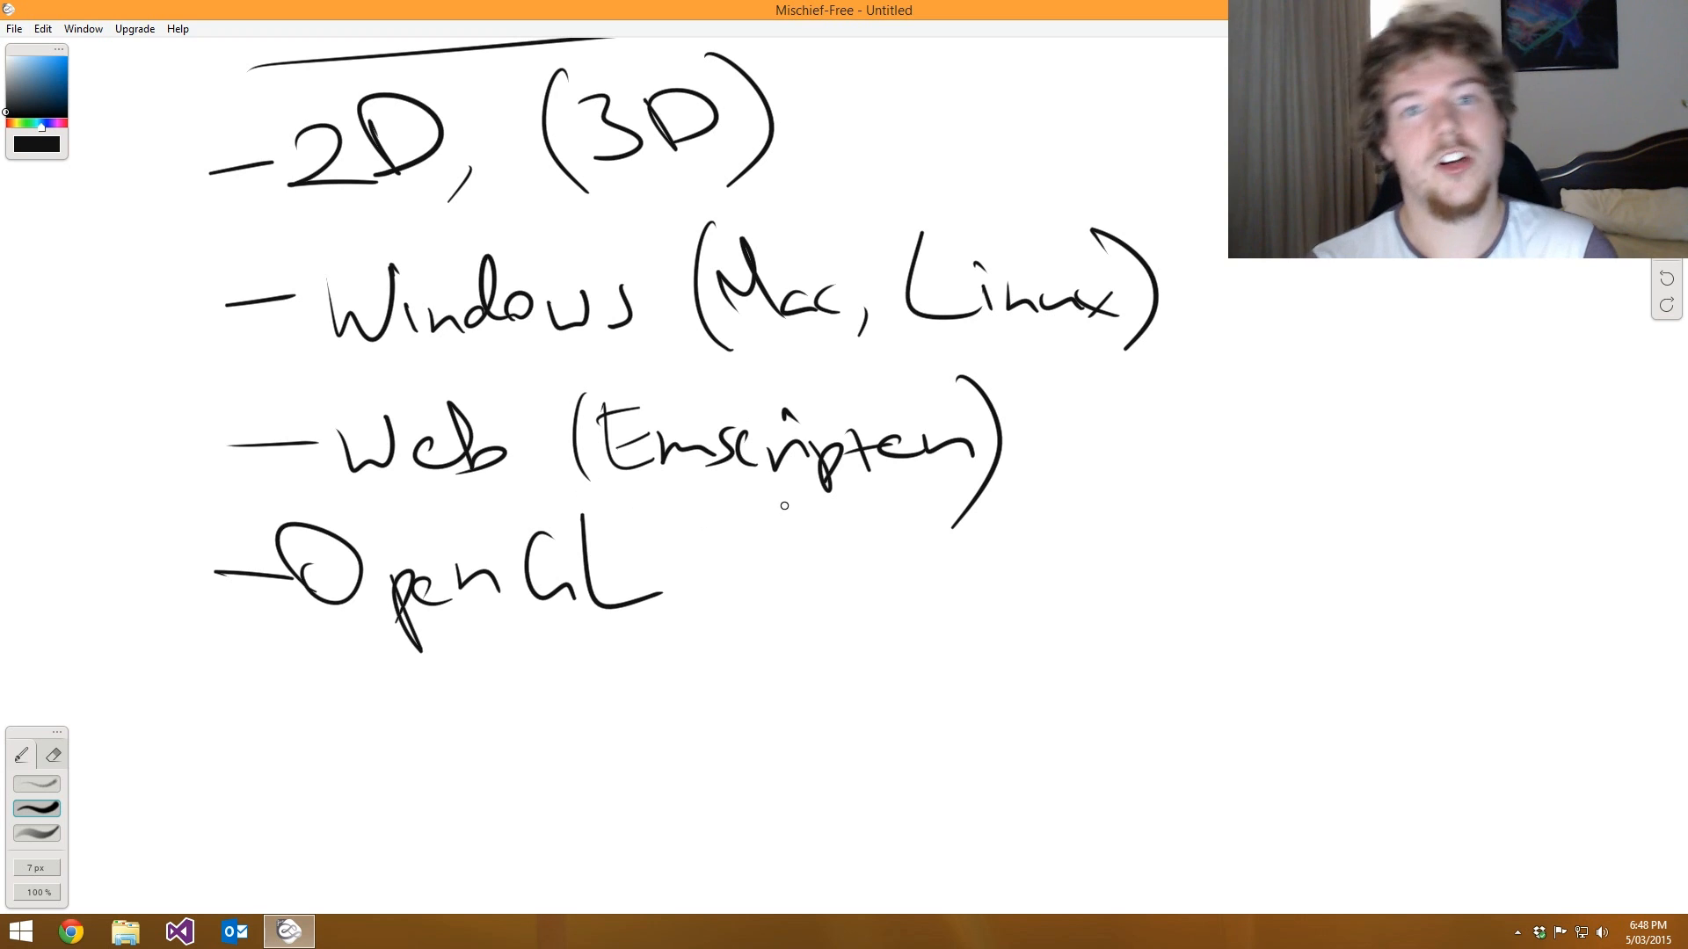
mouse_move(677, 499)
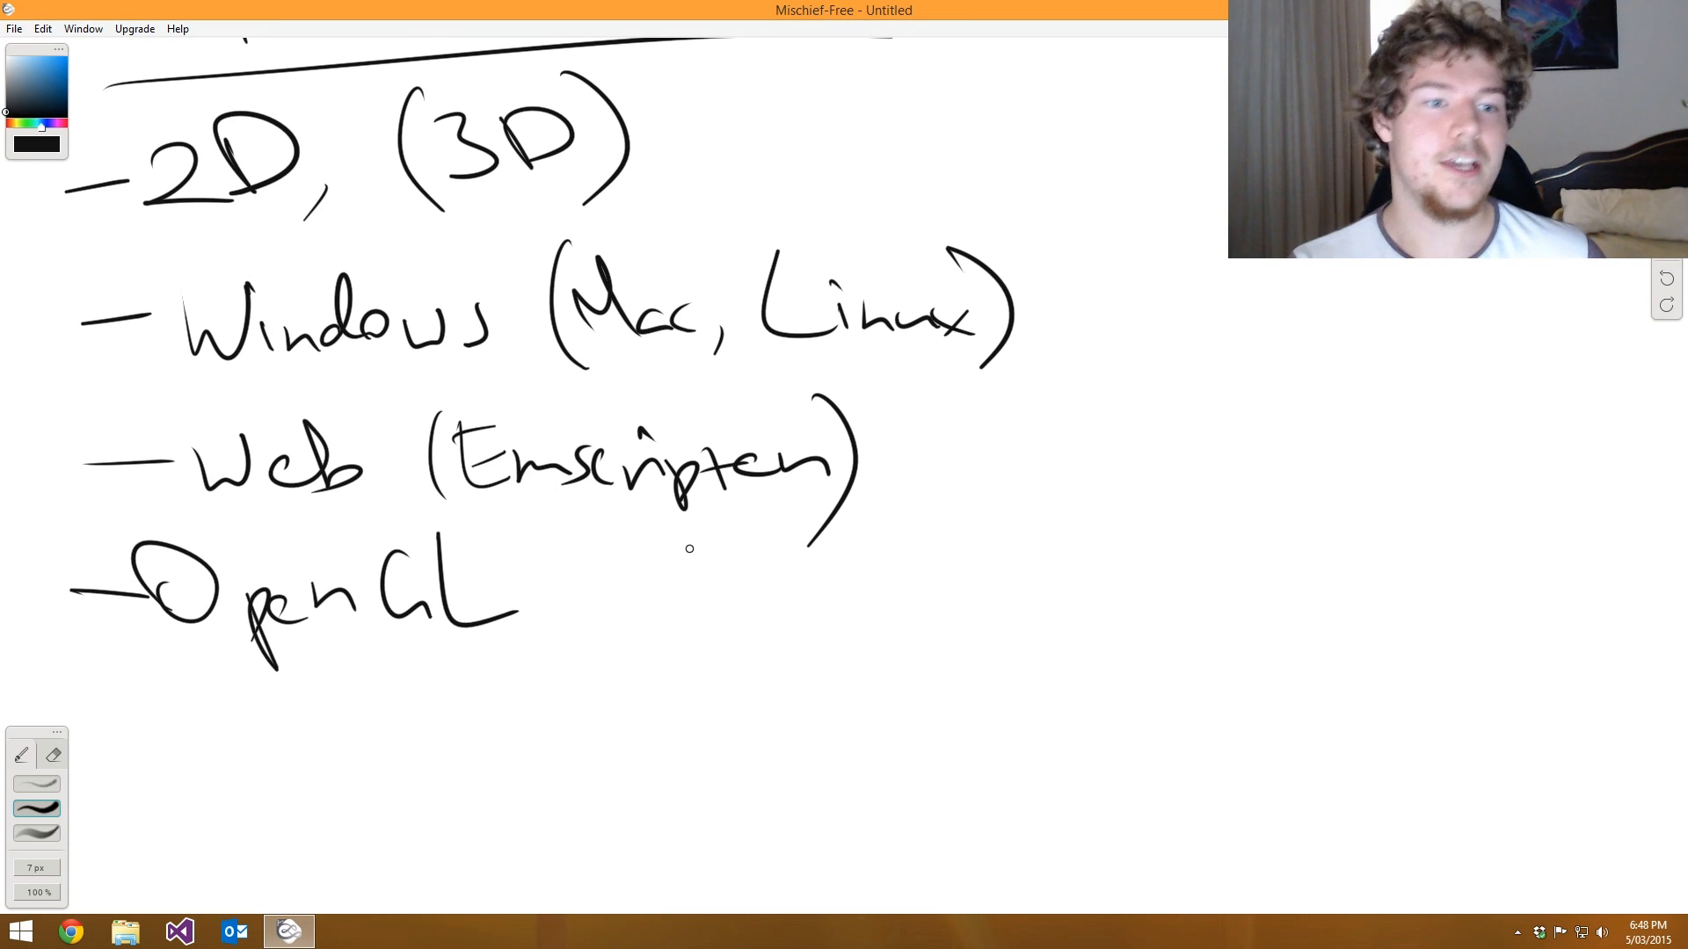
mouse_move(634, 699)
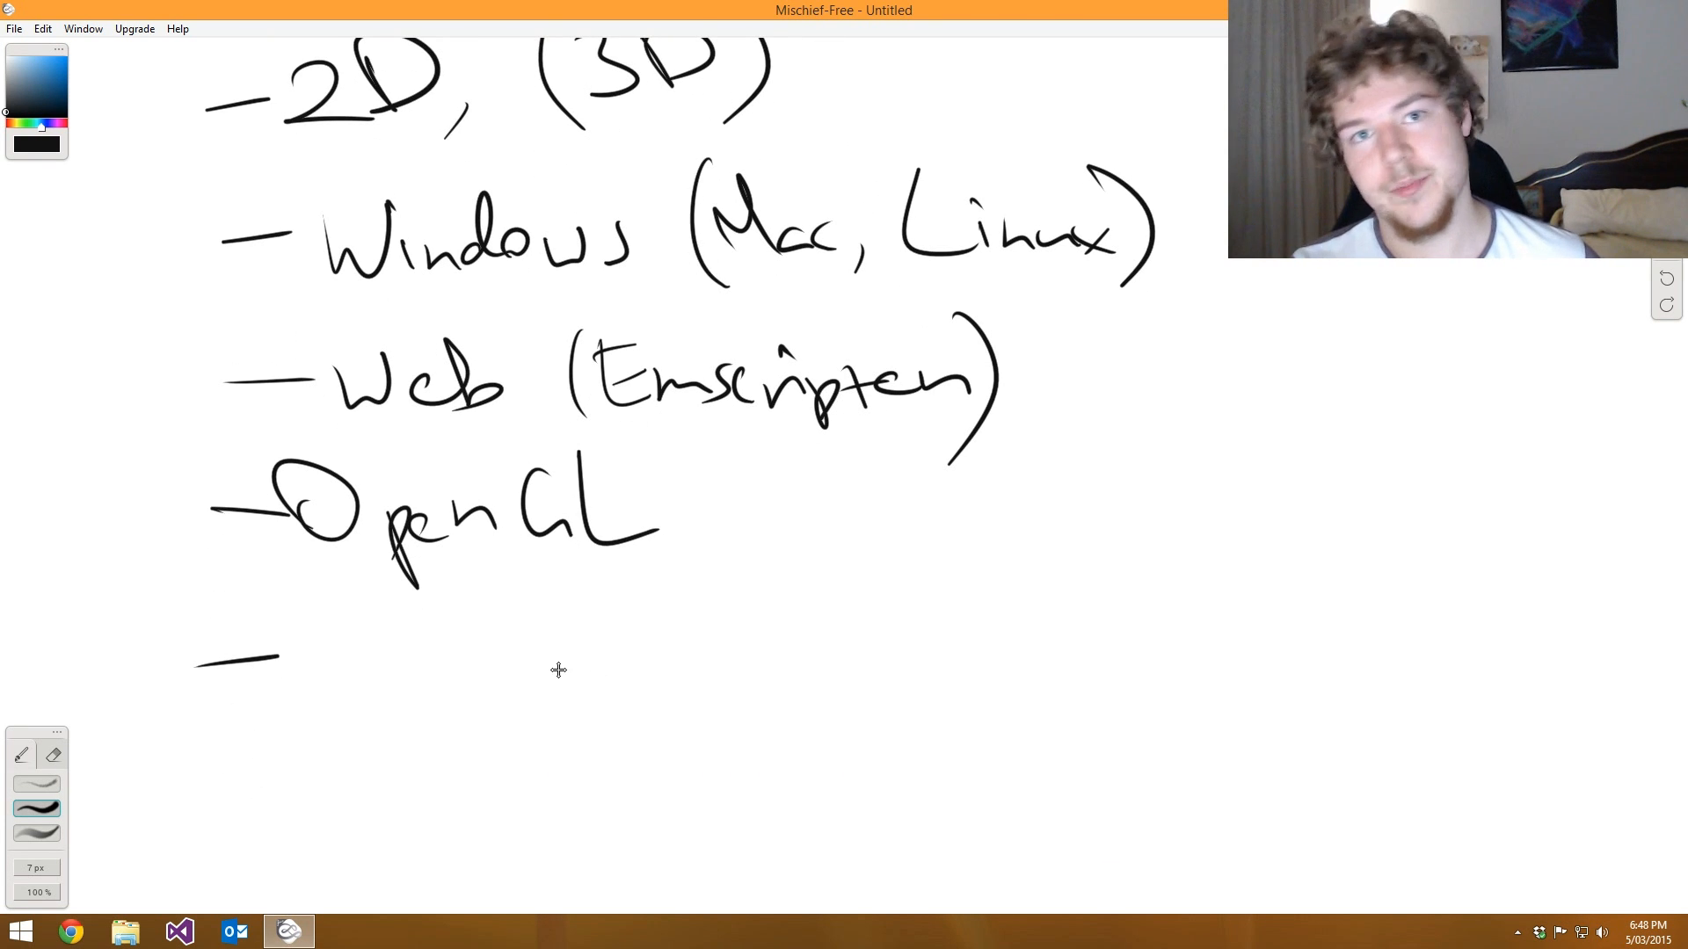
scroll("down", 3)
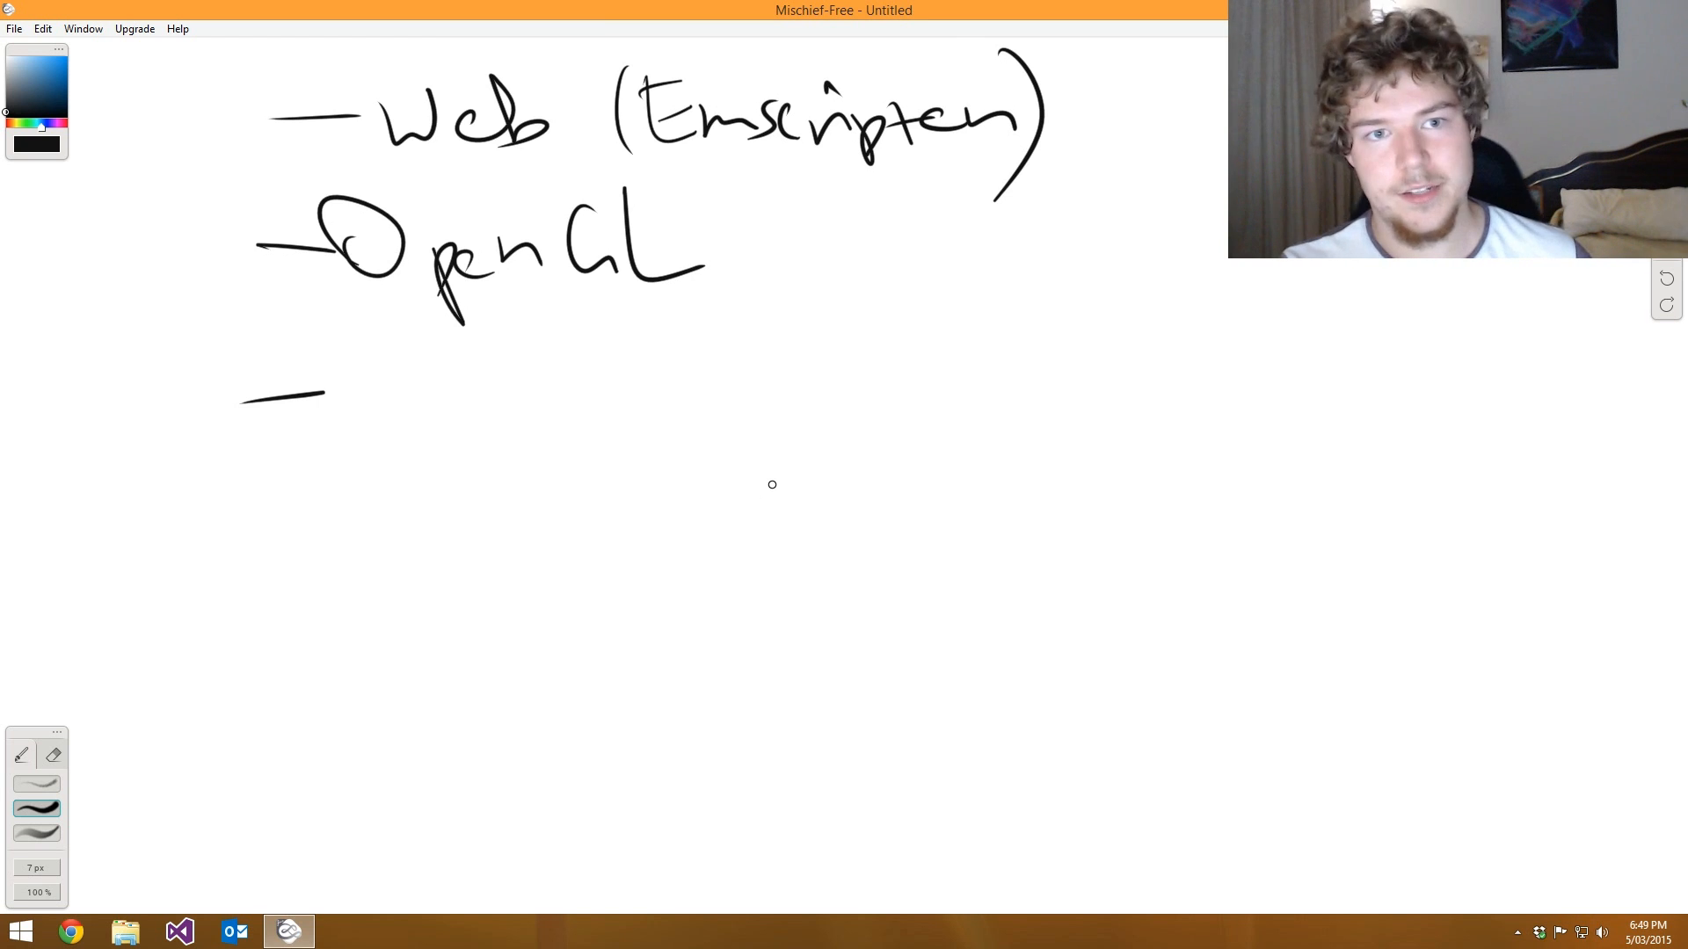
scroll("down", 3)
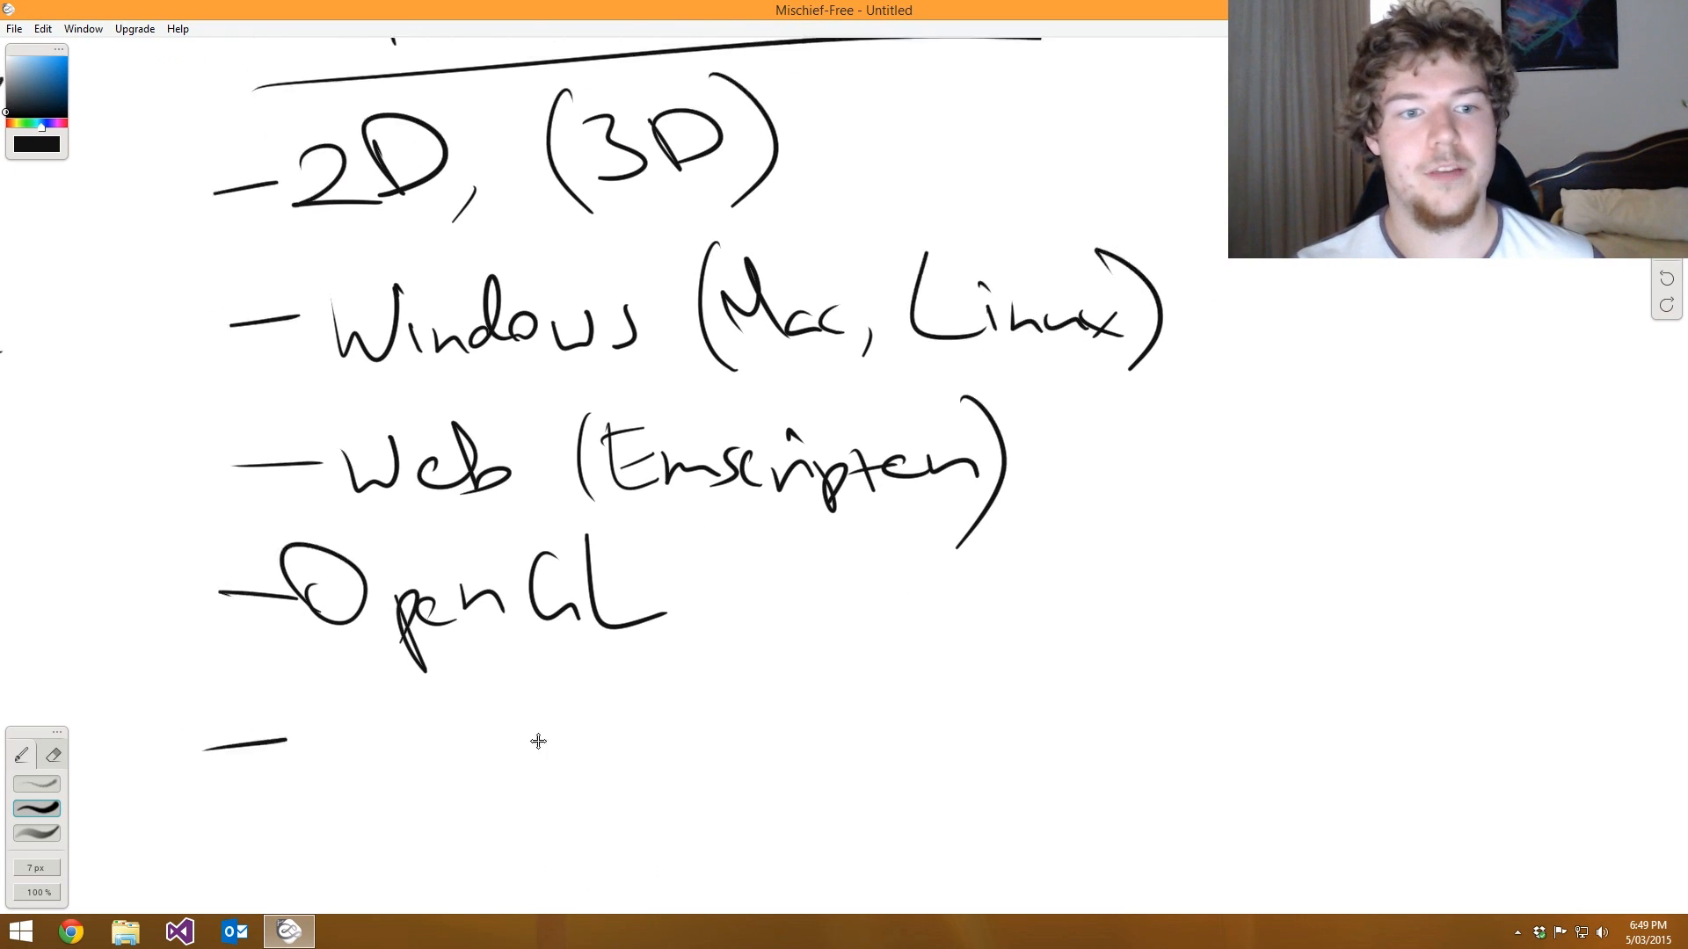
scroll("down", 3)
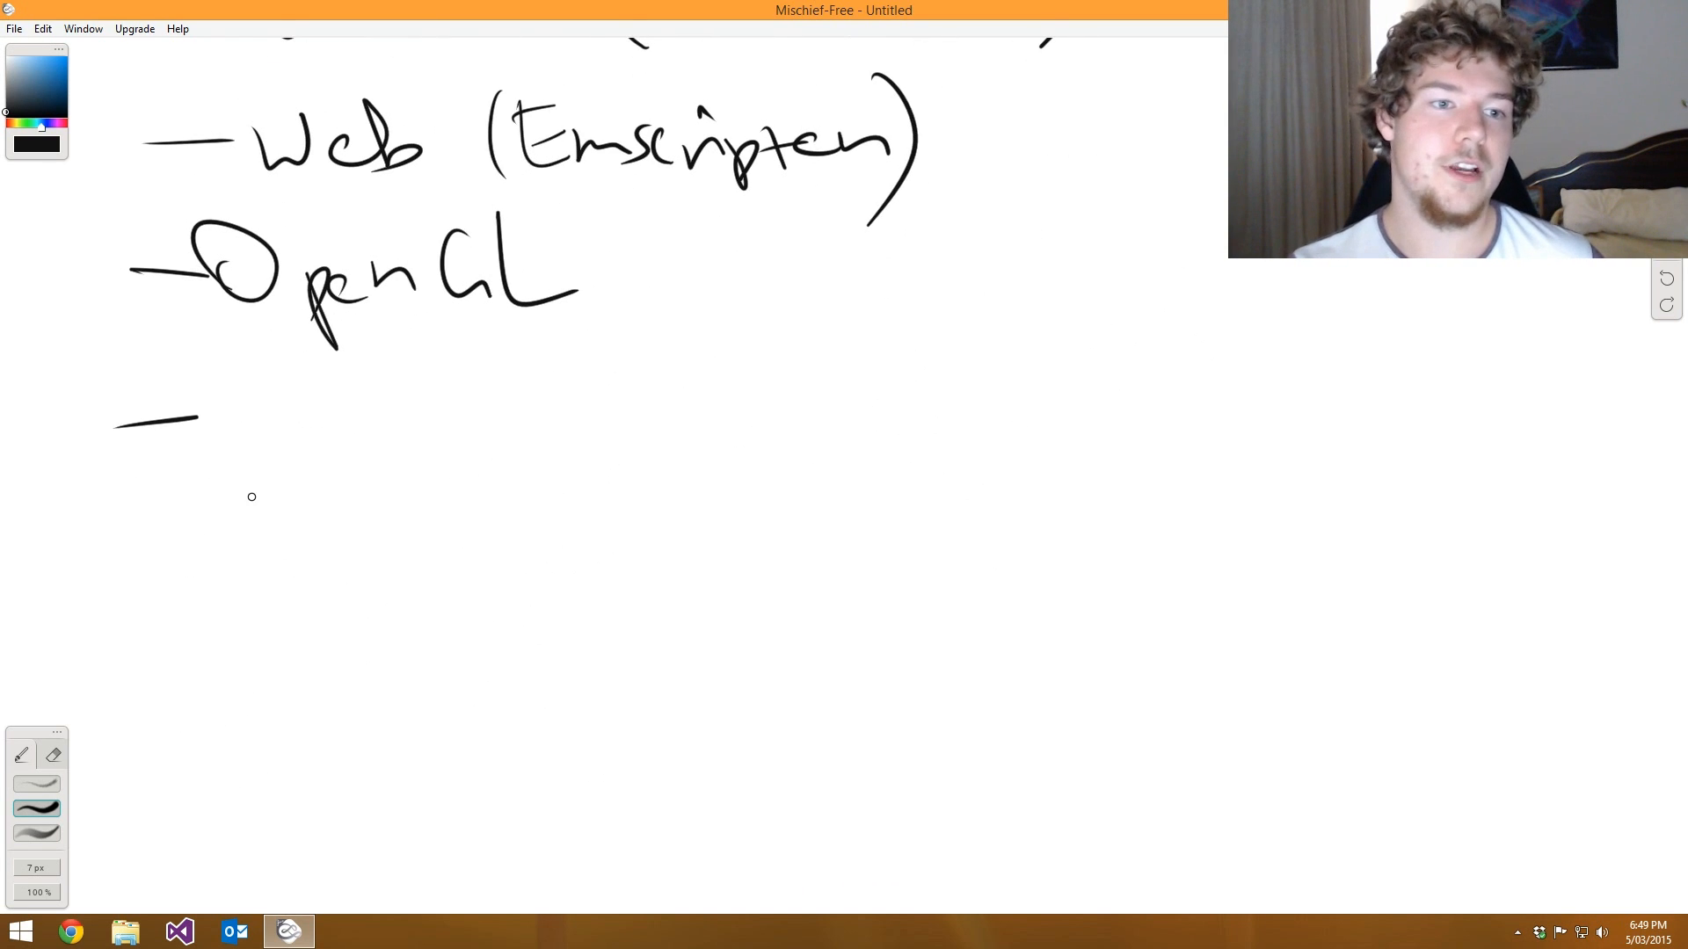
mouse_move(269, 497)
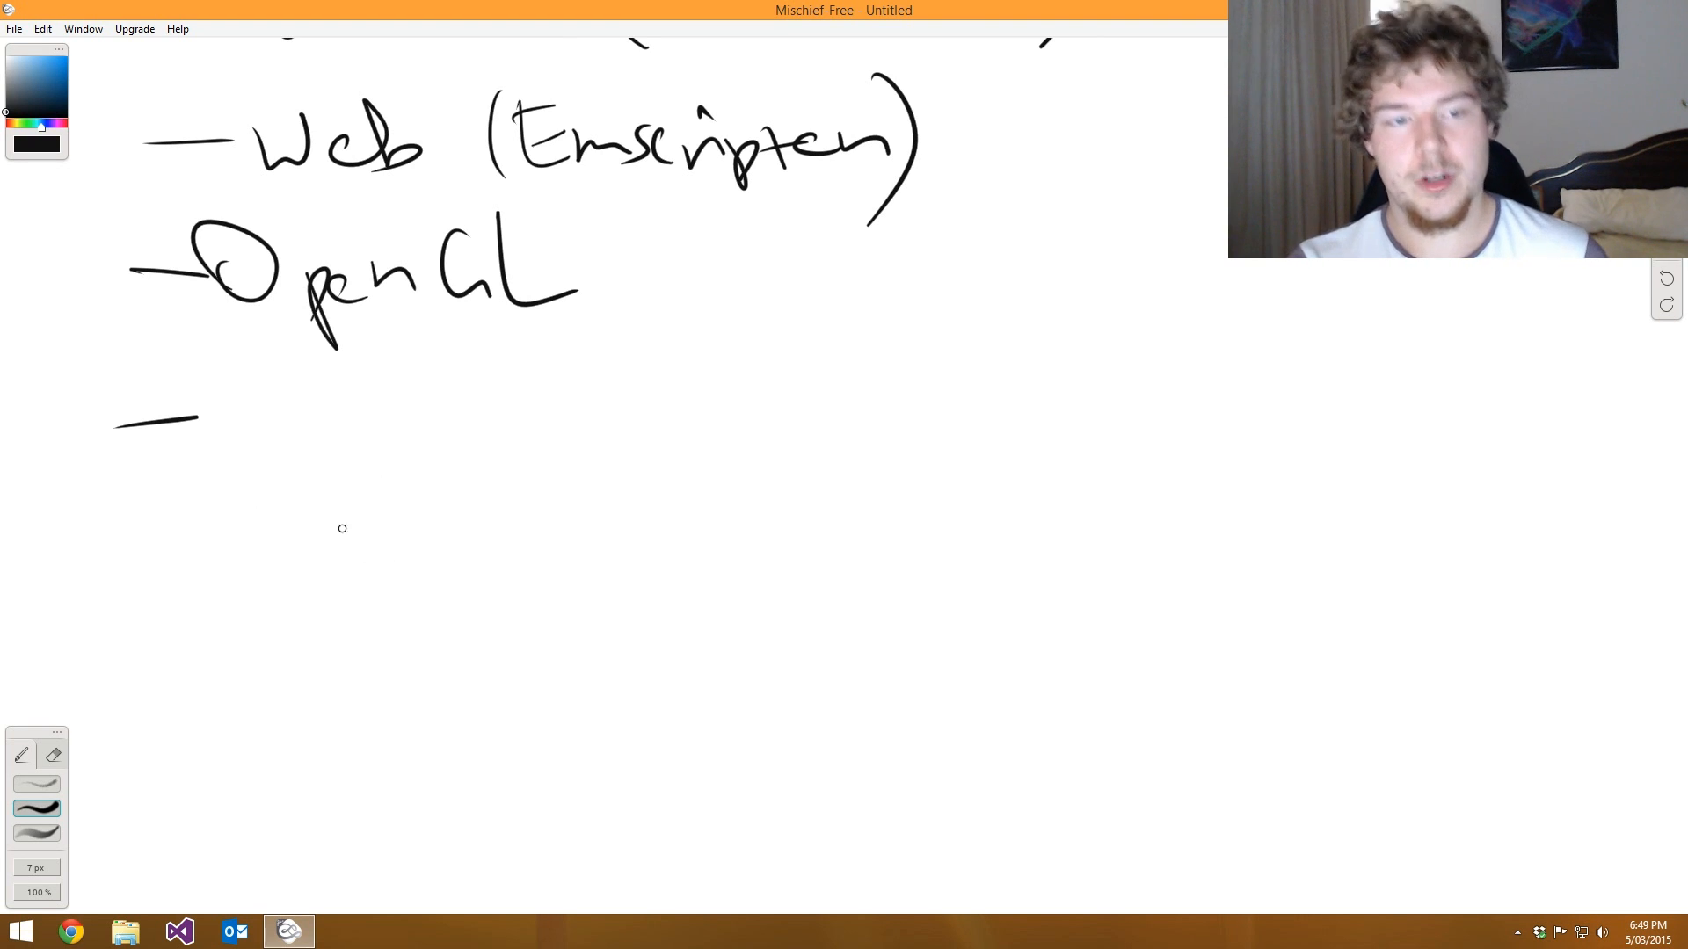
mouse_move(313, 463)
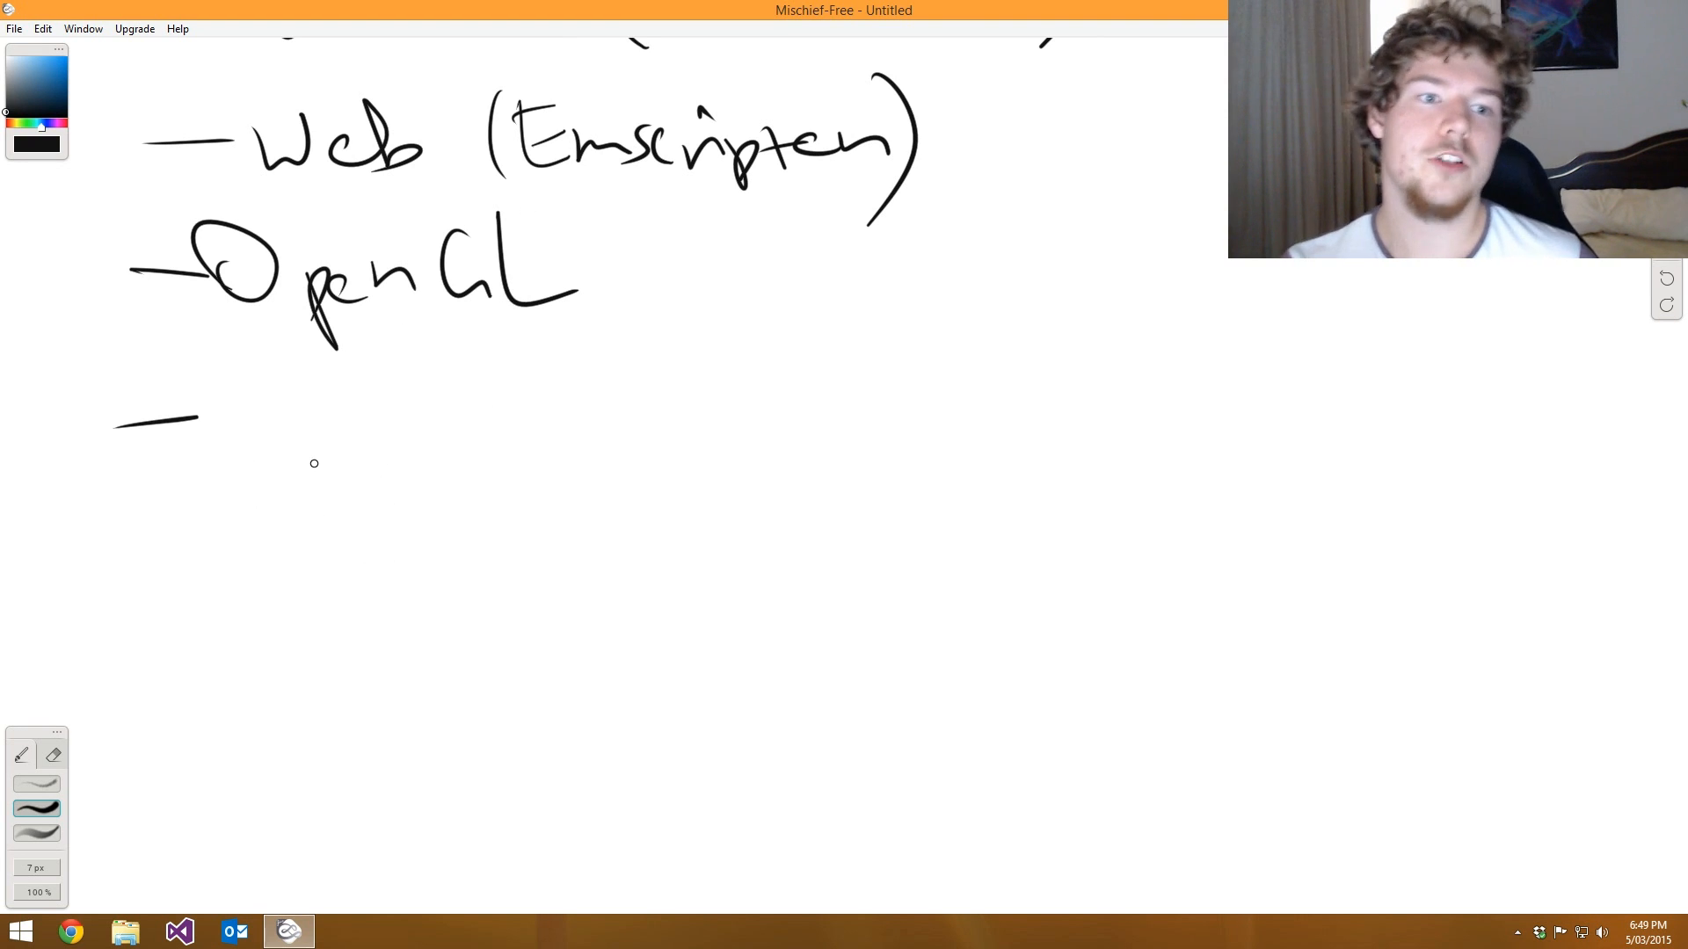
mouse_move(278, 460)
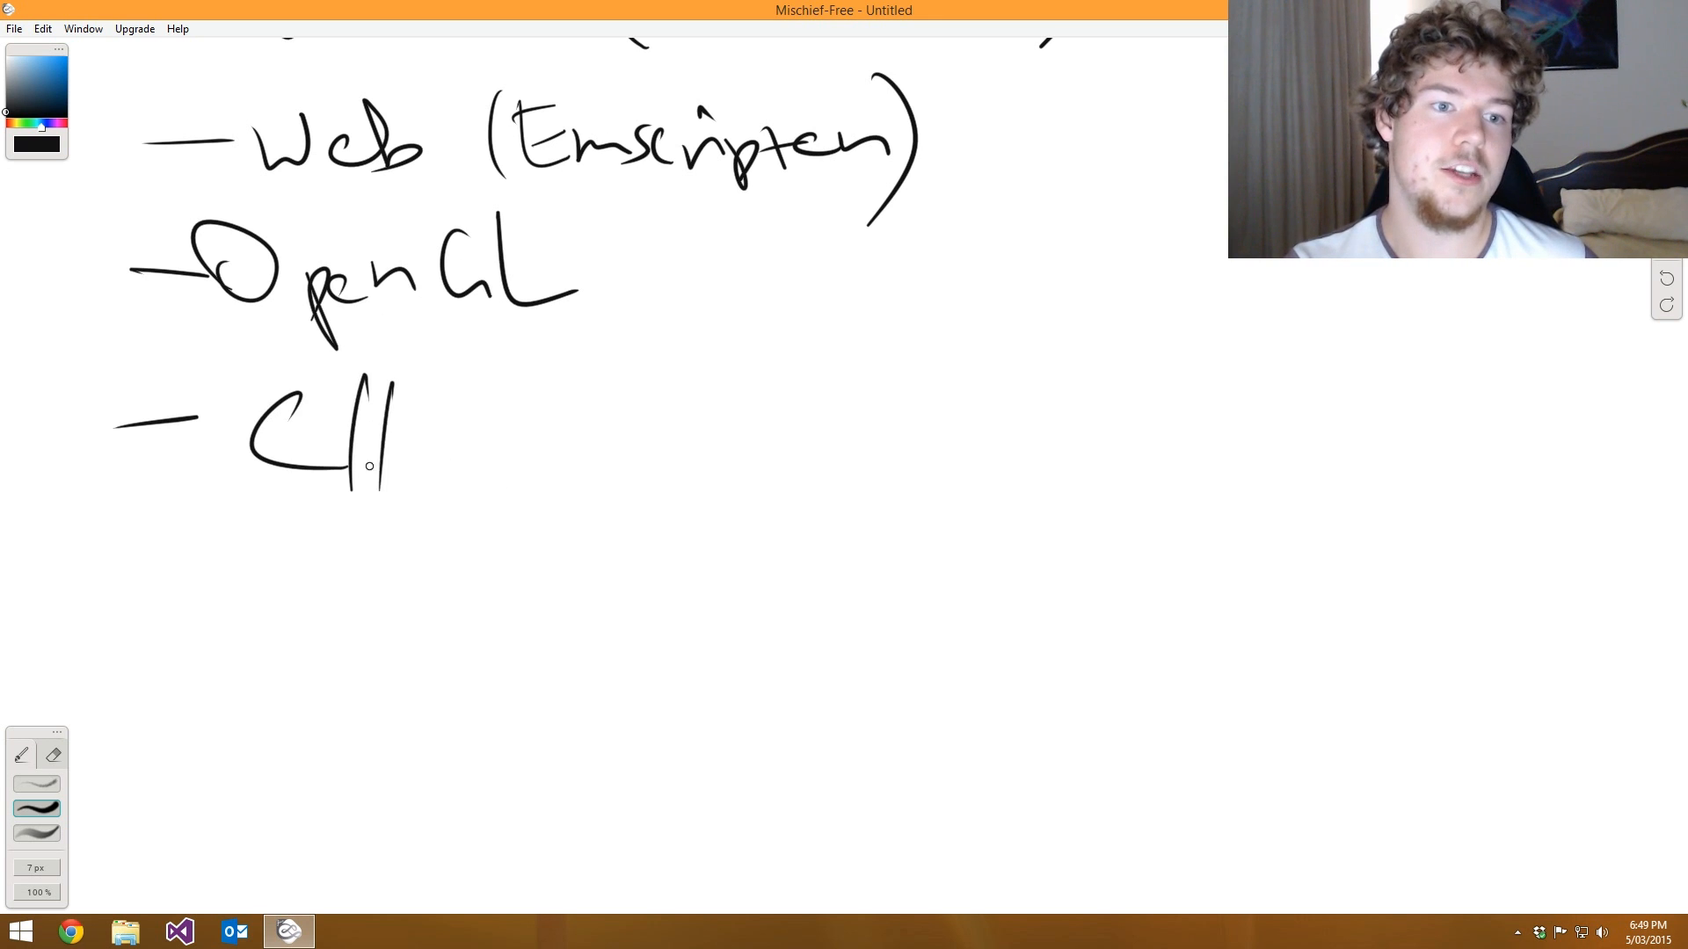
- Write '- C#, Java, C++', draw a divider, and link C# via CLI and Java via JNI to C++
left_click_drag(388, 431, 604, 420)
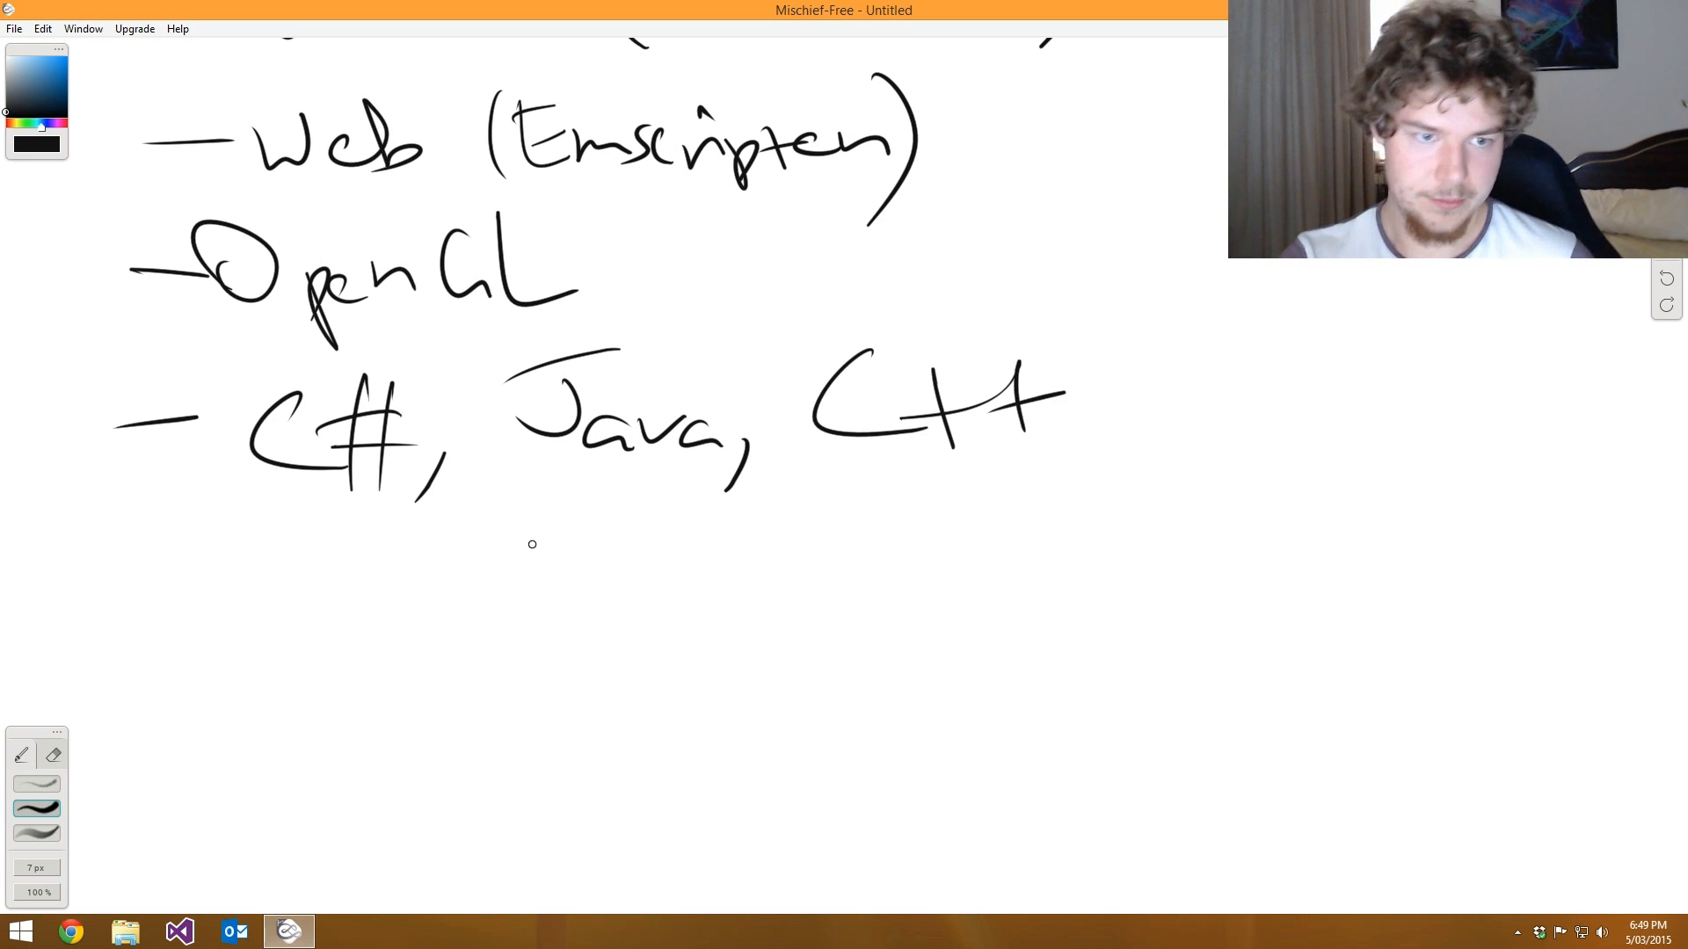
mouse_move(390, 514)
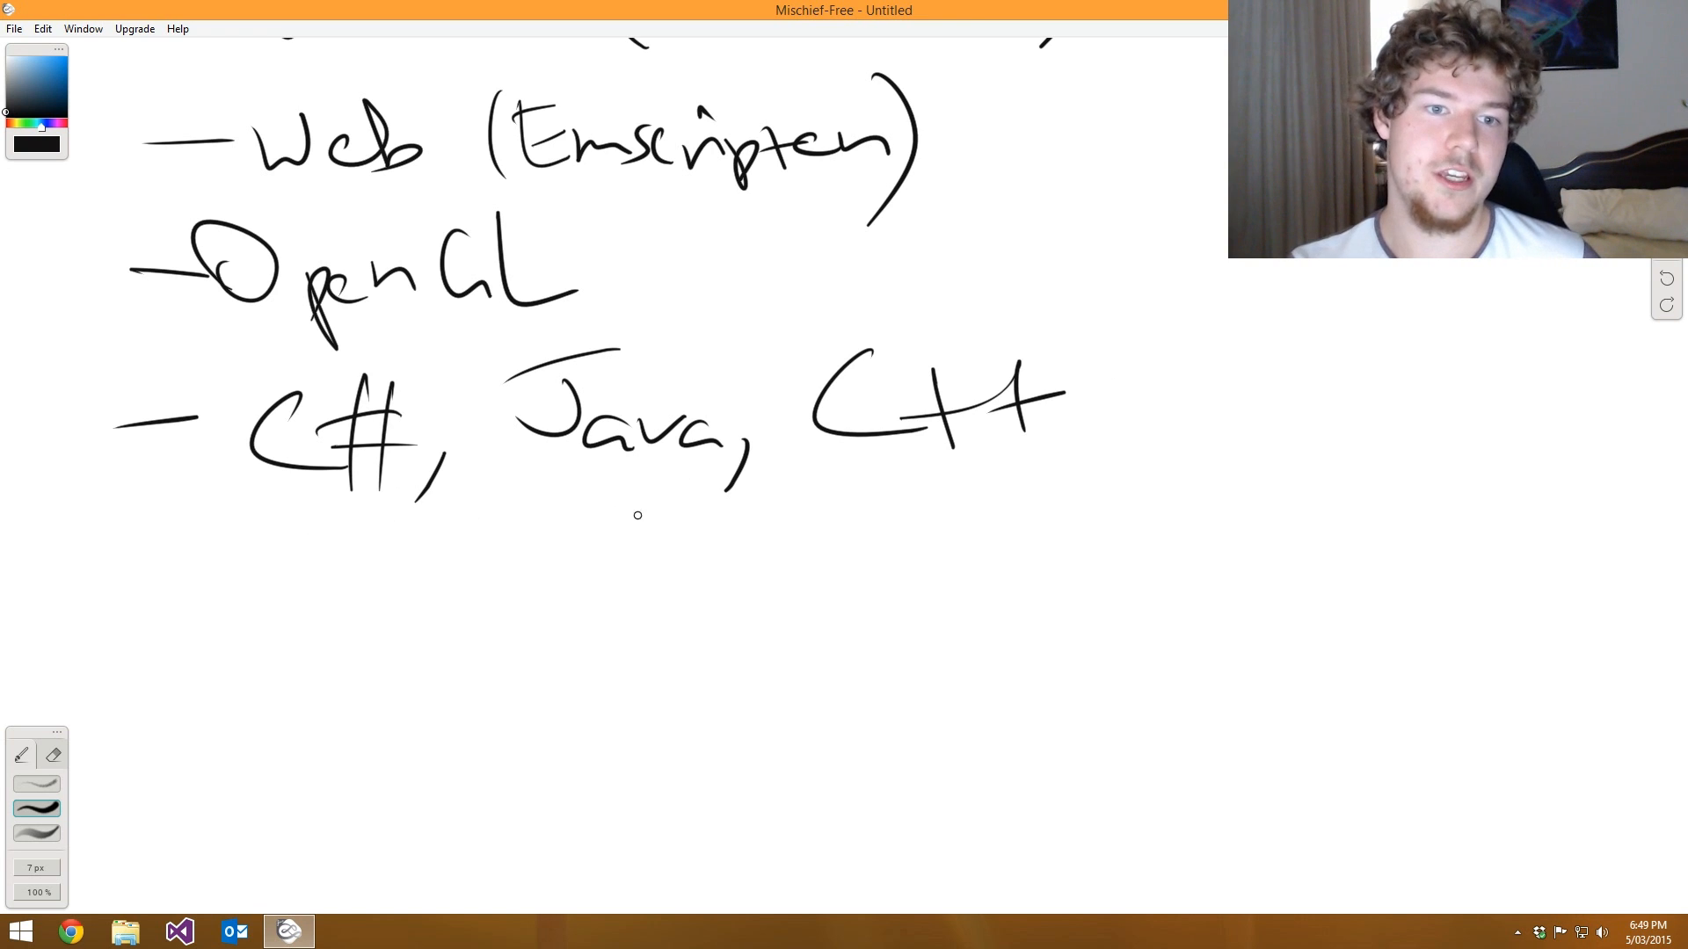
left_click_drag(219, 577, 956, 520)
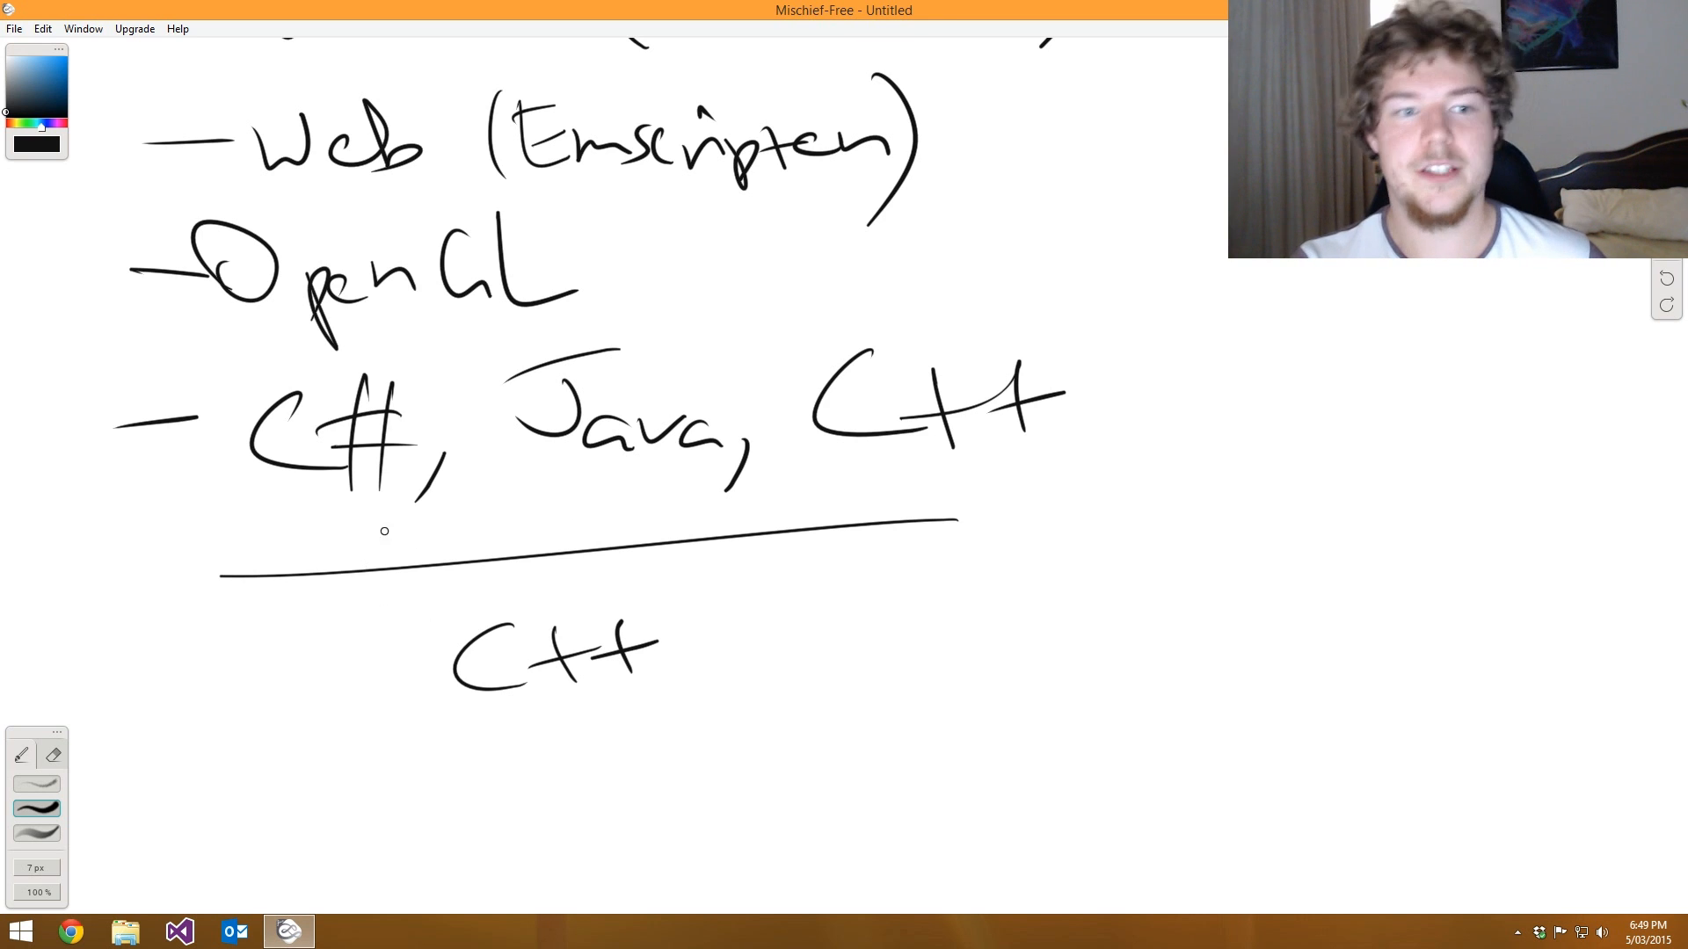
left_click_drag(382, 529, 484, 646)
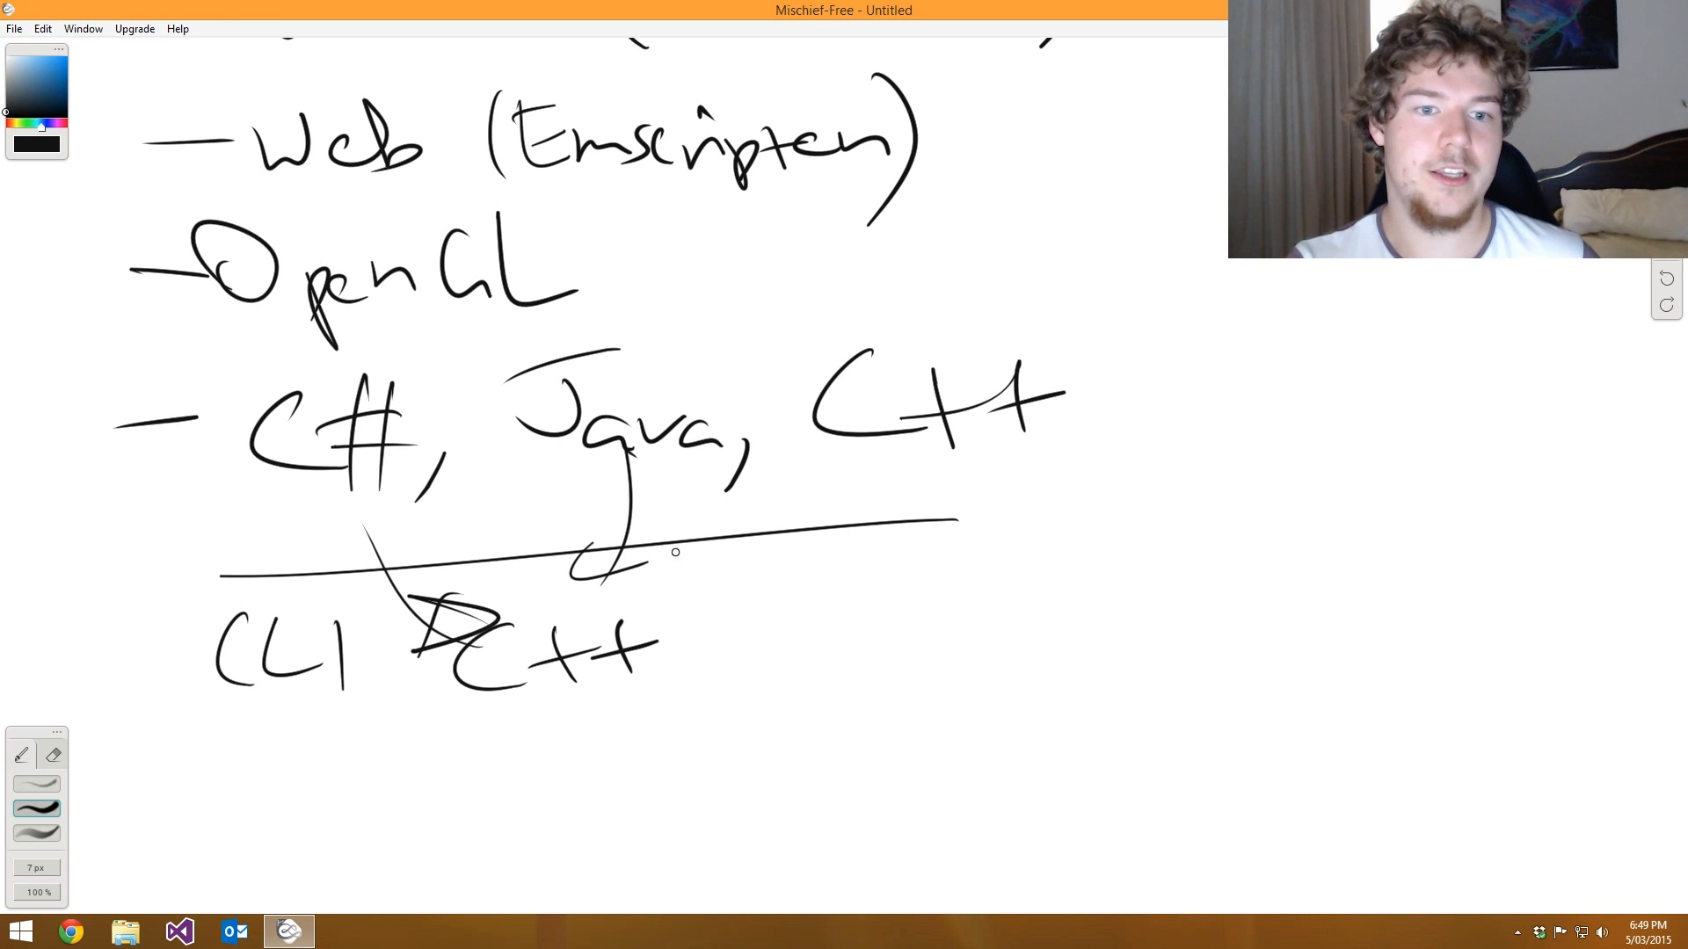
left_click_drag(598, 548, 764, 549)
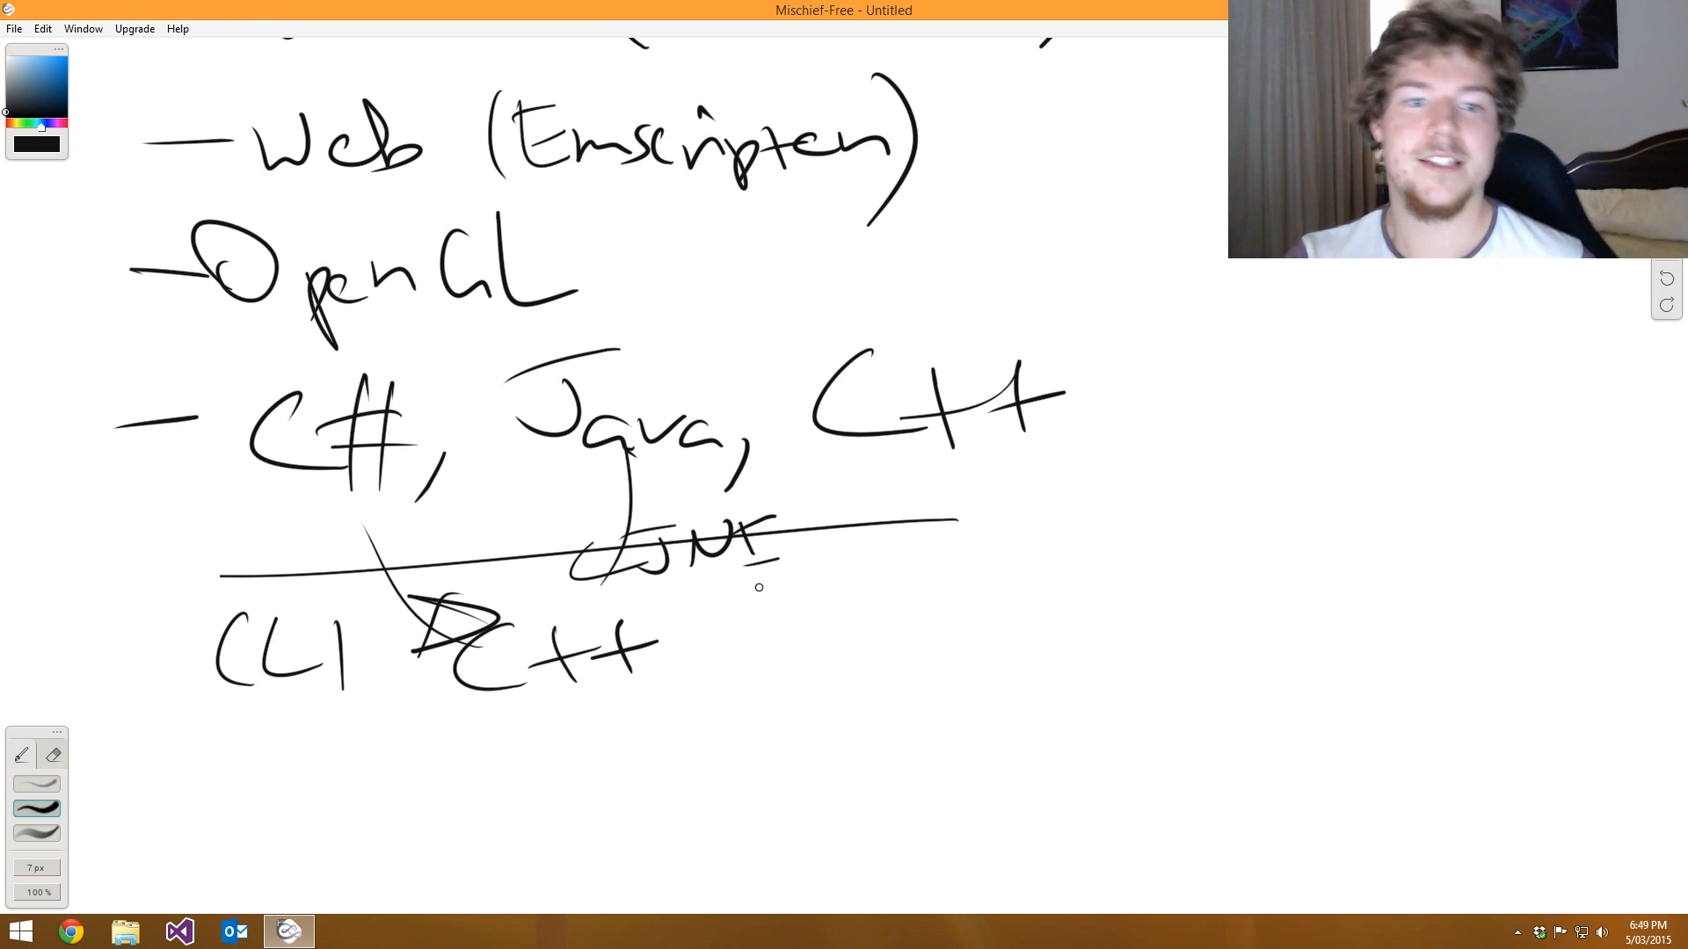
left_click_drag(920, 469, 796, 641)
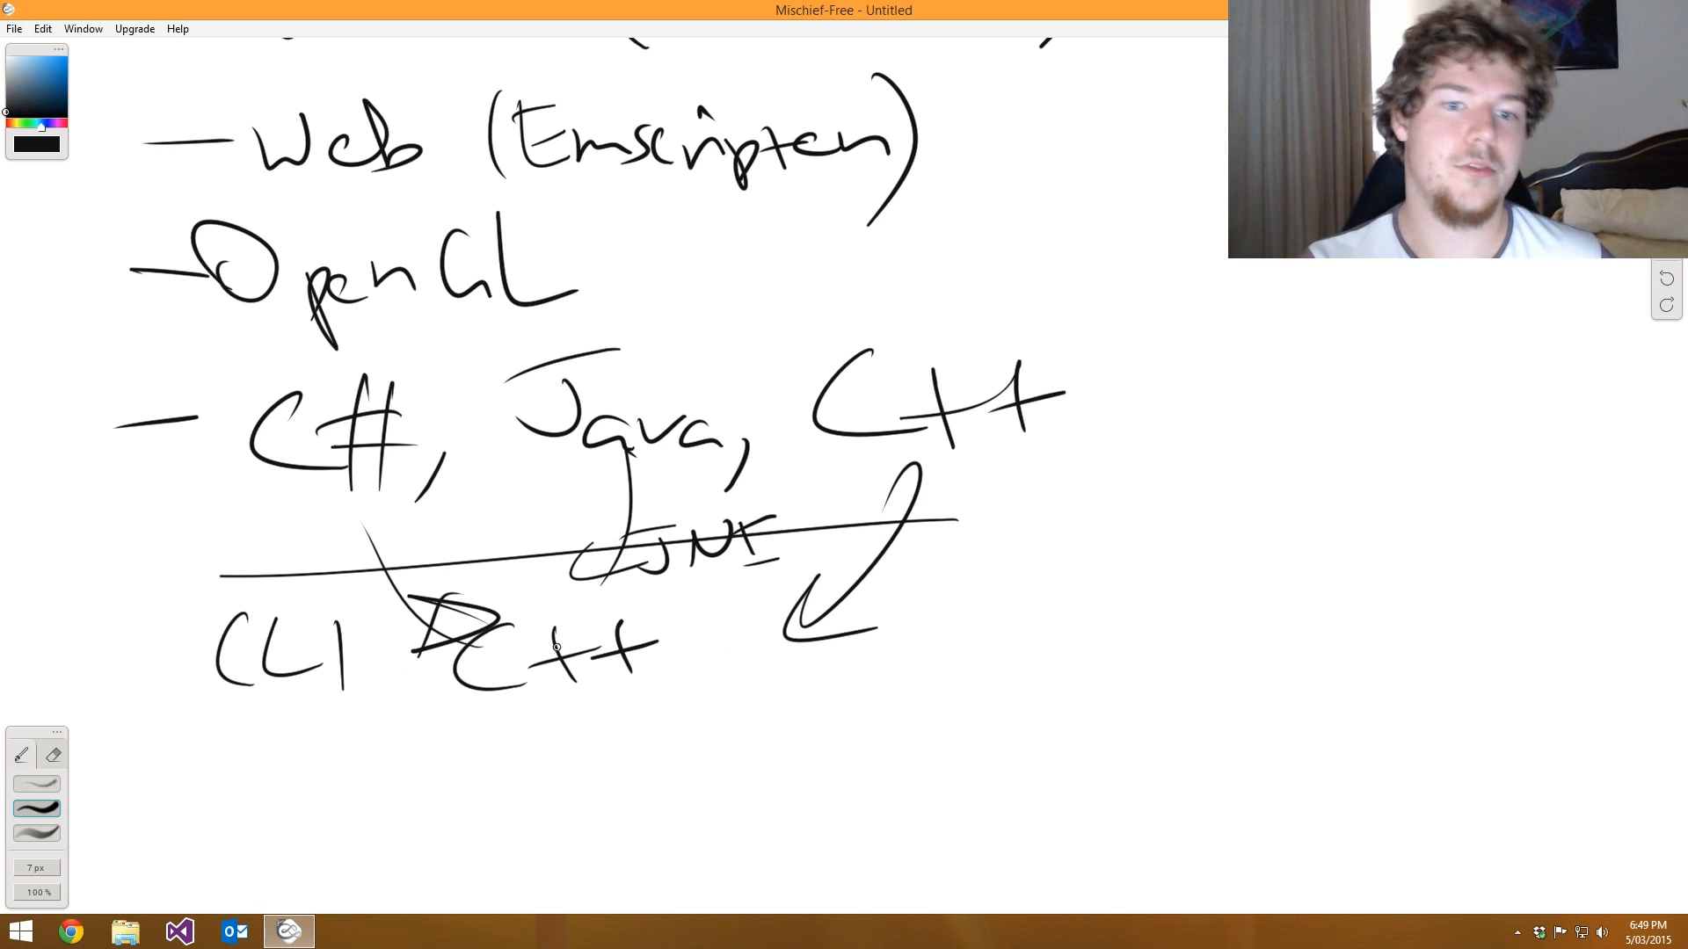
mouse_move(658, 475)
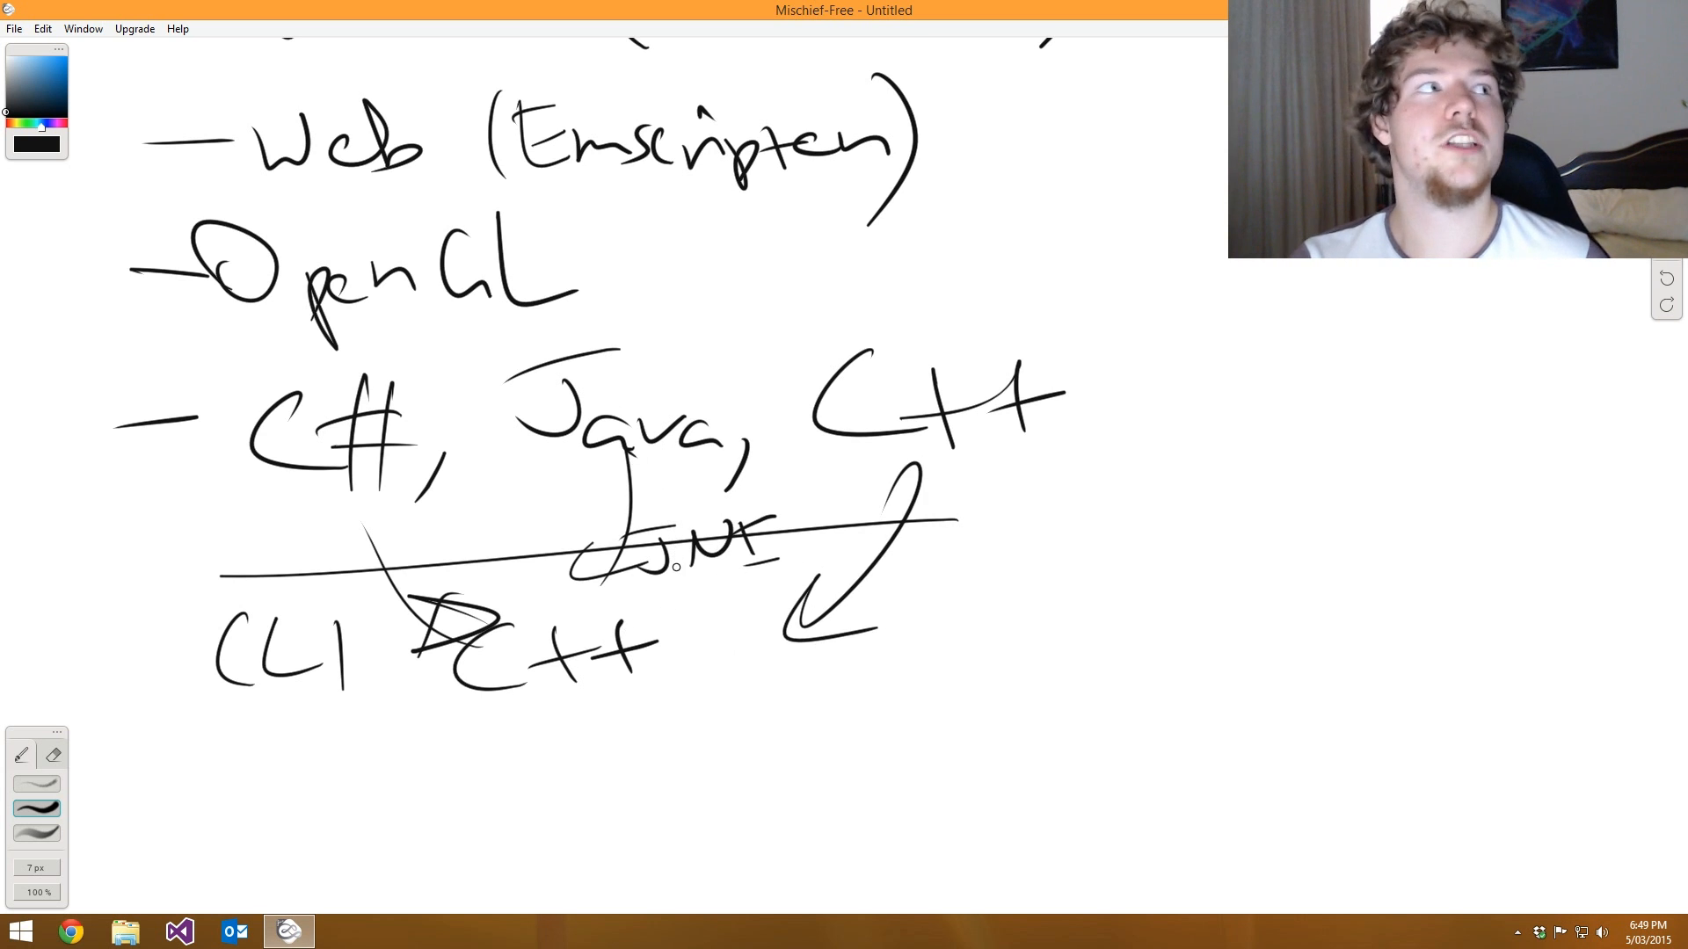
mouse_move(590, 431)
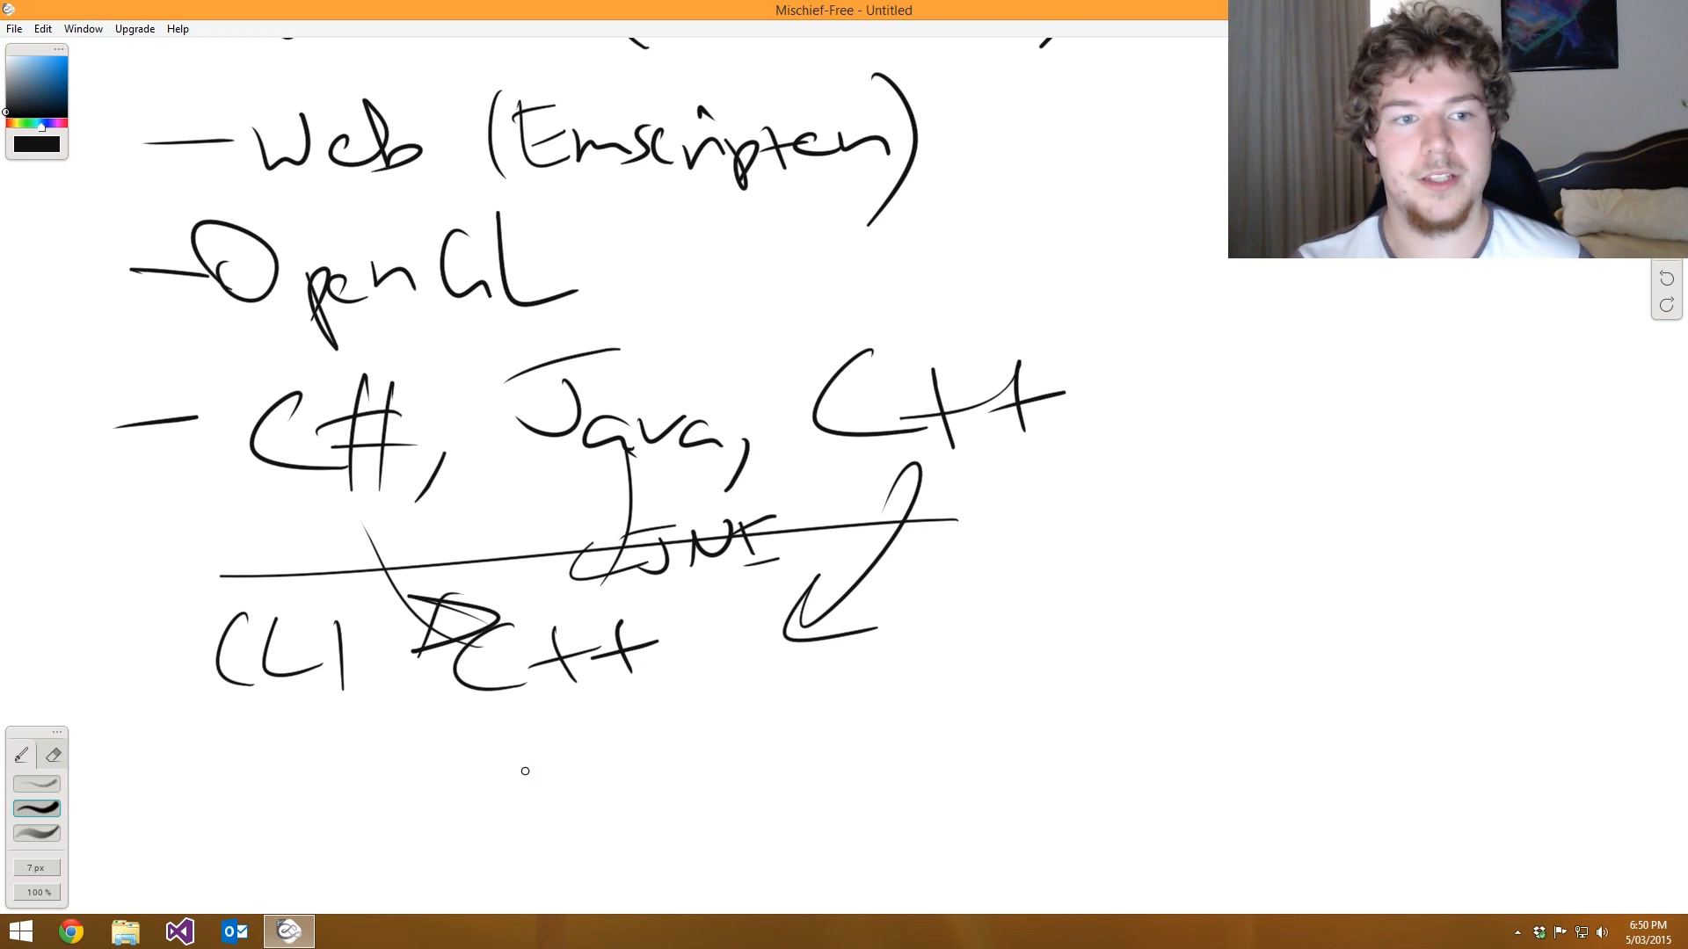
mouse_move(416, 607)
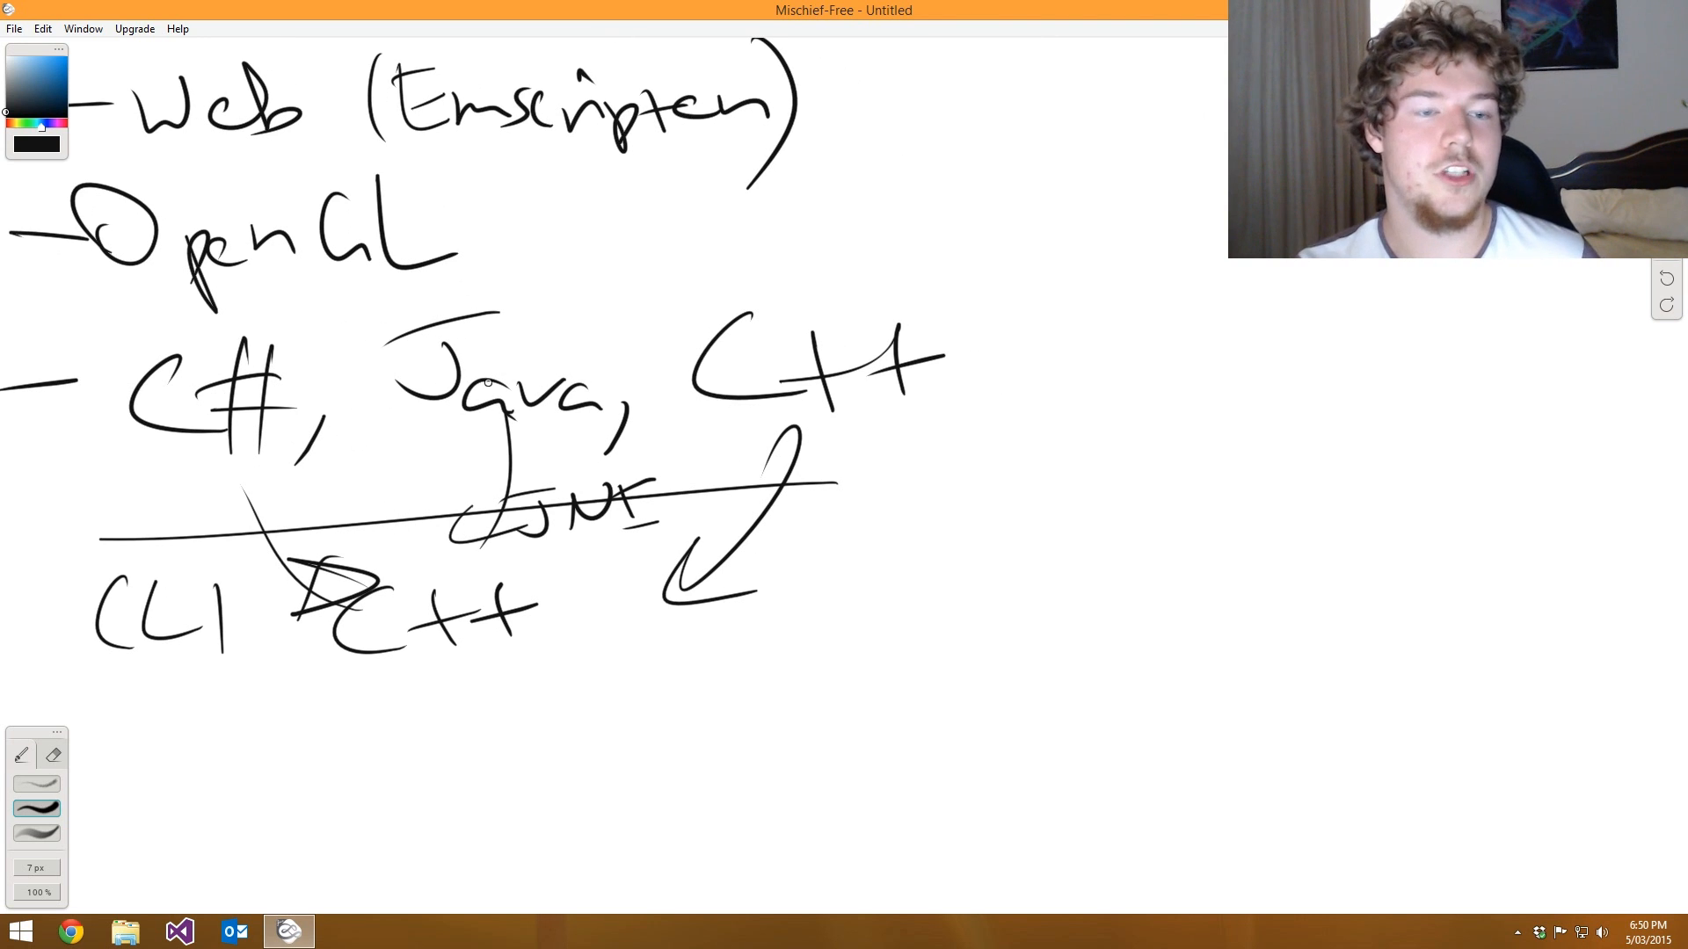
mouse_move(468, 433)
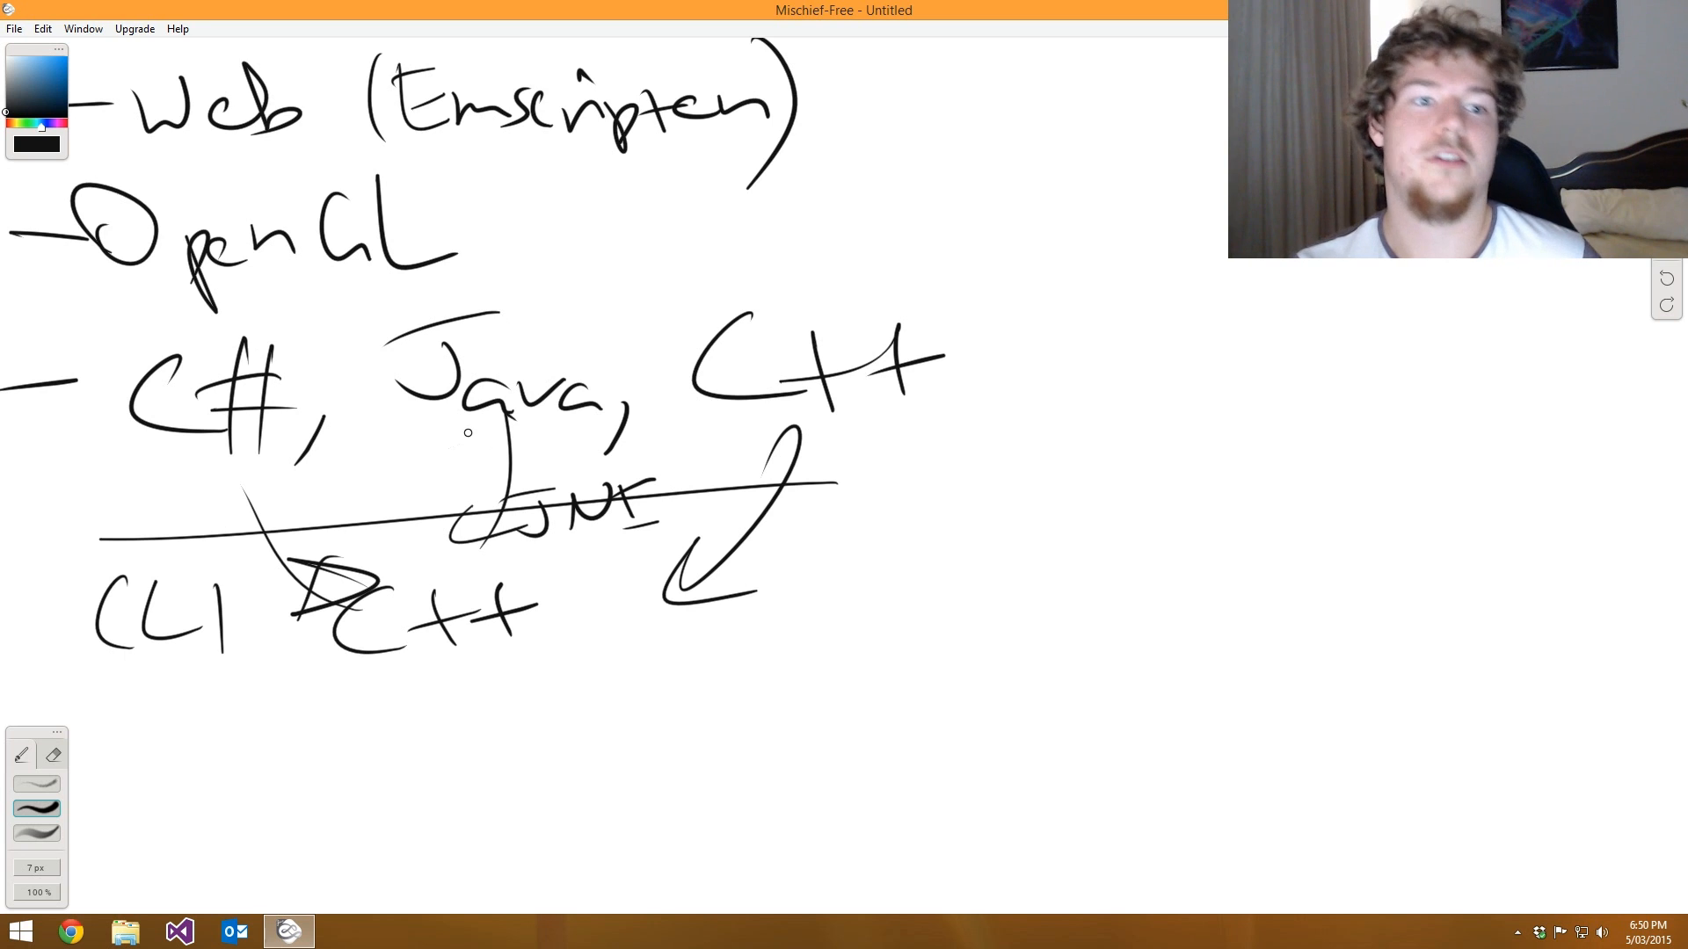
mouse_move(406, 495)
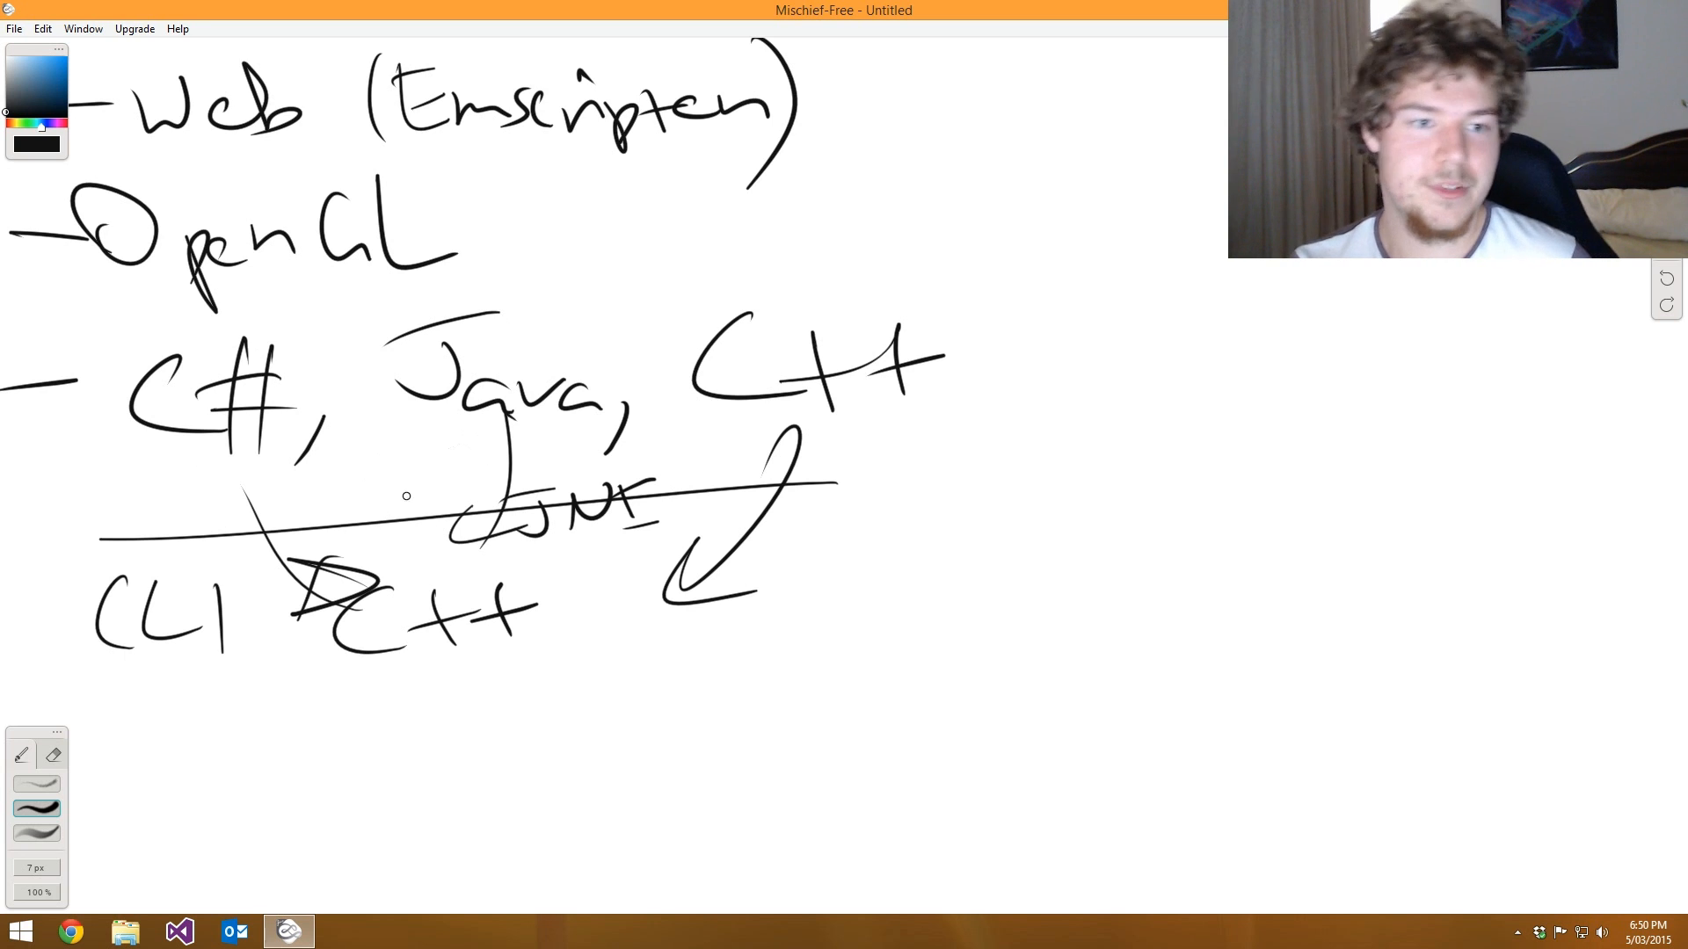
mouse_move(345, 414)
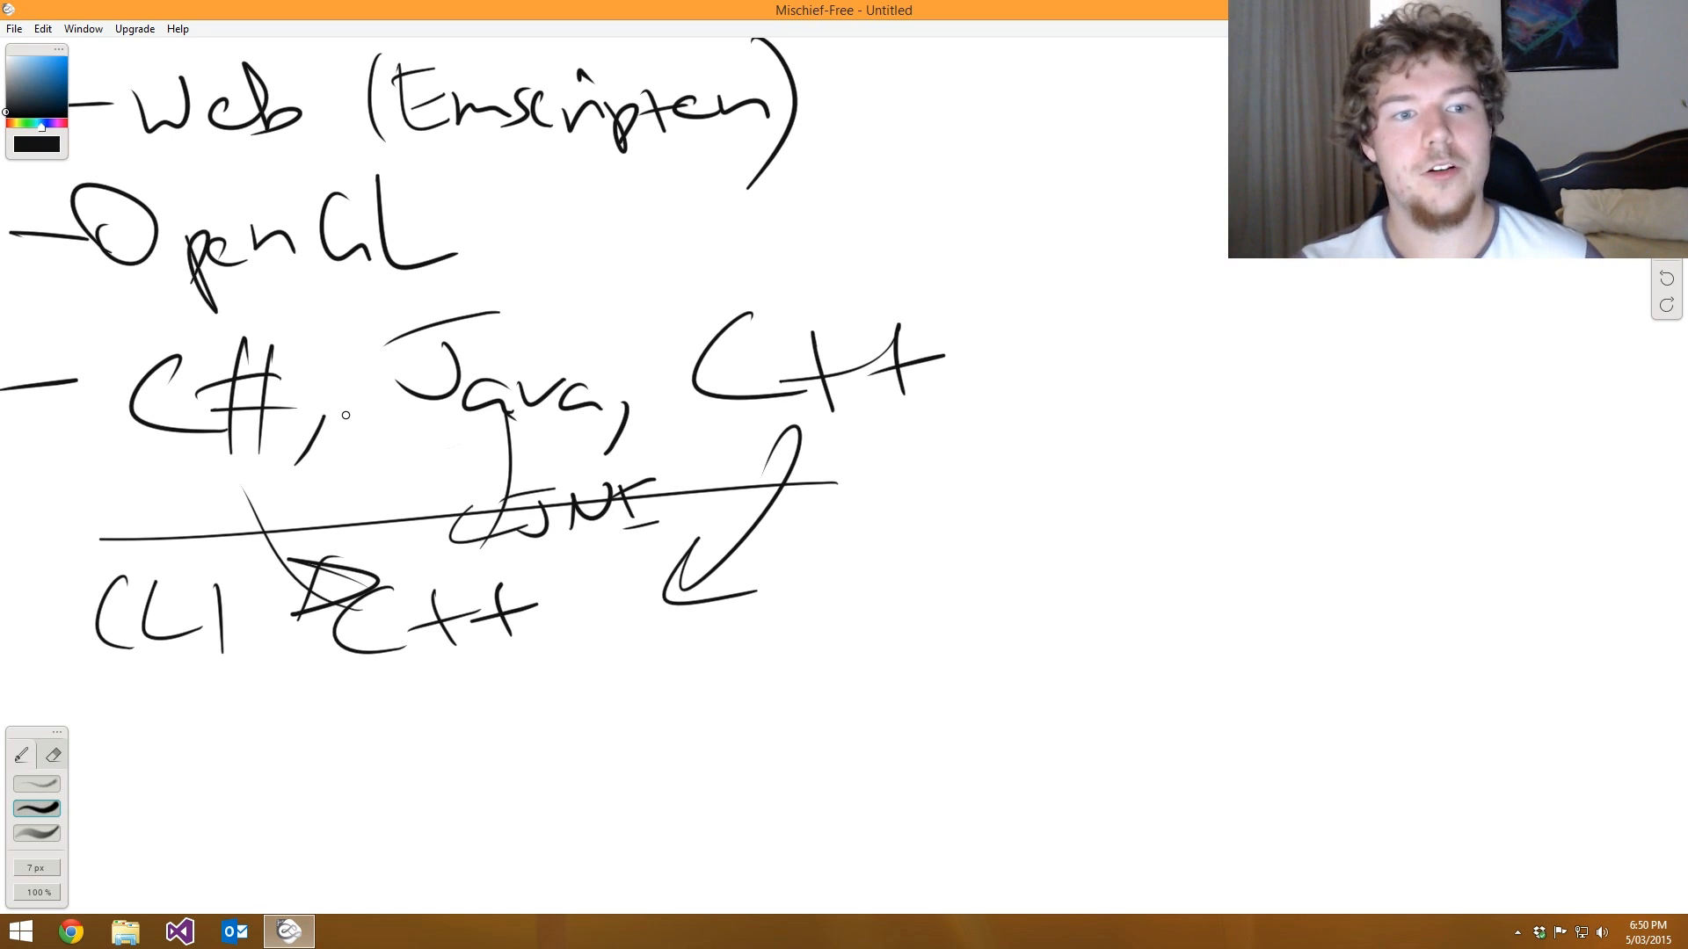
- Annotate OpenGL with '2 (3.3)' and draw a blue box around Windows
scroll("down", 3)
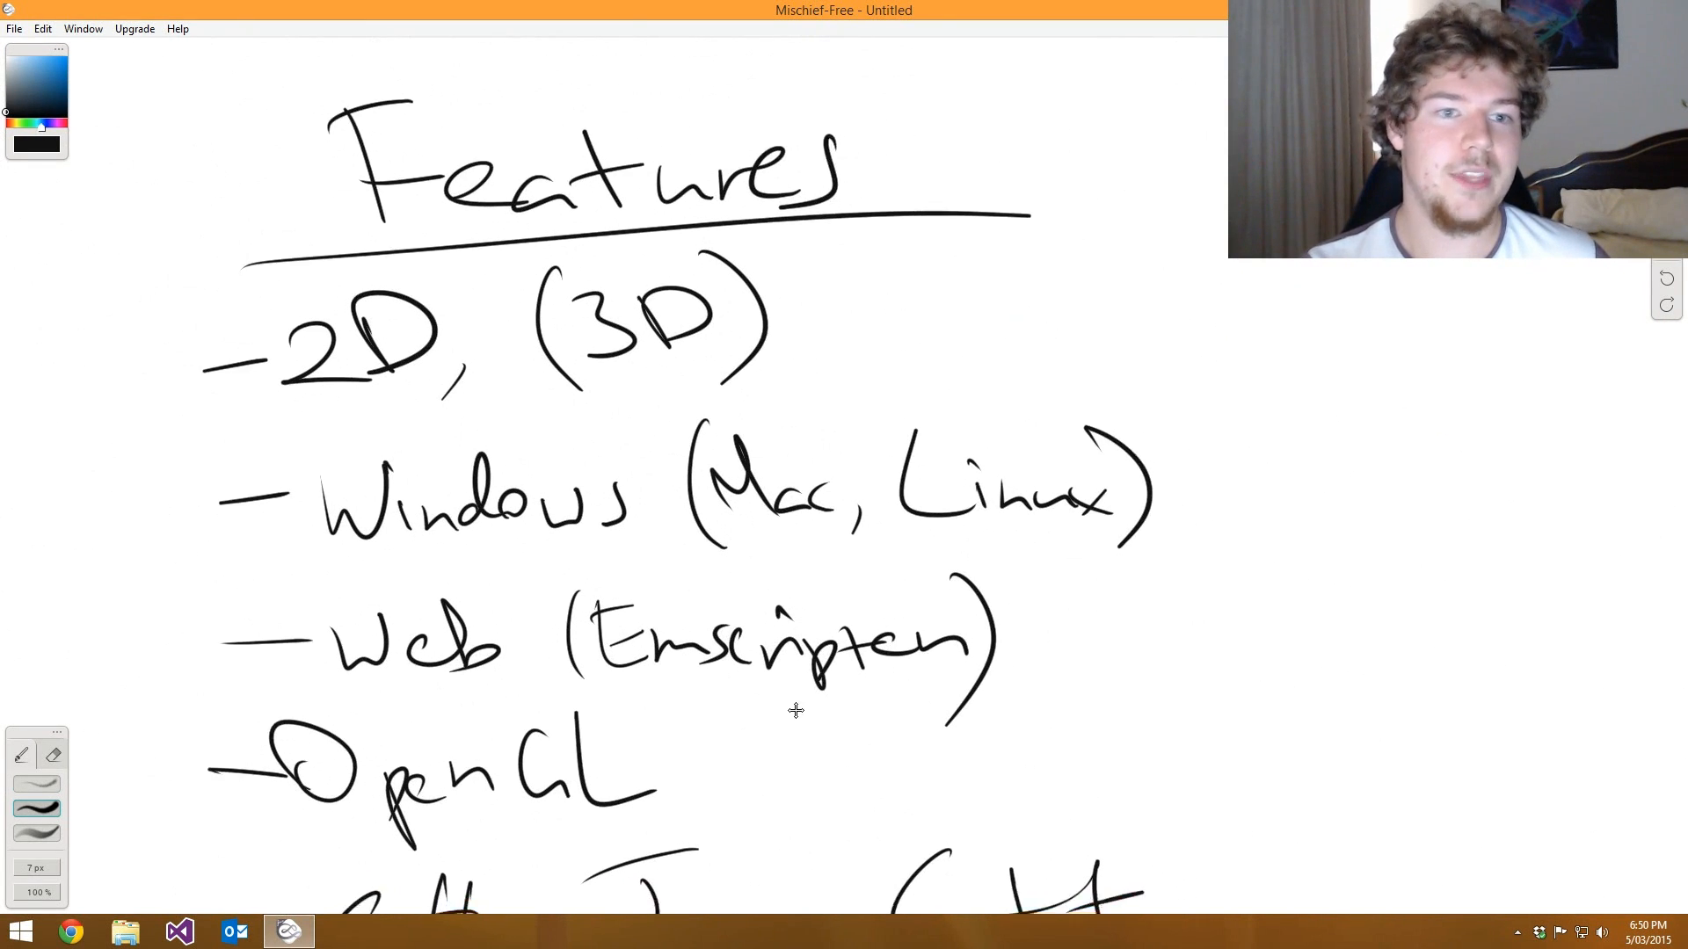
scroll("down", 3)
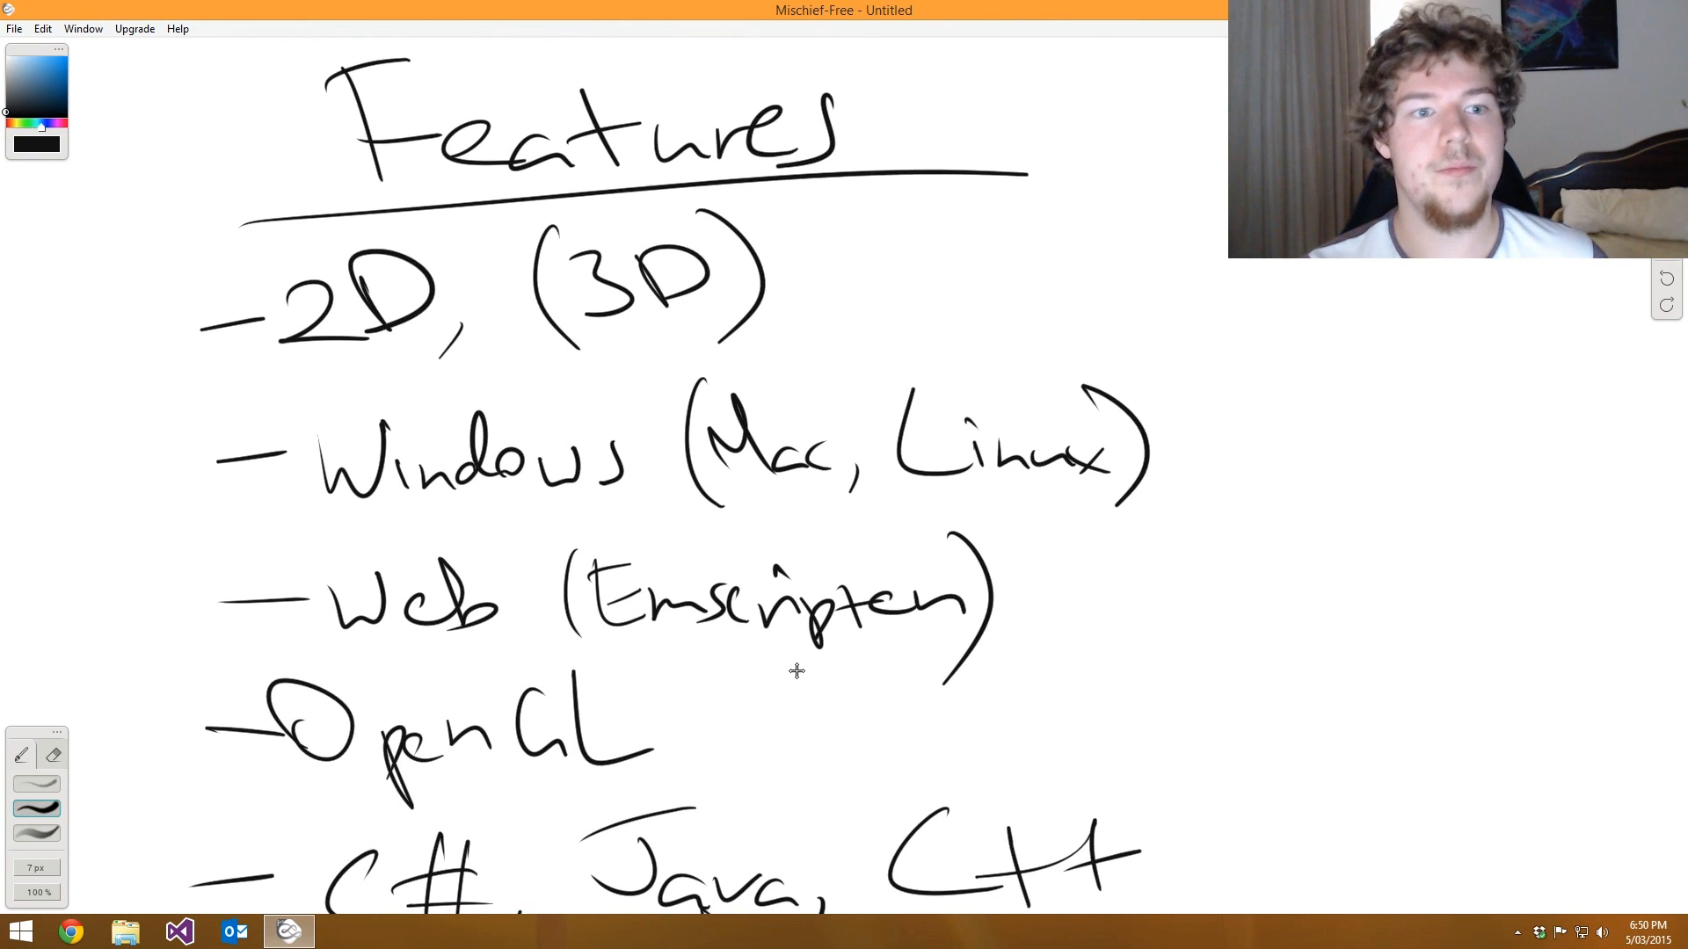
scroll("down", 3)
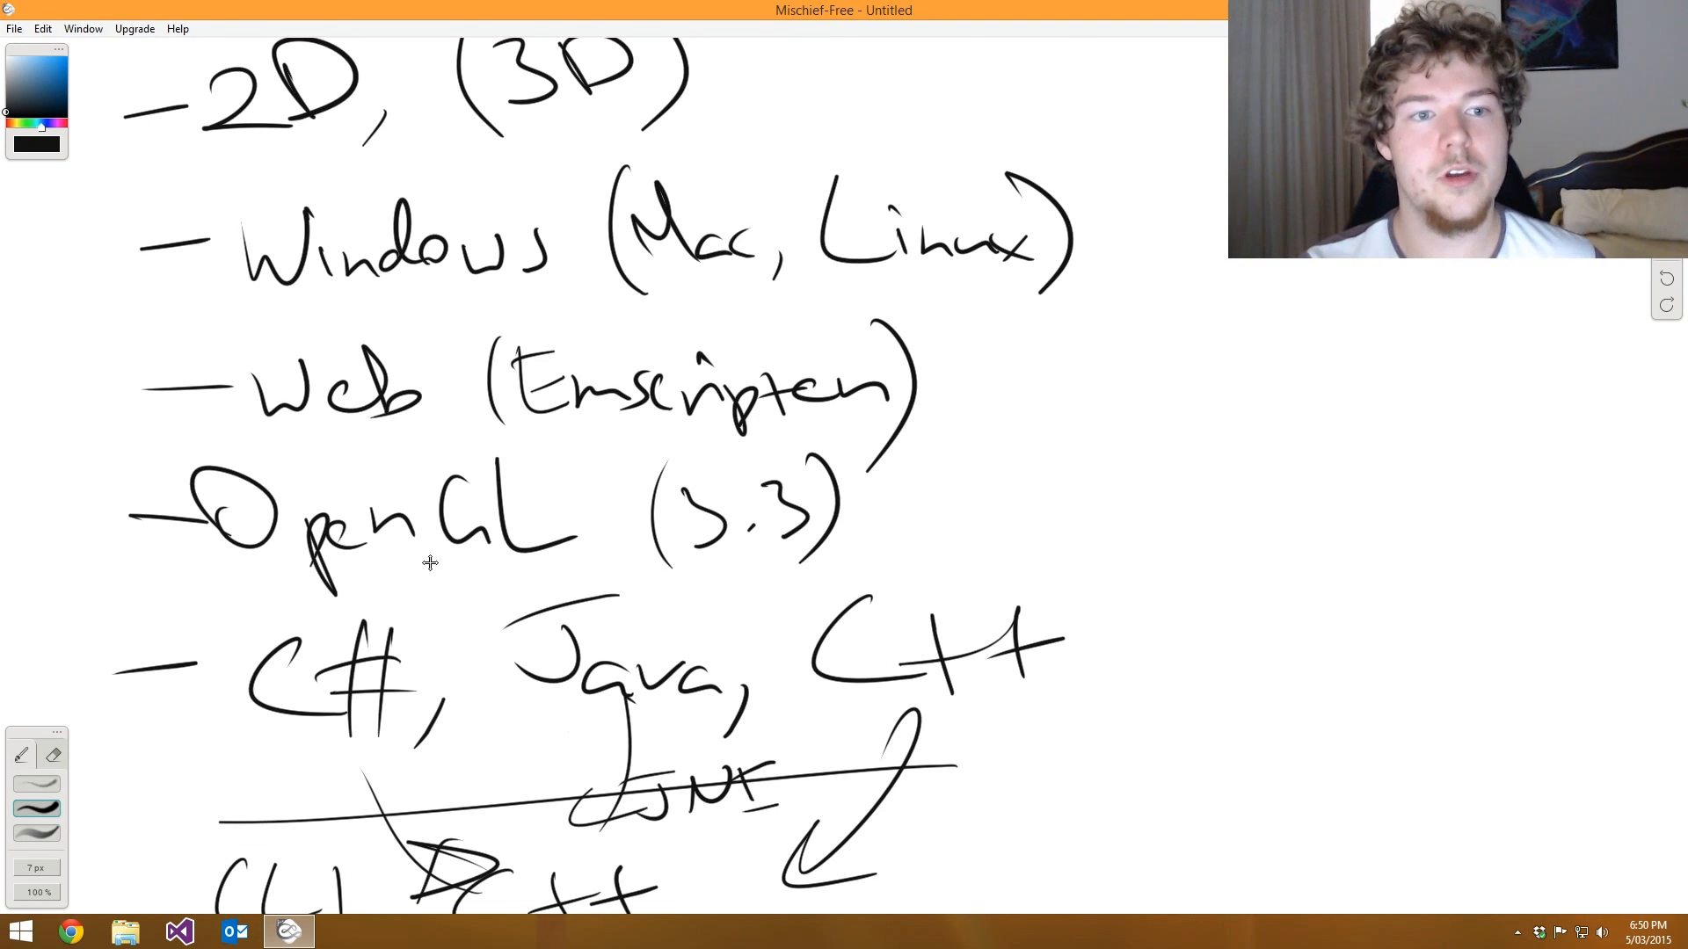
scroll("down", 3)
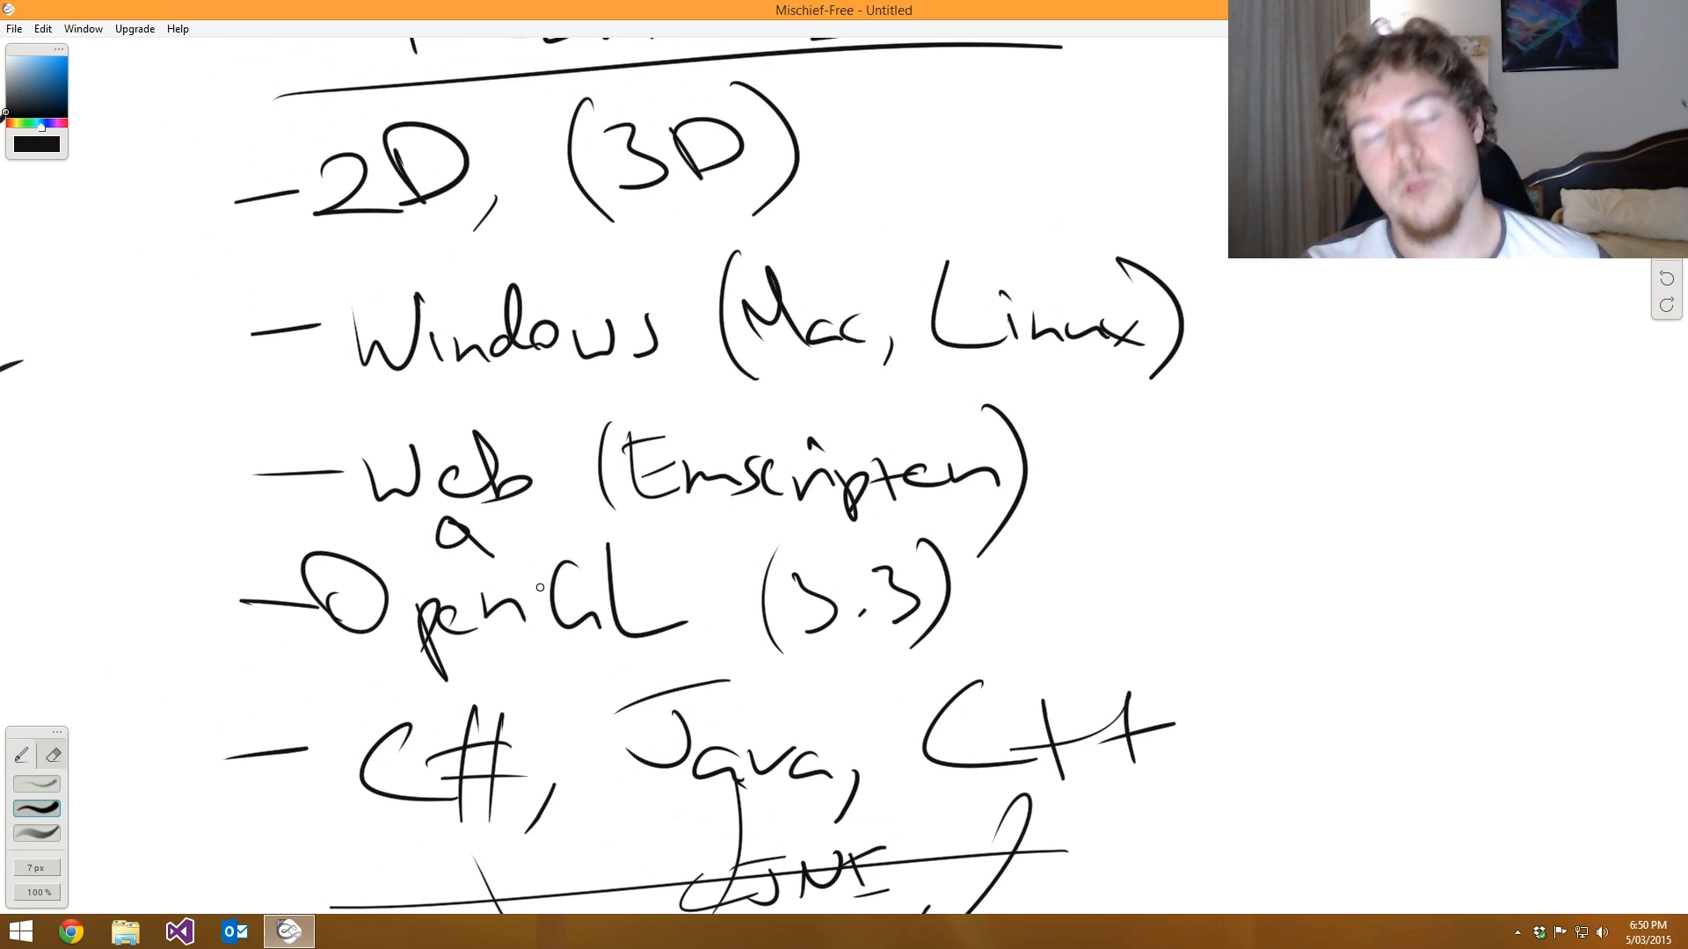
left_click_drag(657, 538, 673, 581)
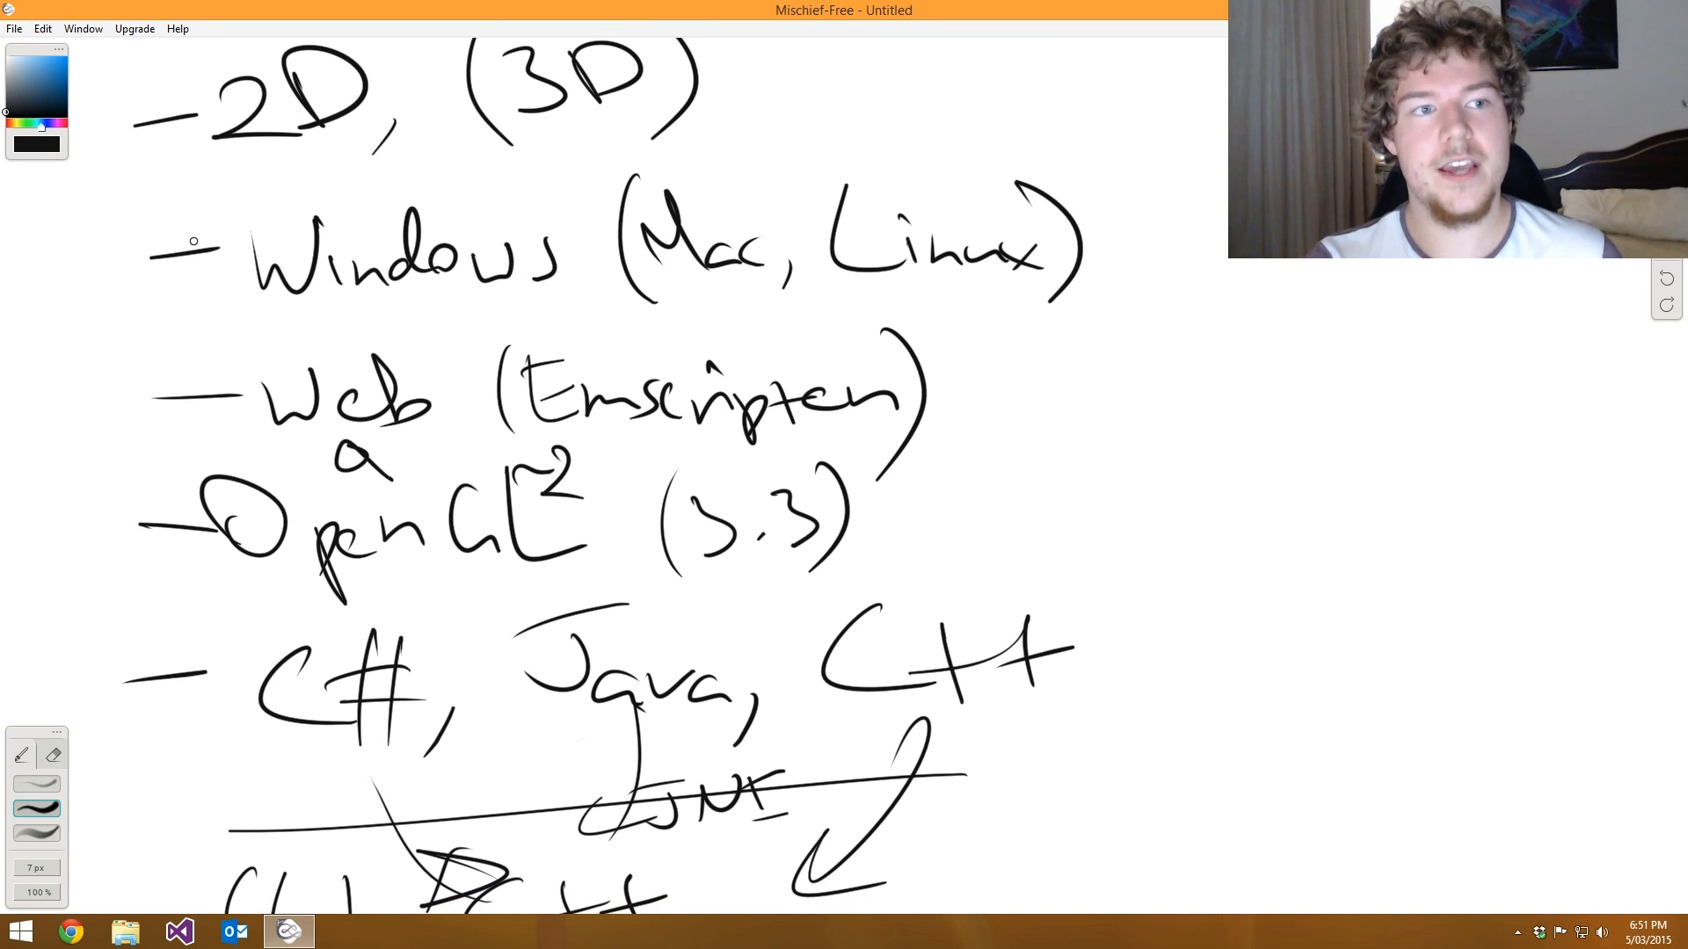
left_click_drag(230, 193, 547, 328)
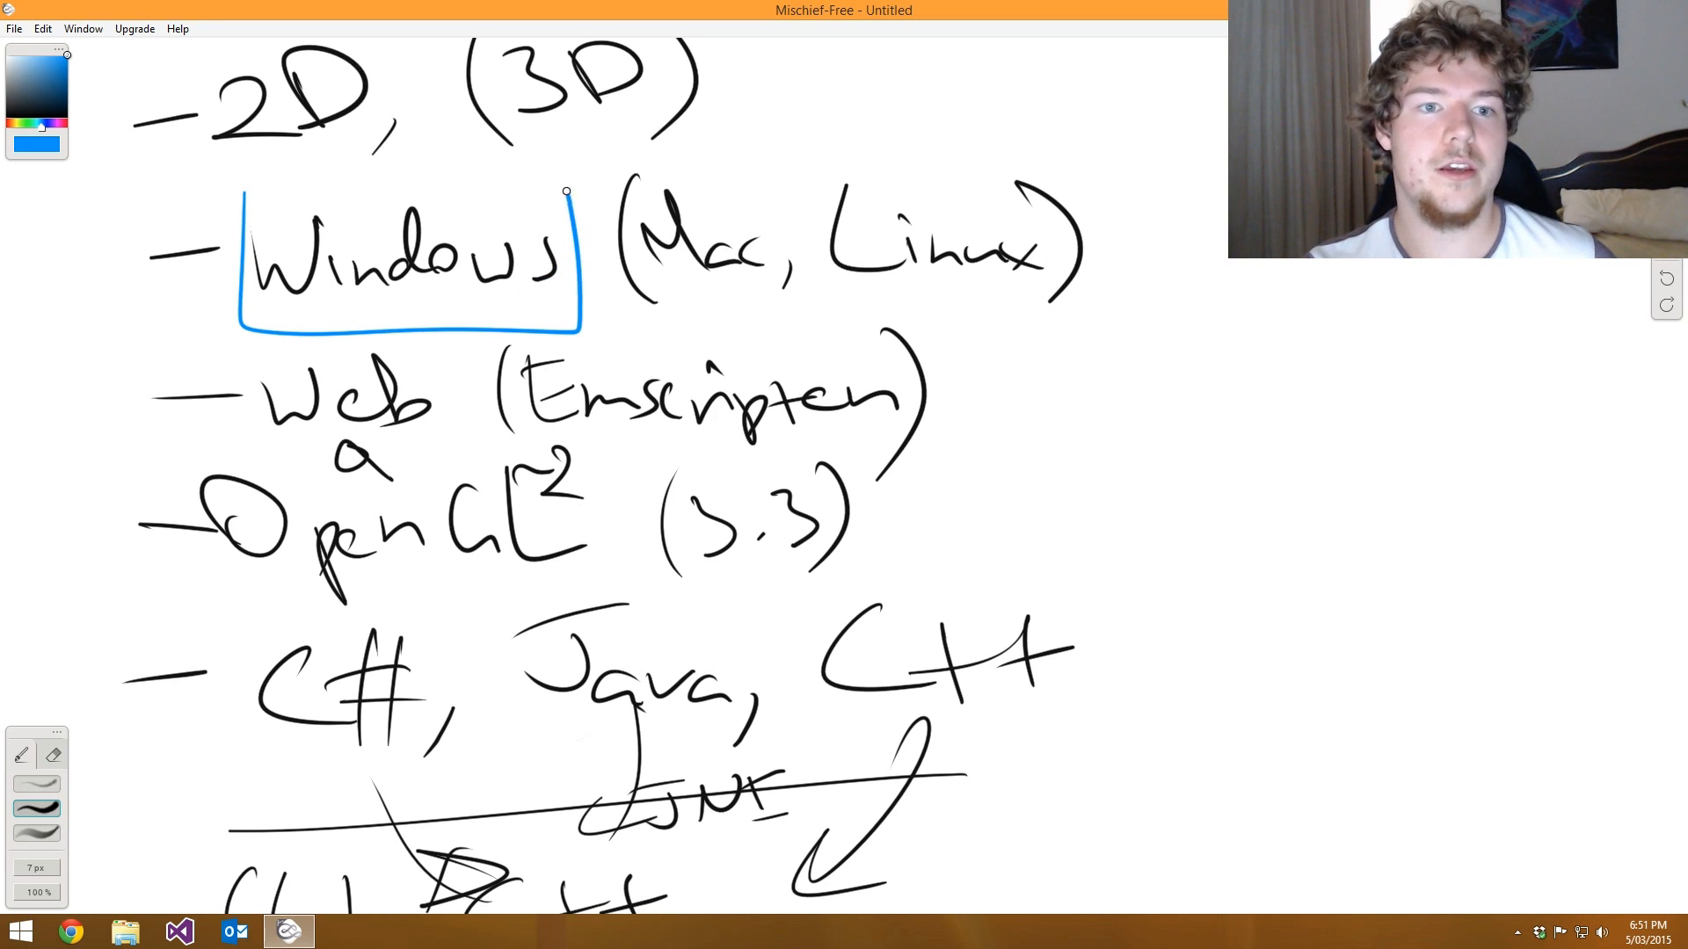
left_click_drag(220, 210, 571, 200)
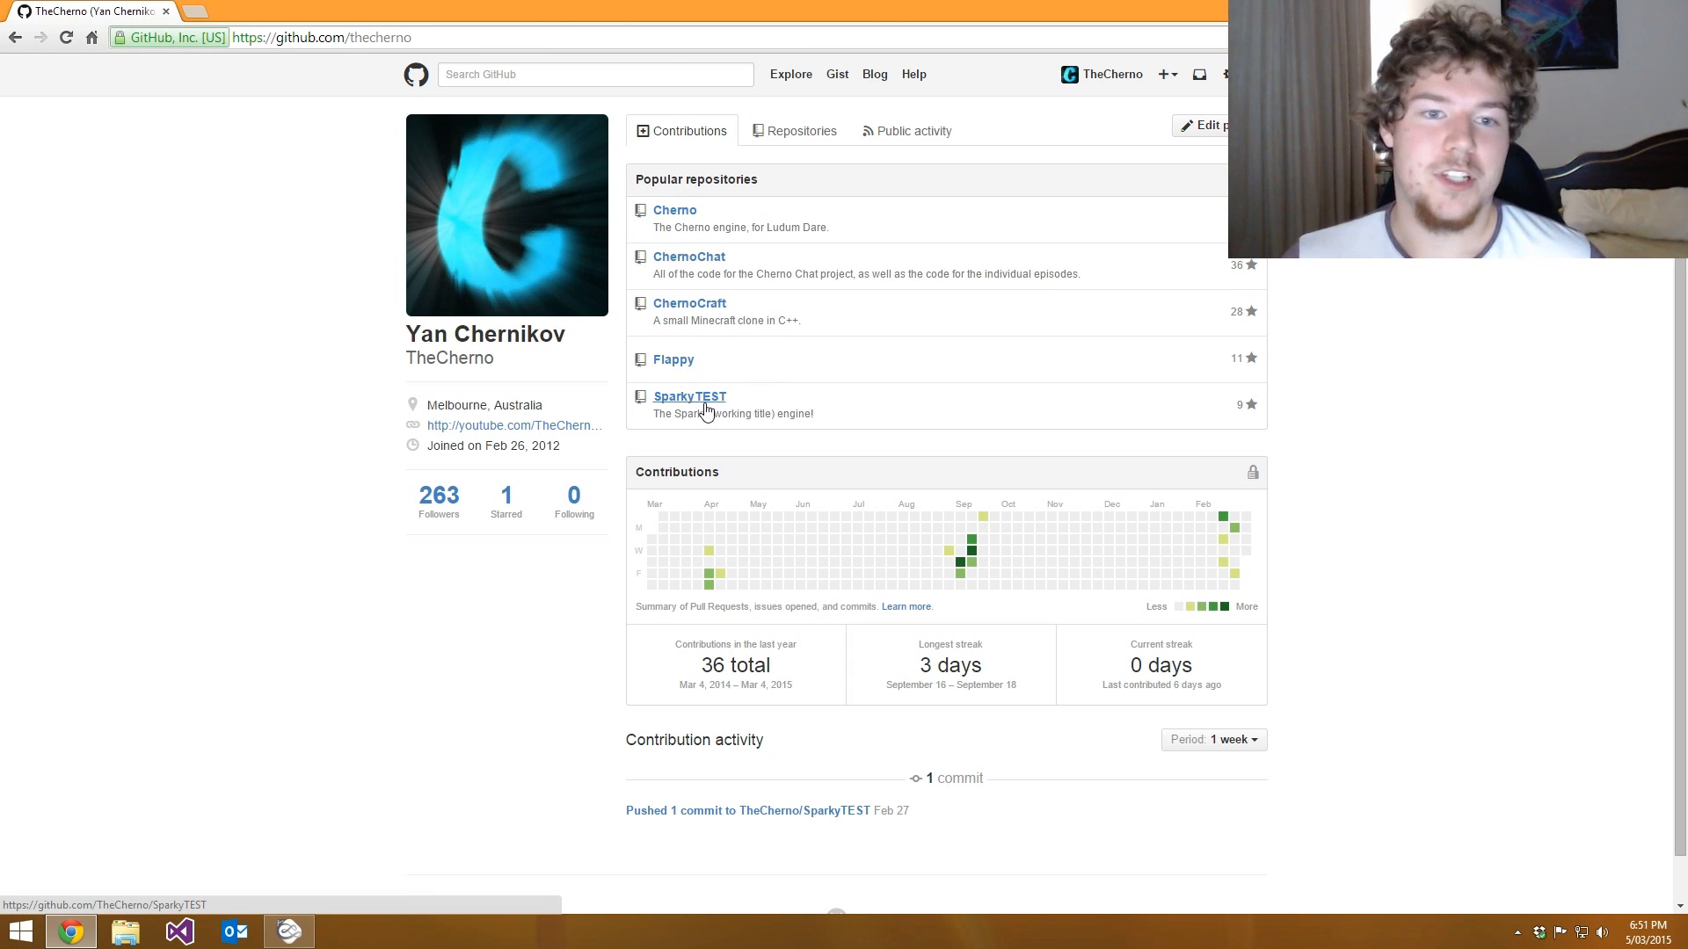
mouse_move(689, 397)
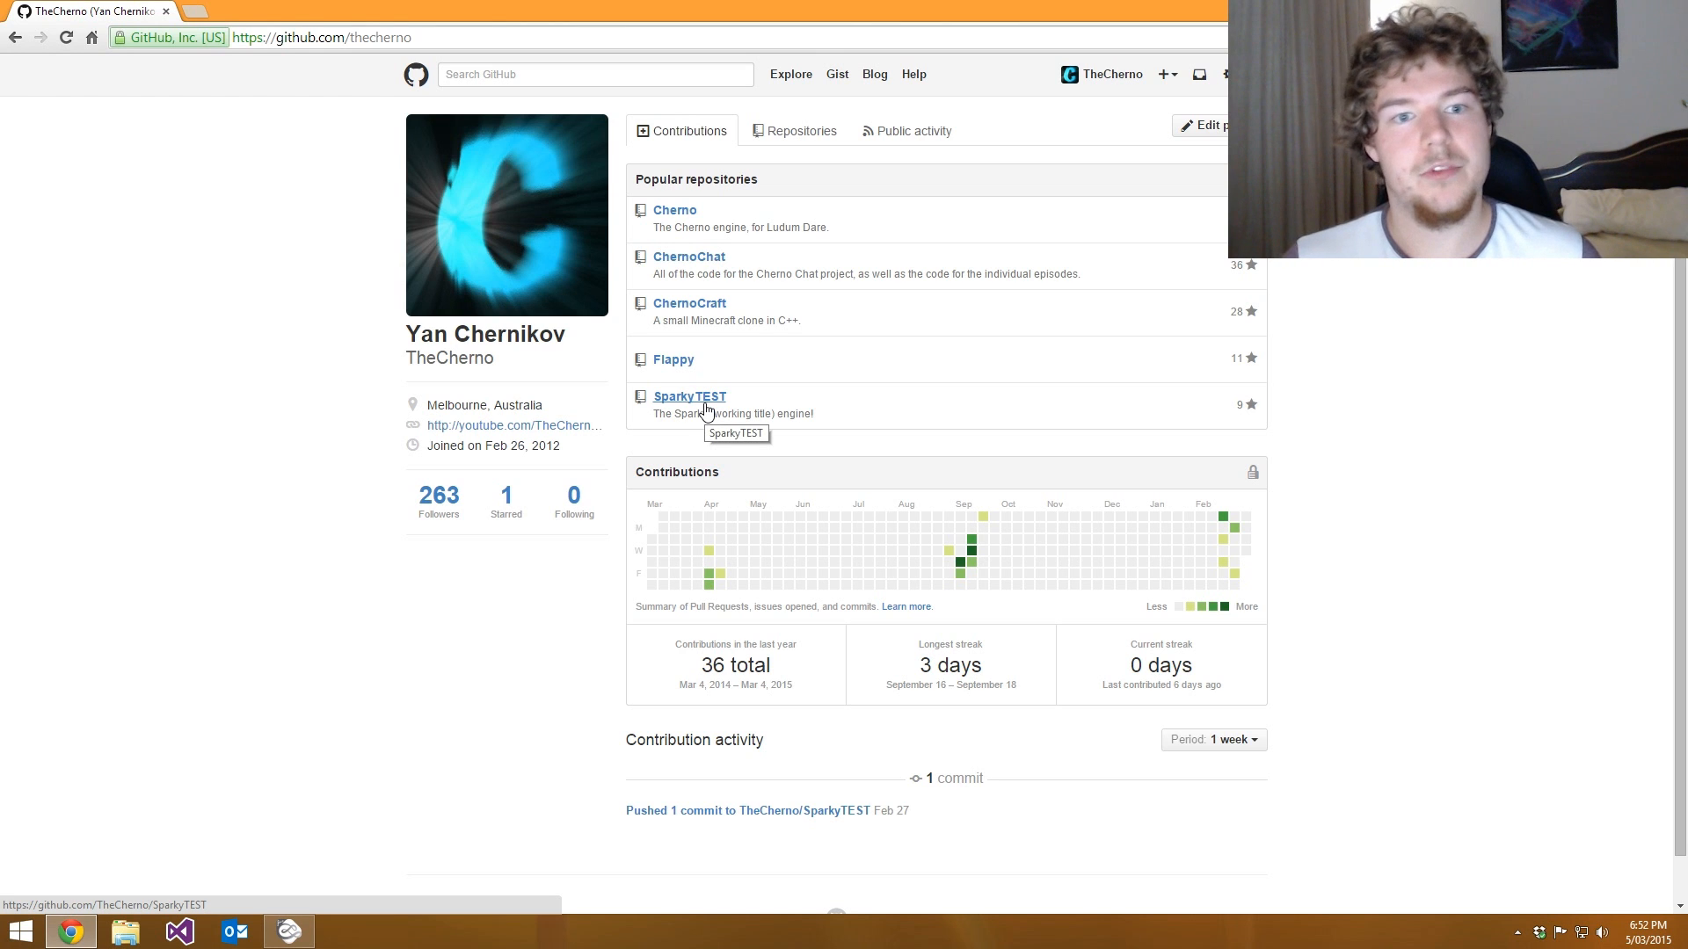
mouse_move(685, 407)
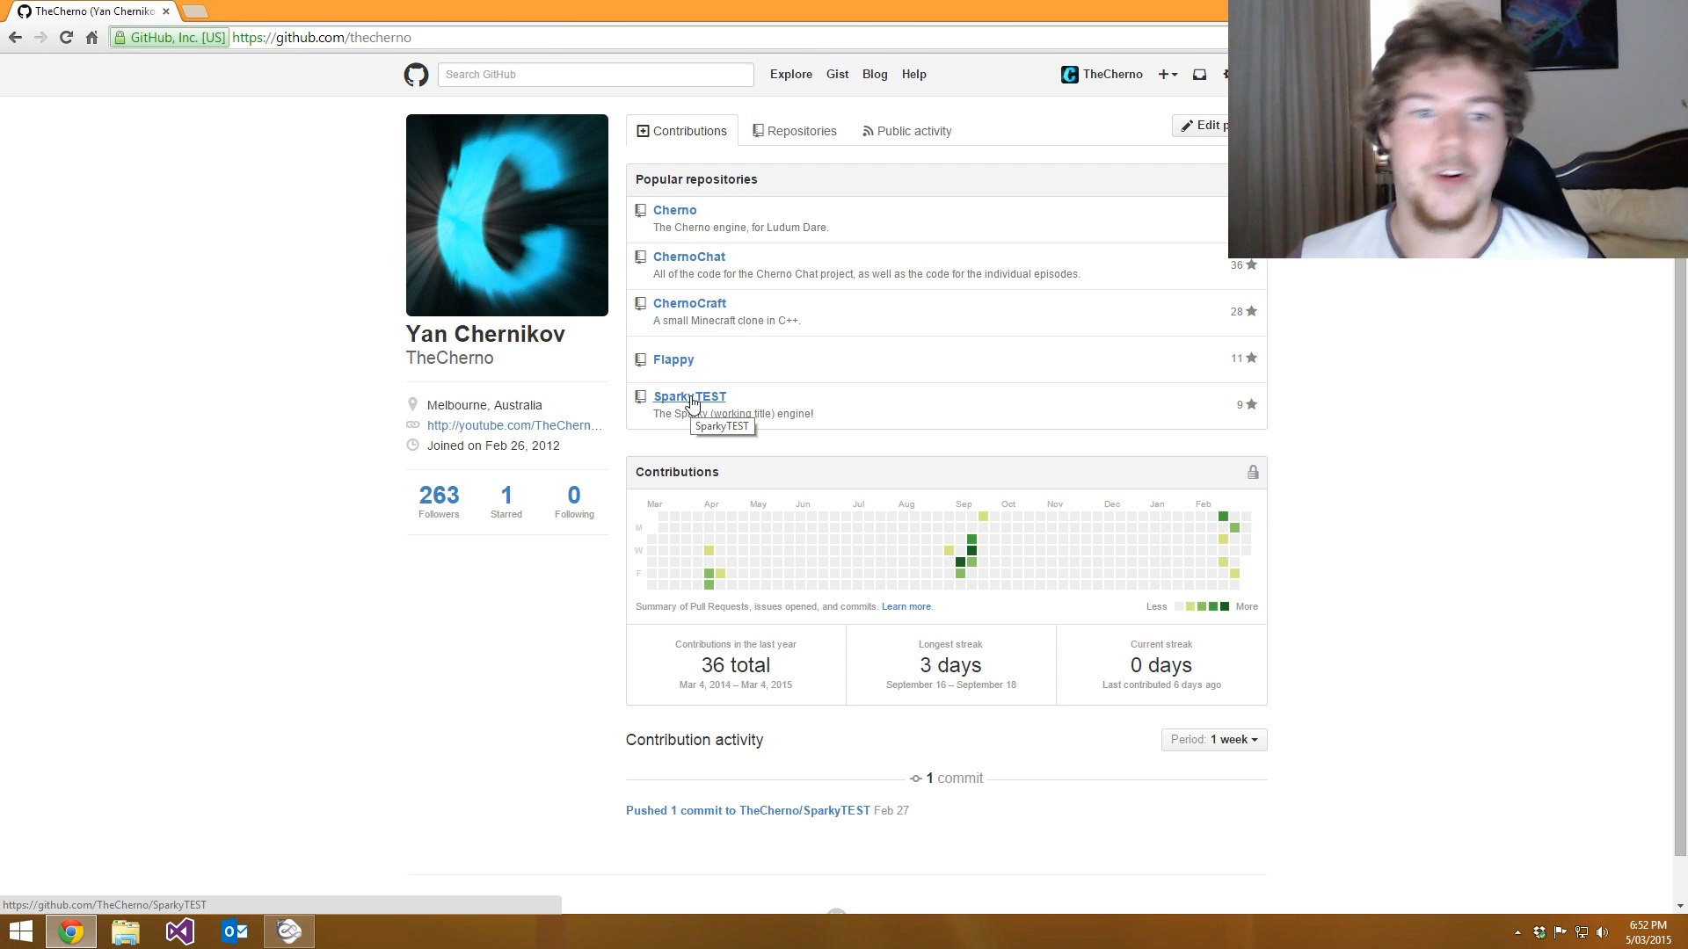
mouse_move(688, 435)
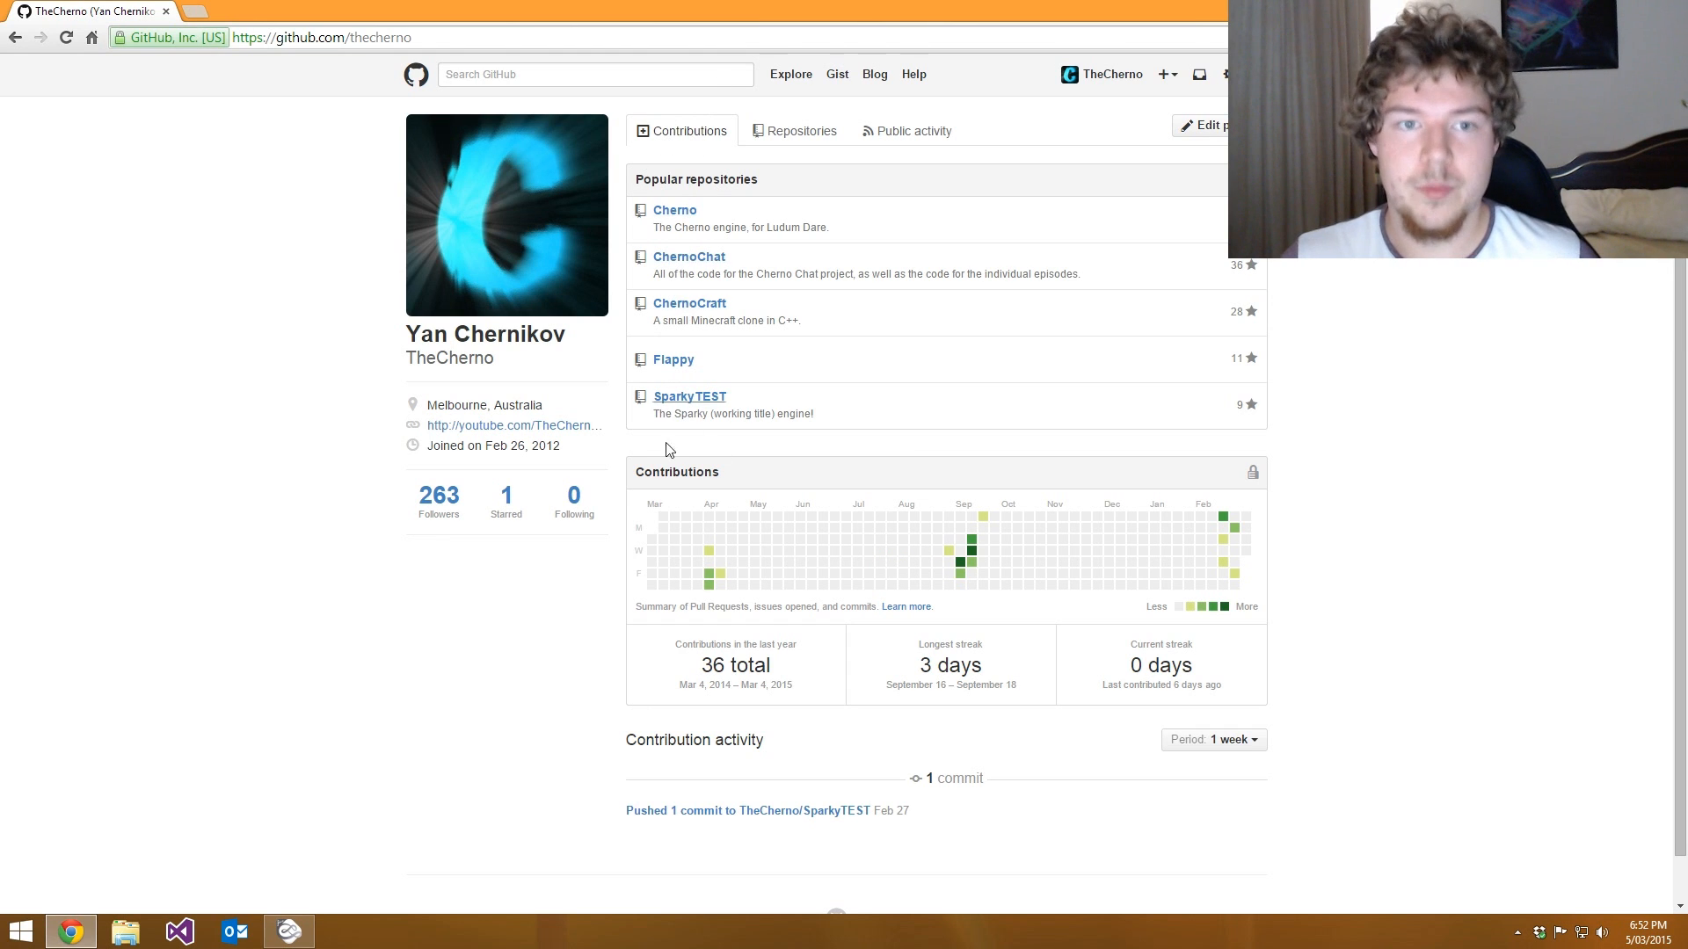
mouse_move(150, 380)
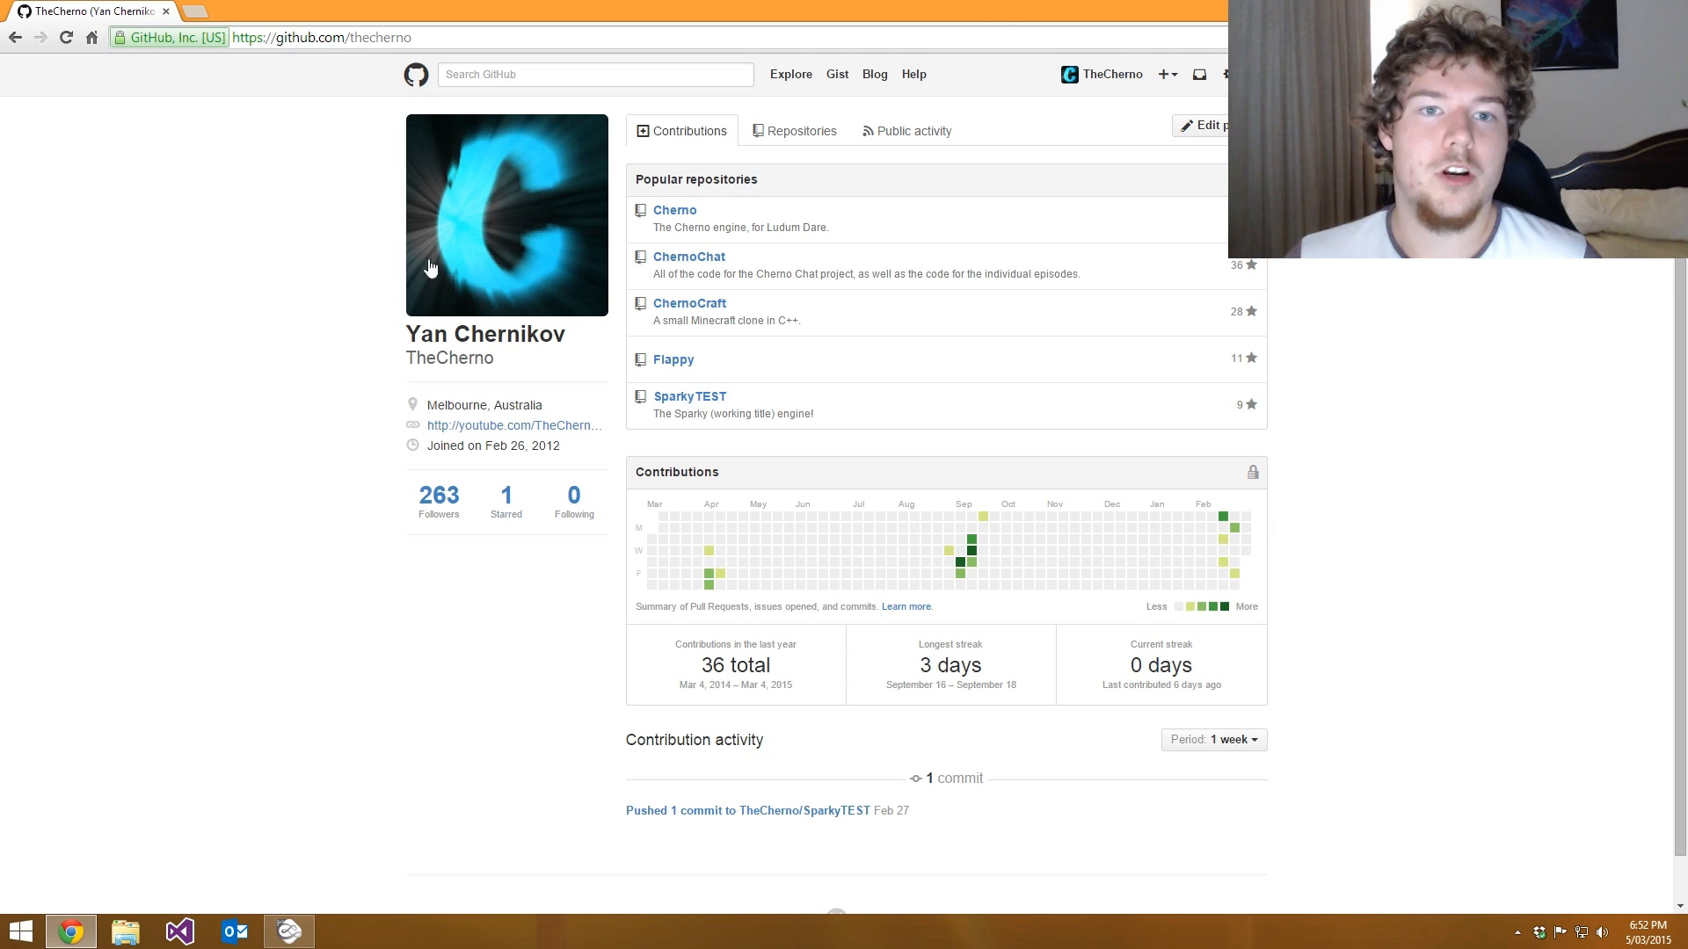
- Switch from the GitHub profile to TheCherno's Twitch channel page about the C++/OpenGL engine
left_click(287, 931)
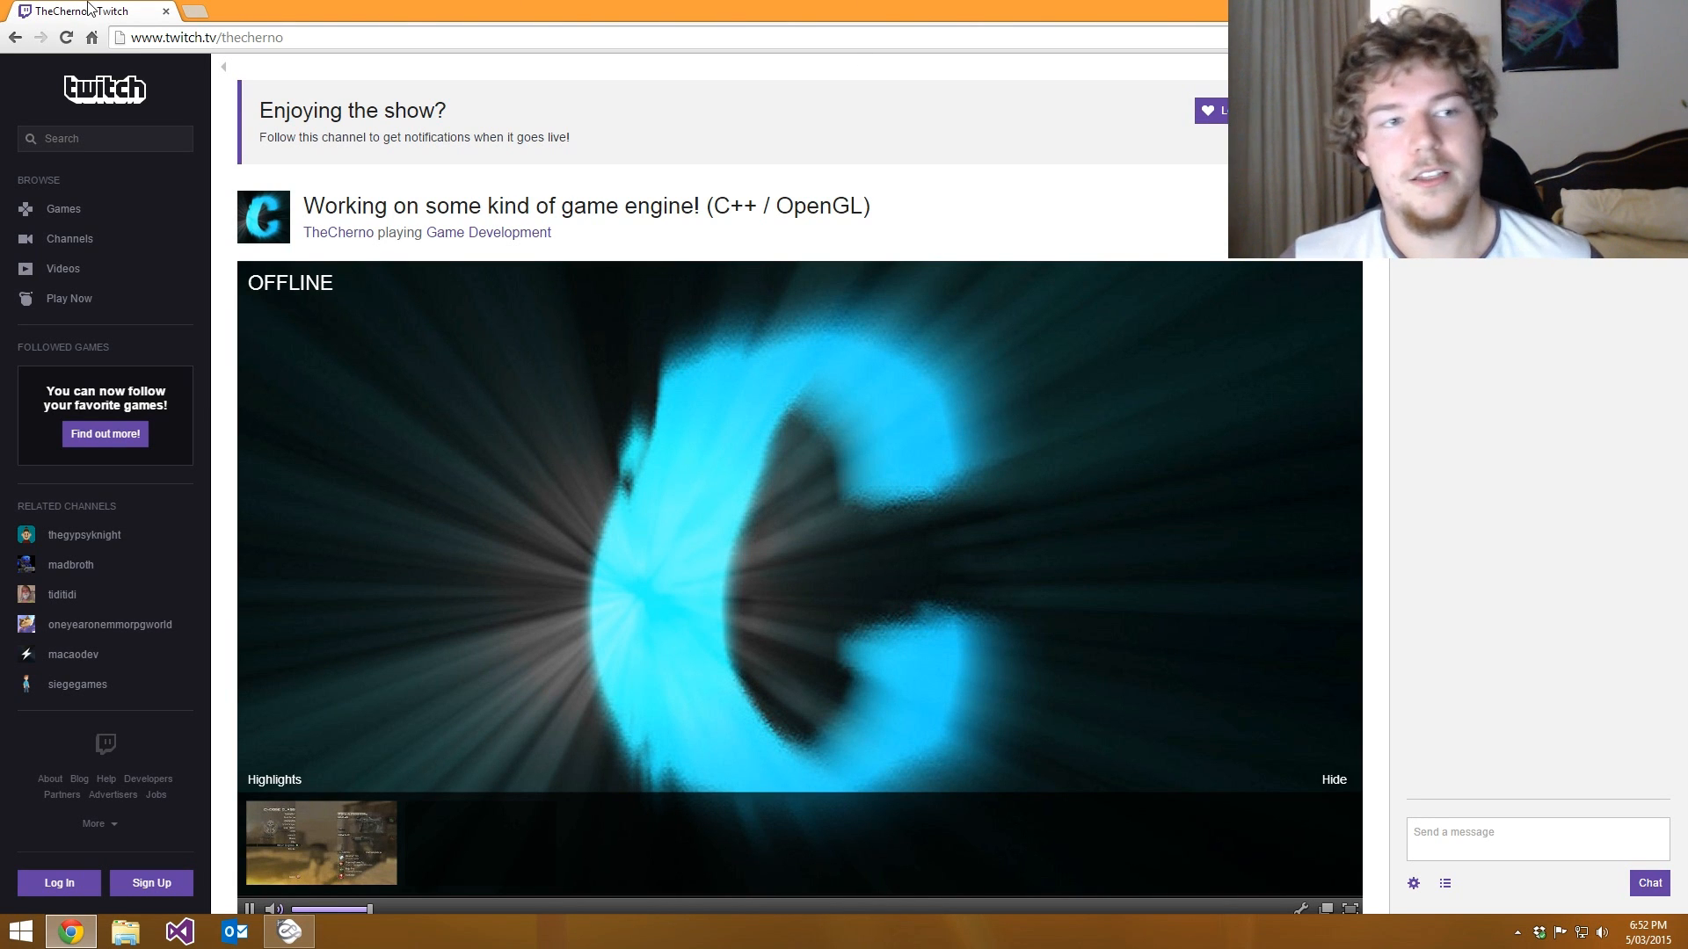
- Leave the offline Twitch channel and return to the Mischief canvas with the Sparky title
left_click(286, 931)
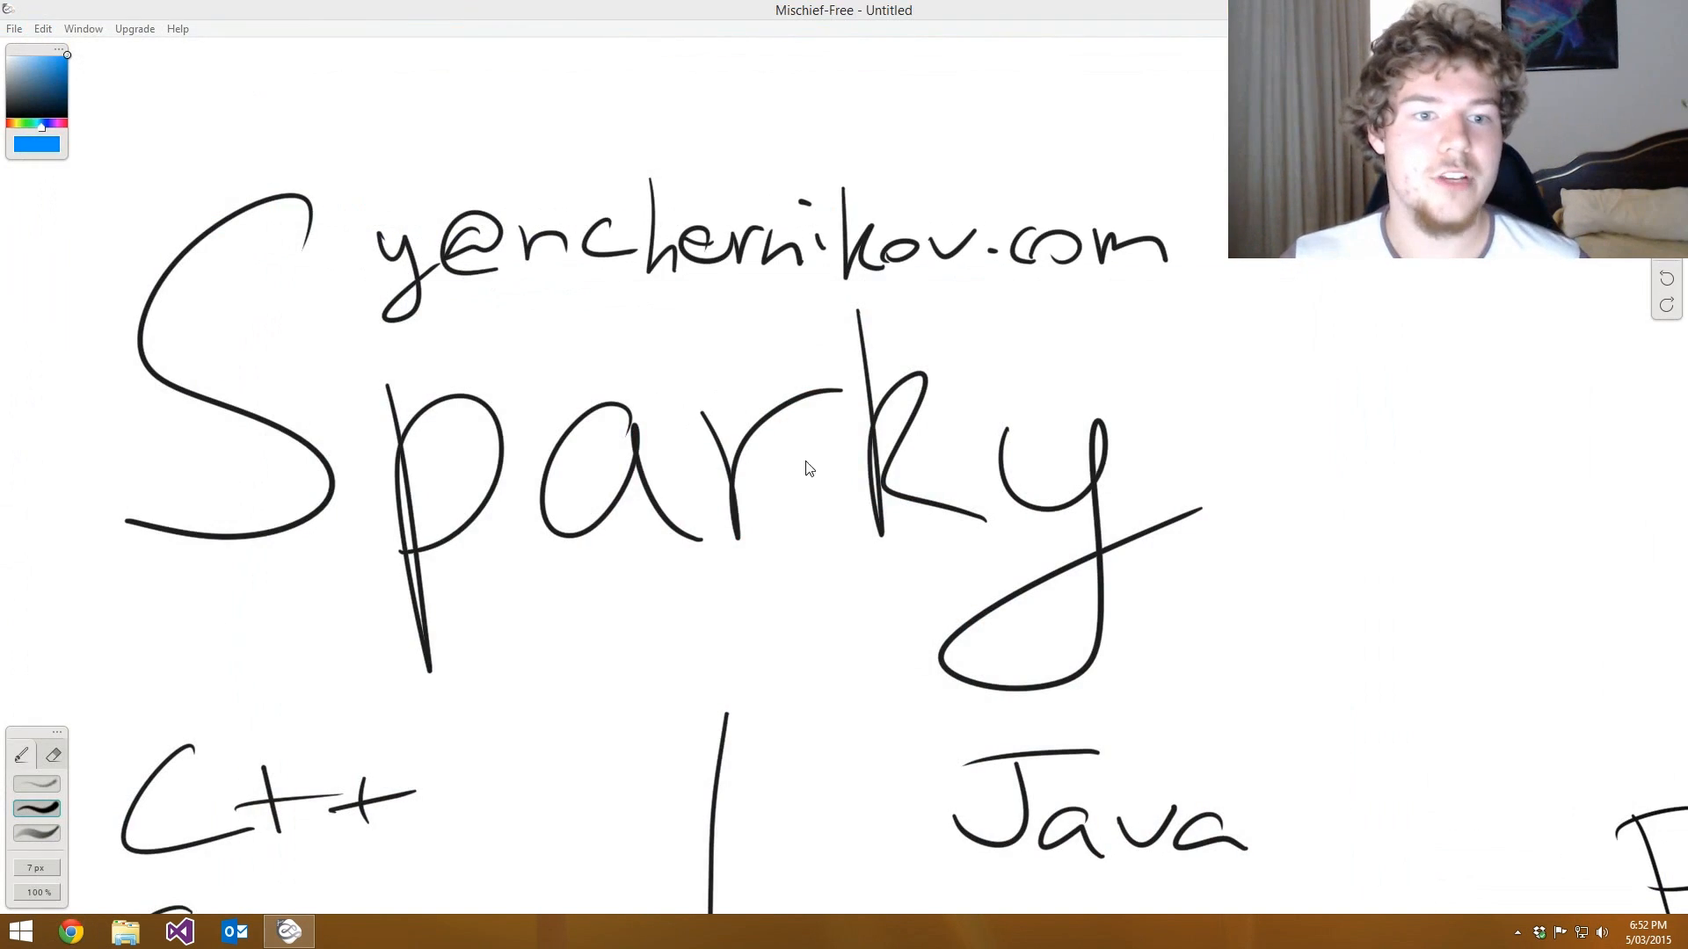
mouse_move(850, 494)
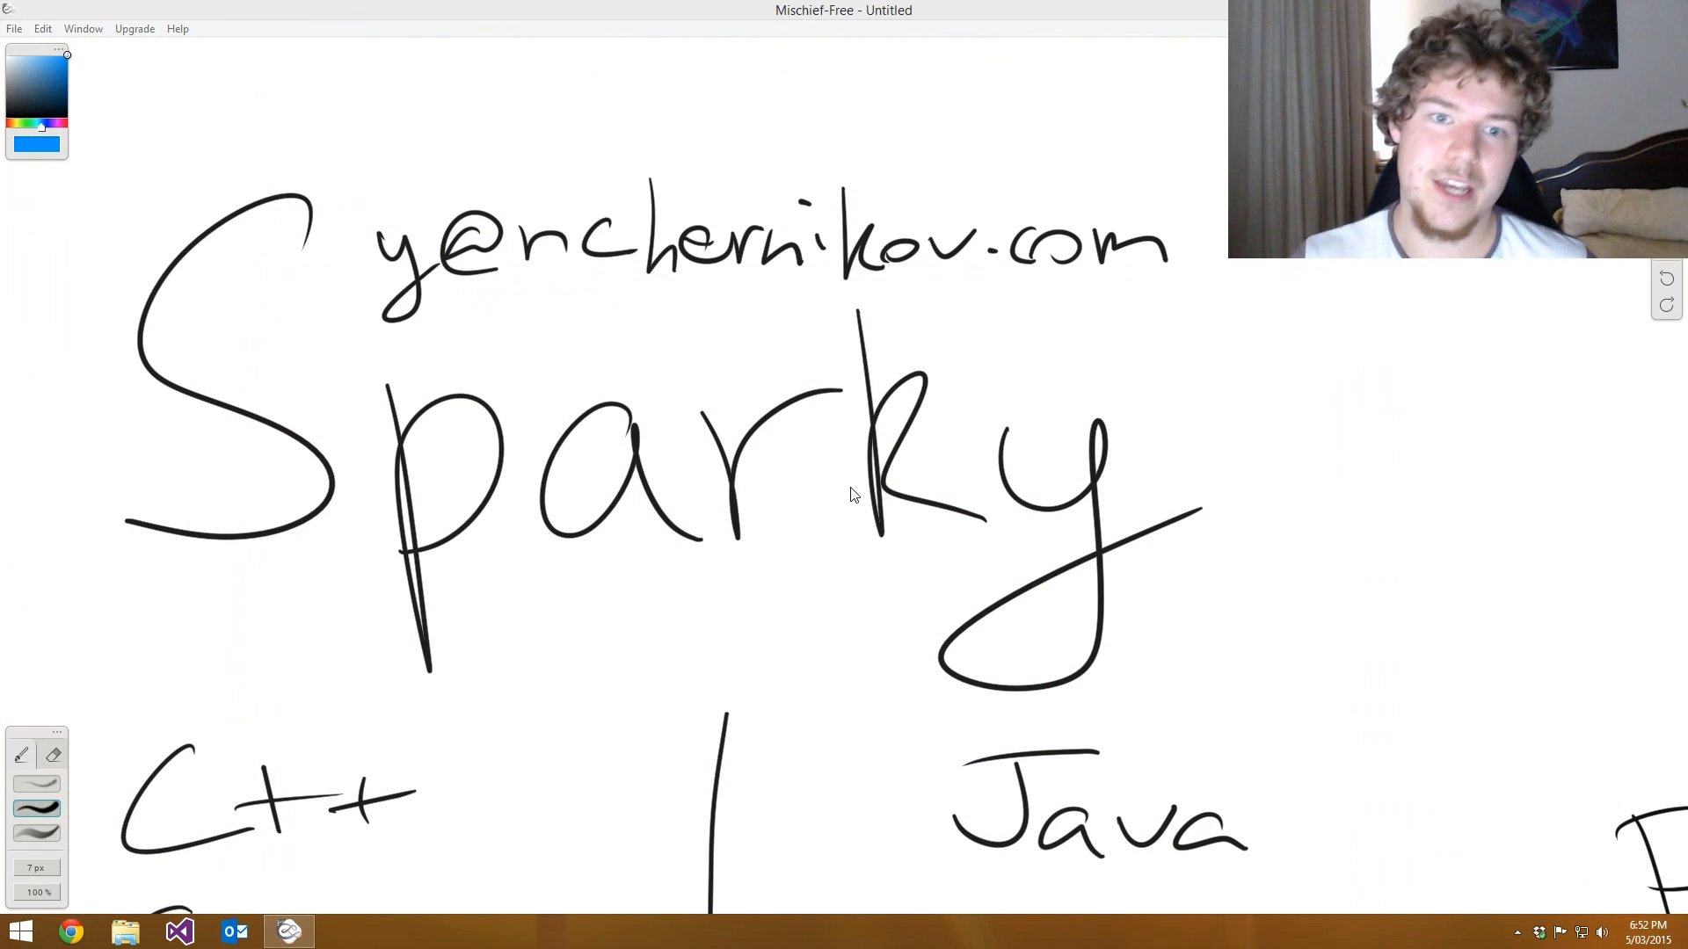